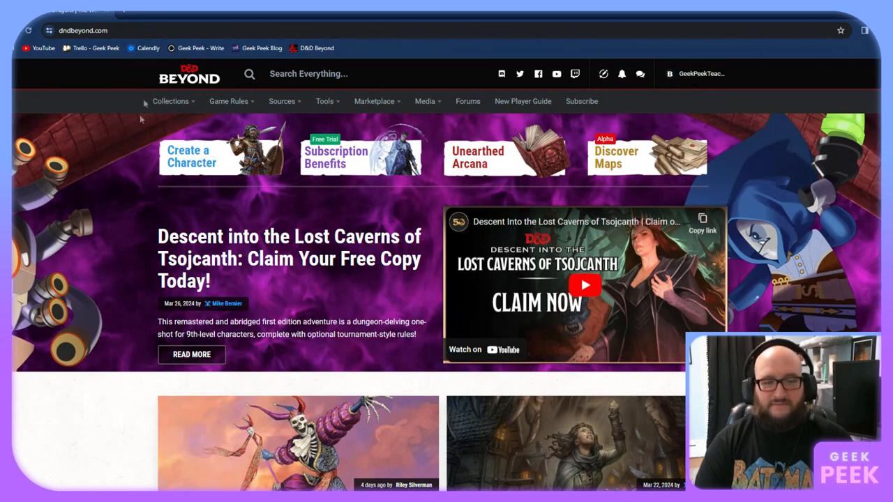
# Go from Collections to My Characters and start creating a new character
pyautogui.click(171, 101)
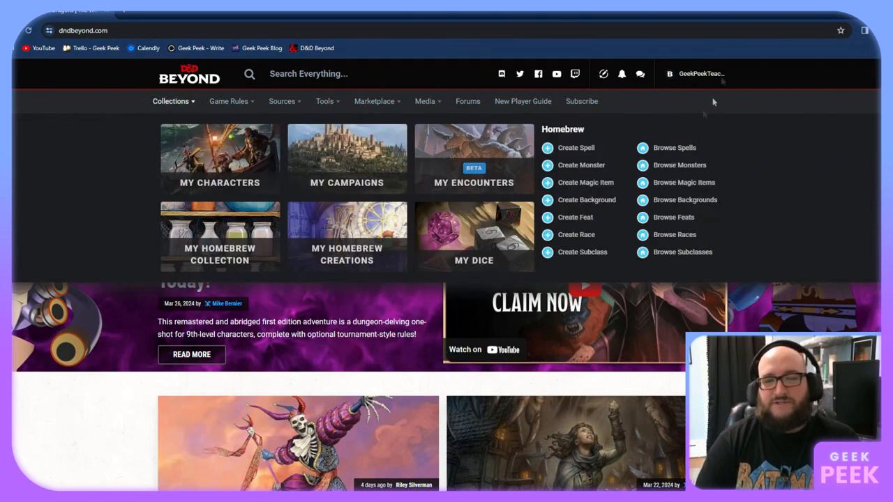
pyautogui.click(698, 73)
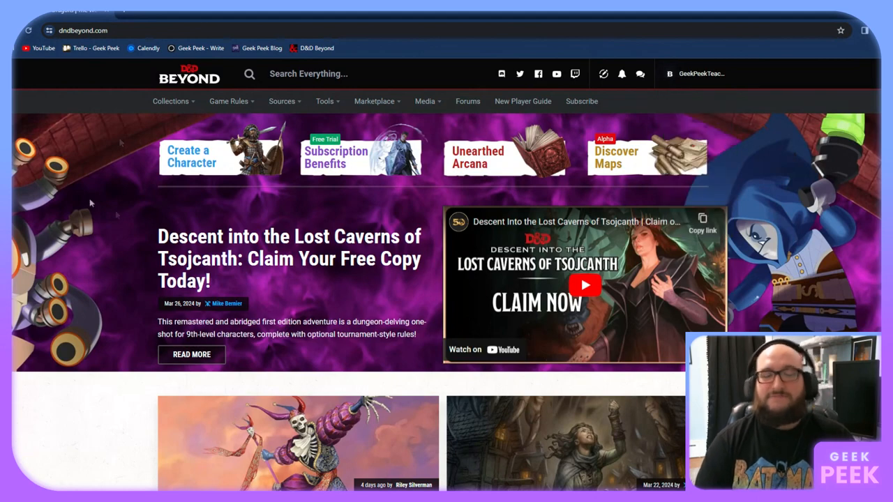
pyautogui.click(171, 101)
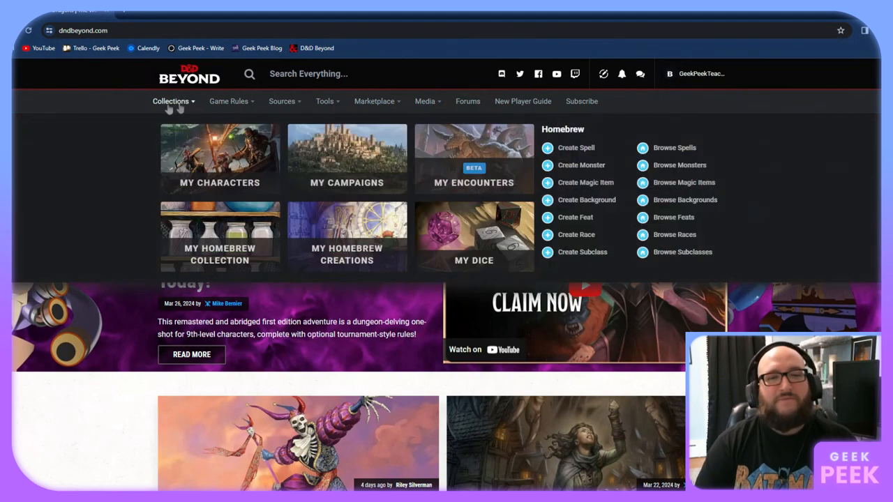
pyautogui.click(220, 158)
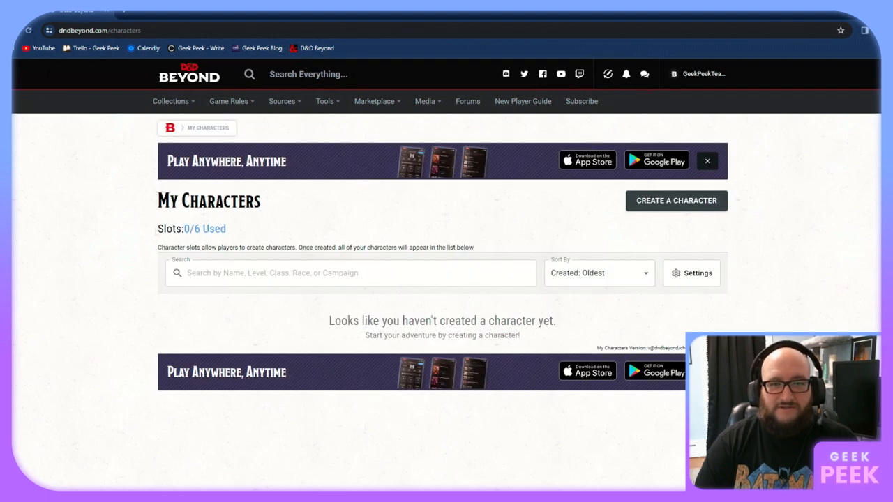
pyautogui.moveTo(244, 244)
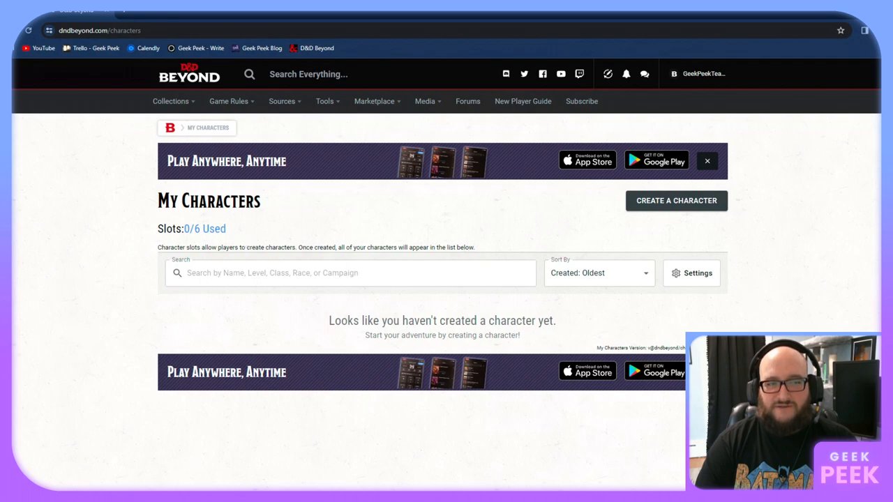
pyautogui.click(675, 200)
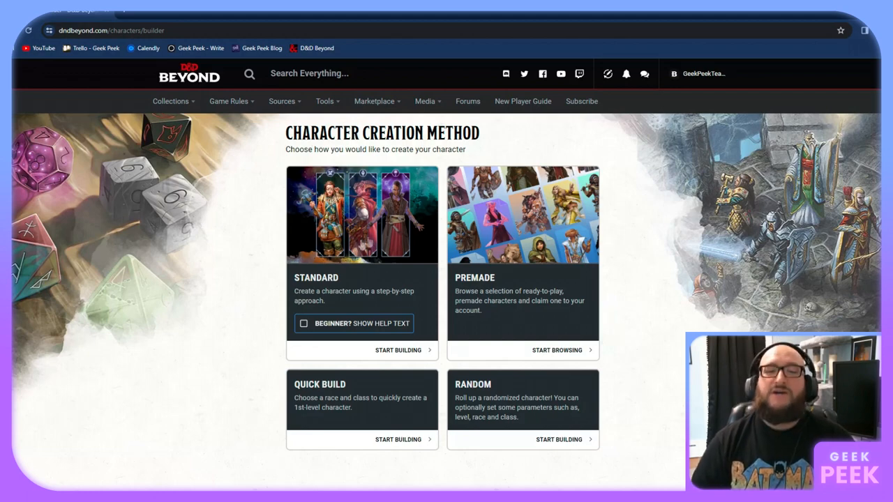
# Start a Standard build and request fresh name suggestions to pick Visad
pyautogui.click(398, 350)
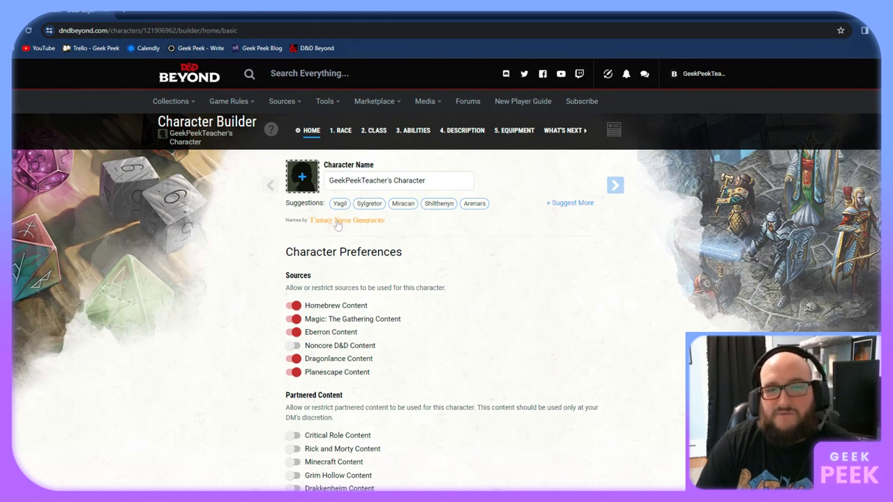
pyautogui.moveTo(334, 225)
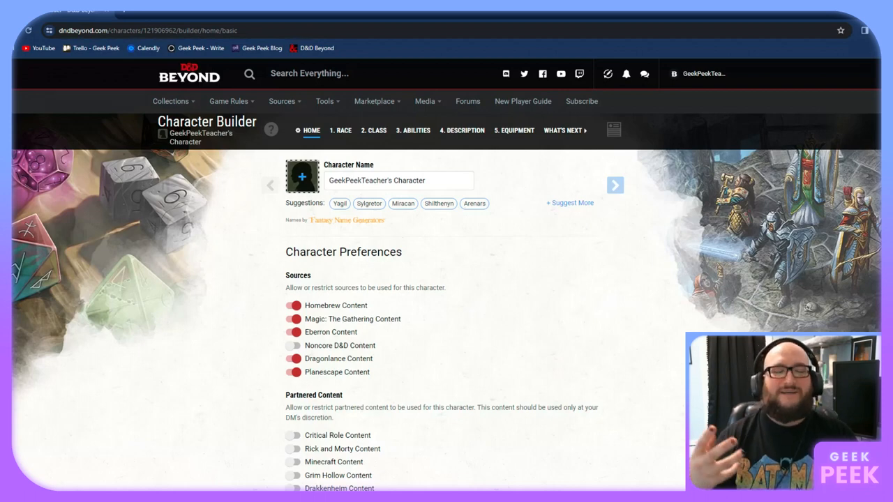
pyautogui.moveTo(352, 224)
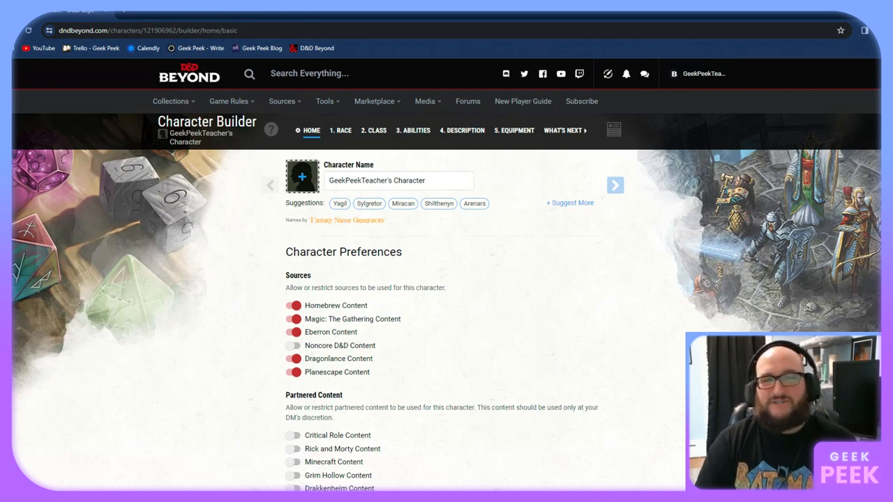
pyautogui.moveTo(493, 213)
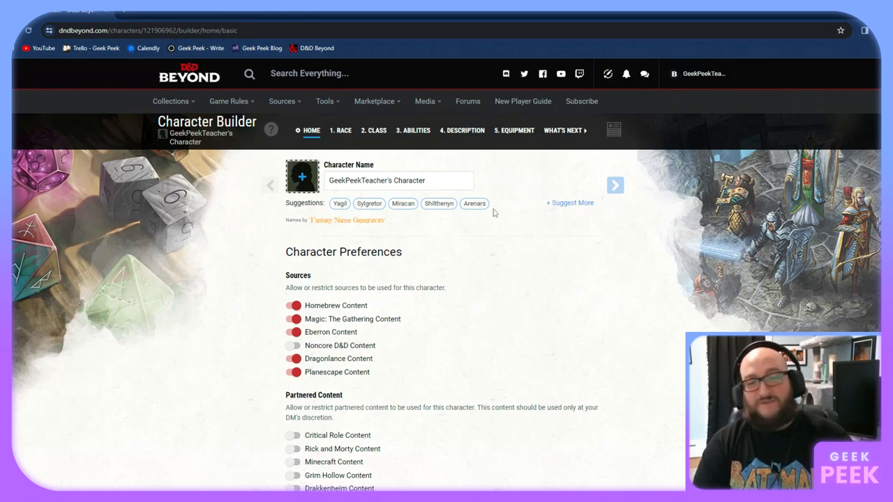
pyautogui.click(570, 203)
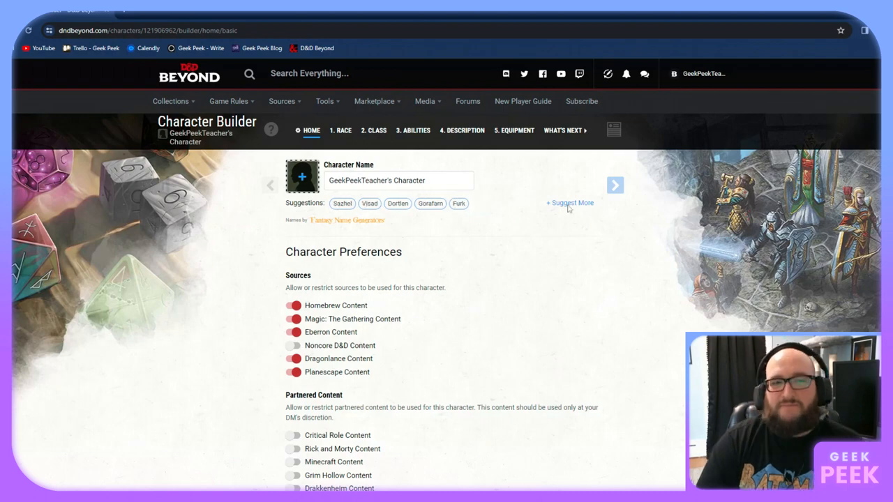
pyautogui.moveTo(453, 248)
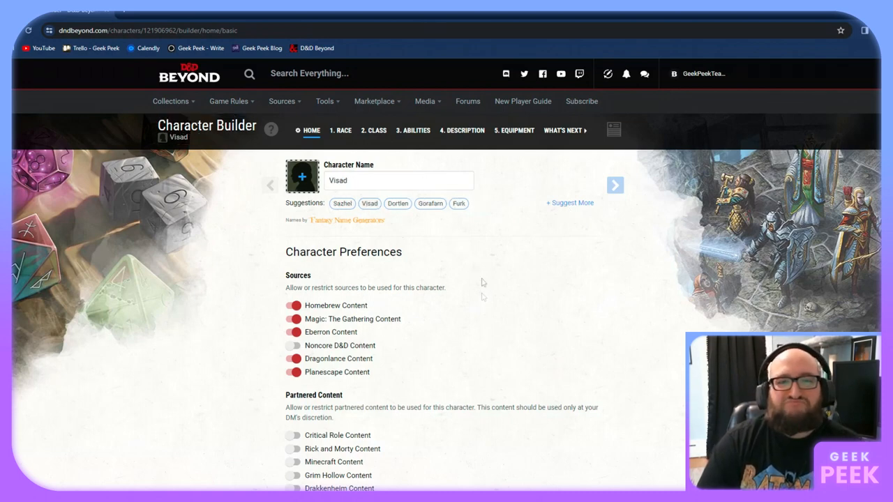
pyautogui.moveTo(226, 306)
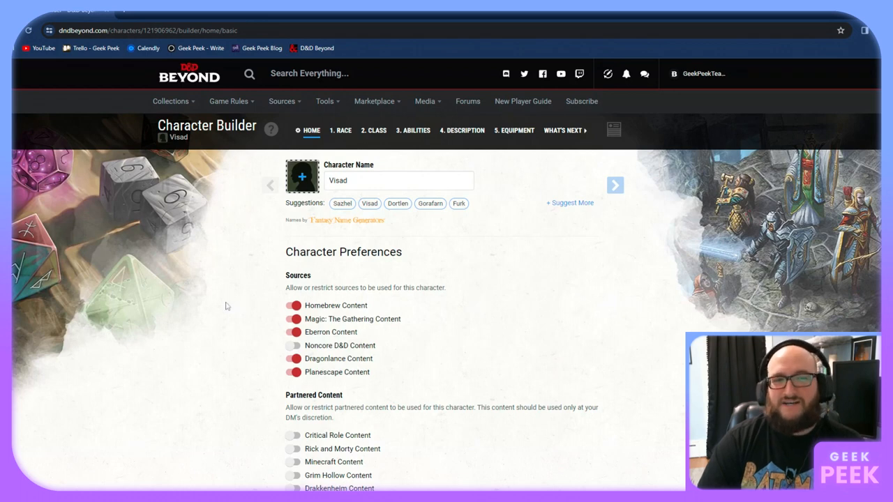
# Turn off every Sources toggle in Home preferences, keeping Dice Rolling on
pyautogui.scroll(-3)
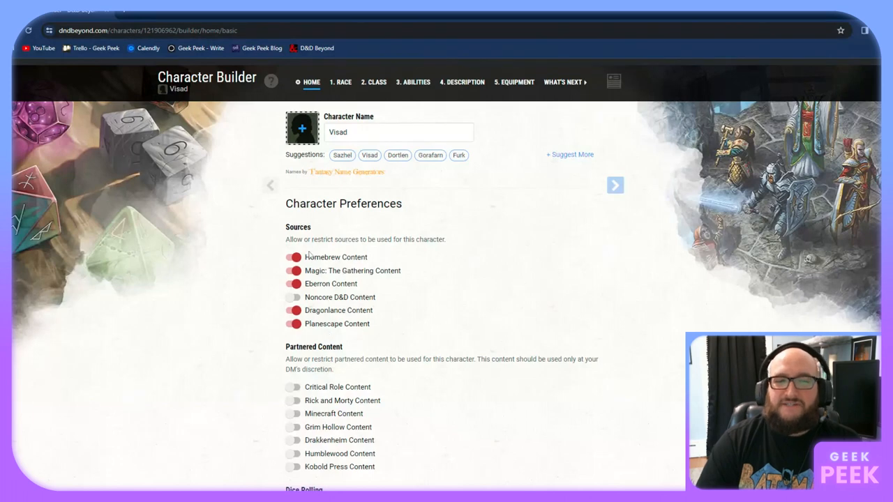
pyautogui.moveTo(278, 330)
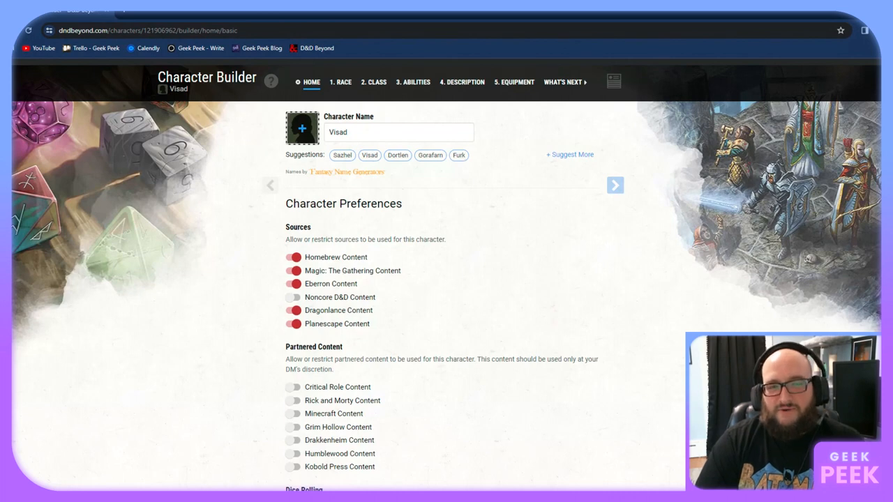
pyautogui.moveTo(252, 330)
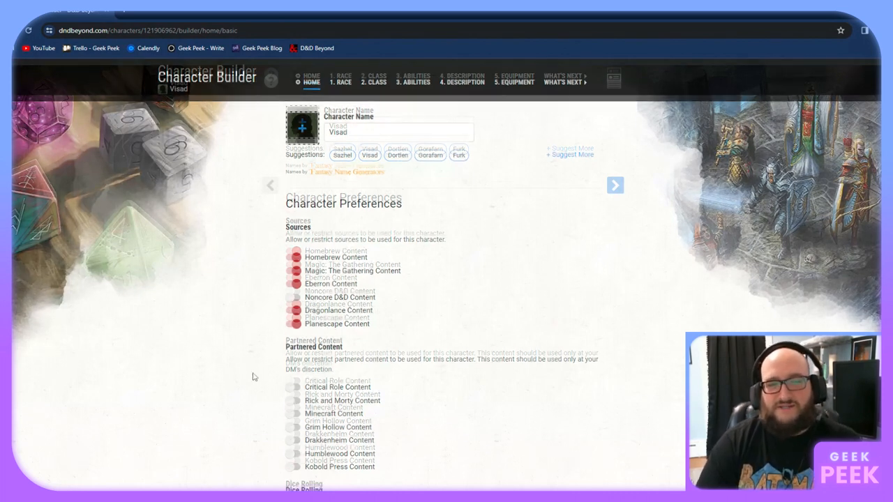
pyautogui.scroll(-3)
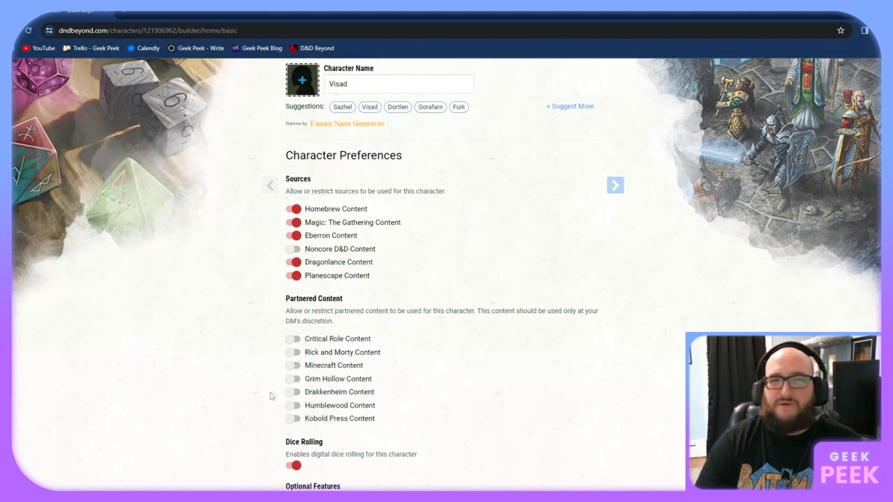
pyautogui.moveTo(247, 400)
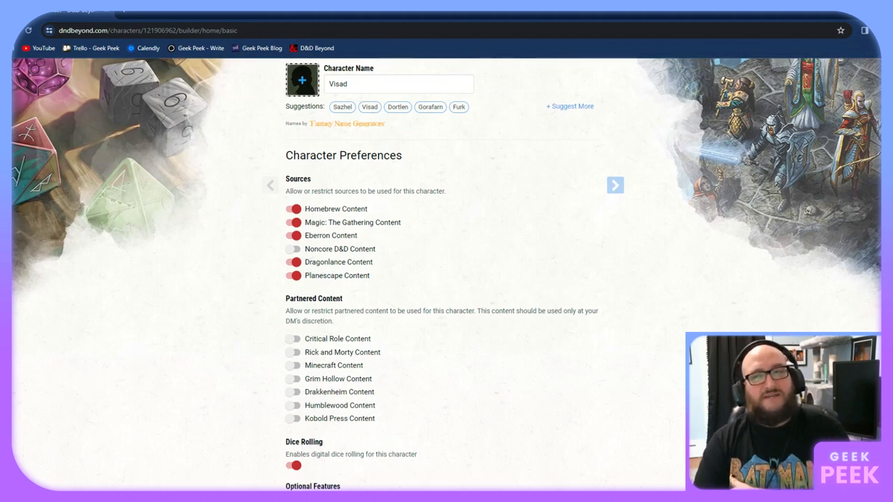
pyautogui.moveTo(230, 391)
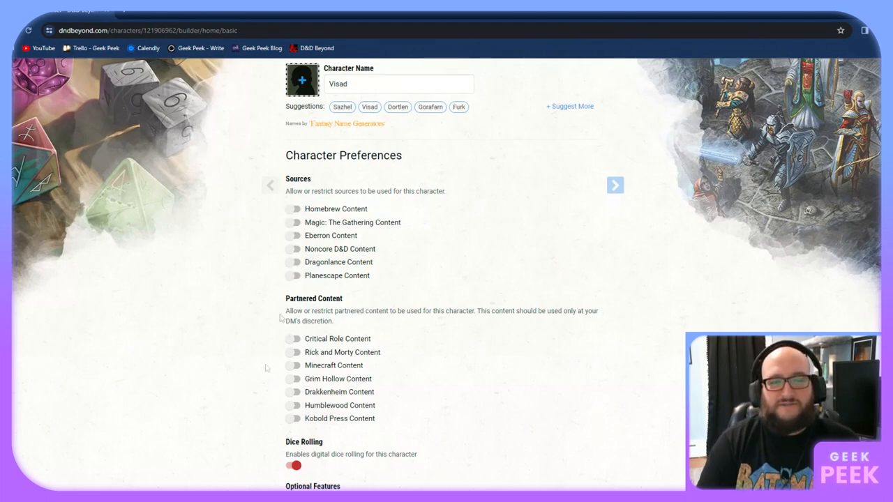
pyautogui.scroll(-3)
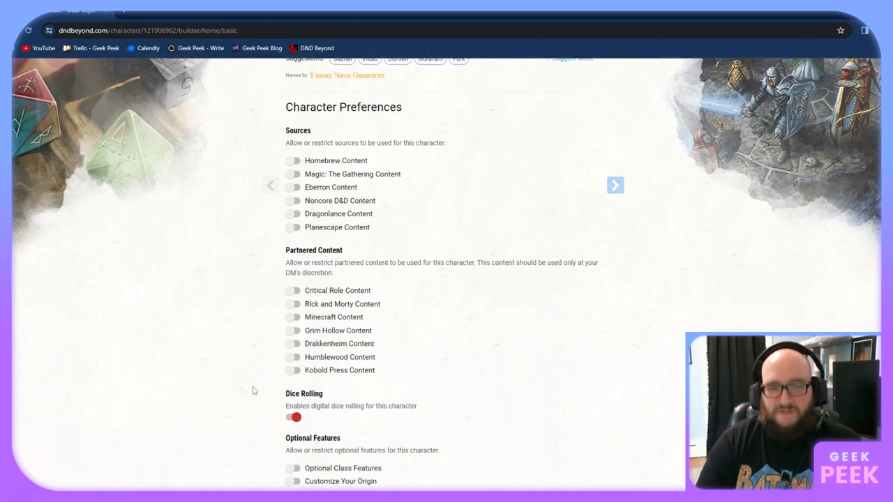
pyautogui.scroll(-3)
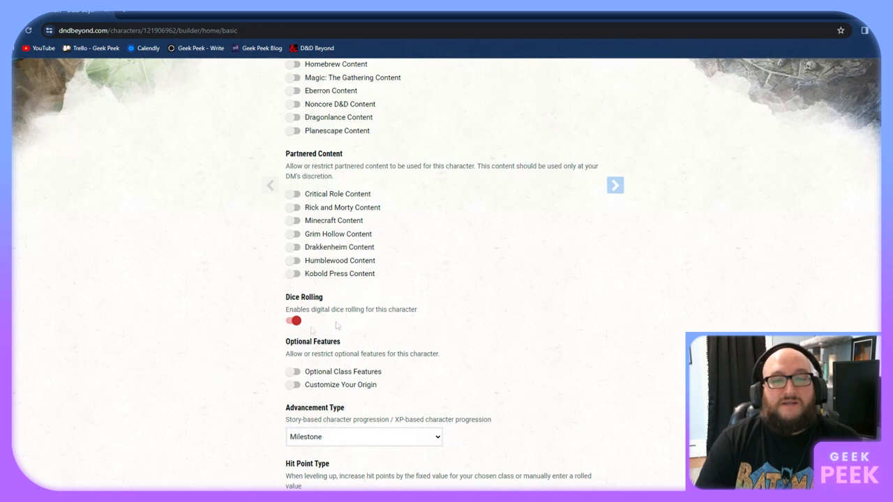
pyautogui.moveTo(330, 321)
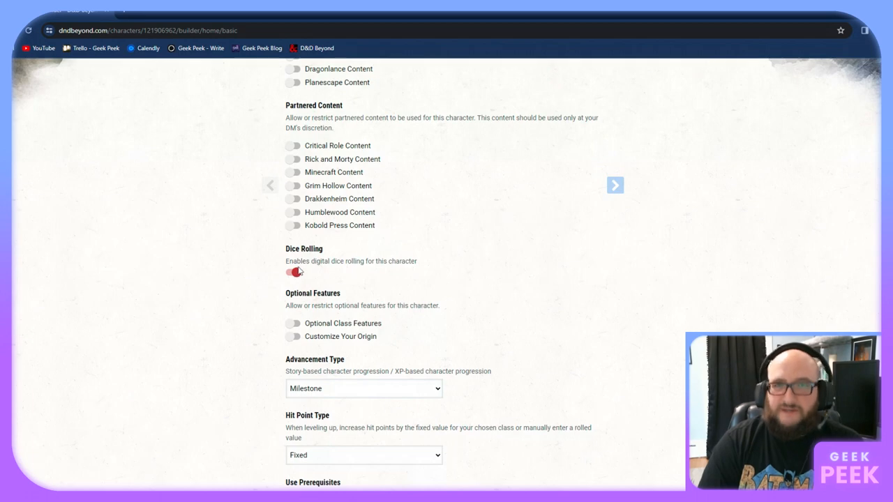
pyautogui.moveTo(234, 345)
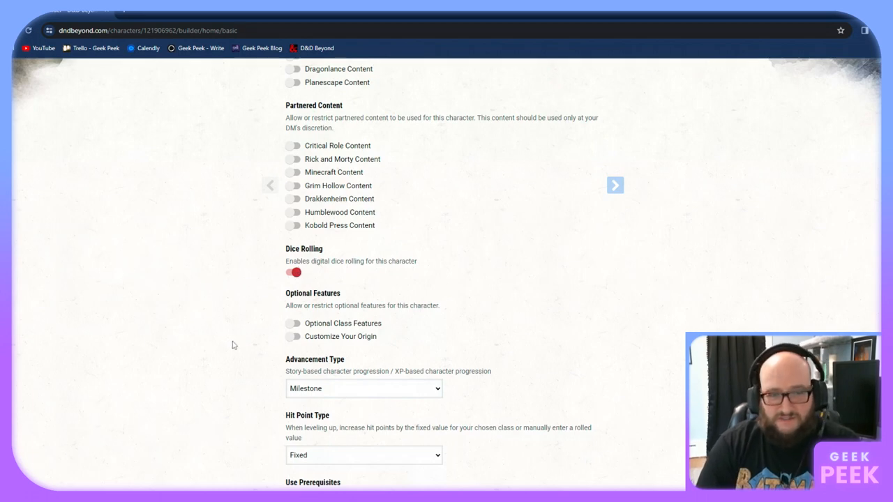
pyautogui.moveTo(257, 340)
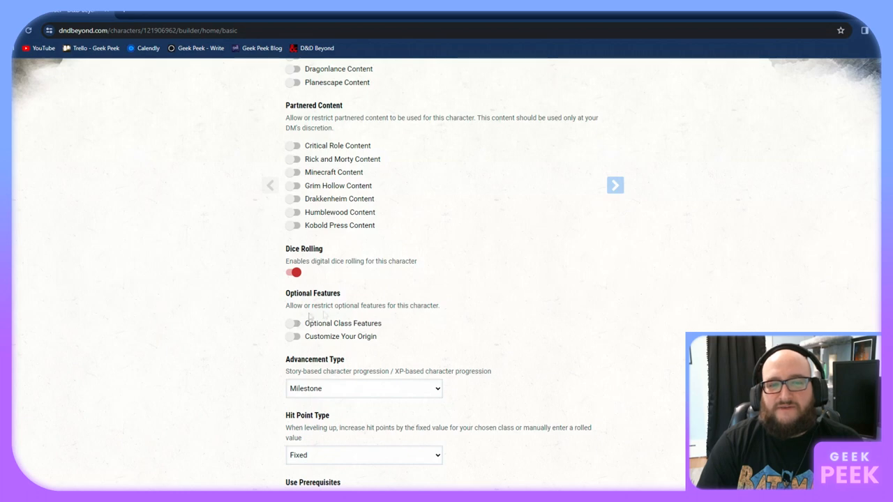
pyautogui.moveTo(263, 352)
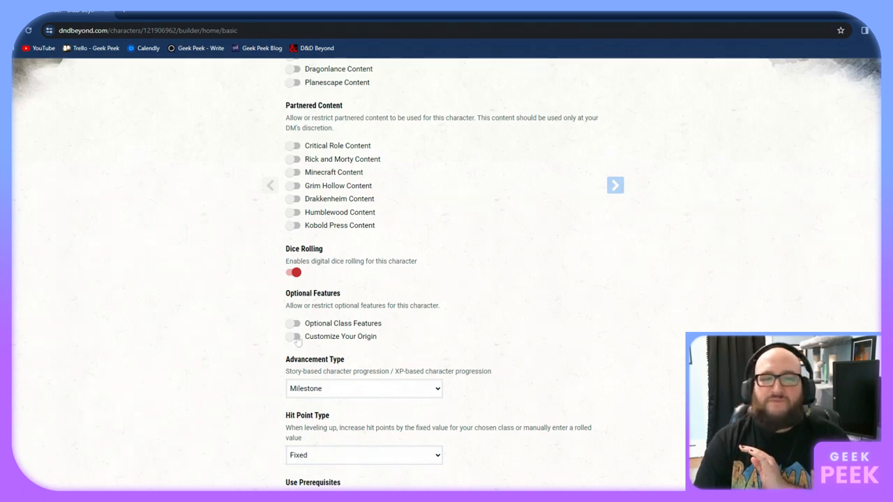
pyautogui.moveTo(253, 341)
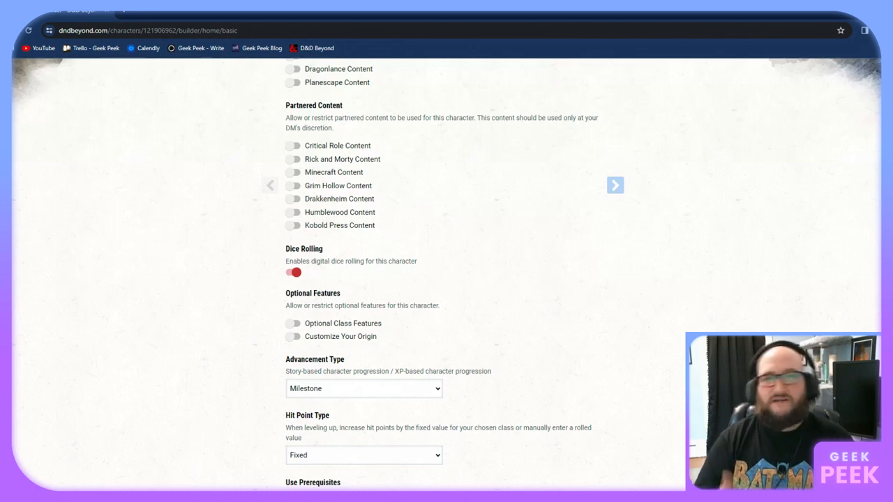
pyautogui.scroll(-3)
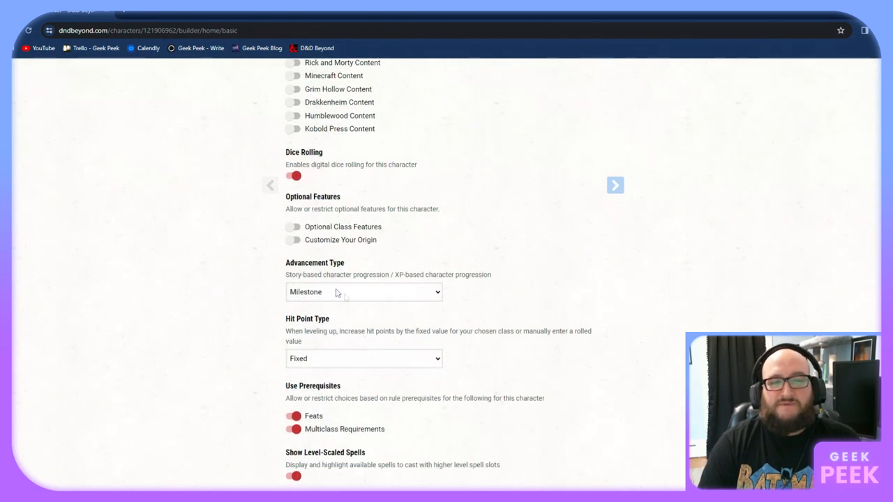
pyautogui.moveTo(332, 305)
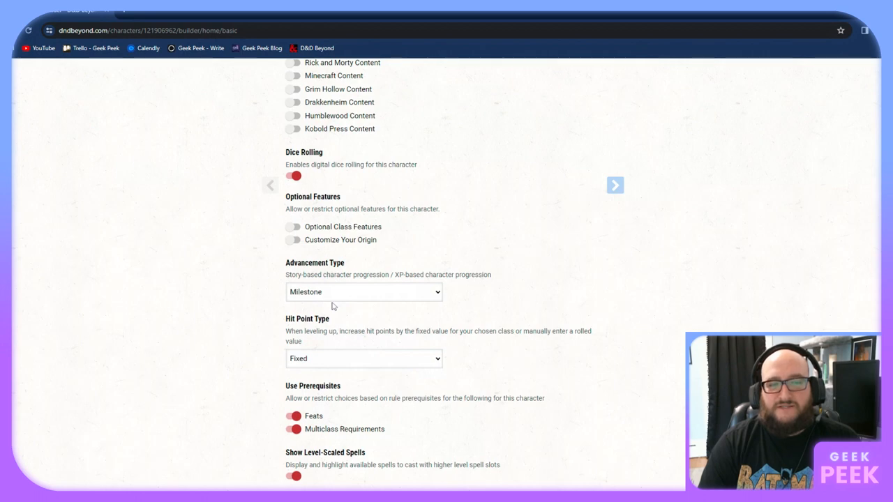
pyautogui.moveTo(222, 352)
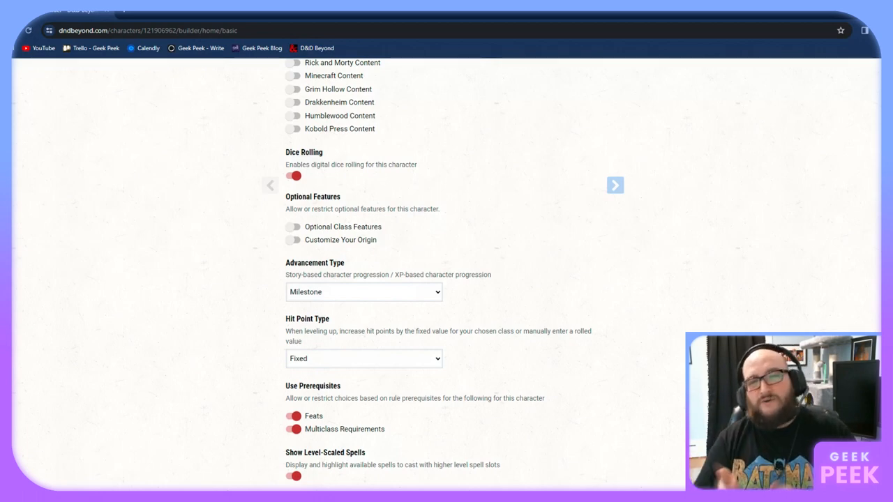
pyautogui.moveTo(255, 370)
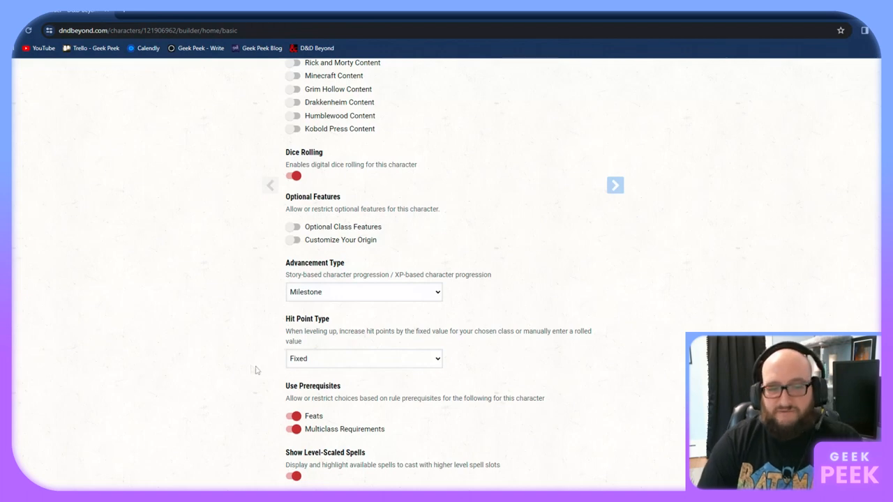
pyautogui.scroll(-3)
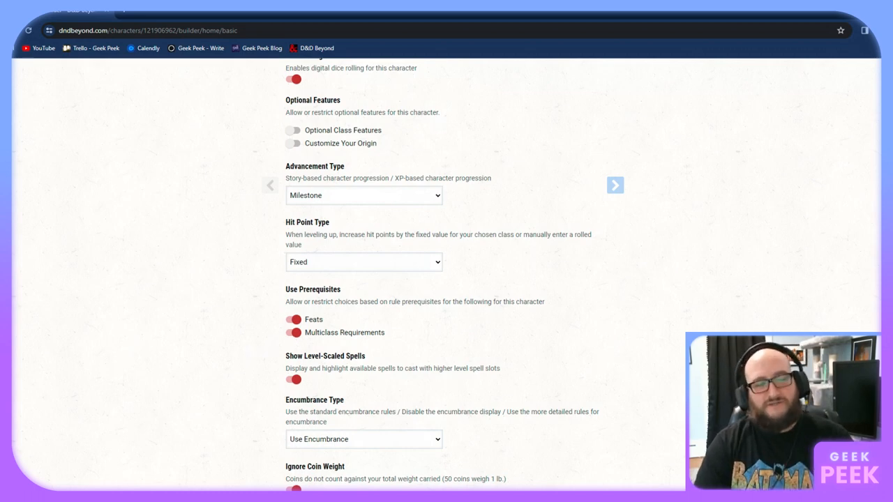
pyautogui.scroll(-3)
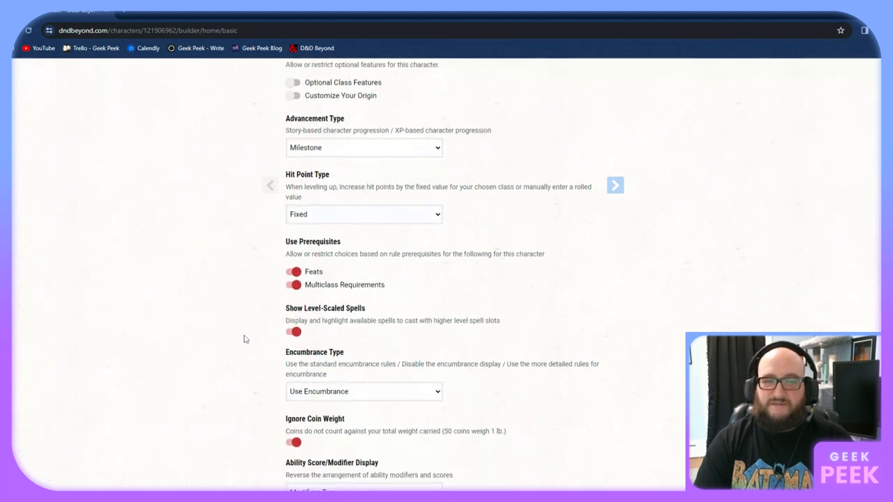
pyautogui.scroll(-3)
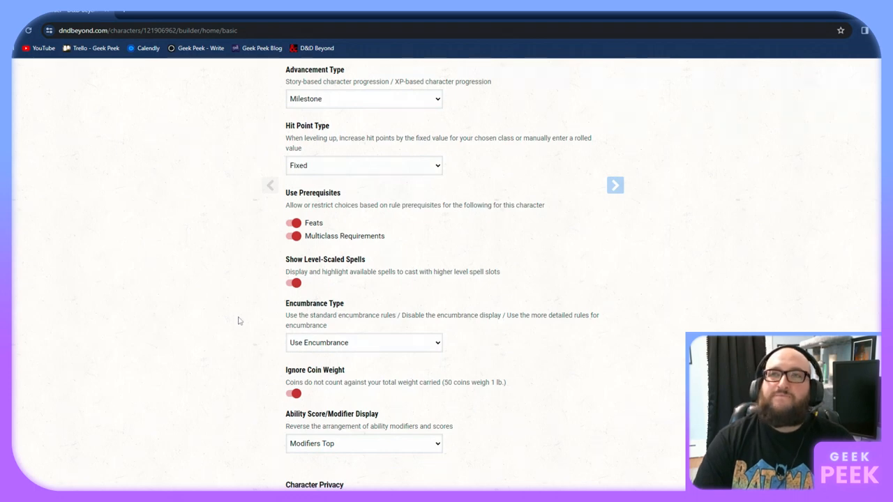
pyautogui.moveTo(253, 302)
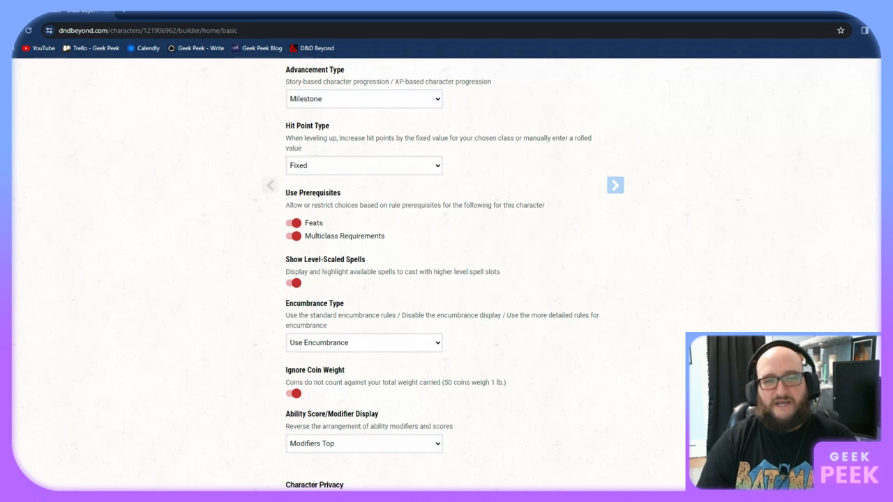
pyautogui.scroll(-3)
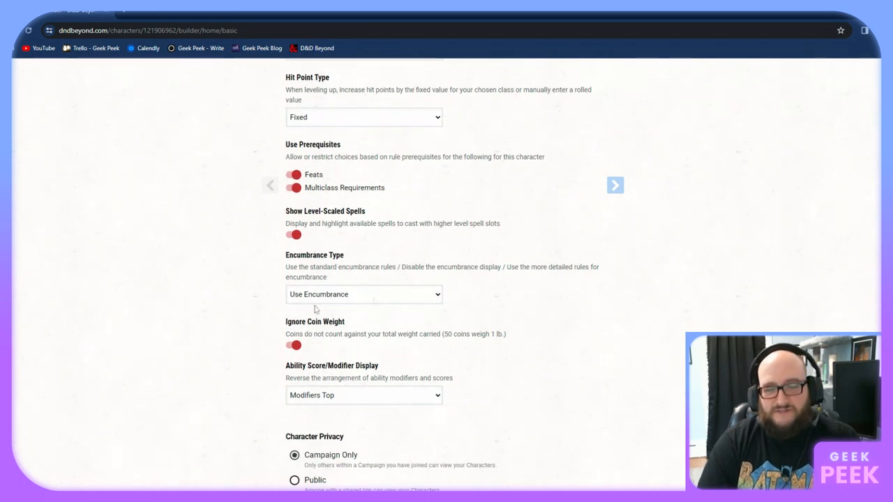
pyautogui.scroll(-3)
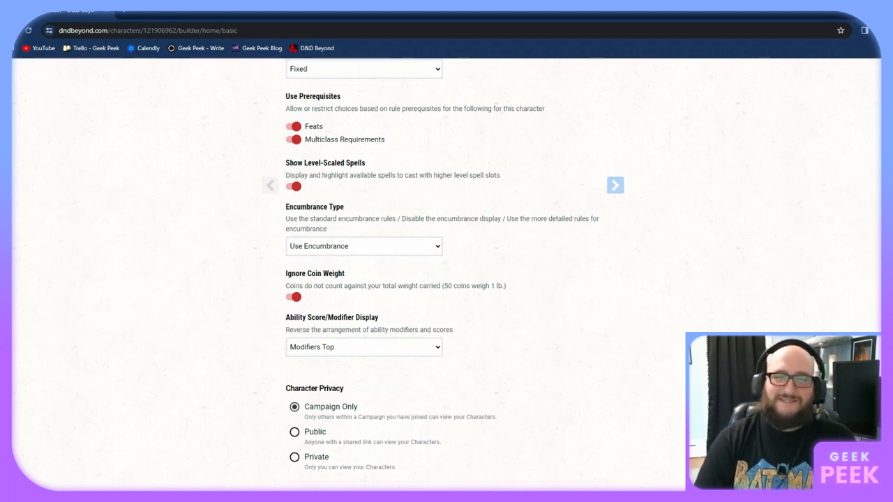
pyautogui.moveTo(473, 297)
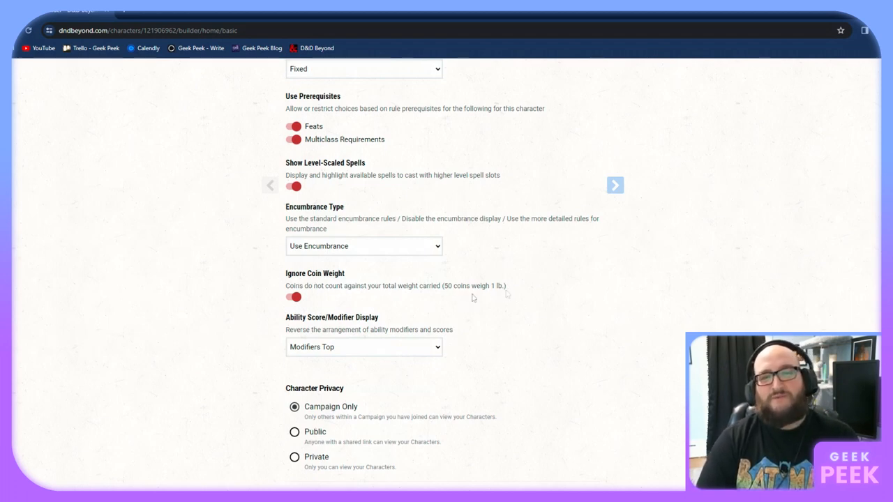
pyautogui.moveTo(237, 326)
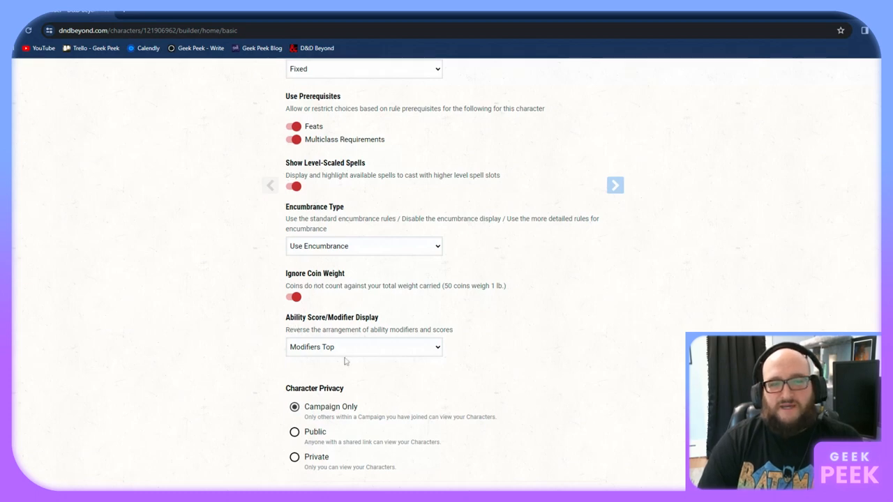
pyautogui.moveTo(287, 362)
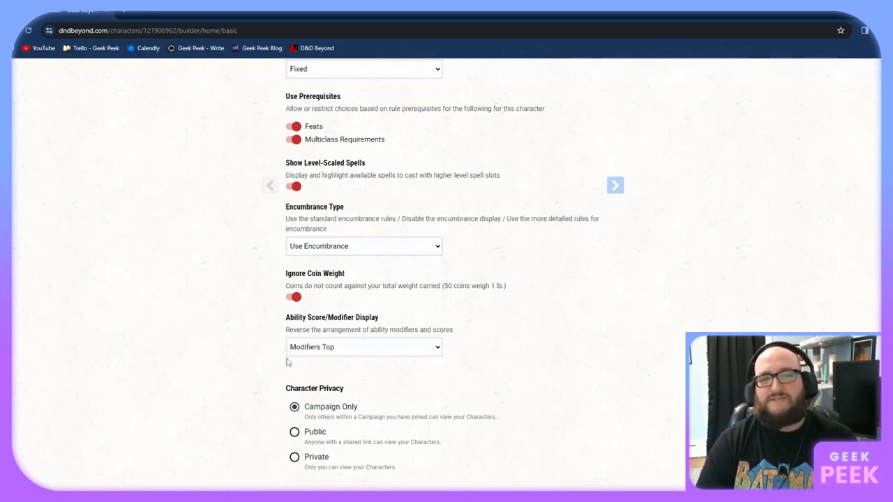
pyautogui.moveTo(249, 362)
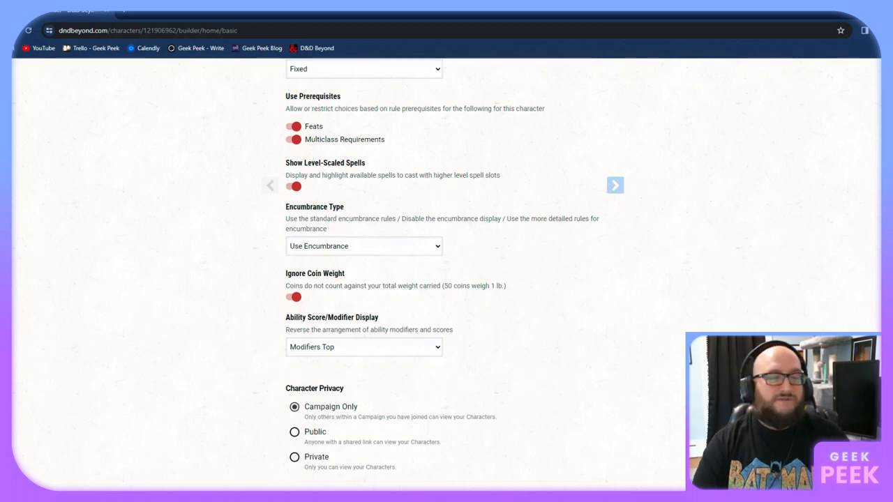
pyautogui.scroll(-3)
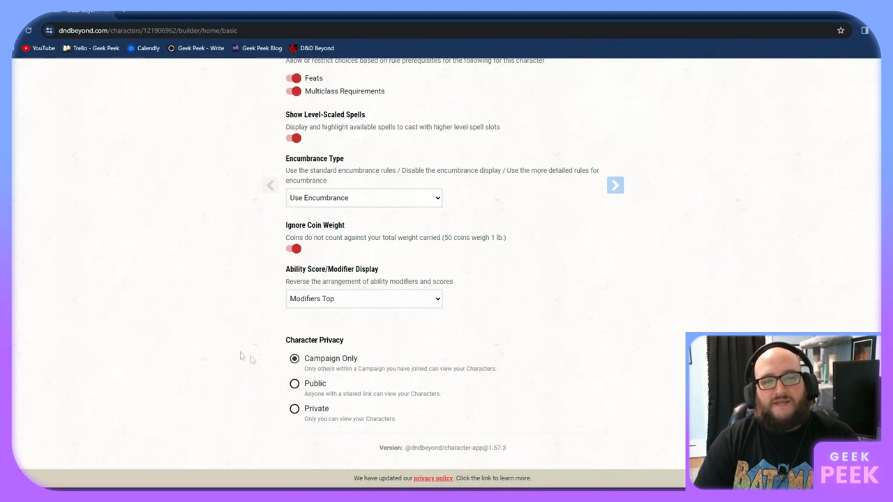
pyautogui.moveTo(296, 342)
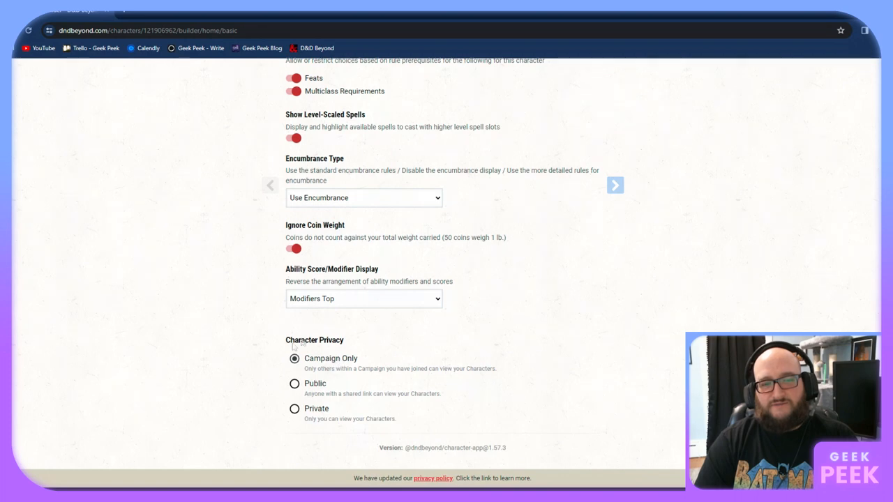
pyautogui.moveTo(332, 374)
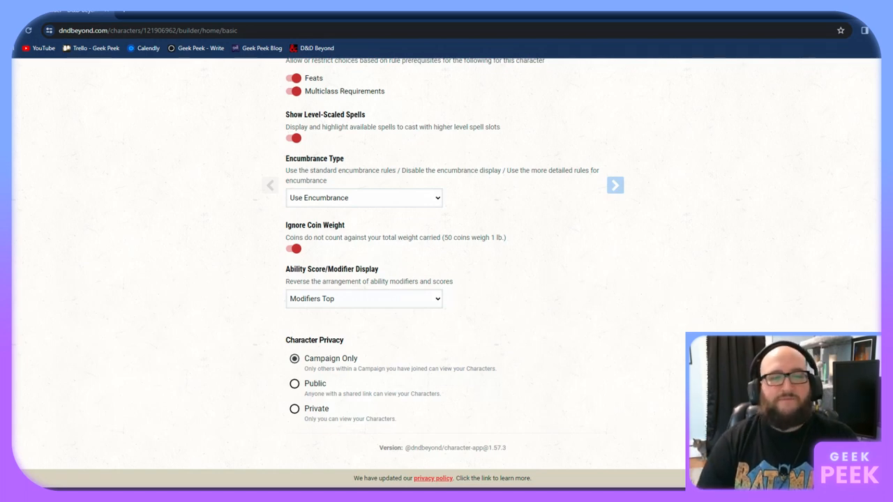
pyautogui.moveTo(369, 401)
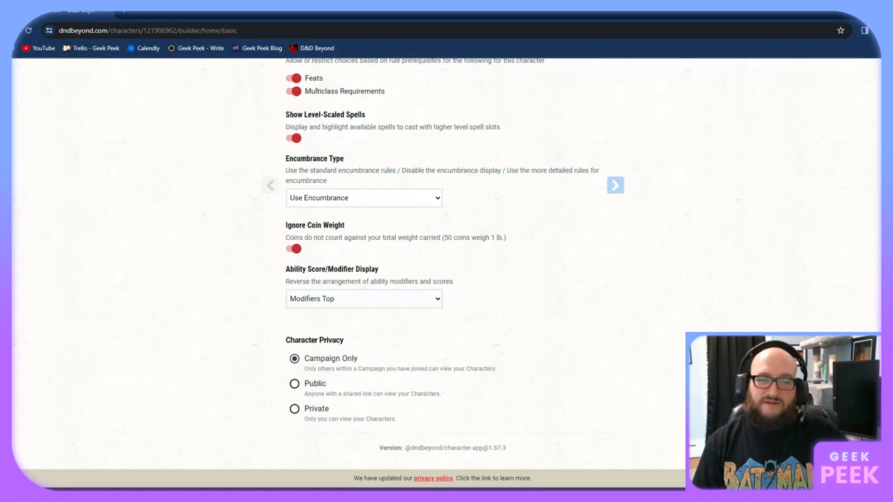
pyautogui.moveTo(331, 424)
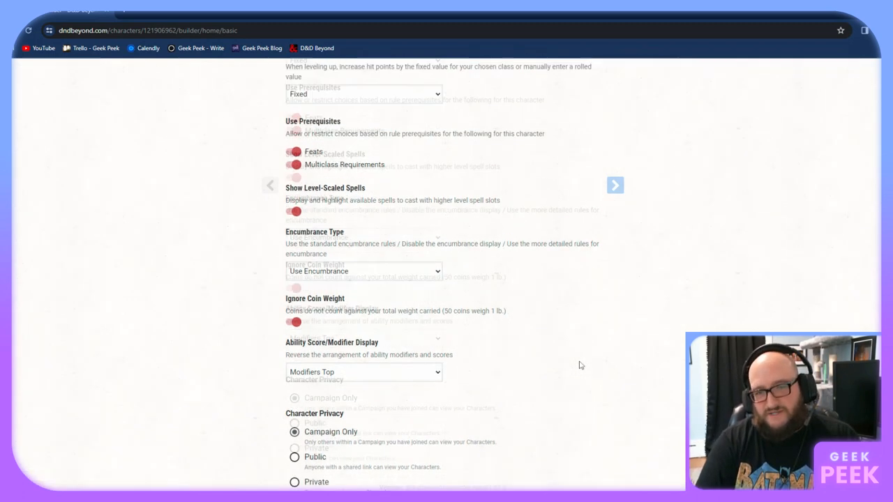
pyautogui.scroll(-3)
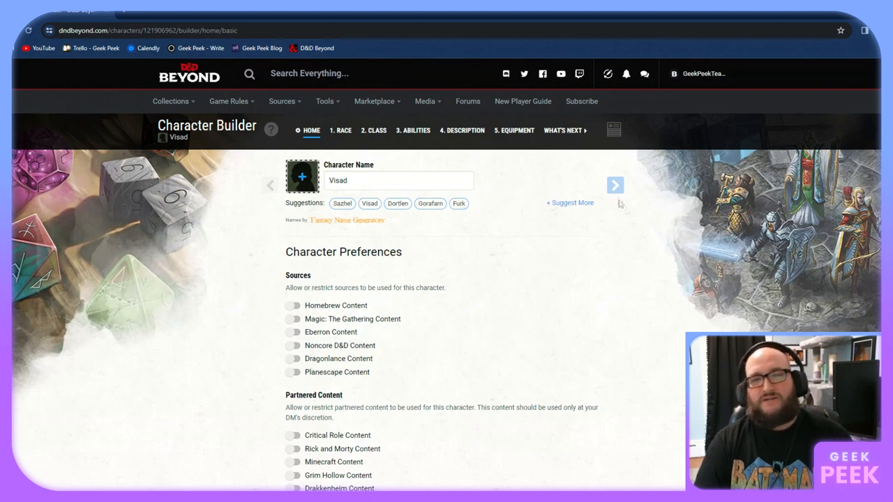
# Go to the Race step and browse the list of available races
pyautogui.click(620, 185)
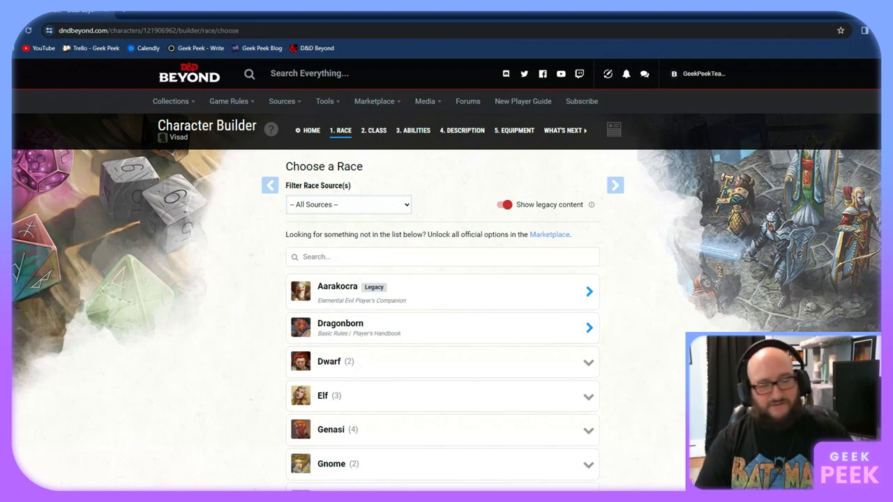
pyautogui.scroll(-3)
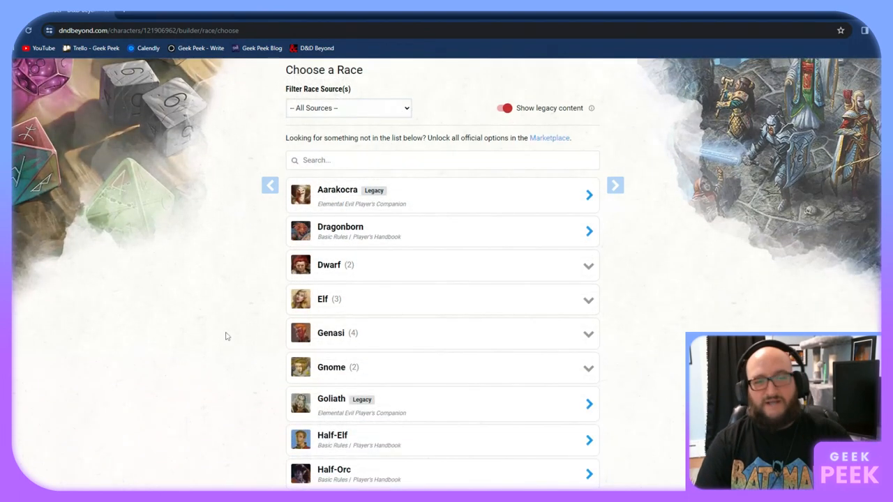
pyautogui.scroll(-3)
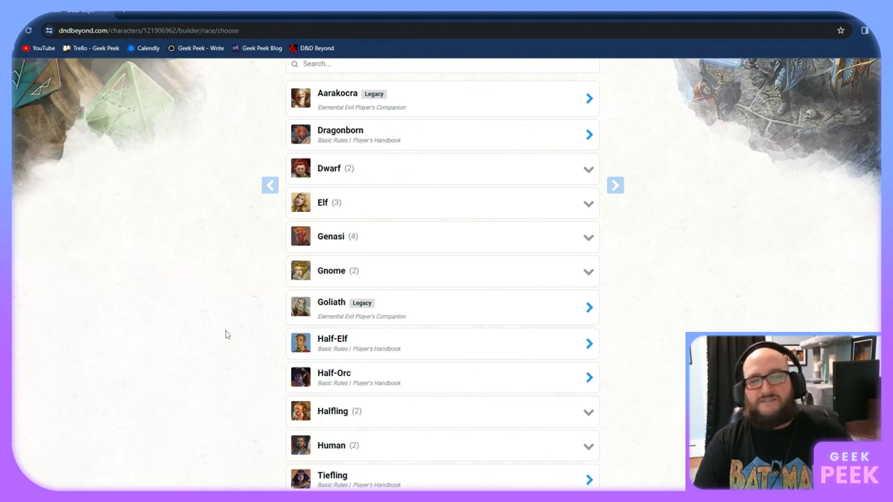
pyautogui.scroll(-3)
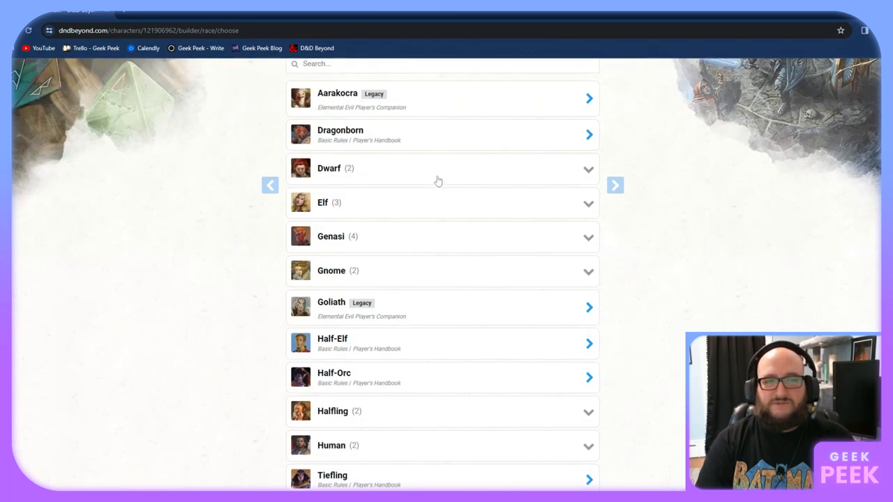
pyautogui.moveTo(445, 133)
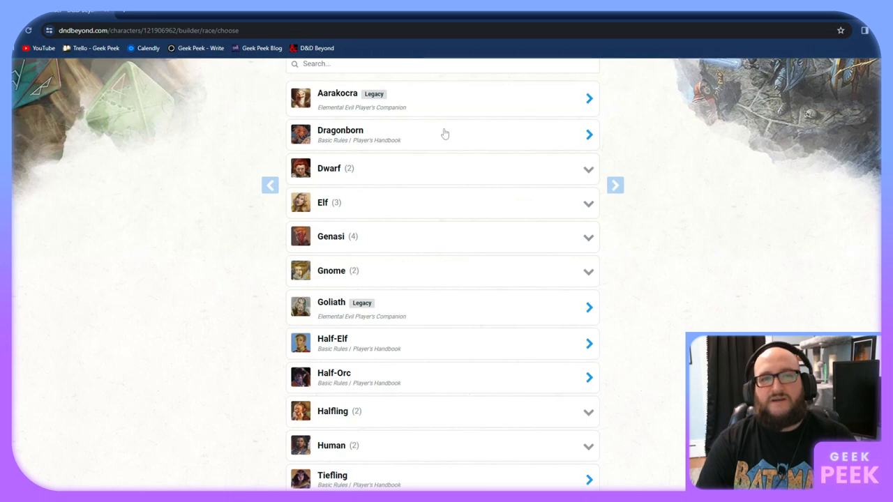
pyautogui.moveTo(444, 345)
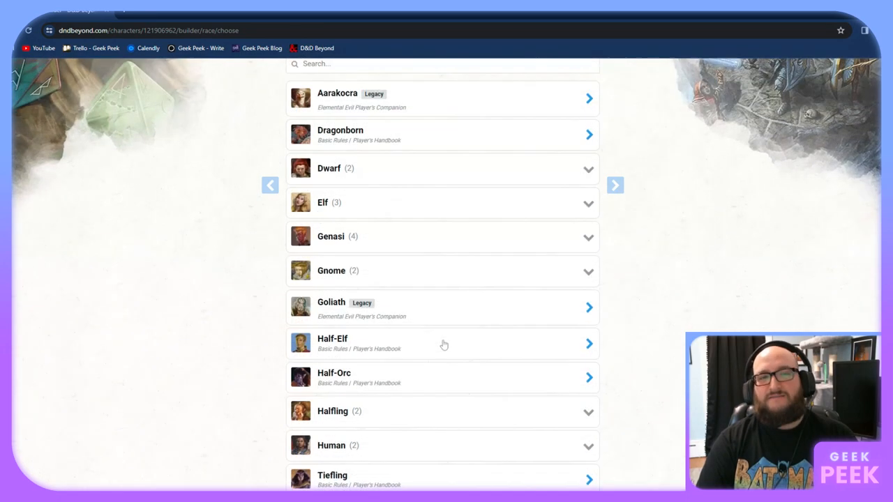
pyautogui.scroll(-3)
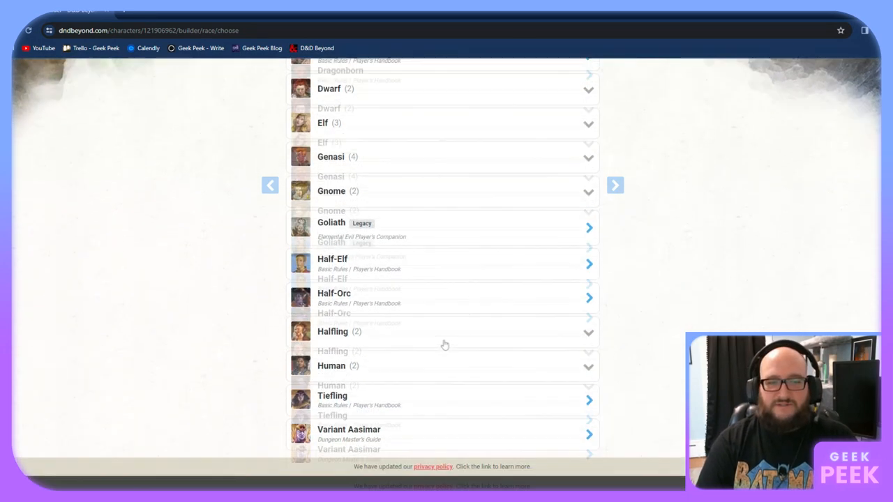
# Select Human and review its traits: +1 to all abilities, extra language
pyautogui.click(349, 429)
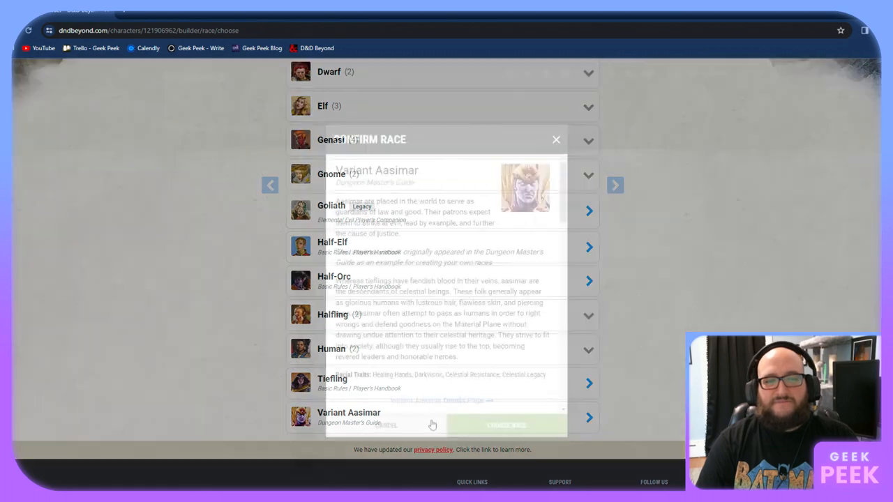
pyautogui.click(556, 139)
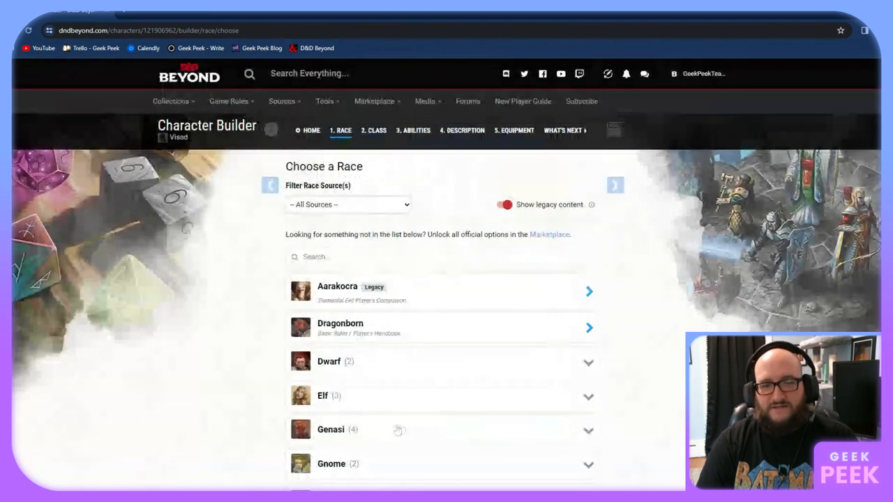
pyautogui.scroll(-3)
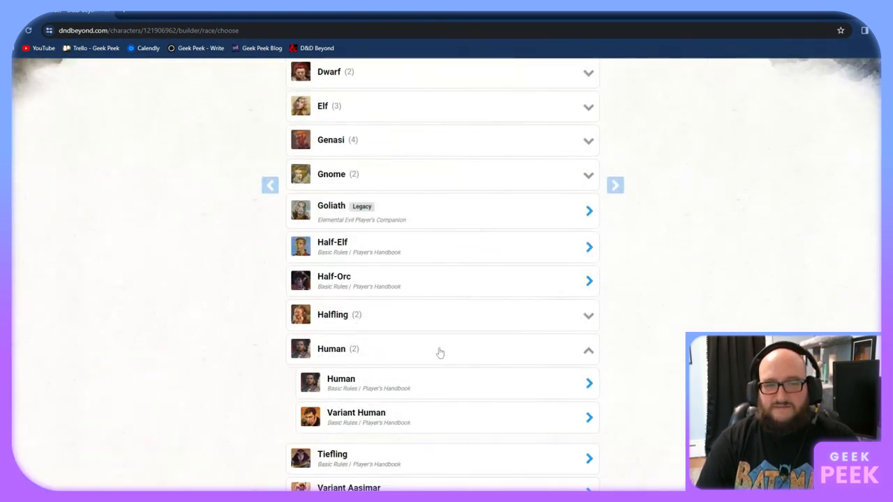
pyautogui.moveTo(447, 392)
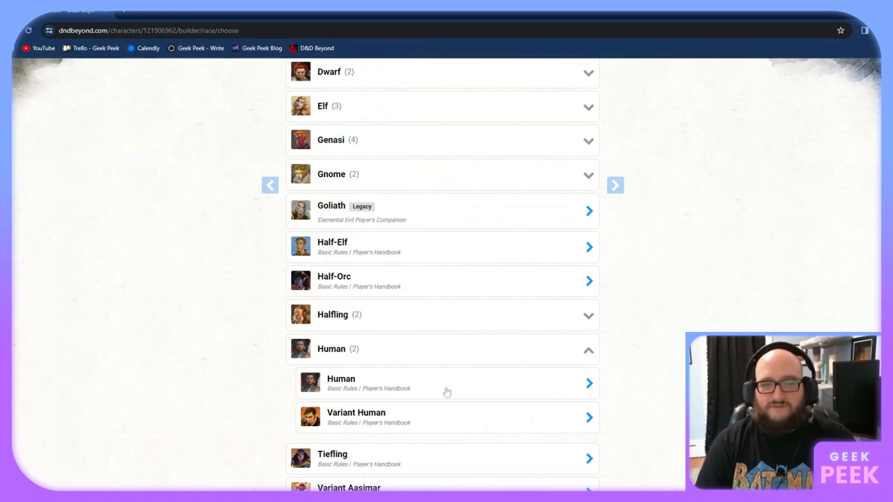
pyautogui.moveTo(384, 426)
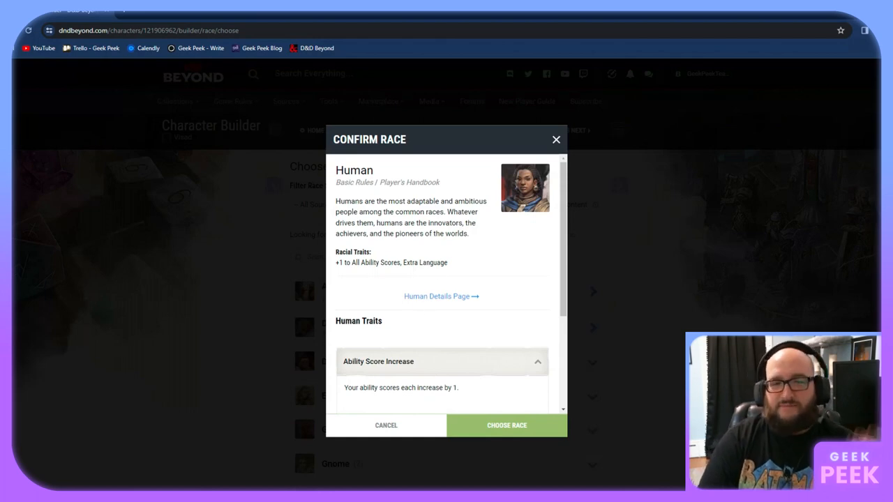
pyautogui.moveTo(335, 200); pyautogui.dragTo(469, 234)
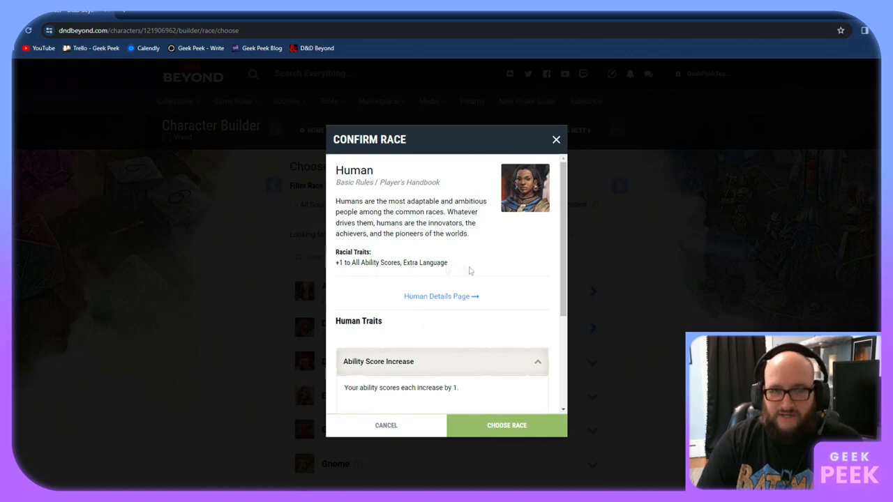
pyautogui.moveTo(469, 273)
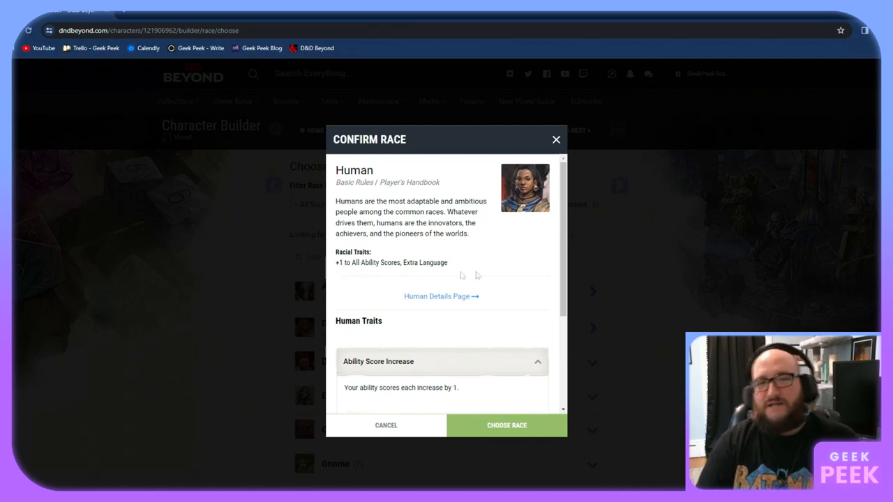
pyautogui.moveTo(493, 277)
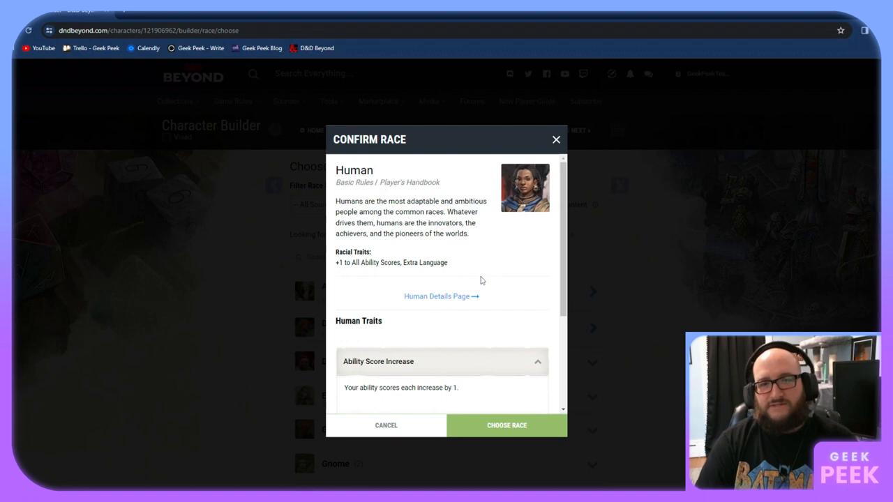
pyautogui.scroll(-3)
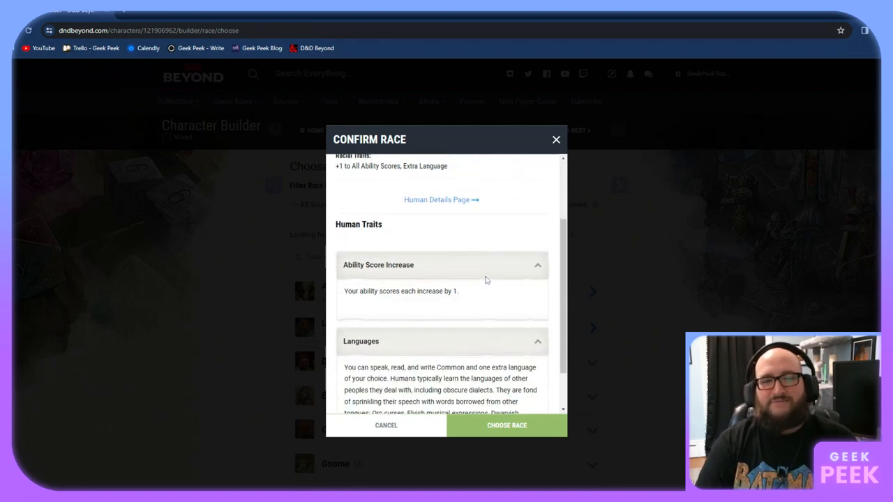
pyautogui.scroll(-3)
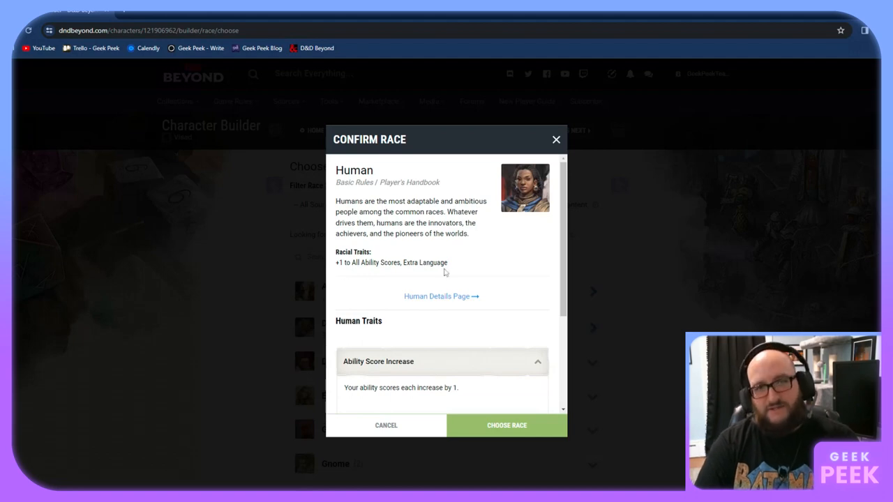
# Confirm Human as the race and choose Dwarvish as the extra language
pyautogui.click(507, 425)
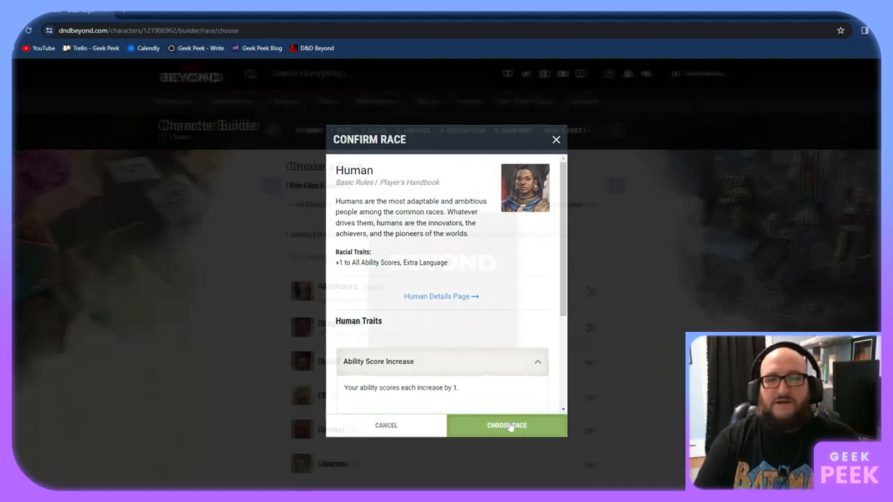
pyautogui.click(506, 425)
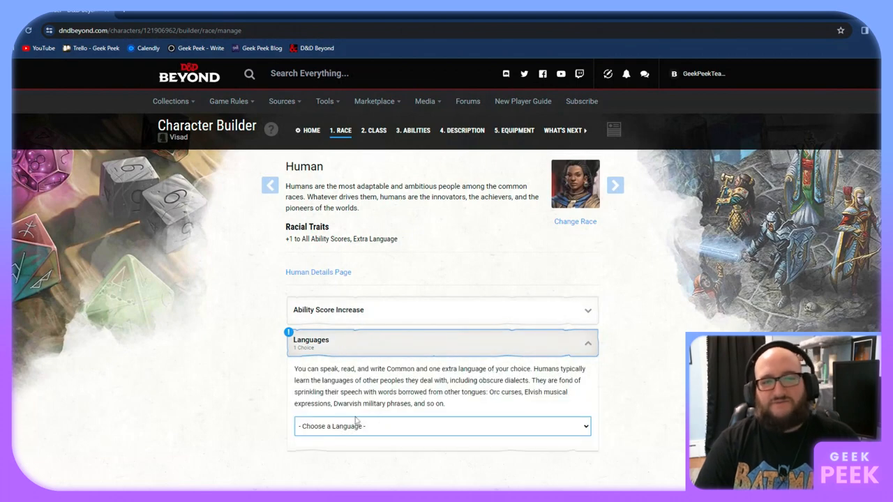
pyautogui.click(442, 426)
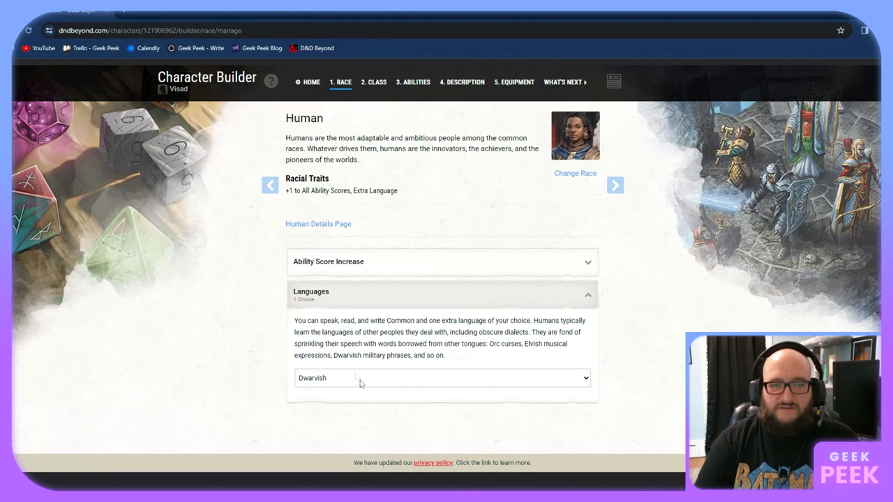
pyautogui.moveTo(355, 374)
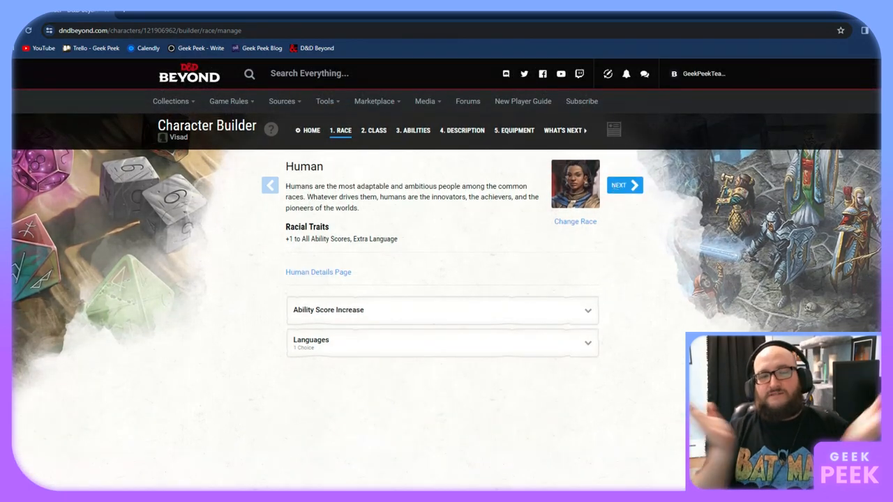
# Go to the Class step and browse the available classes
pyautogui.click(623, 185)
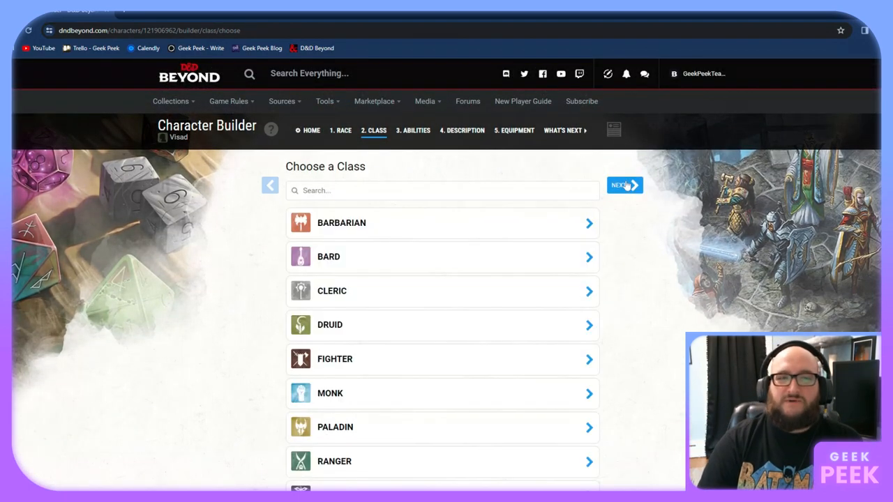
pyautogui.moveTo(645, 283)
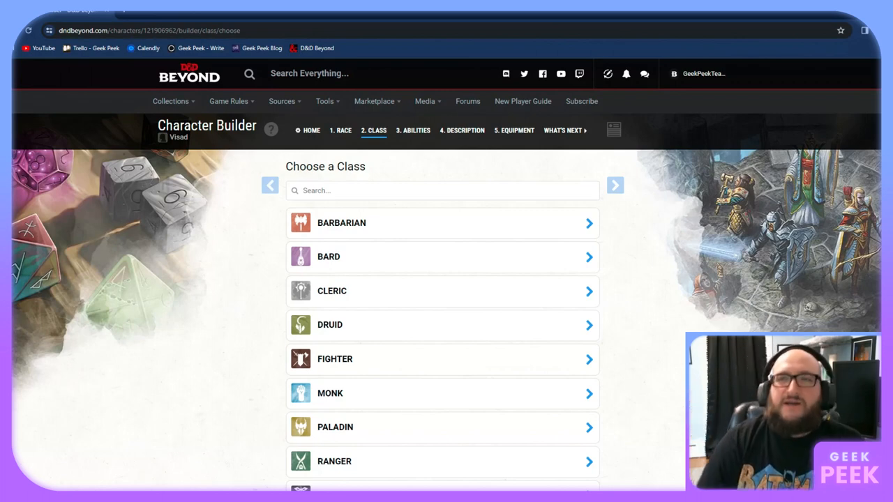
pyautogui.moveTo(652, 281)
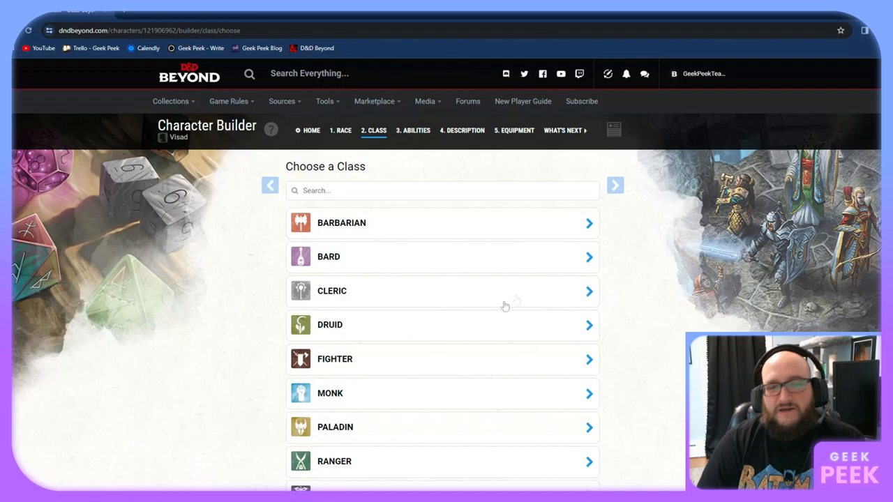
pyautogui.scroll(-3)
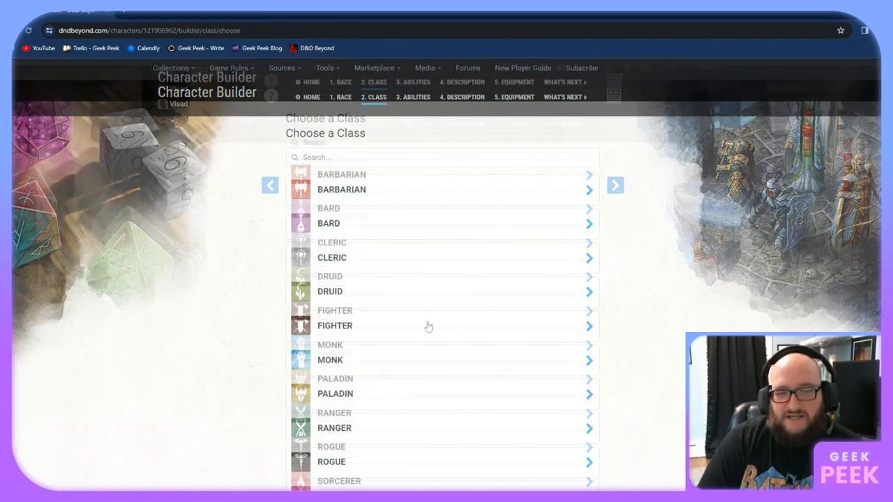
pyautogui.scroll(-3)
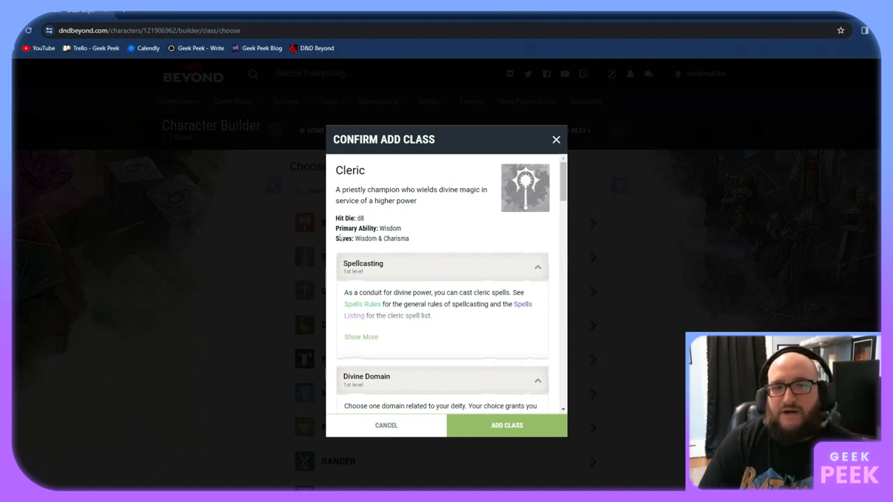
pyautogui.moveTo(419, 242)
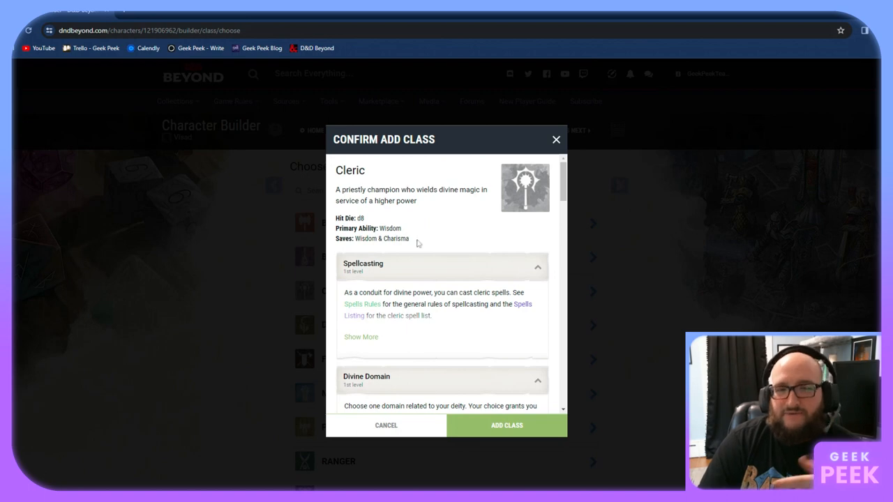
# Scroll the Cleric confirmation details down to Destroy Undead
pyautogui.scroll(-3)
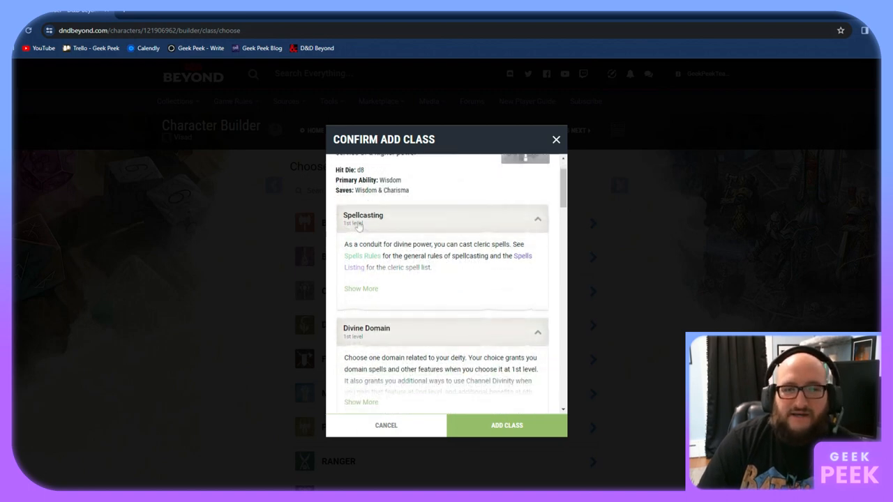
pyautogui.scroll(-3)
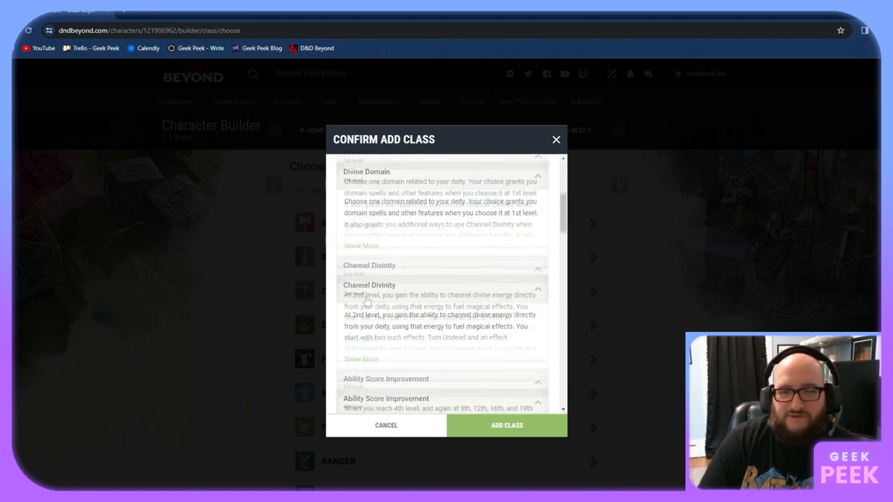
pyautogui.scroll(-3)
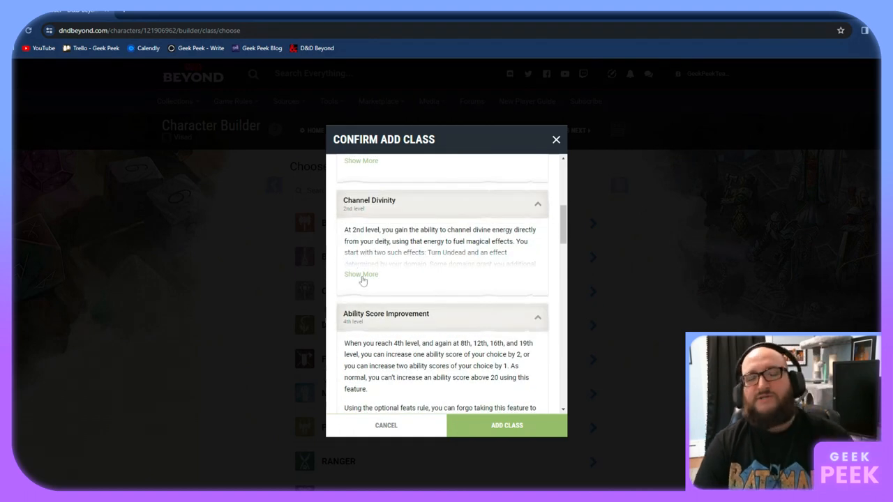
pyautogui.scroll(-3)
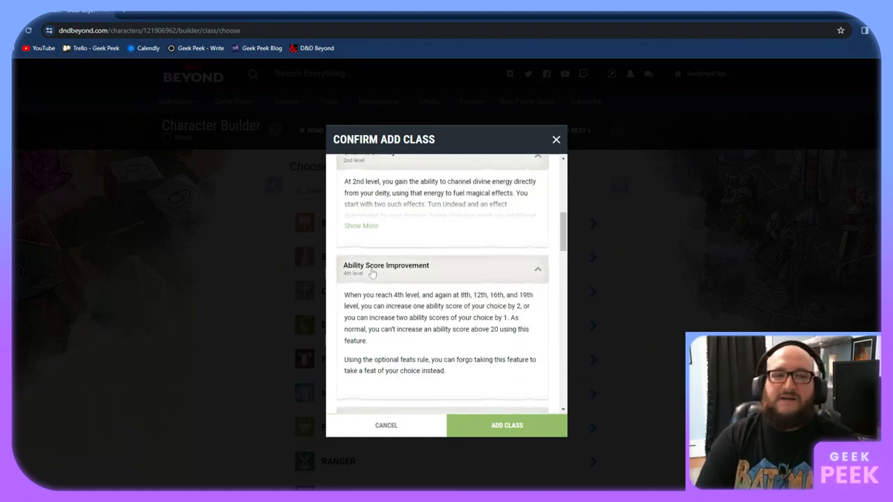
pyautogui.scroll(-3)
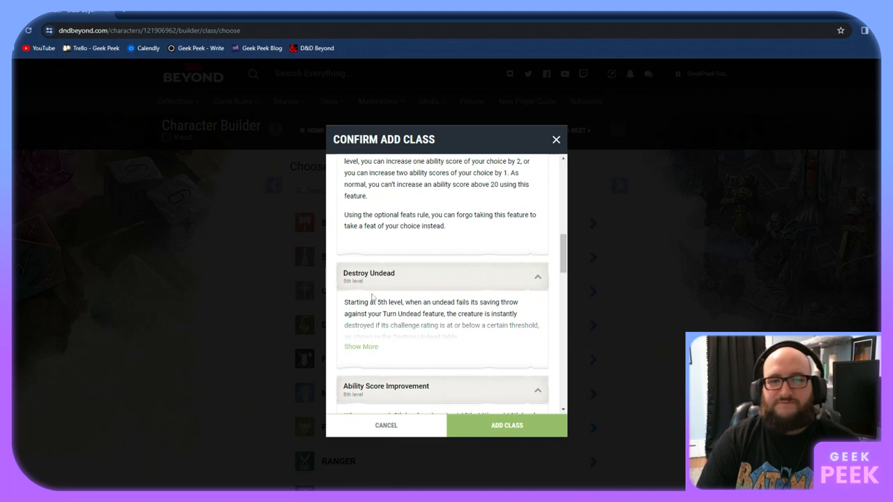
pyautogui.scroll(-3)
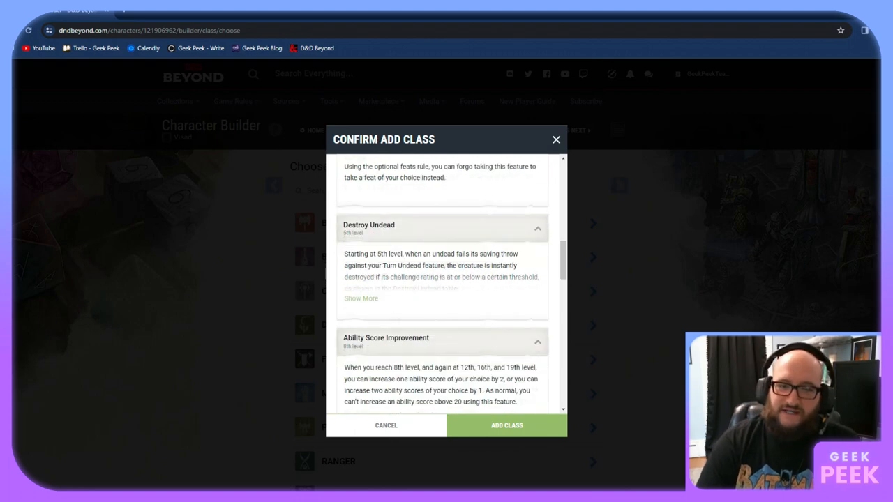
# Add Cleric as the class, view its spells, then return to class features
pyautogui.click(506, 426)
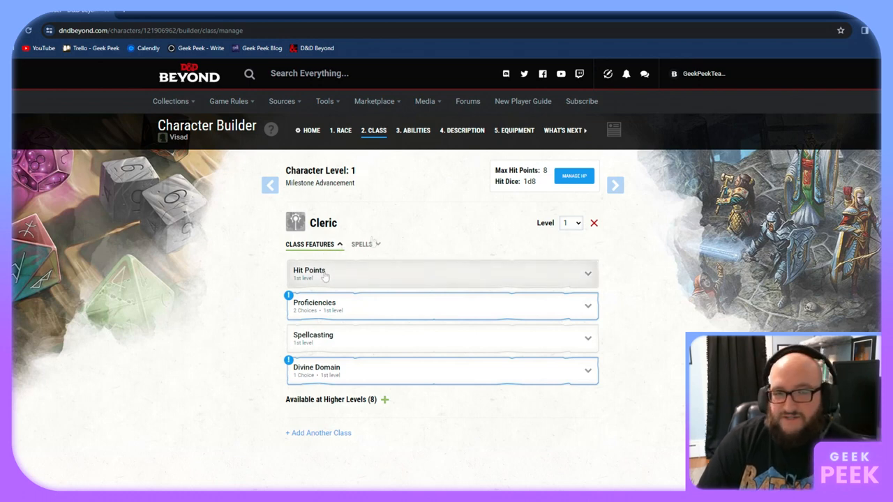
pyautogui.click(361, 244)
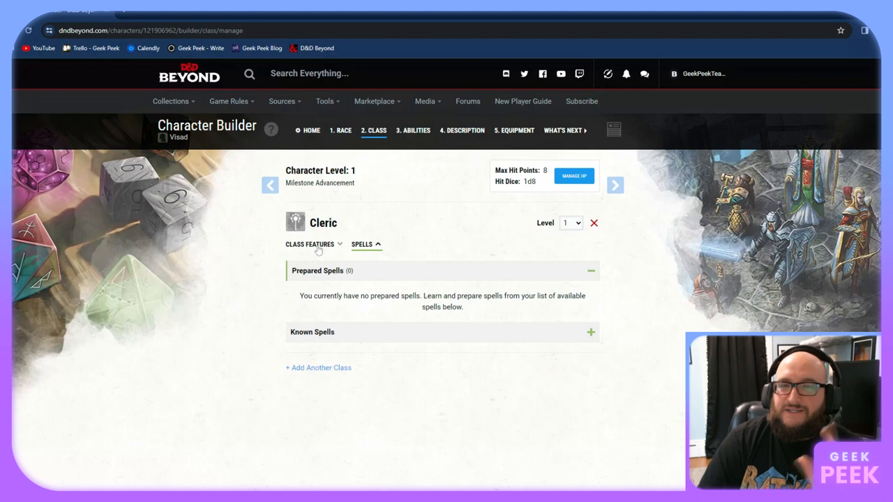
pyautogui.click(310, 244)
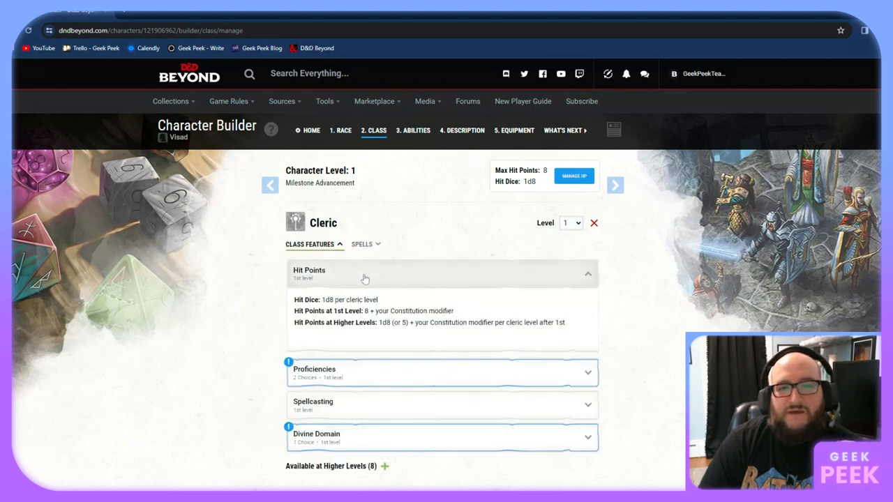
pyautogui.moveTo(335, 309)
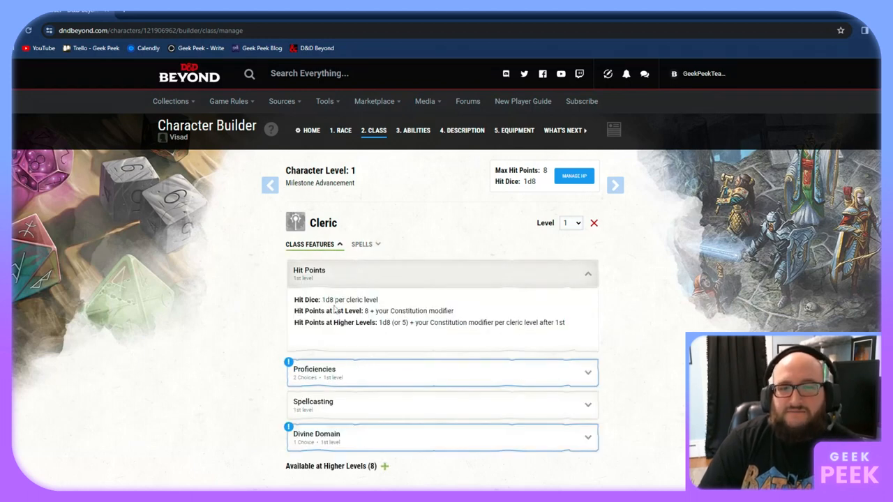
pyautogui.moveTo(471, 255)
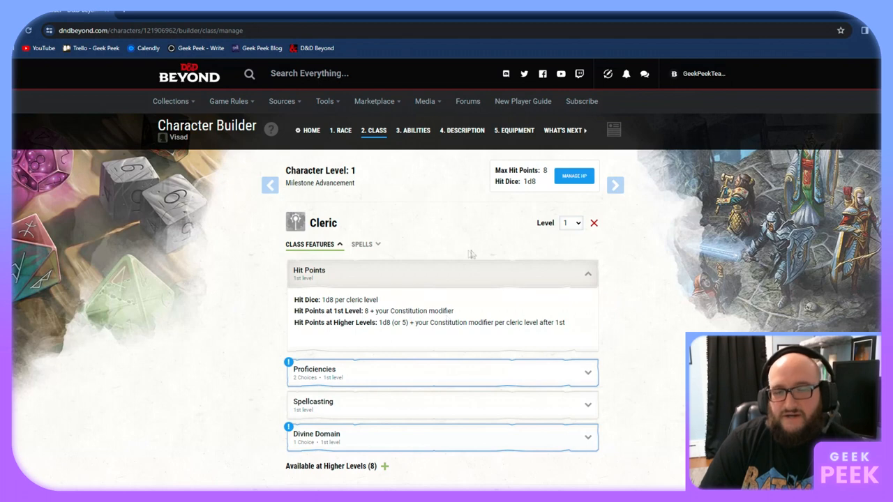
pyautogui.moveTo(323, 311)
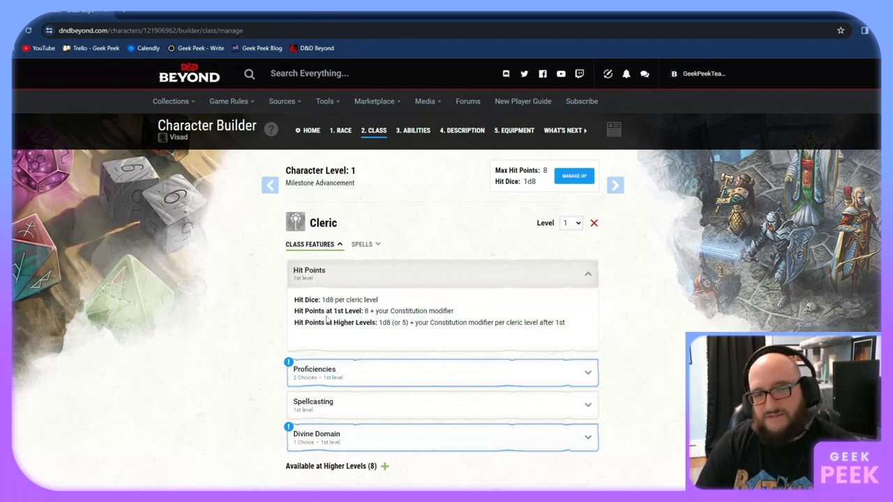
pyautogui.moveTo(385, 332)
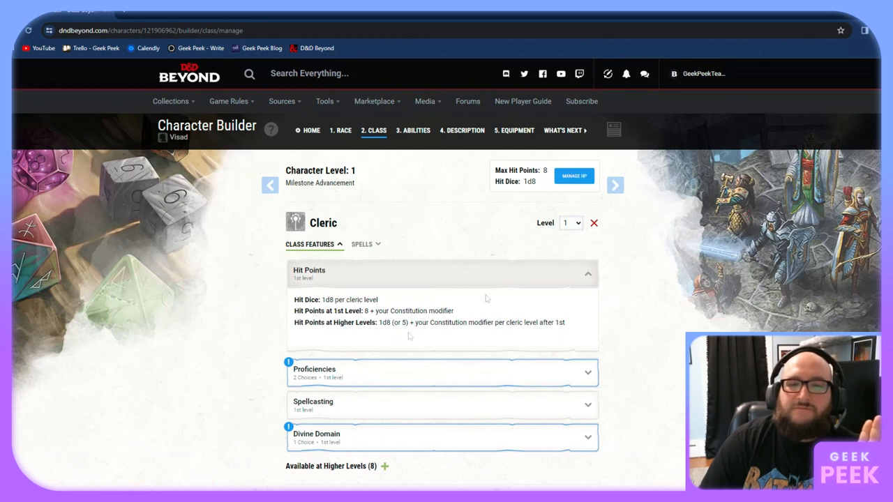
pyautogui.click(570, 223)
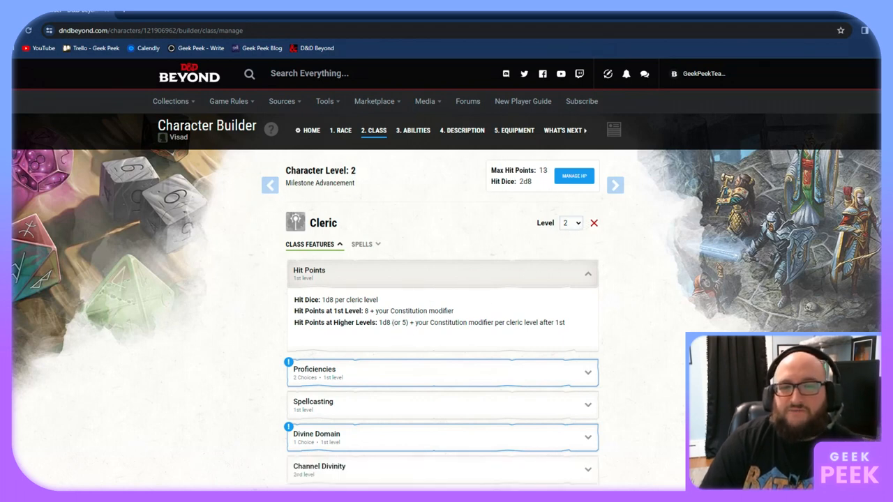
pyautogui.moveTo(497, 303)
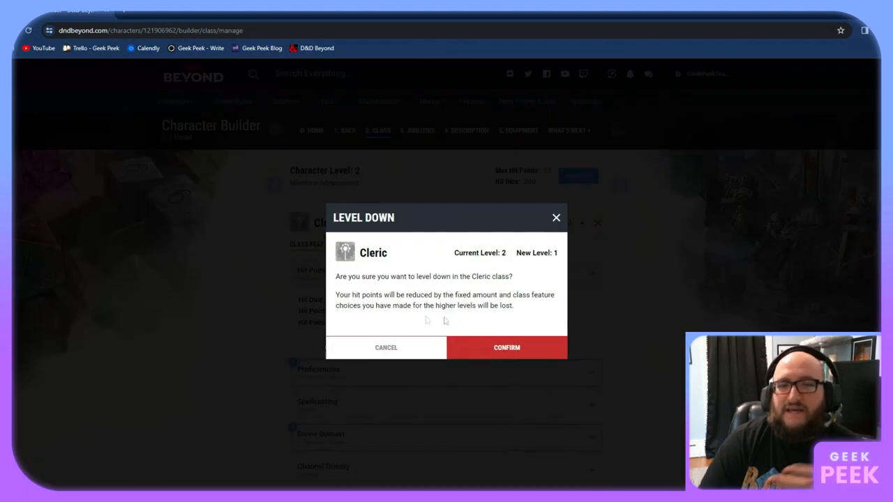
pyautogui.click(507, 347)
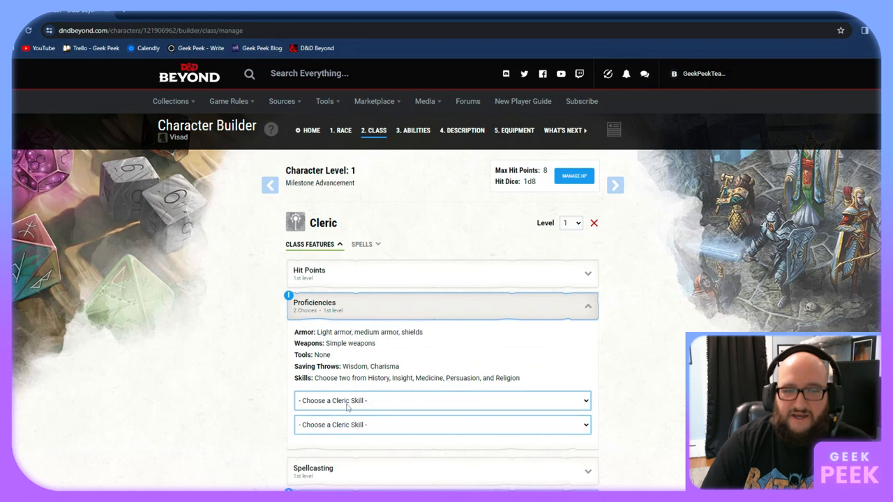
pyautogui.moveTo(336, 413)
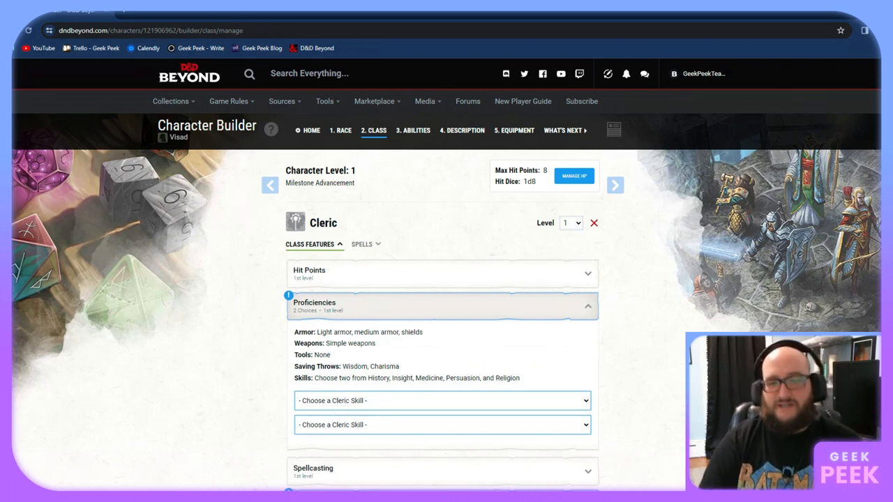
# Pick Medicine as the first Cleric skill, then open the second skill choice
pyautogui.click(441, 401)
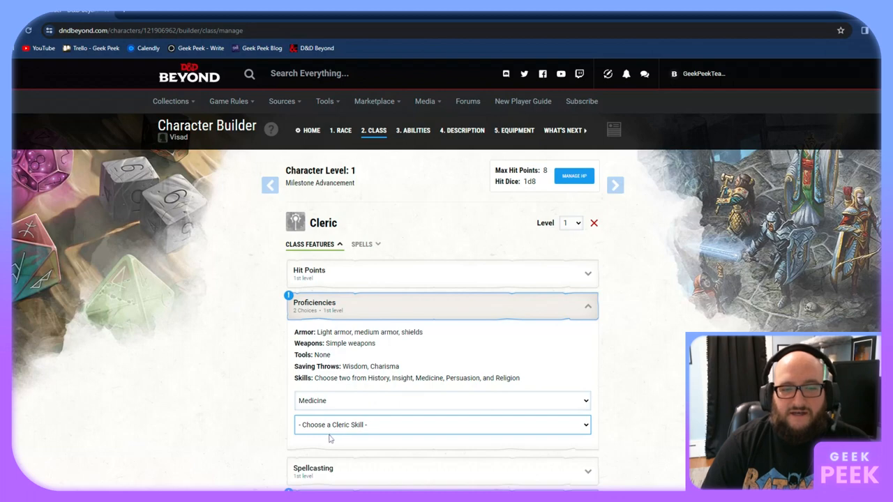
pyautogui.click(442, 425)
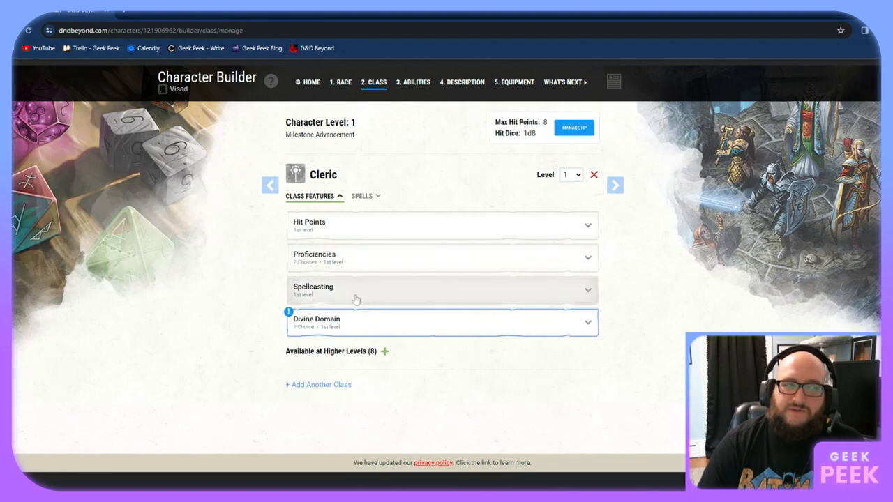
pyautogui.click(442, 289)
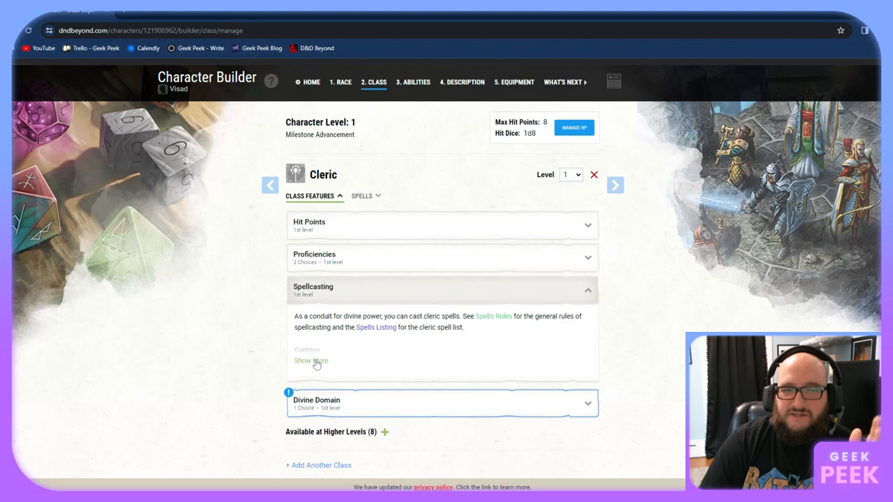
pyautogui.click(310, 361)
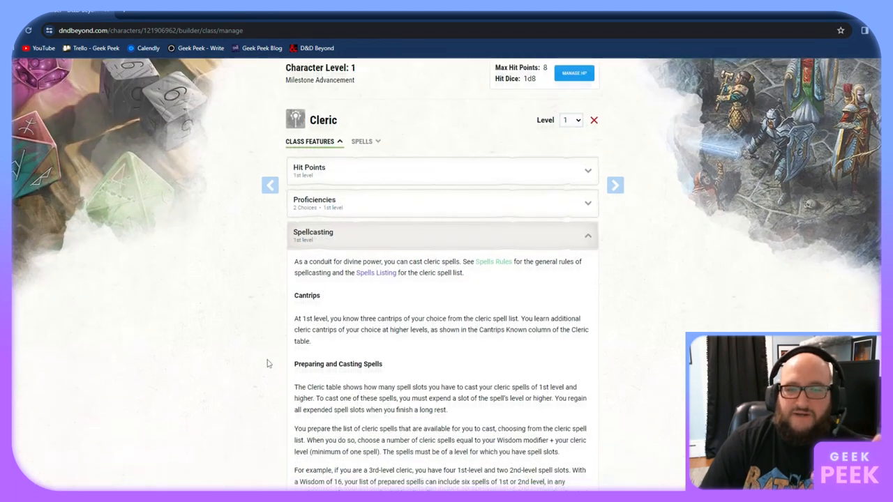
pyautogui.scroll(-3)
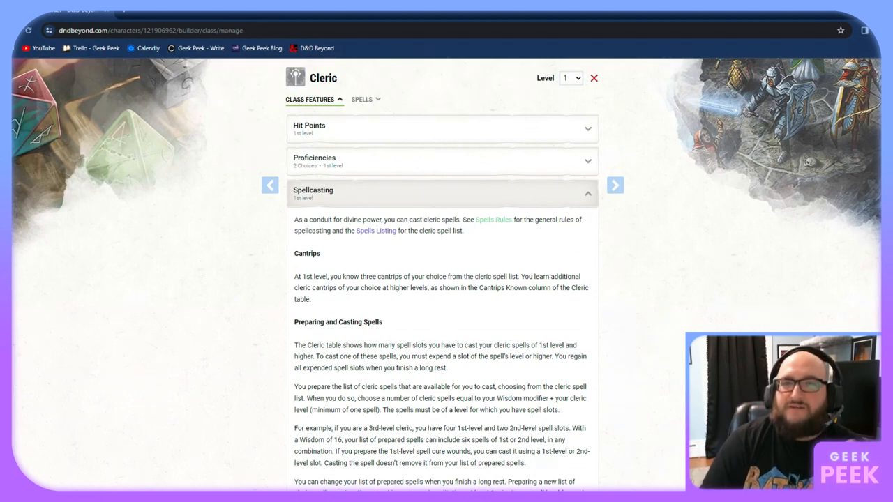
pyautogui.scroll(-3)
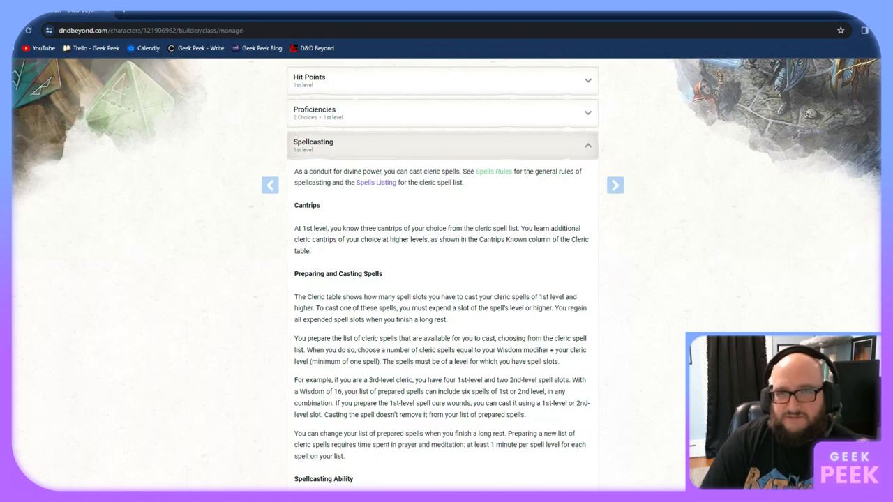
pyautogui.scroll(-3)
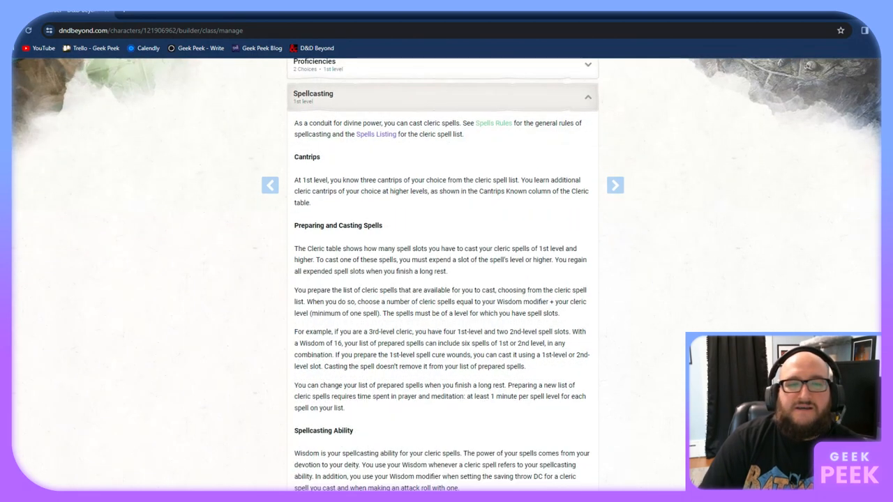
pyautogui.scroll(-3)
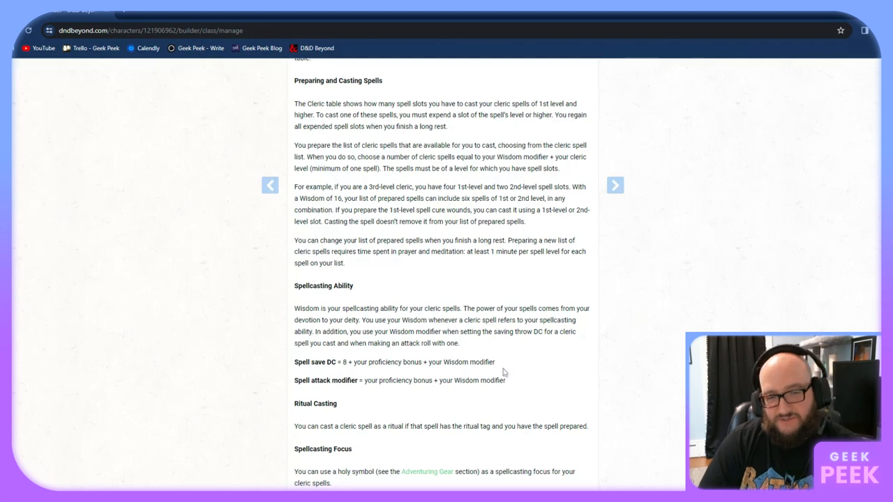
pyautogui.scroll(-3)
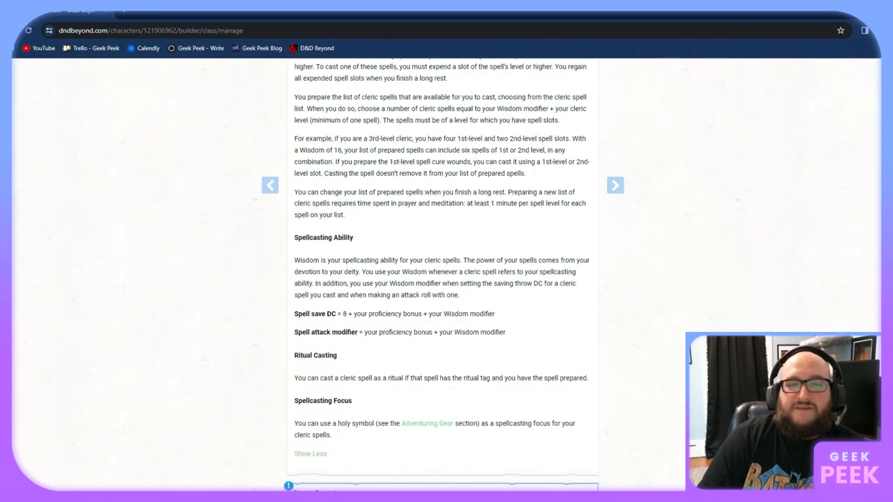
pyautogui.tripleClick(394, 313)
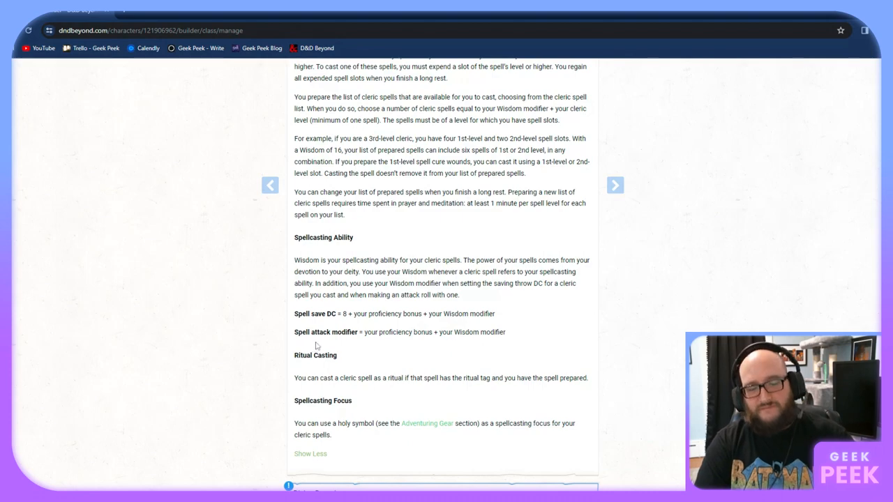
pyautogui.scroll(-3)
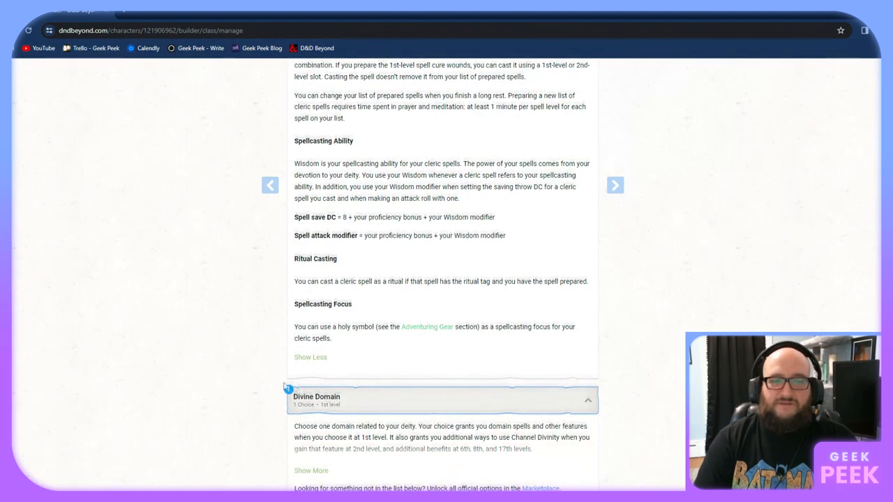
# Set Visad's Divine Domain to Life Domain
pyautogui.scroll(-3)
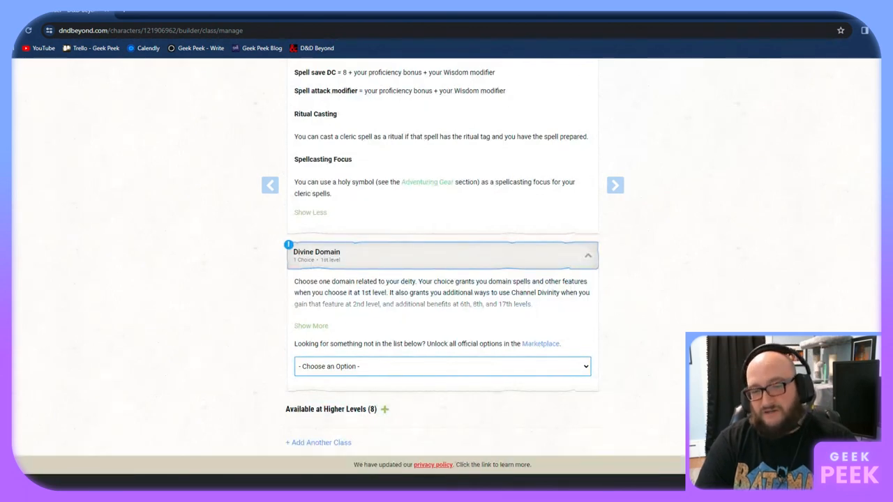
pyautogui.click(442, 366)
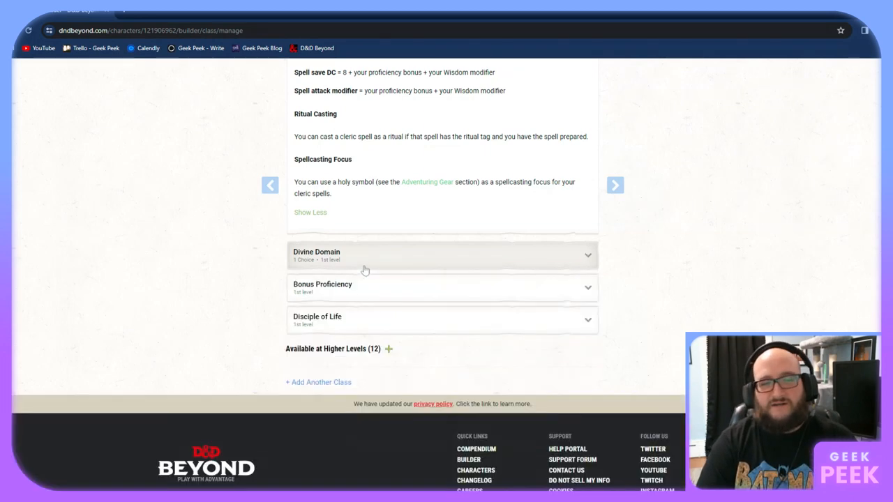
pyautogui.click(442, 287)
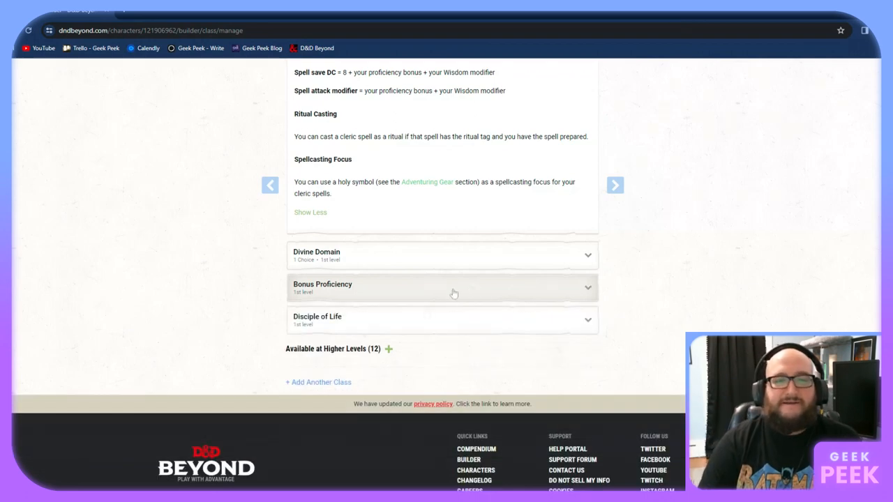
pyautogui.click(443, 320)
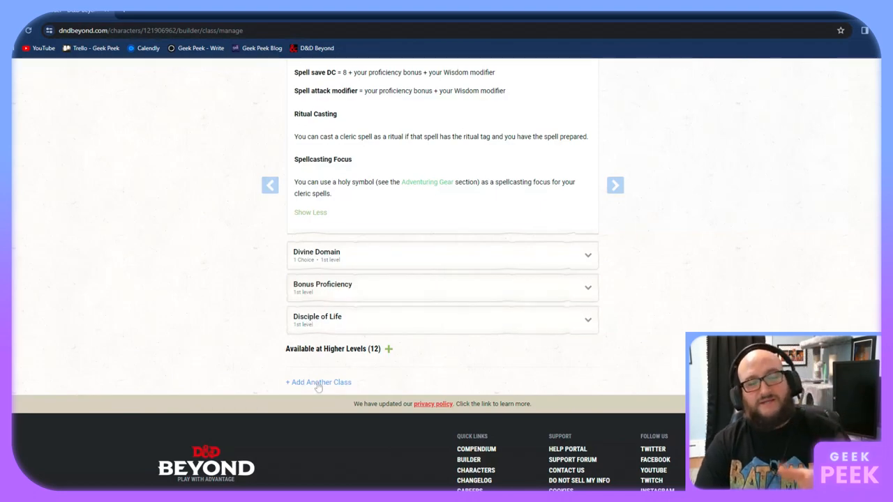
pyautogui.click(318, 382)
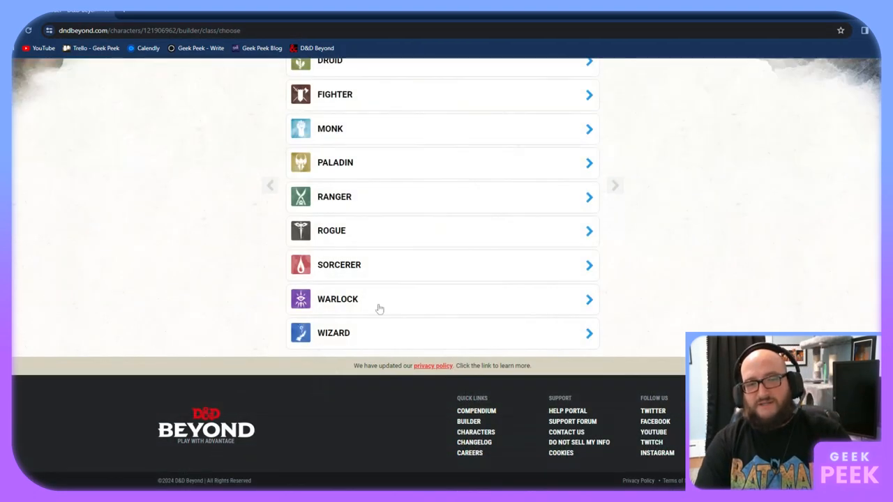
pyautogui.scroll(3)
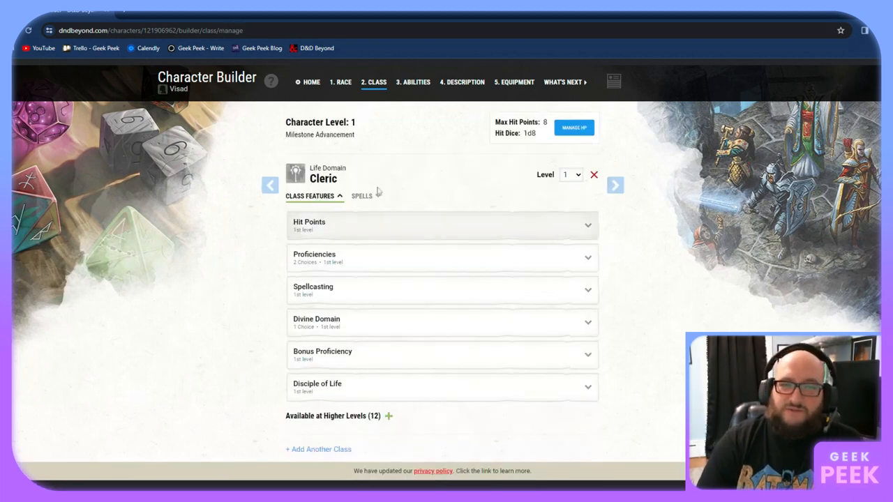
# Filter cleric spells to cantrips, learn Mending, then remove it in favour of Spare the Dying
pyautogui.click(362, 195)
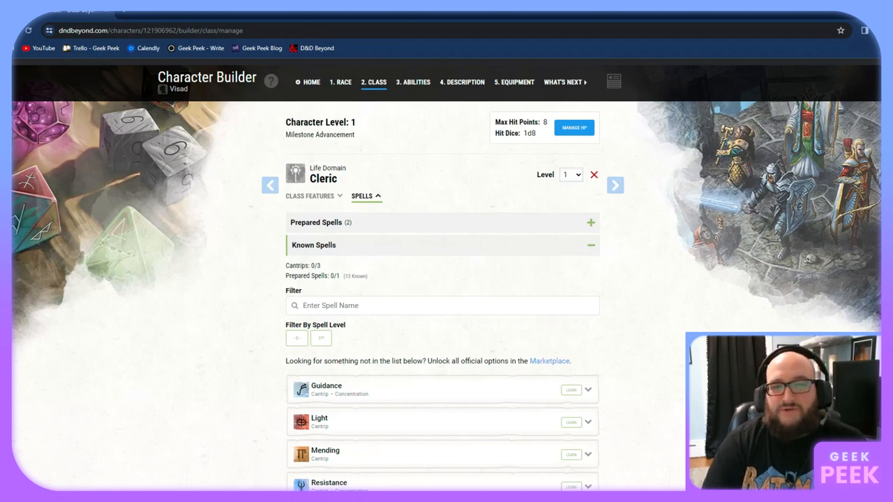
pyautogui.scroll(-3)
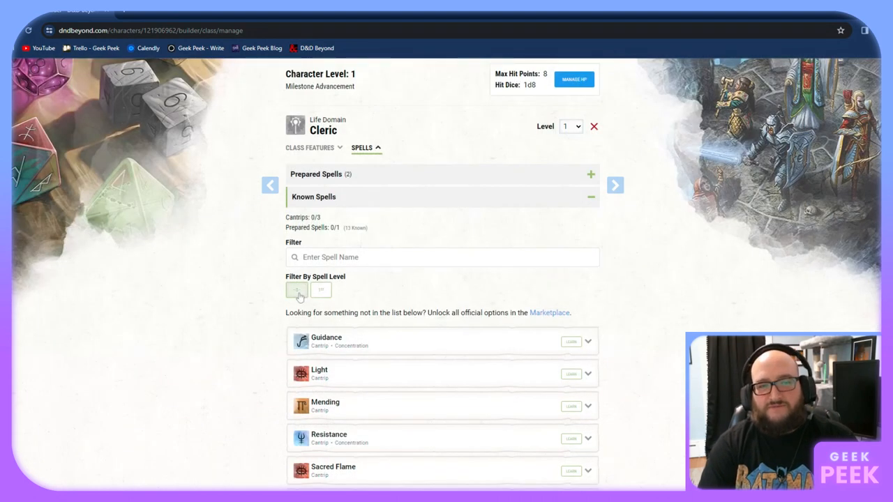
pyautogui.click(296, 290)
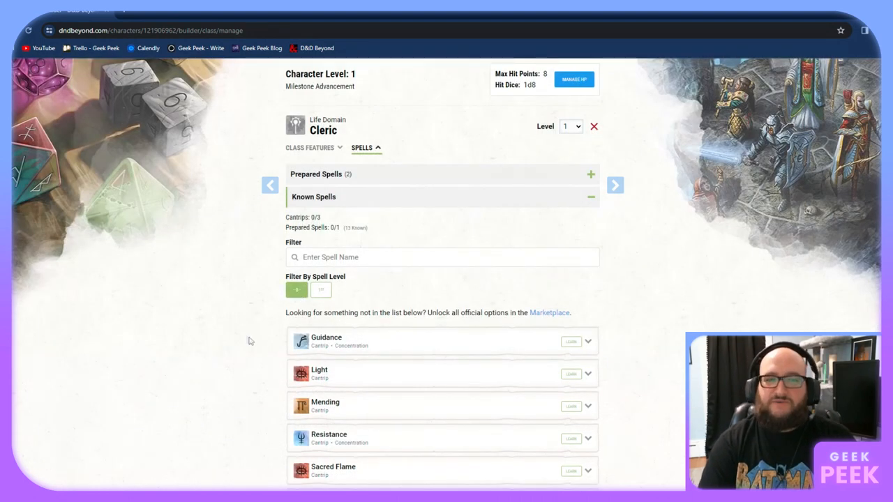
pyautogui.scroll(-3)
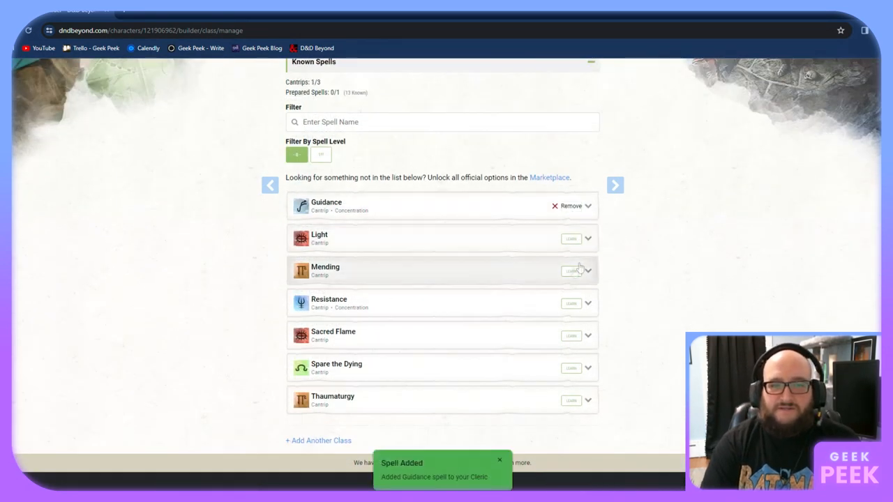
pyautogui.click(570, 271)
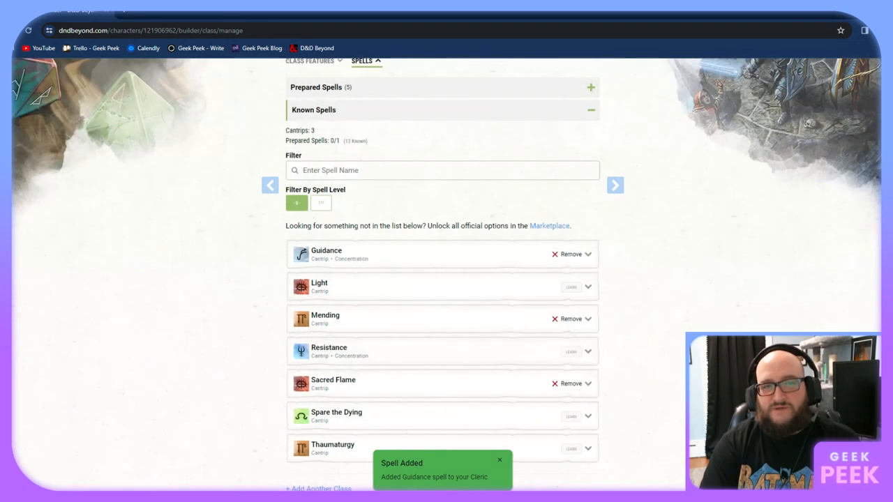
pyautogui.moveTo(569, 391)
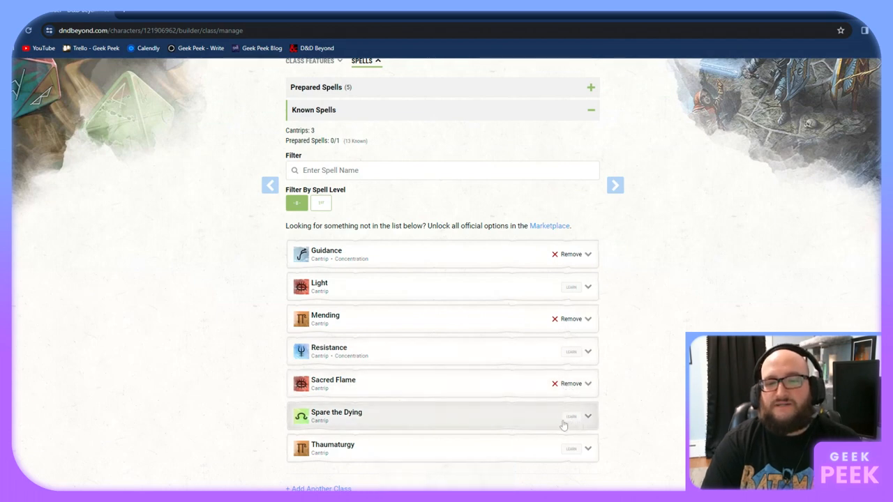
pyautogui.moveTo(555, 392)
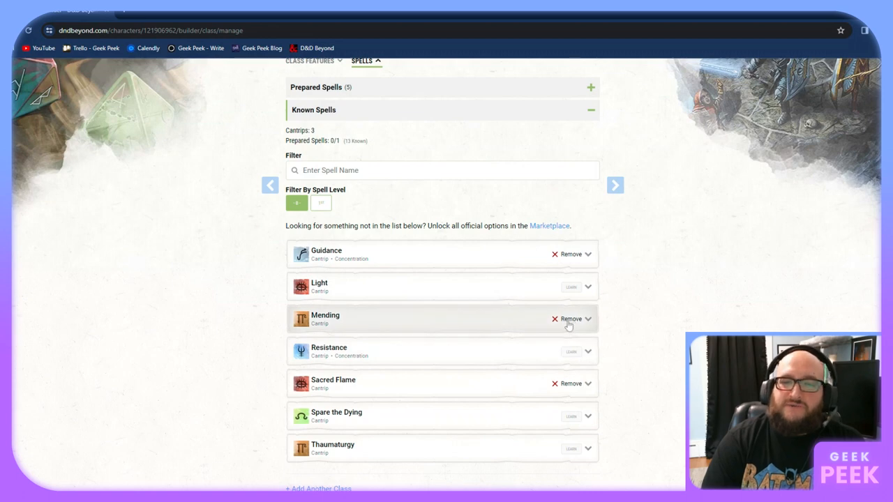
pyautogui.click(570, 319)
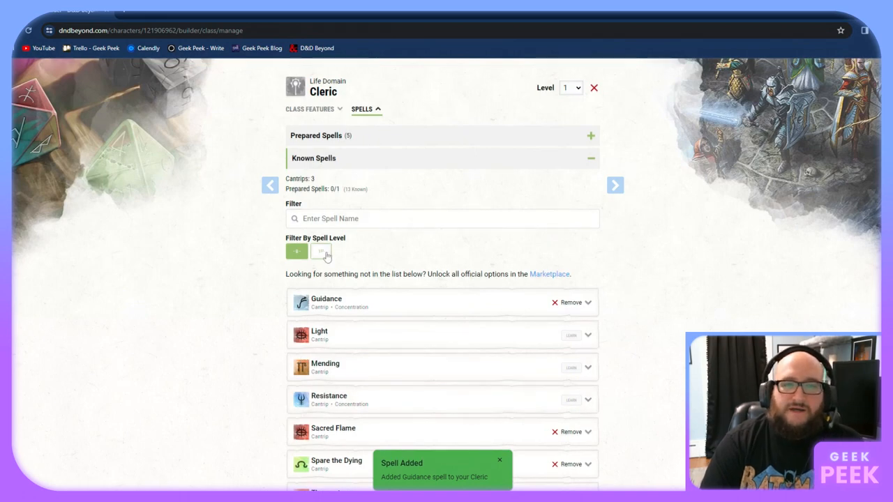
# Filter to 1st-level spells and prepare Guiding Bolt, then review the six prepared spells
pyautogui.click(321, 251)
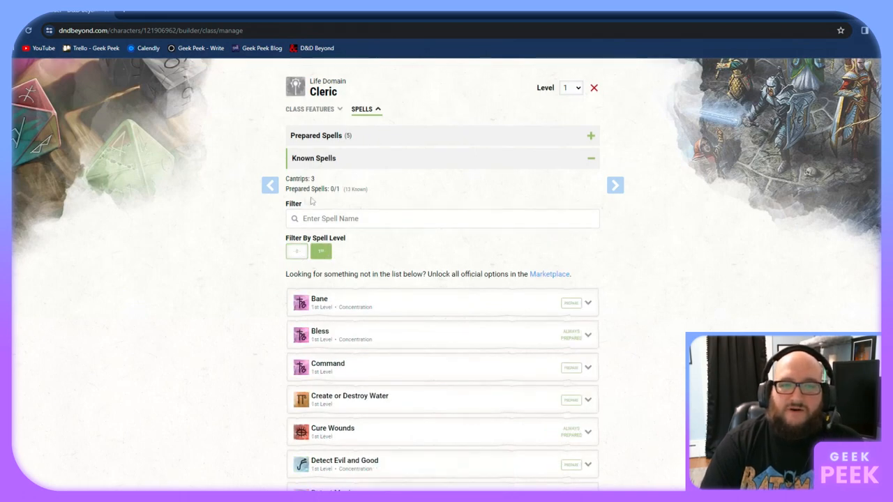
pyautogui.scroll(-3)
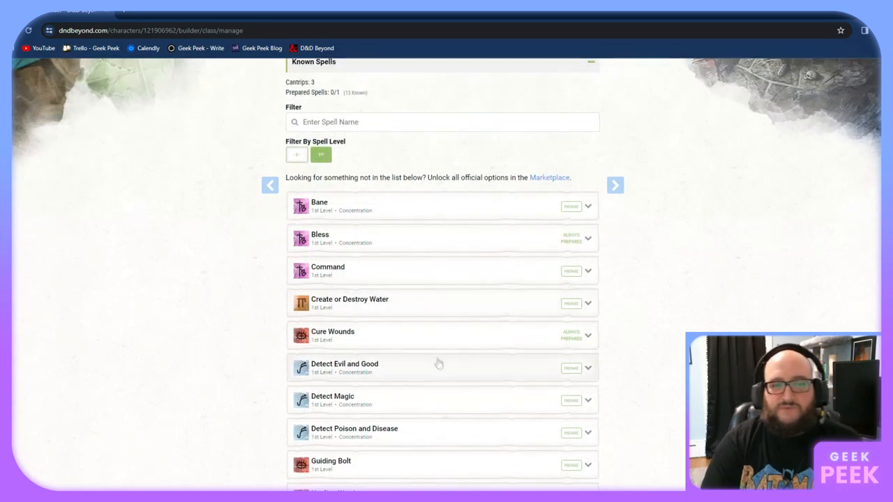
pyautogui.scroll(-3)
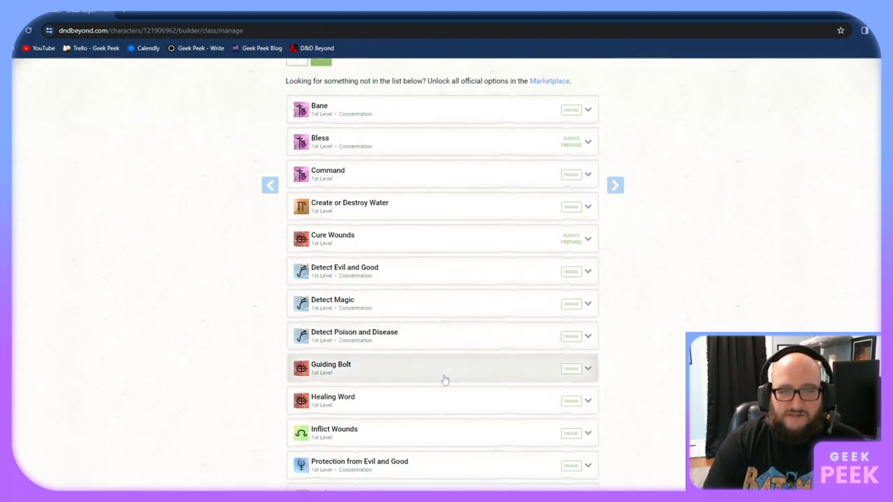
pyautogui.click(570, 369)
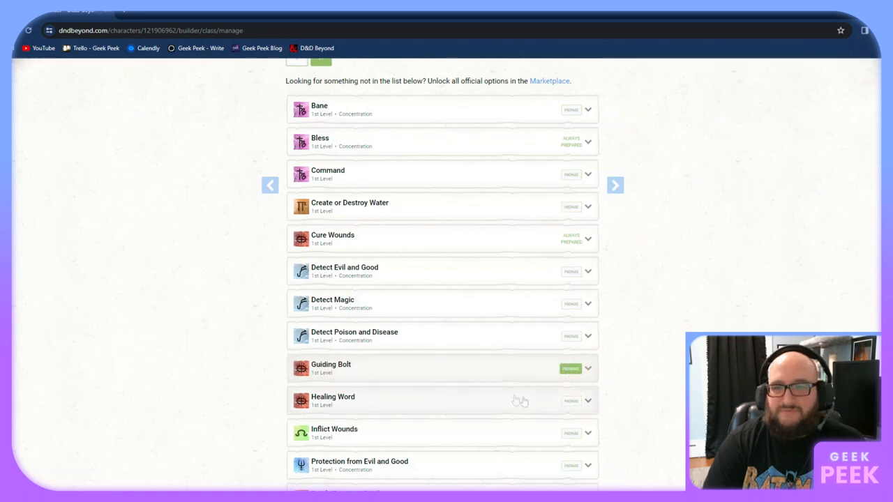
pyautogui.moveTo(556, 341)
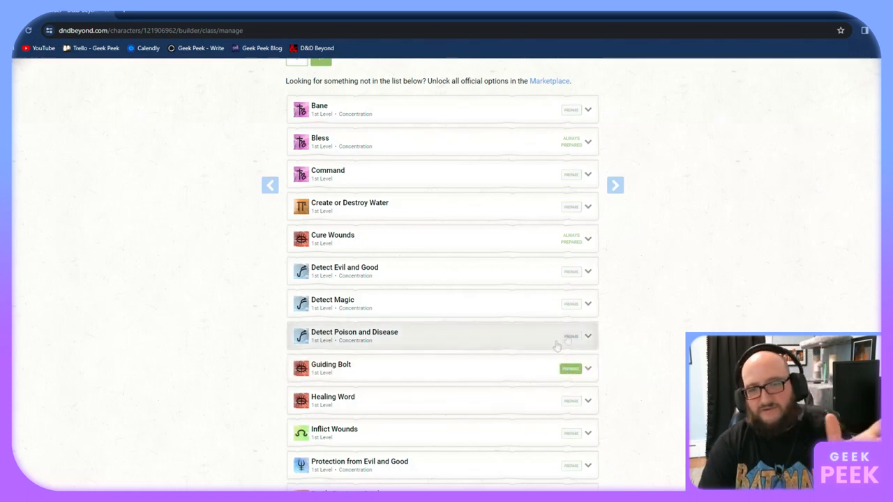
pyautogui.scroll(-3)
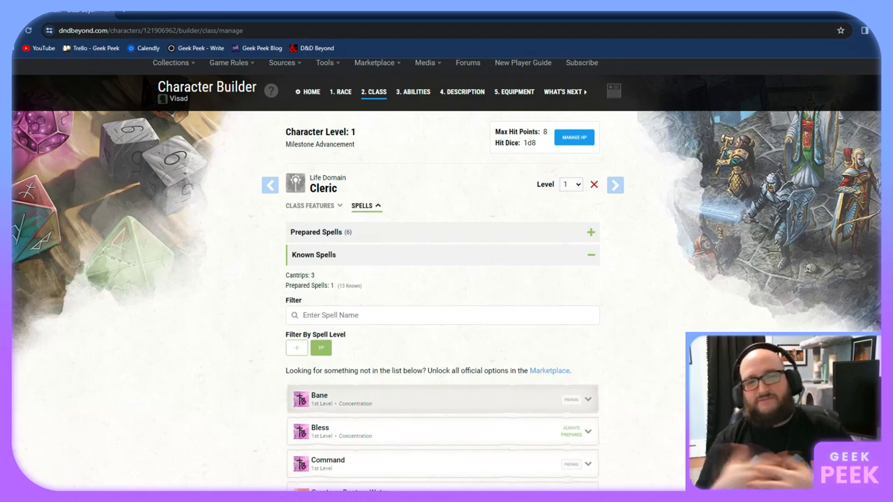
pyautogui.scroll(-3)
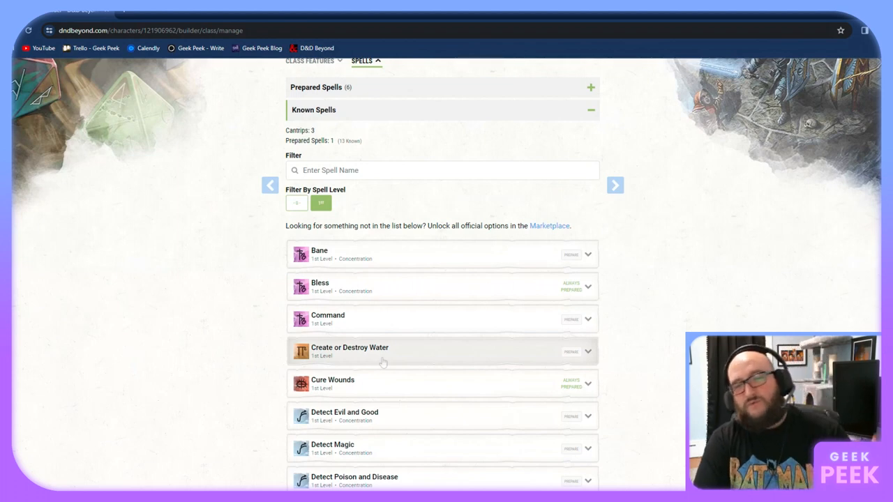
pyautogui.scroll(-3)
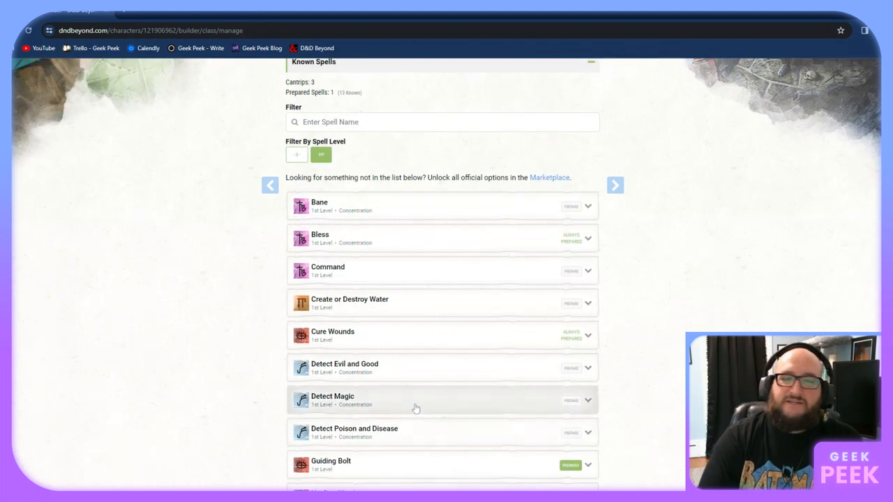
pyautogui.scroll(-3)
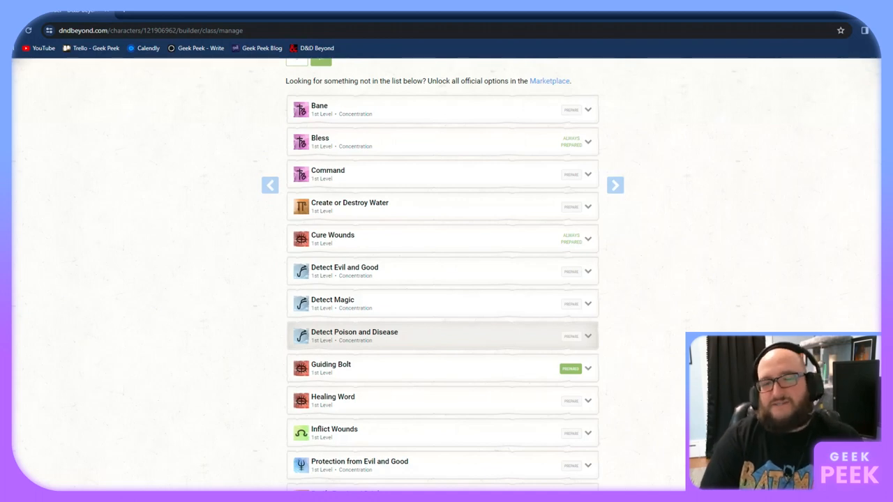
pyautogui.scroll(-3)
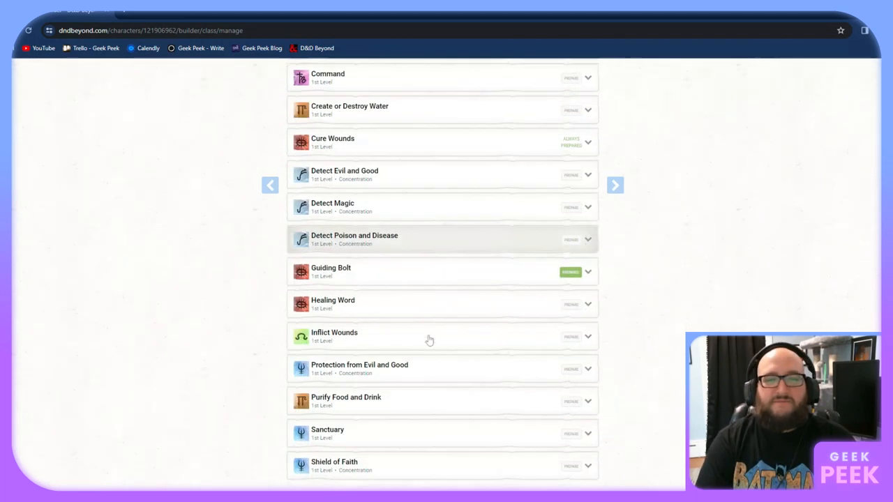
pyautogui.scroll(-3)
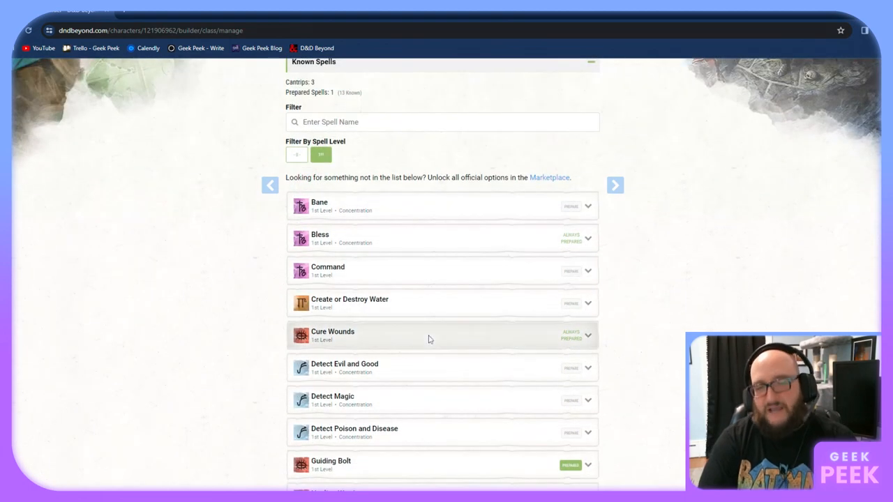
pyautogui.scroll(3)
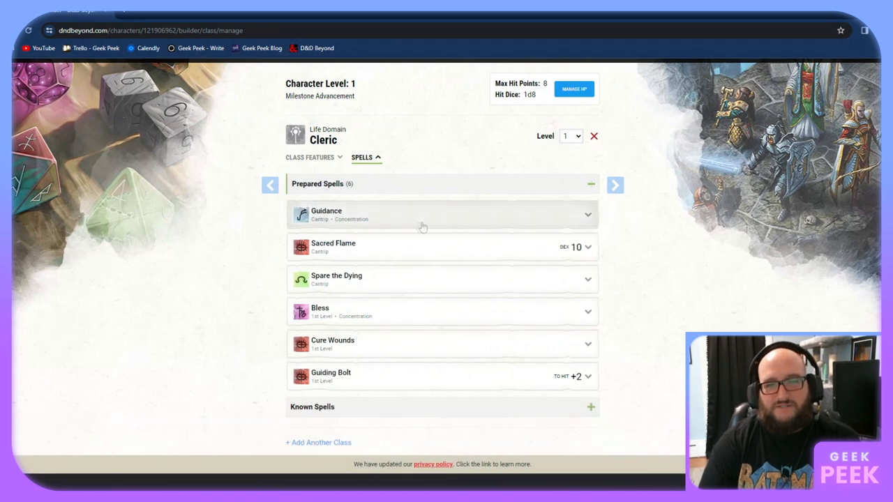
pyautogui.moveTo(337, 328)
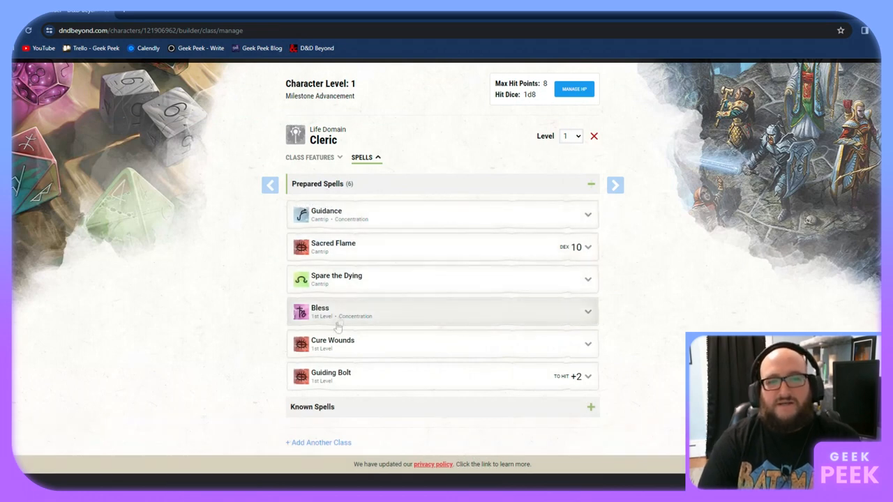
pyautogui.moveTo(393, 328)
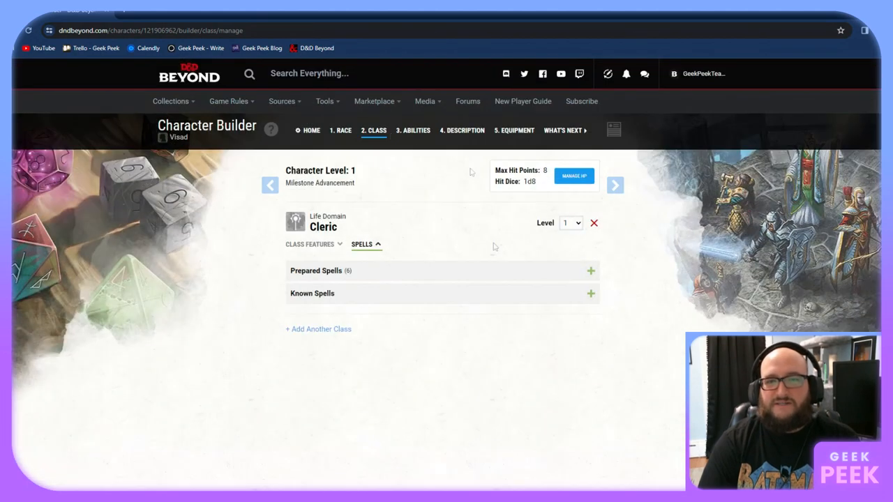
# Move the Character Builder on to the '3. Abilities' step
pyautogui.click(413, 131)
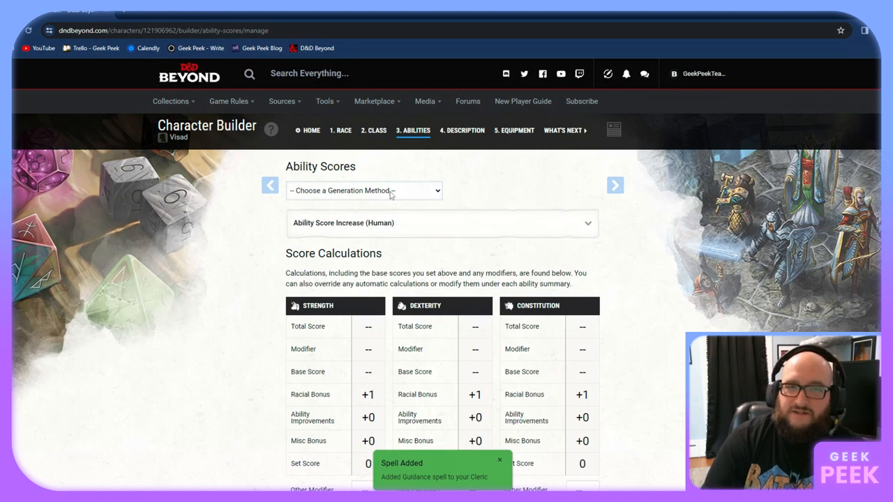
# Use Standard Array: Str 14, Dex 8, Con 13, Int 10, Wis 15, Cha 12
pyautogui.click(364, 191)
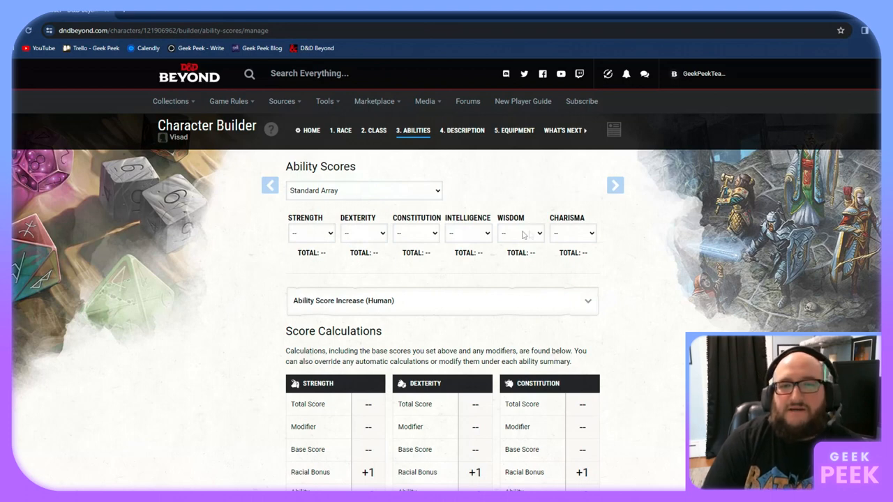
pyautogui.click(520, 233)
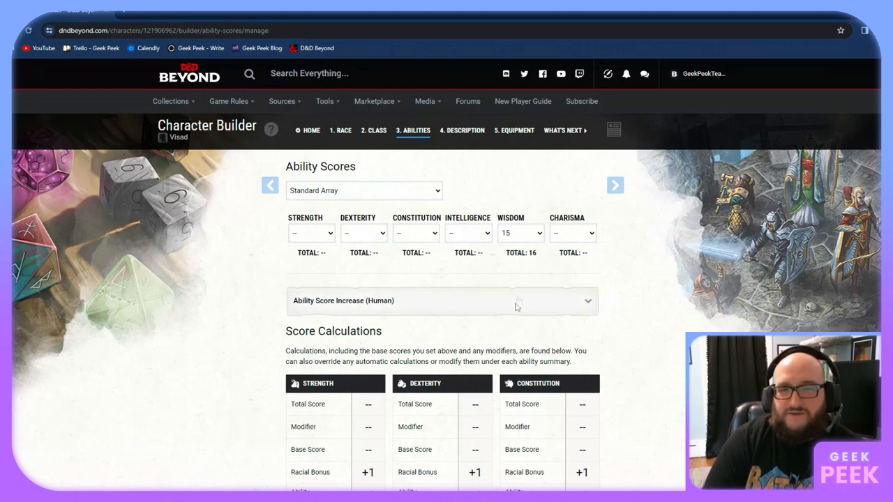
pyautogui.moveTo(515, 236)
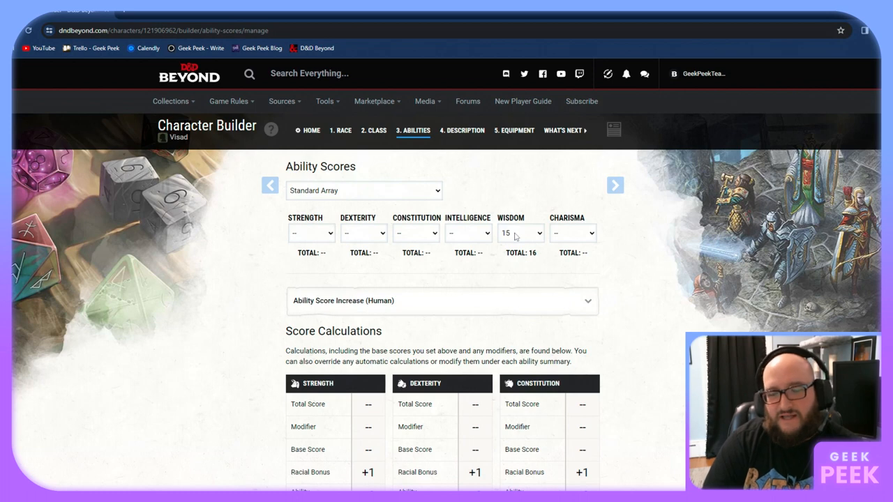
pyautogui.moveTo(428, 238)
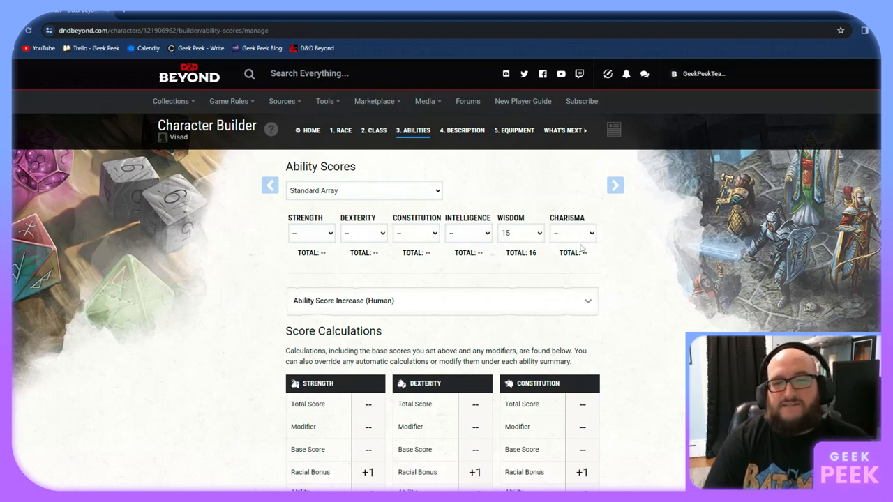
pyautogui.click(572, 233)
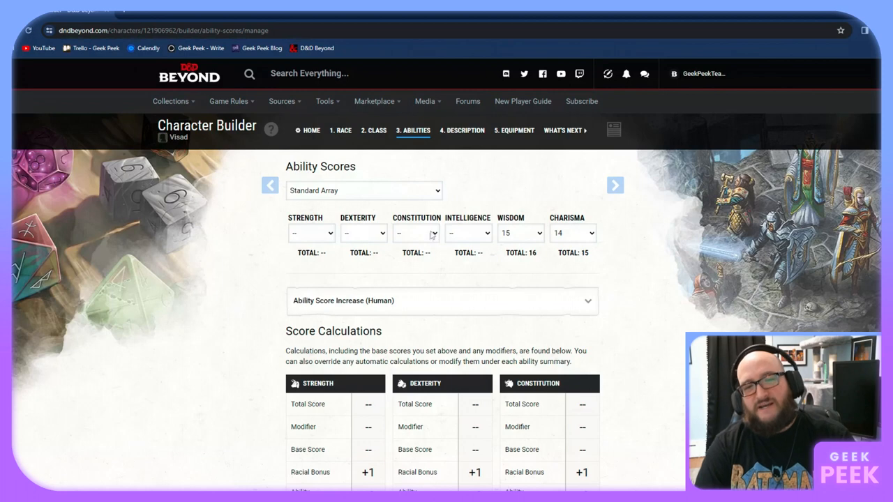
pyautogui.click(417, 233)
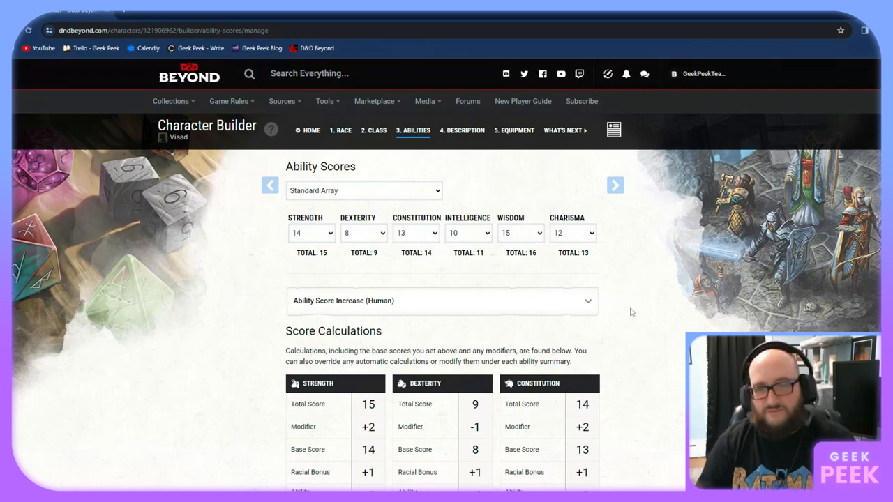
pyautogui.scroll(-3)
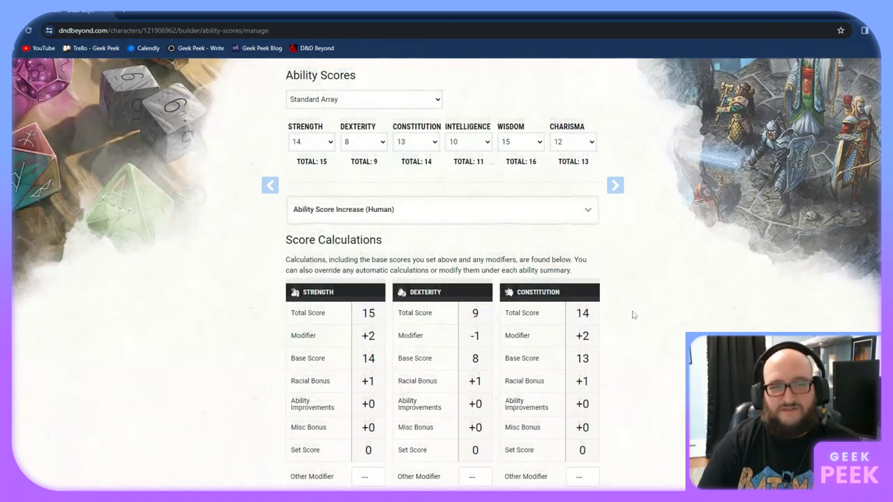
pyautogui.scroll(-3)
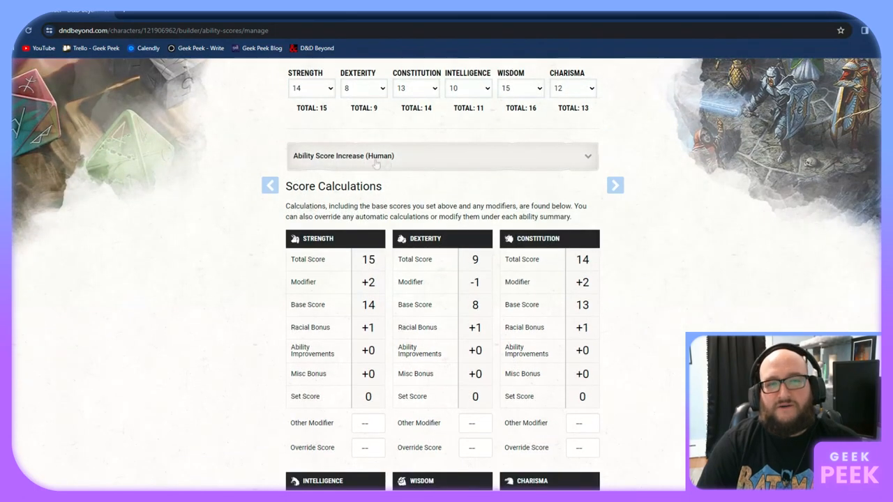
pyautogui.moveTo(415, 162)
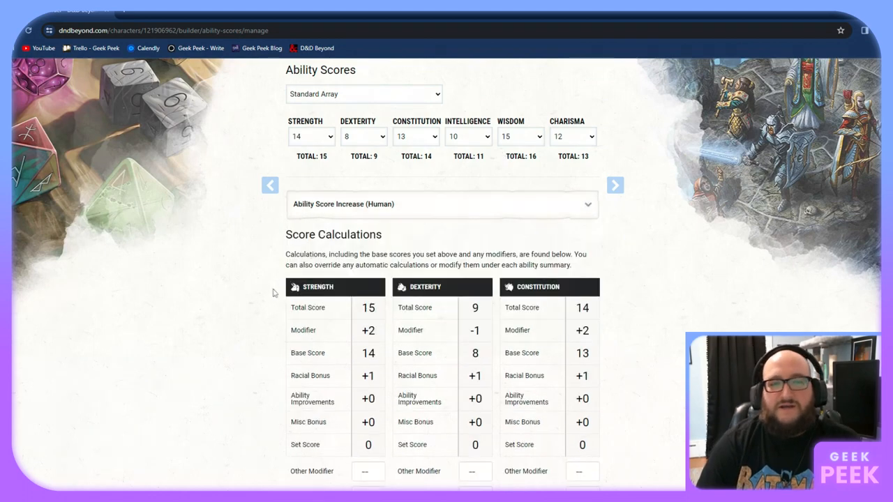
pyautogui.scroll(-3)
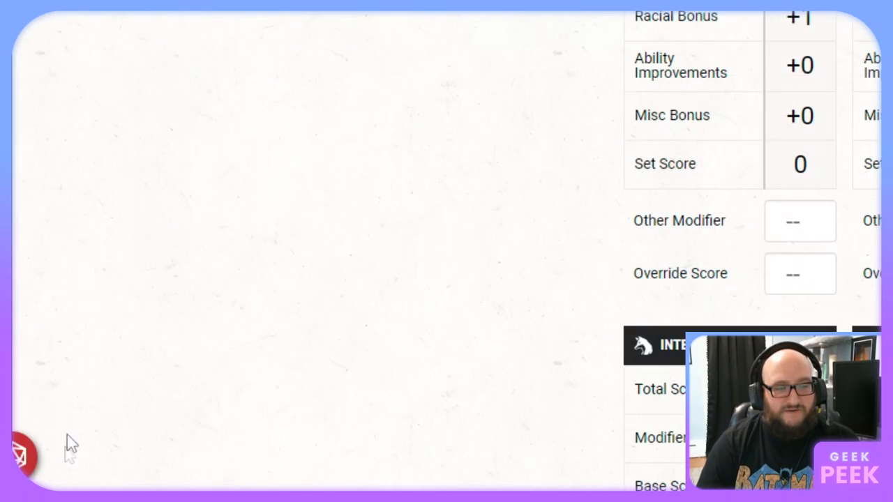
pyautogui.click(25, 461)
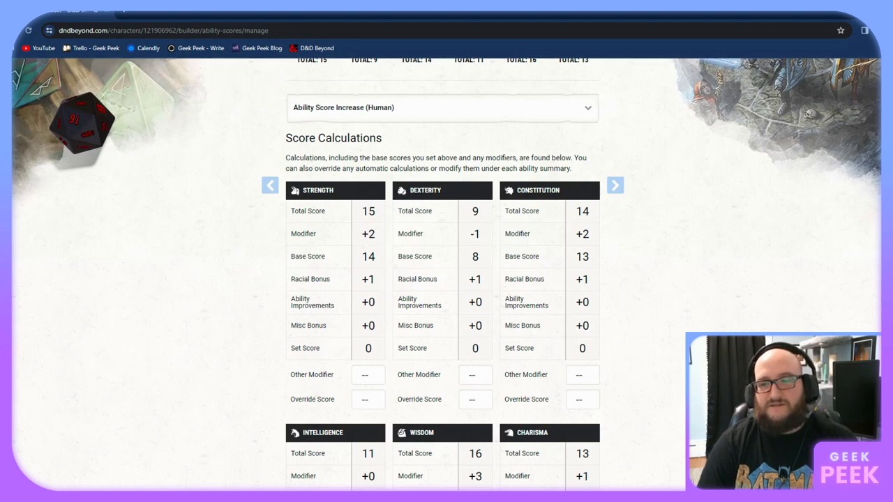
pyautogui.moveTo(341, 220)
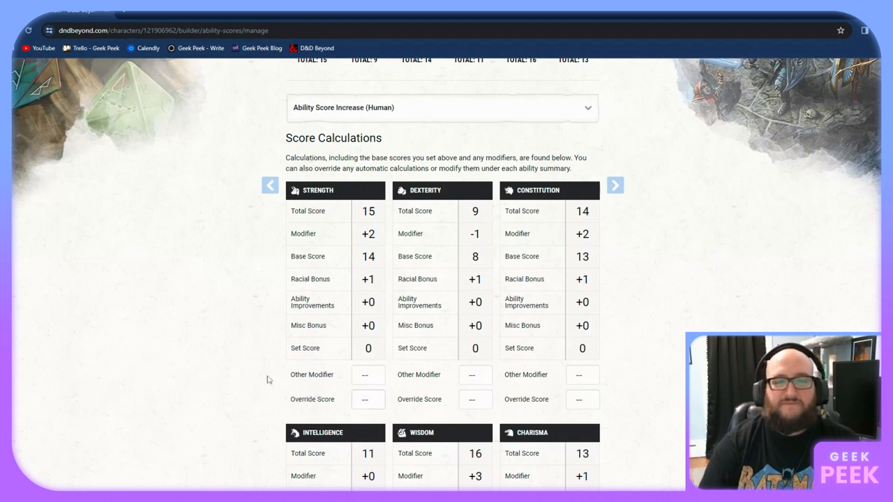
pyautogui.moveTo(300, 408)
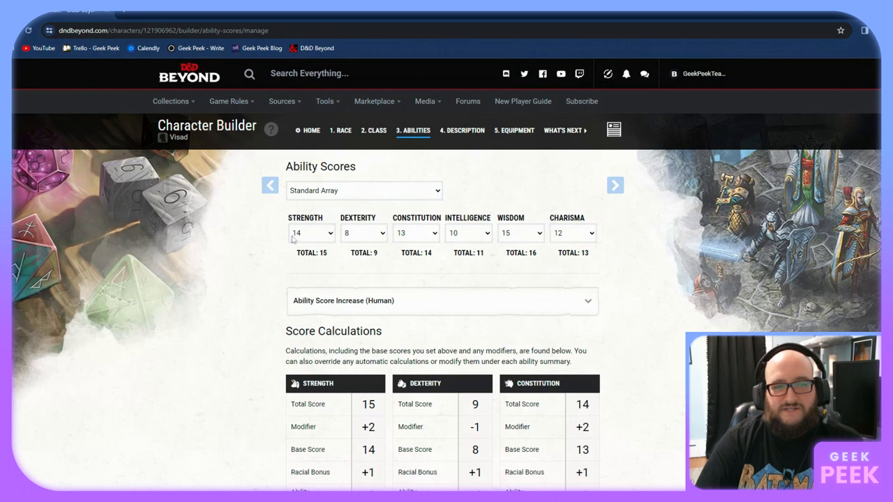
pyautogui.moveTo(617, 185)
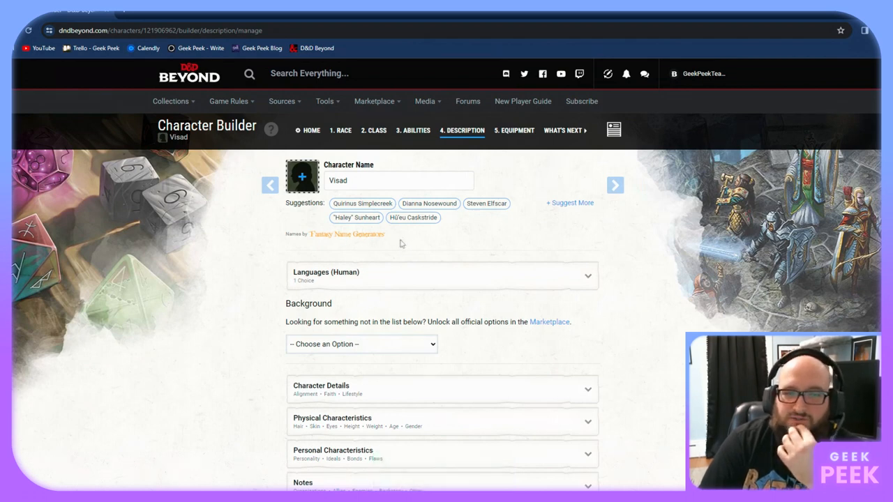
pyautogui.moveTo(340, 239)
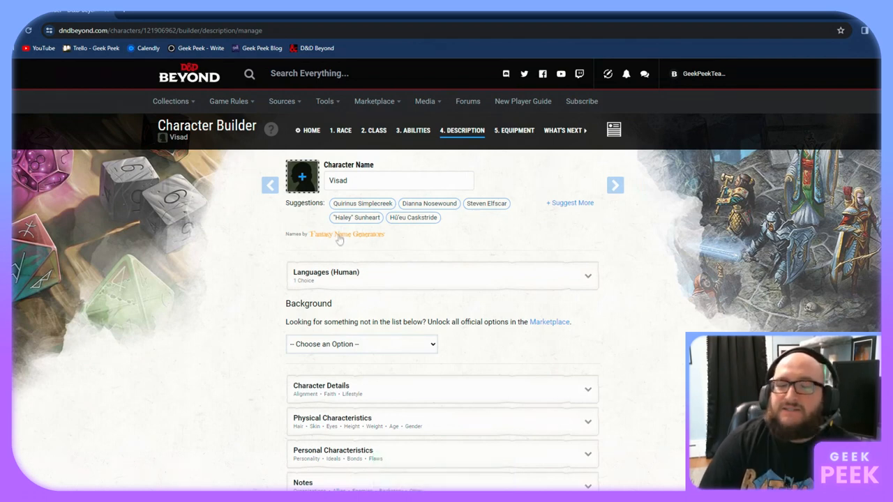
# Move the Character Builder on to the '4. Description' step
pyautogui.click(443, 276)
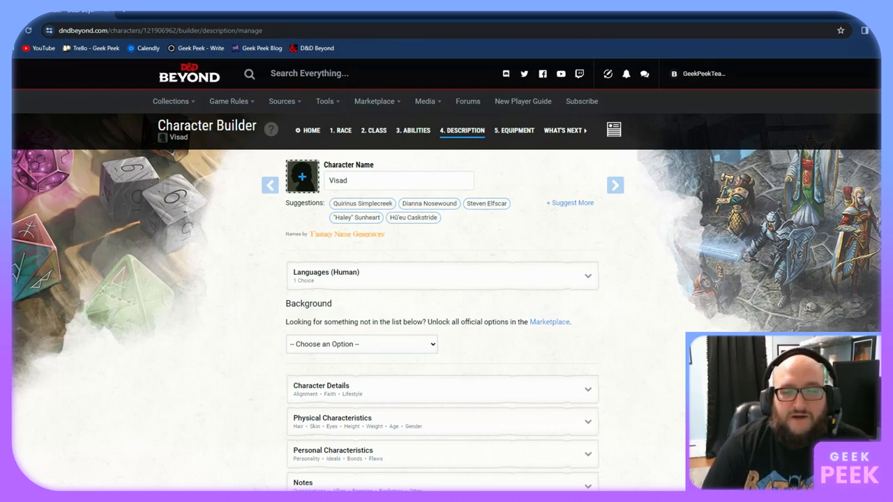
# Choose the Acolyte background with History as skill and Elvish as a language
pyautogui.click(361, 343)
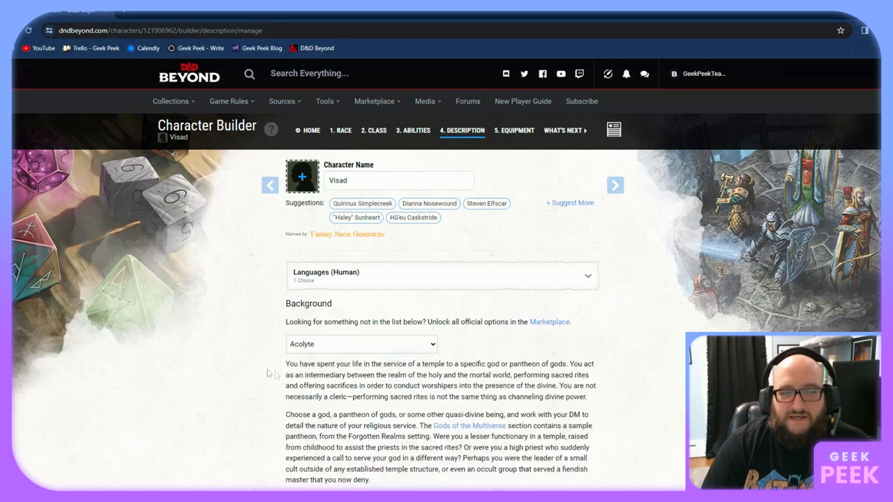
pyautogui.scroll(-3)
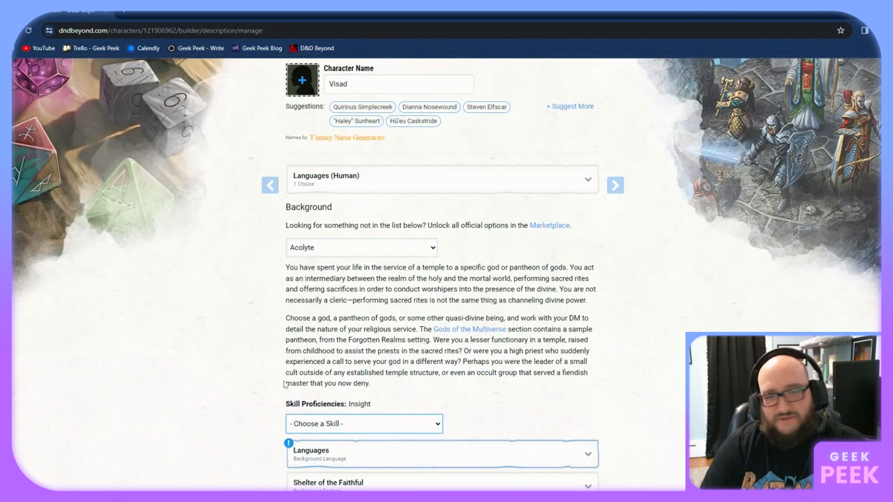
pyautogui.moveTo(335, 261)
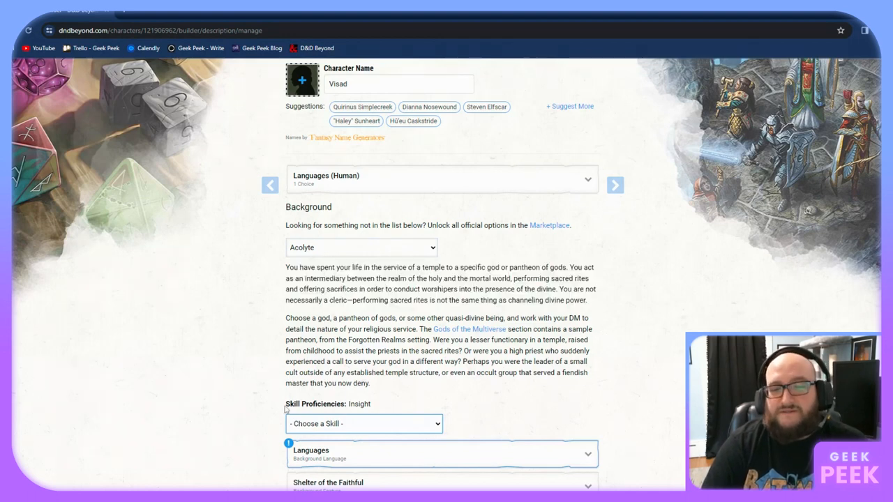
pyautogui.moveTo(394, 402)
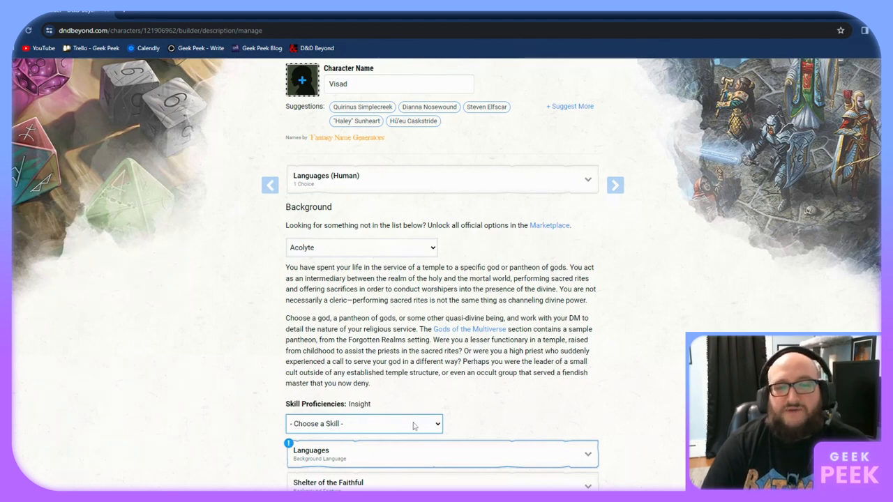
pyautogui.moveTo(362, 419)
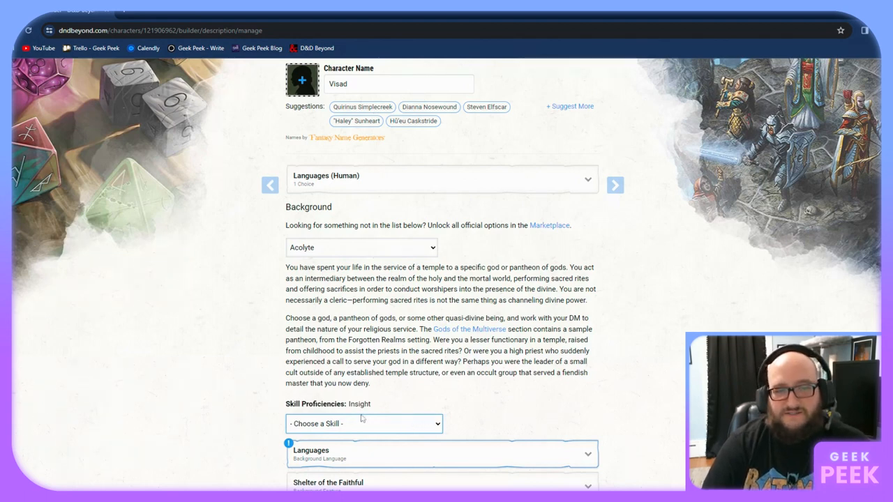
pyautogui.click(363, 424)
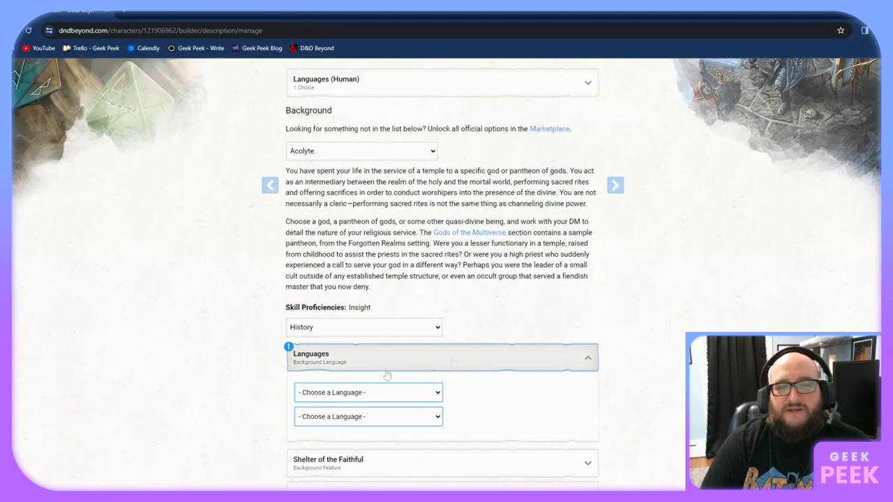
pyautogui.moveTo(373, 400)
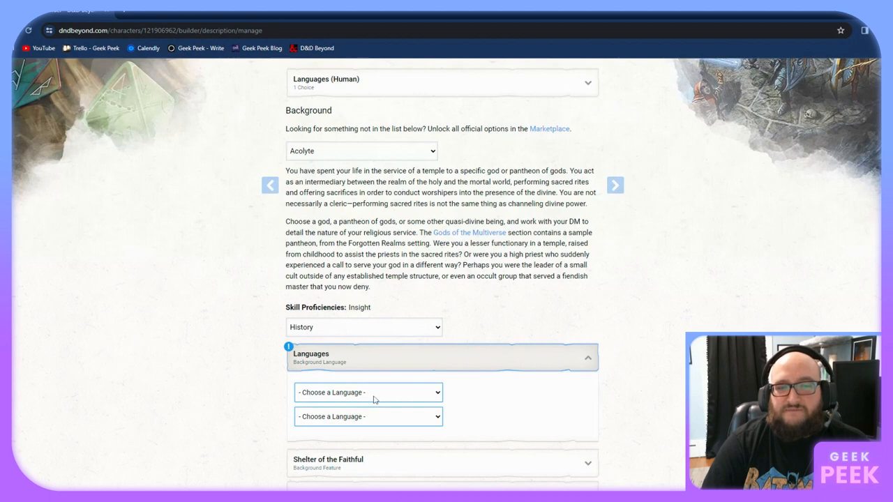
pyautogui.click(368, 392)
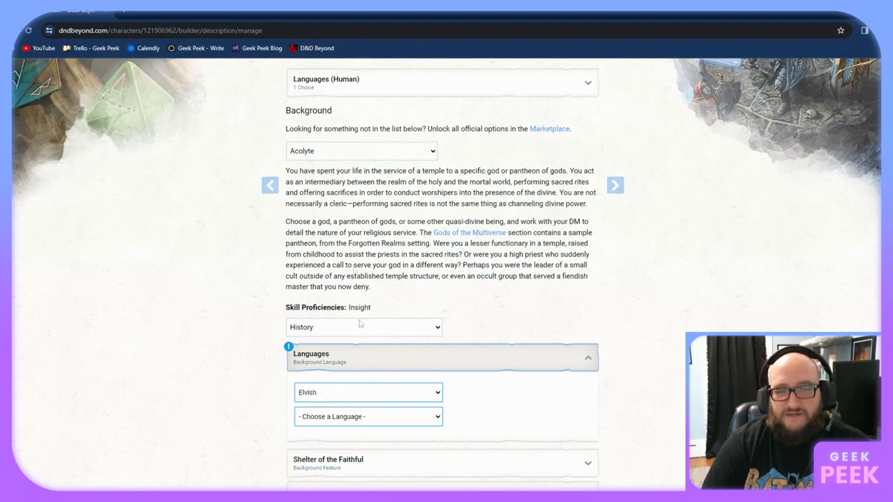
pyautogui.click(368, 417)
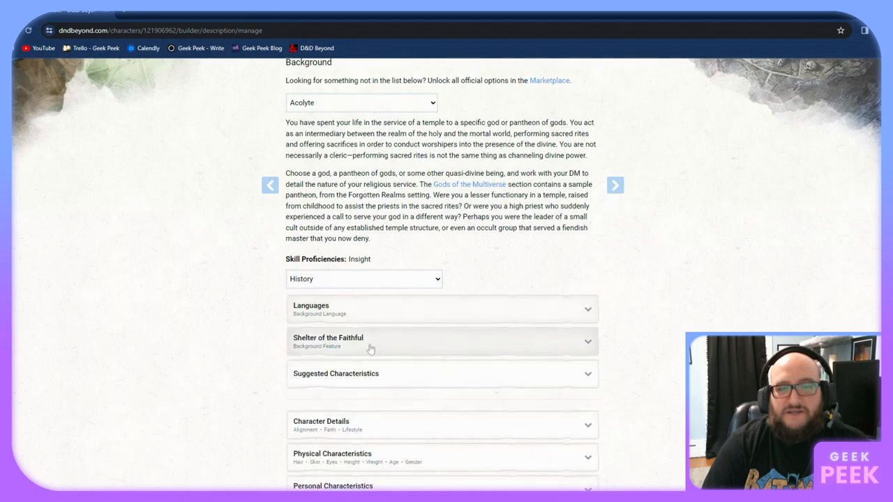
pyautogui.moveTo(410, 354)
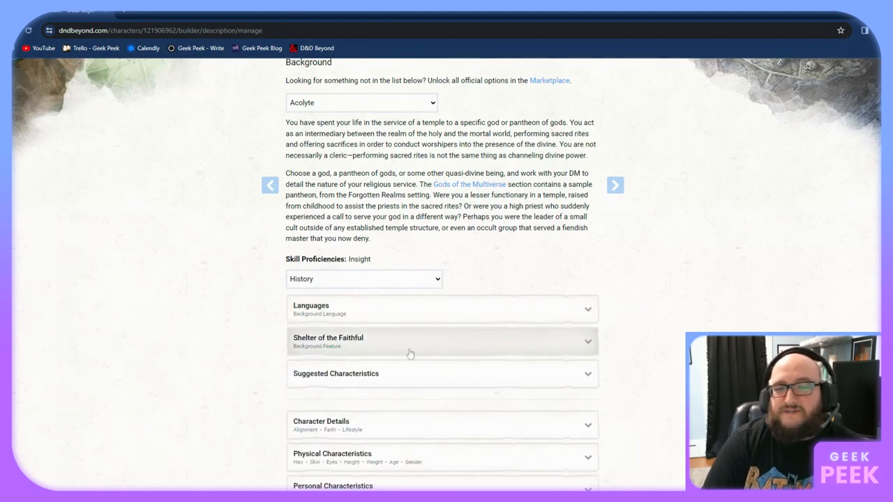
# Expand the Acolyte's Shelter of the Faithful feature to read it
pyautogui.click(442, 342)
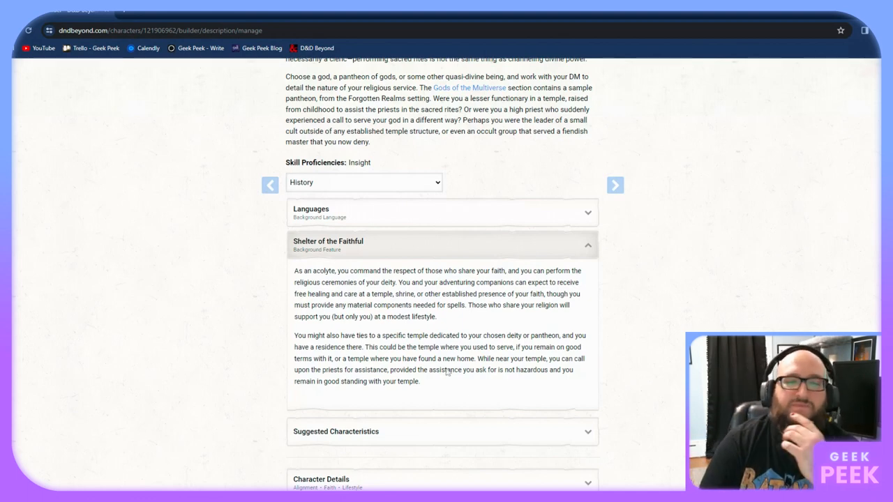
pyautogui.moveTo(387, 250)
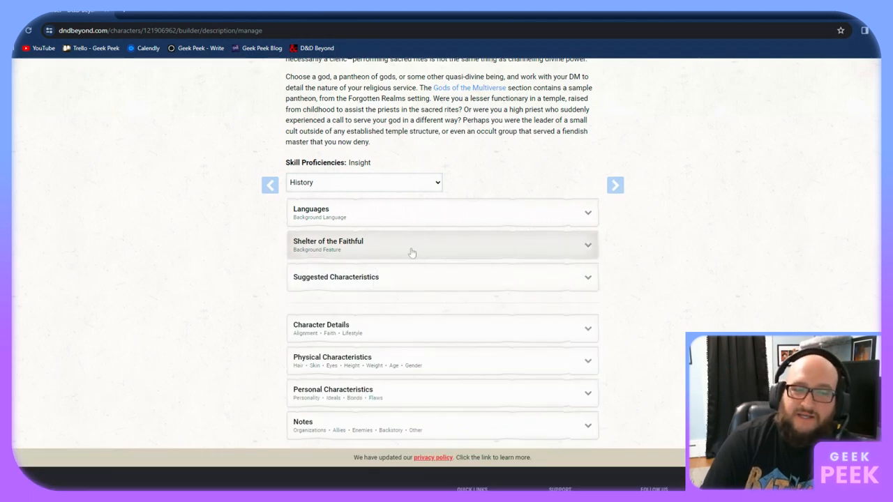
pyautogui.moveTo(387, 290)
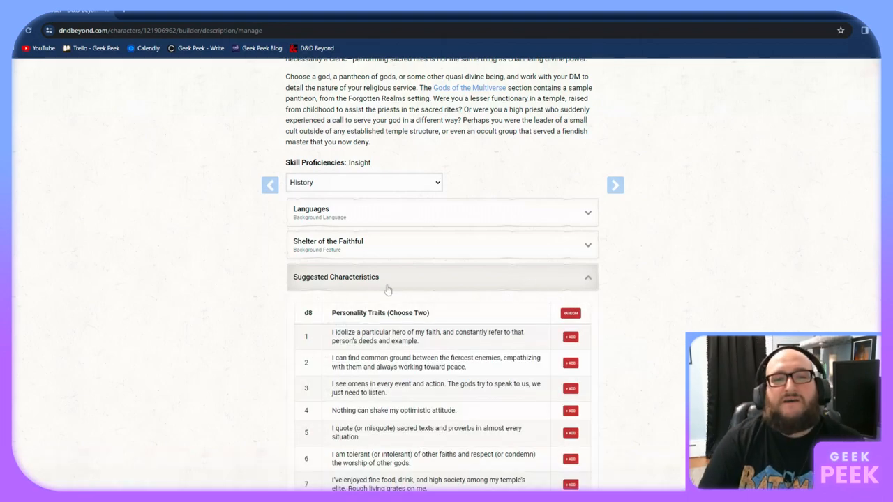
# Add bond 3, owing life to the priest who took Visad in
pyautogui.scroll(-3)
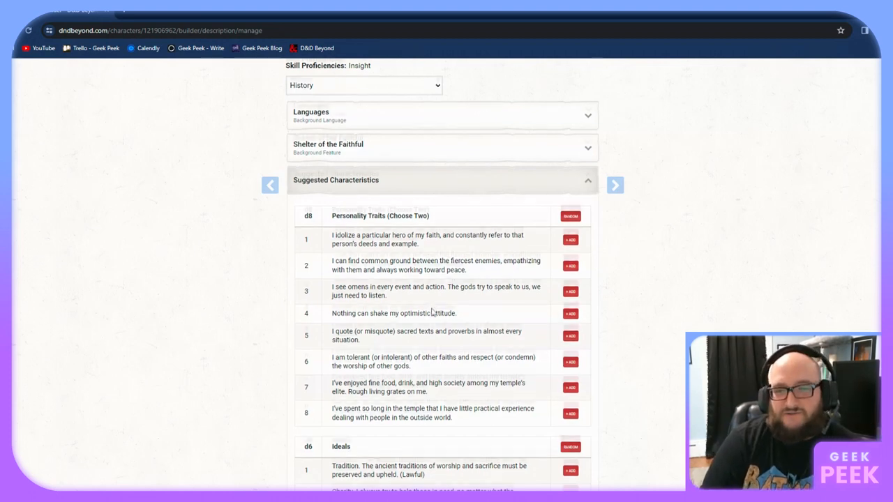
pyautogui.scroll(-3)
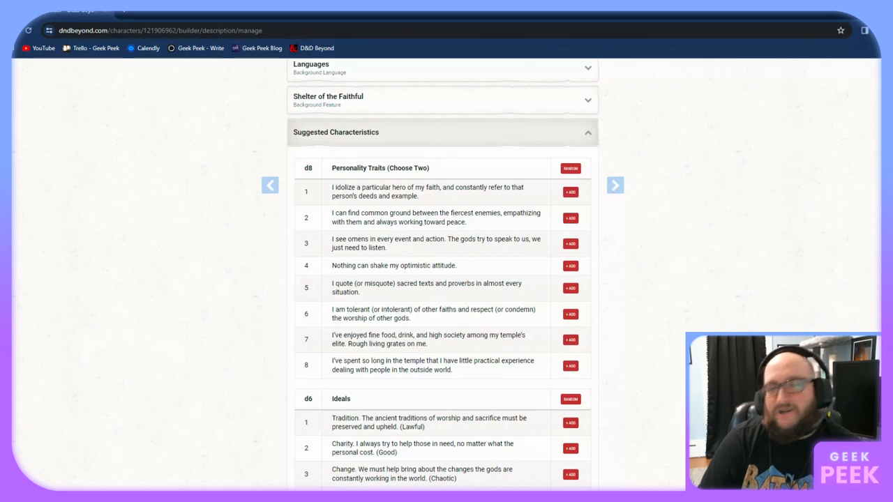
pyautogui.moveTo(434, 249)
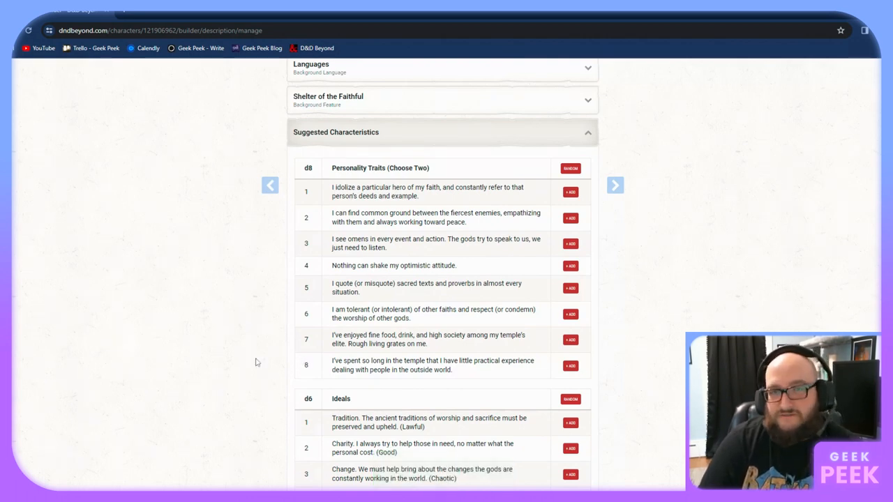
pyautogui.scroll(-3)
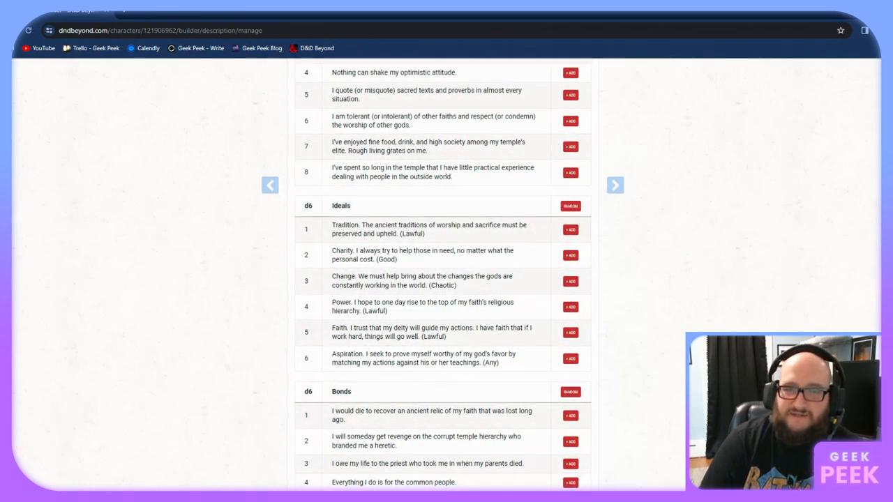
pyautogui.moveTo(450, 372)
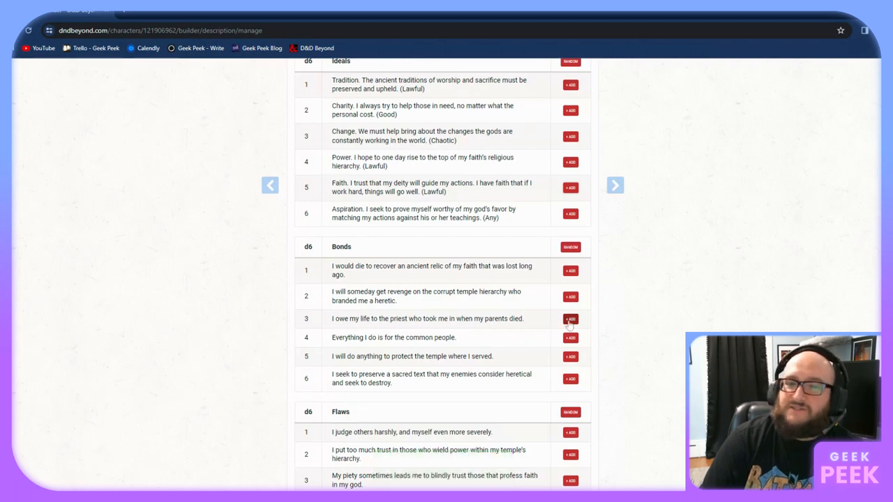
pyautogui.click(570, 319)
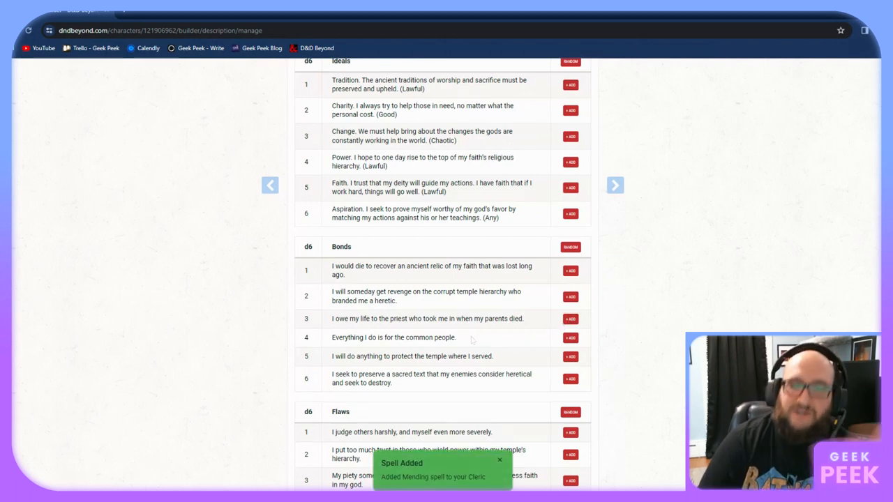
pyautogui.scroll(-3)
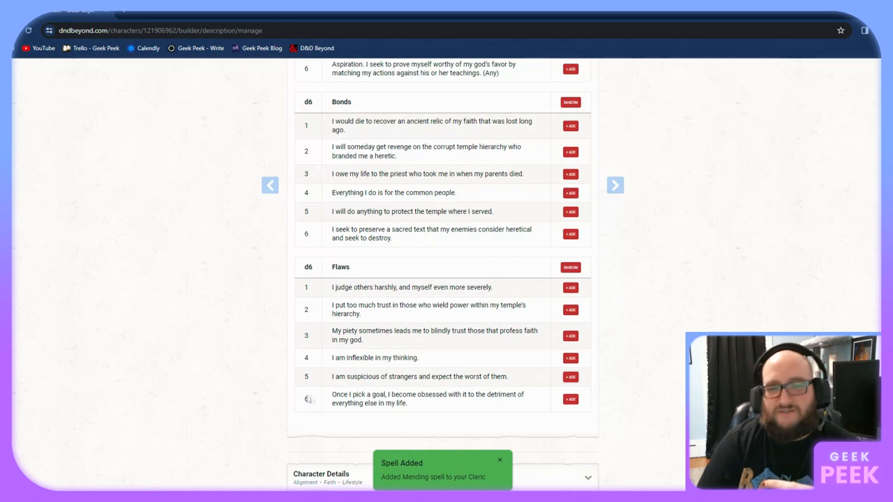
pyautogui.scroll(-3)
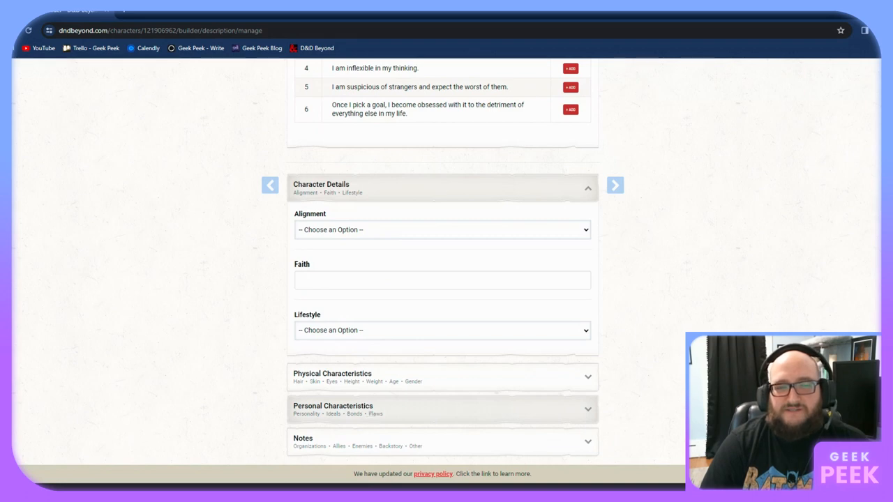
# Set lifestyle to Poor (2SP) and scroll to Personal Characteristics and Notes
pyautogui.click(442, 330)
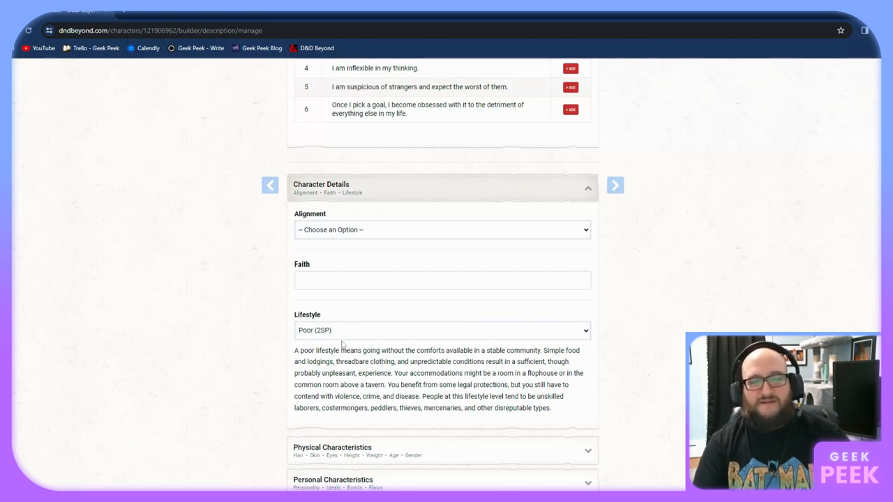
pyautogui.moveTo(370, 337)
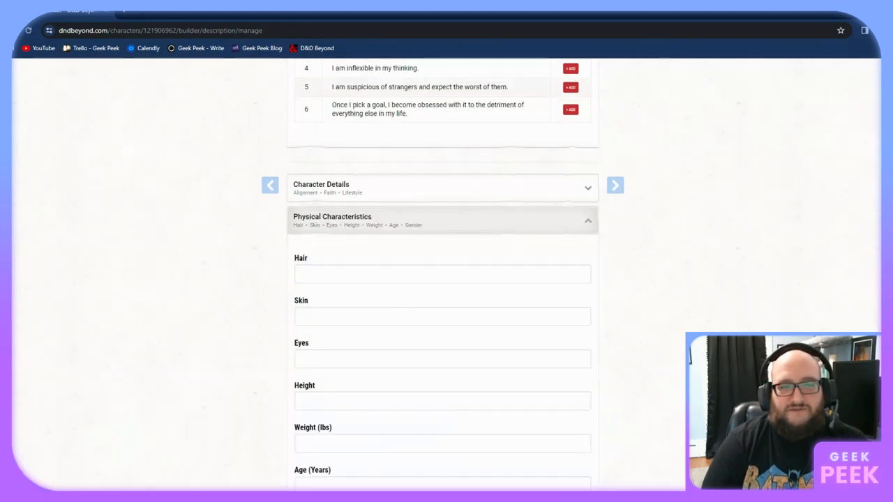
pyautogui.scroll(-3)
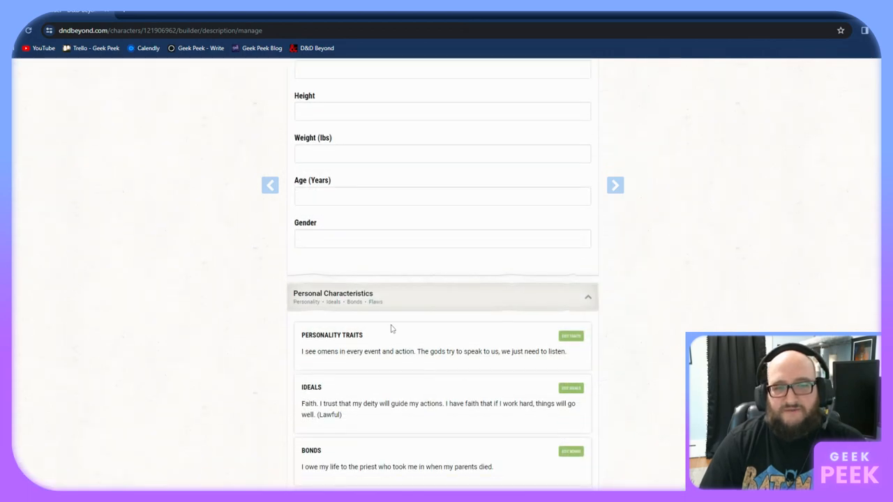
pyautogui.scroll(-3)
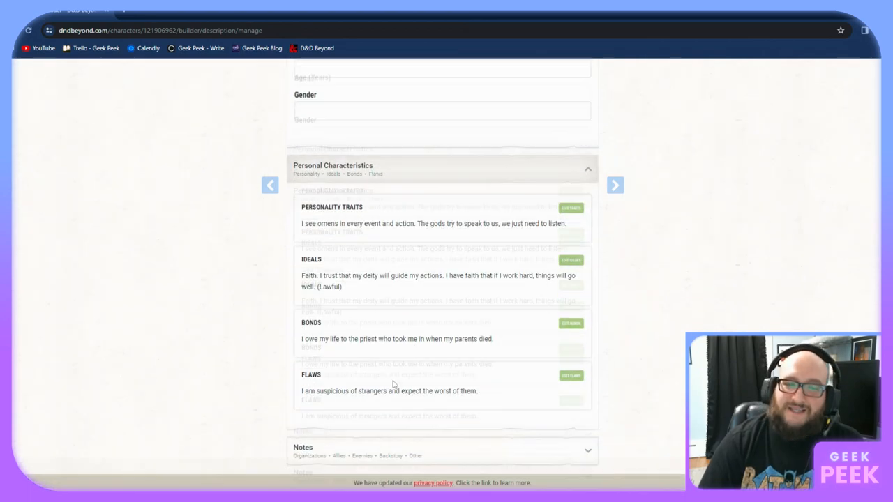
pyautogui.scroll(-3)
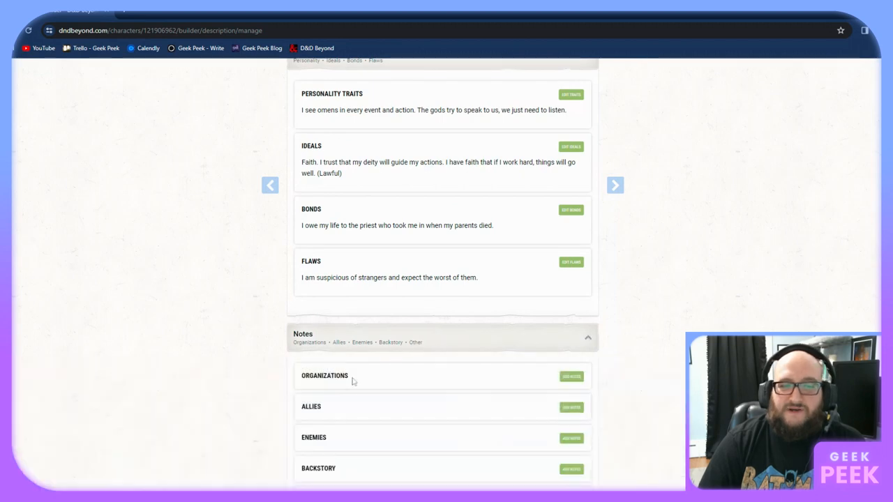
# Add an ally note reading 'Jeff the Barber'
pyautogui.click(571, 406)
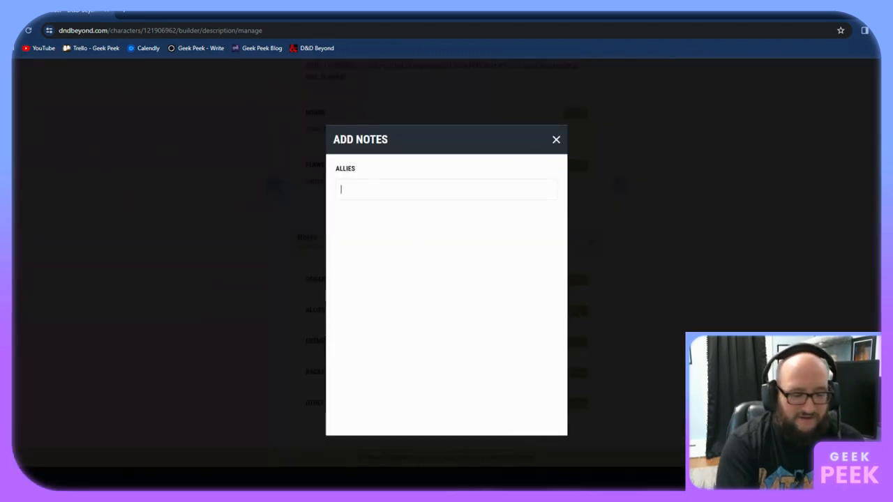
pyautogui.write('Jeff the Barber')
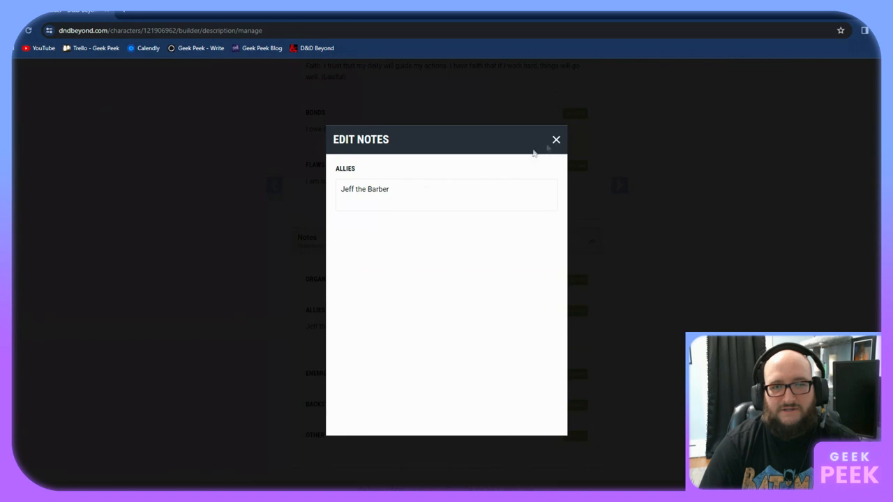
pyautogui.click(556, 139)
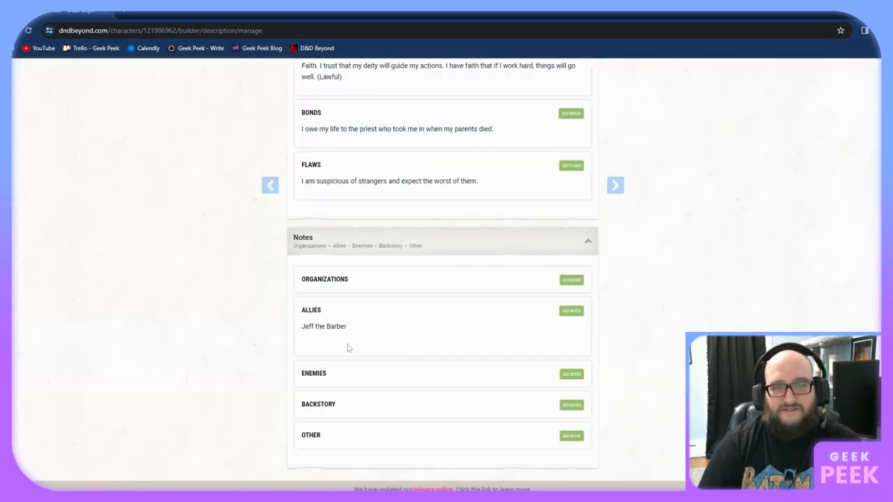
# Add an enemy note reading 'Frank, the Deli Owner'
pyautogui.click(571, 374)
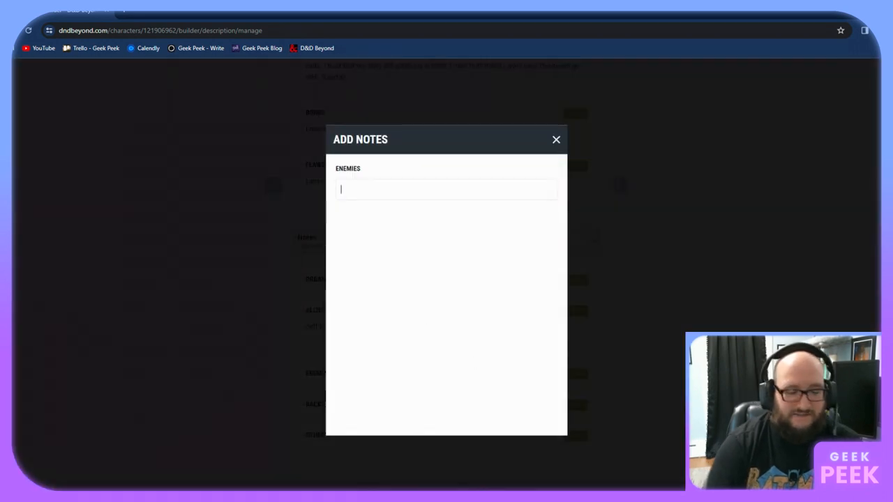
pyautogui.write('Frank, the Deli Owner')
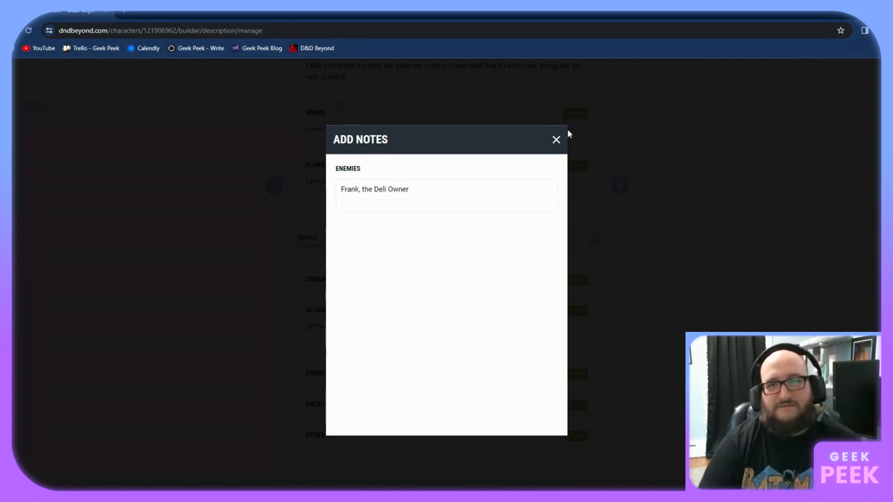
pyautogui.click(556, 139)
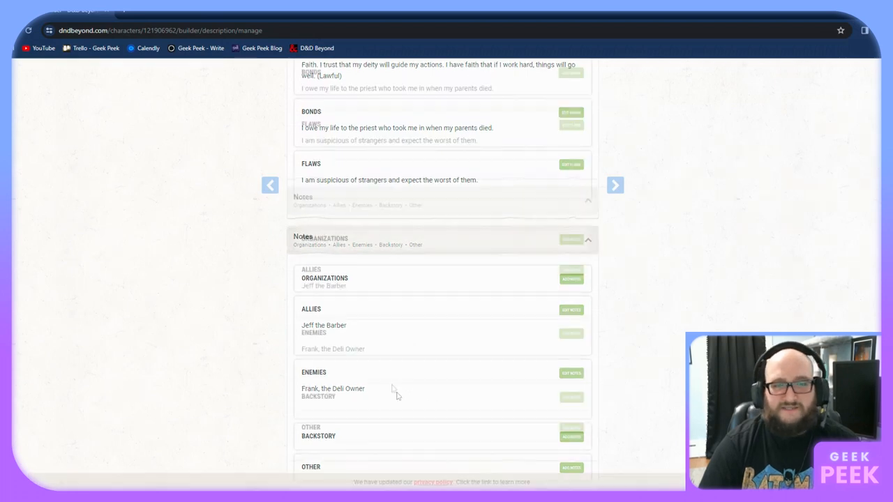
pyautogui.scroll(-3)
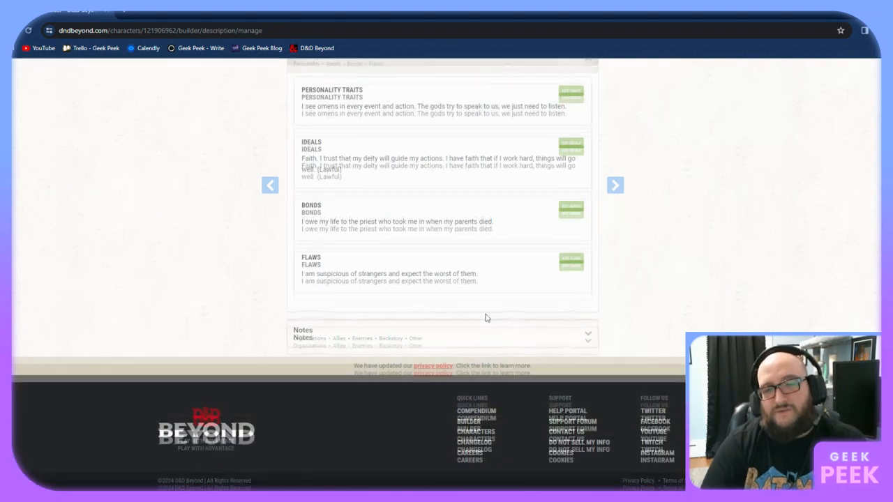
pyautogui.scroll(3)
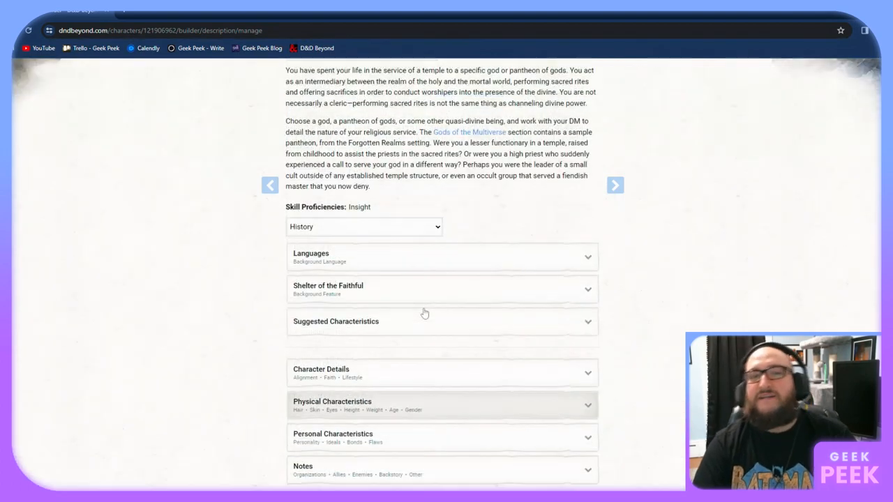
# Go to the equipment step and choose the mace as starting weapon
pyautogui.scroll(3)
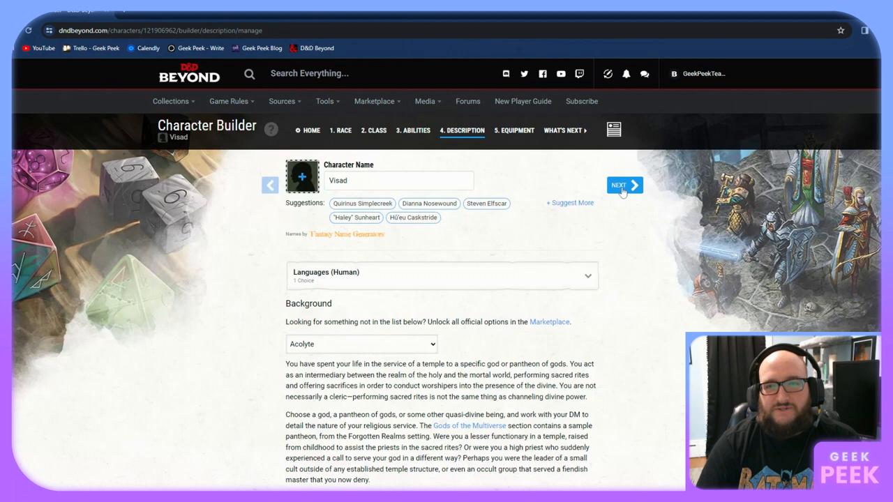
pyautogui.click(619, 185)
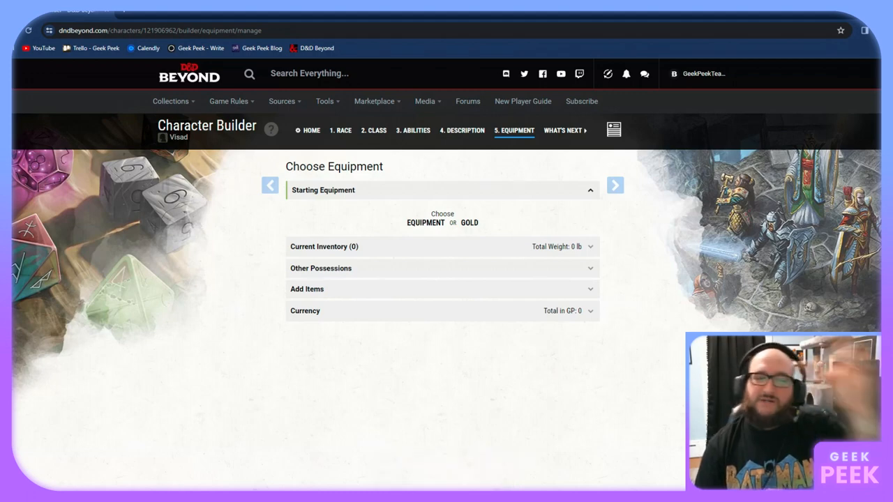
pyautogui.moveTo(489, 231)
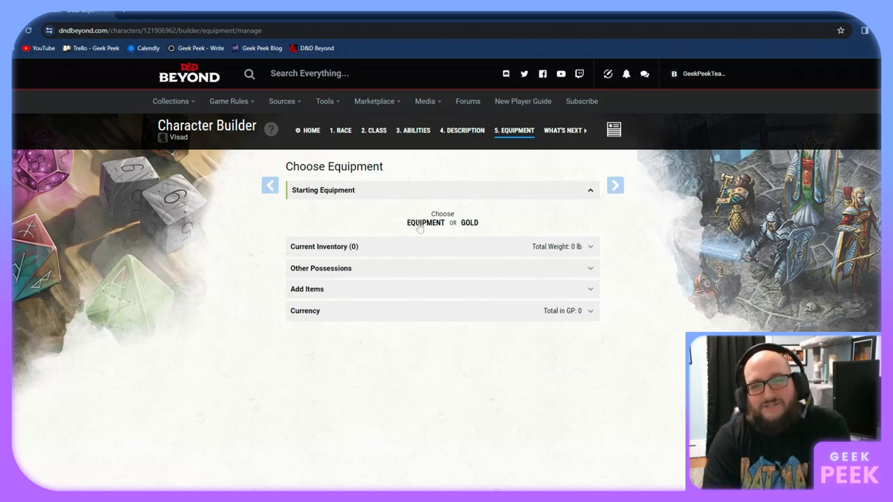
pyautogui.moveTo(472, 230)
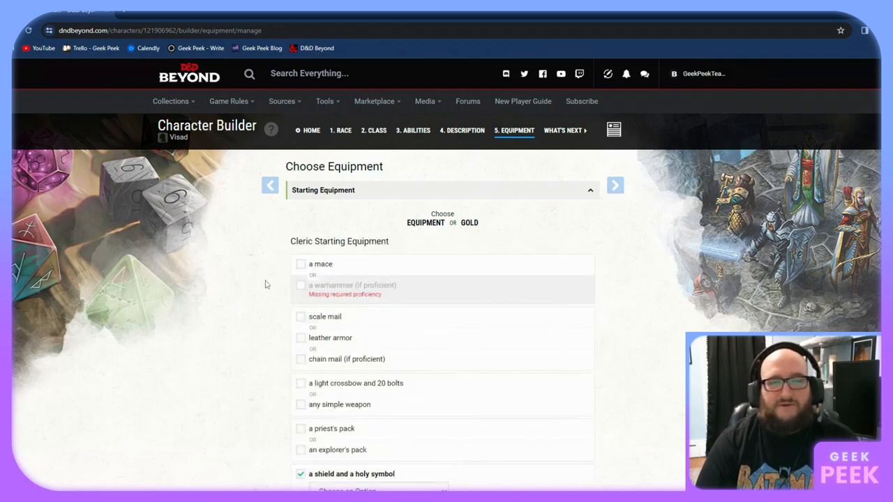
pyautogui.scroll(-3)
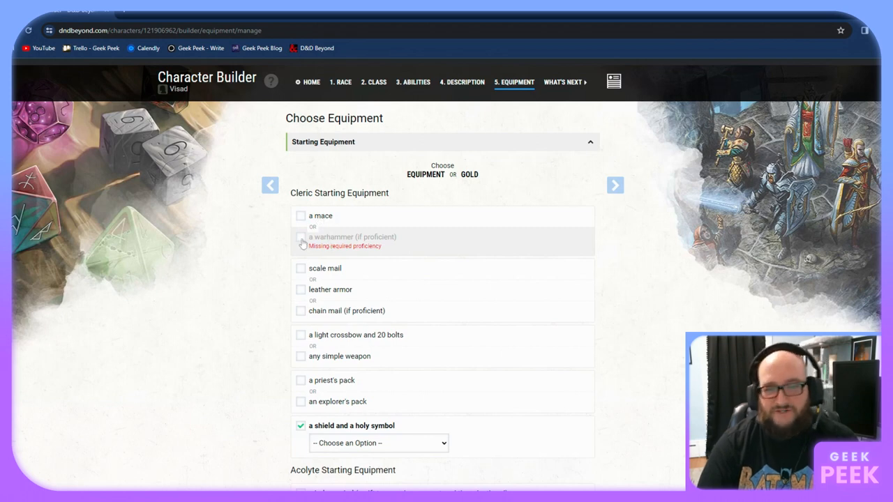
pyautogui.moveTo(376, 250)
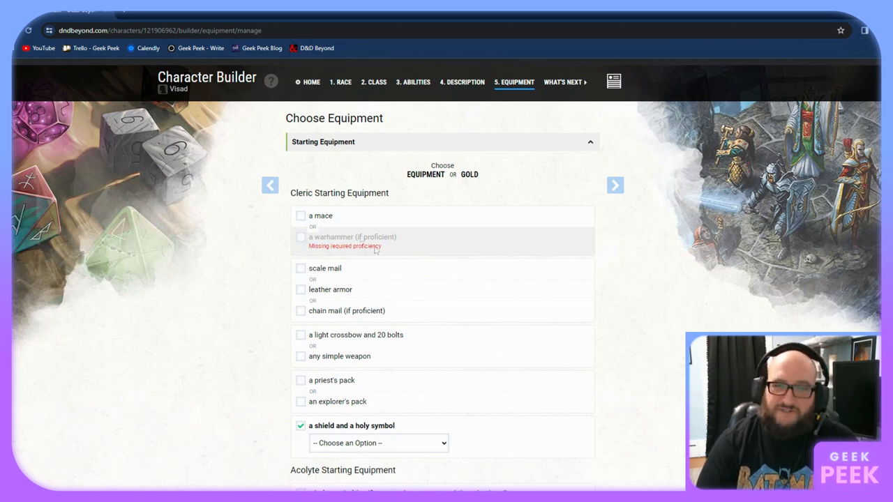
pyautogui.click(301, 237)
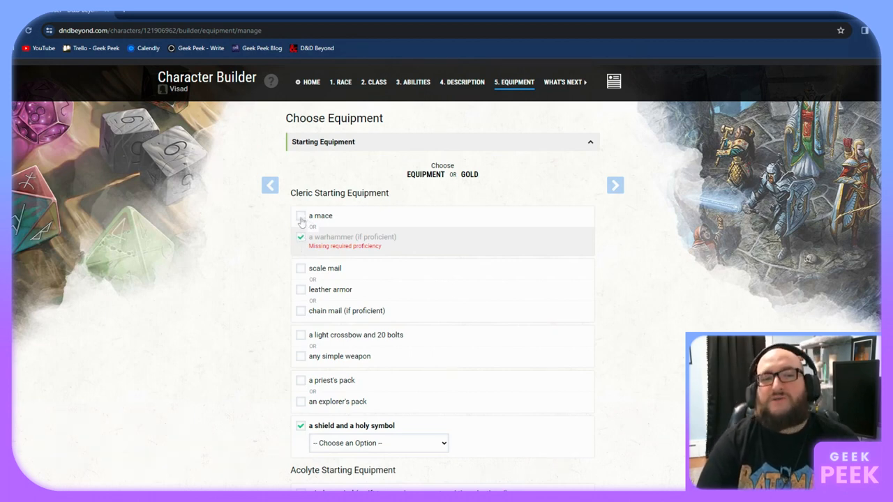
pyautogui.click(301, 215)
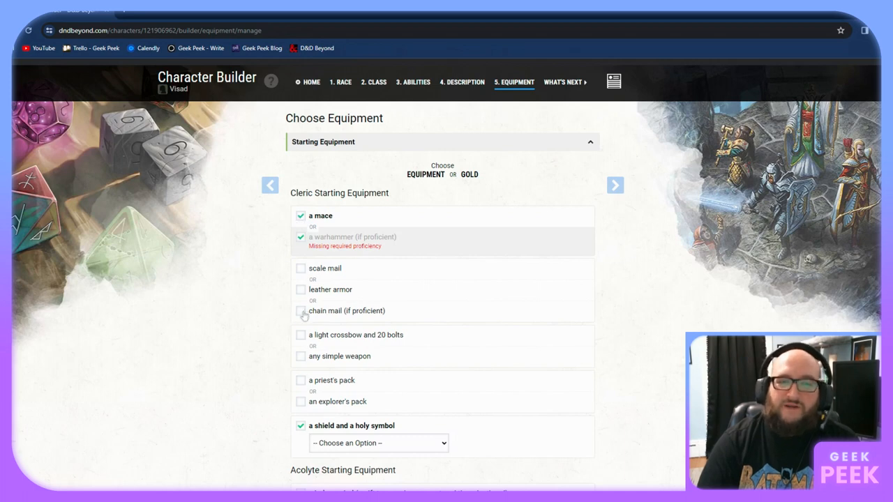
# Choose chain mail armor and the light crossbow with 20 bolts
pyautogui.click(300, 310)
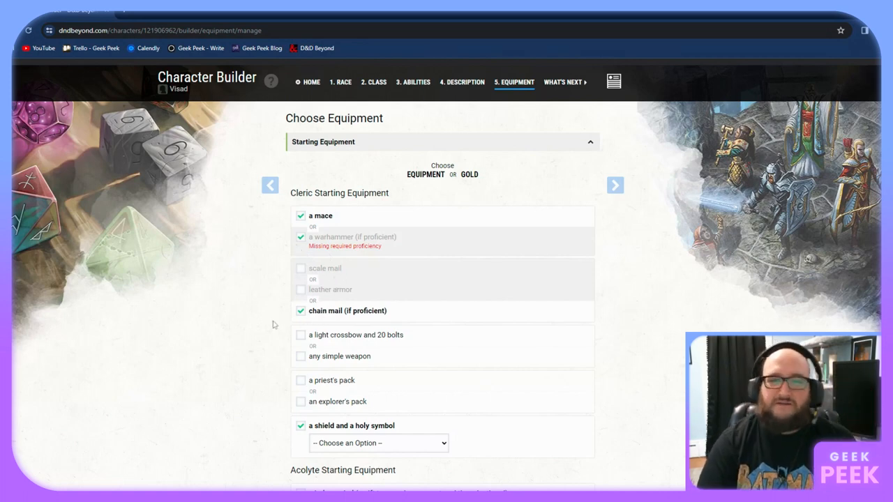
pyautogui.scroll(-3)
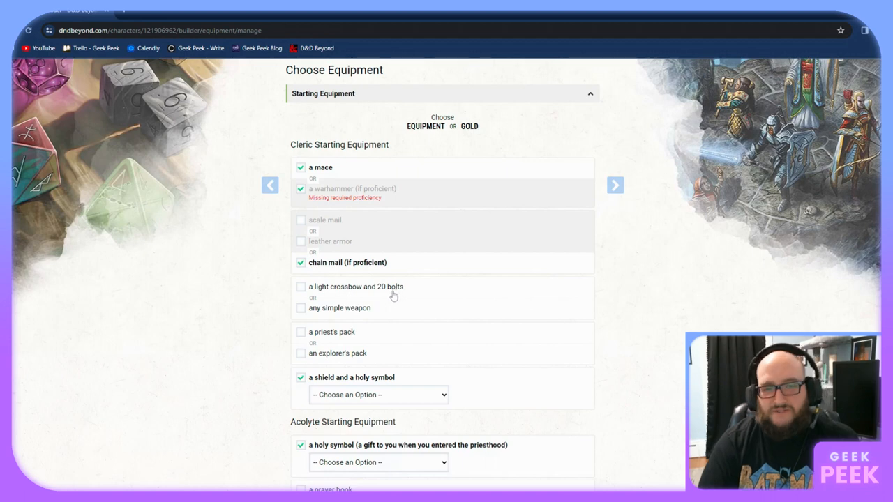
pyautogui.click(301, 287)
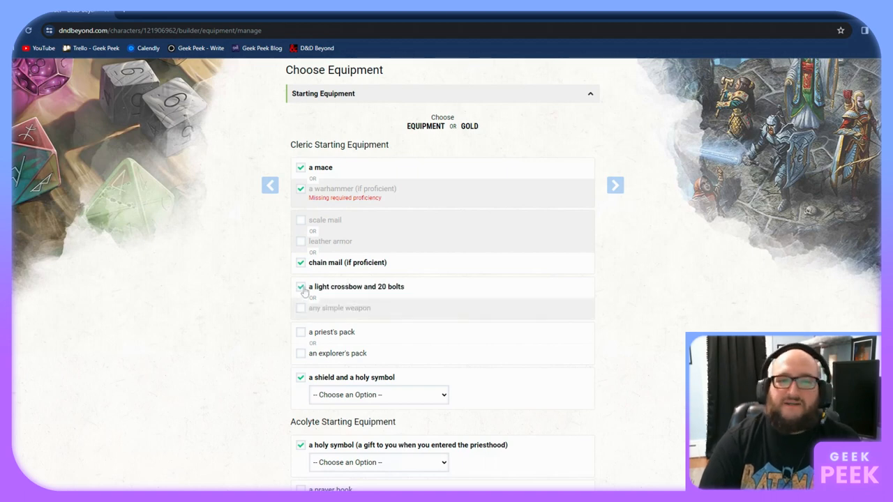
pyautogui.scroll(-3)
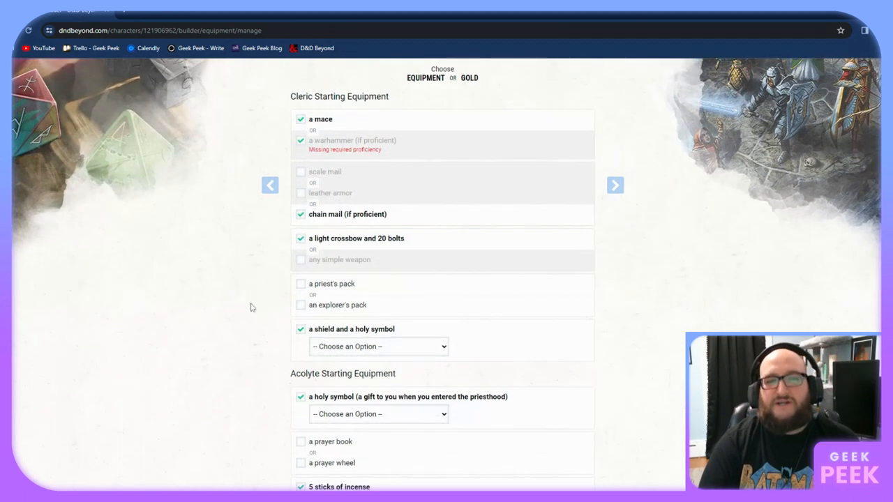
# Select the priest's pack option to review its contents
pyautogui.click(300, 283)
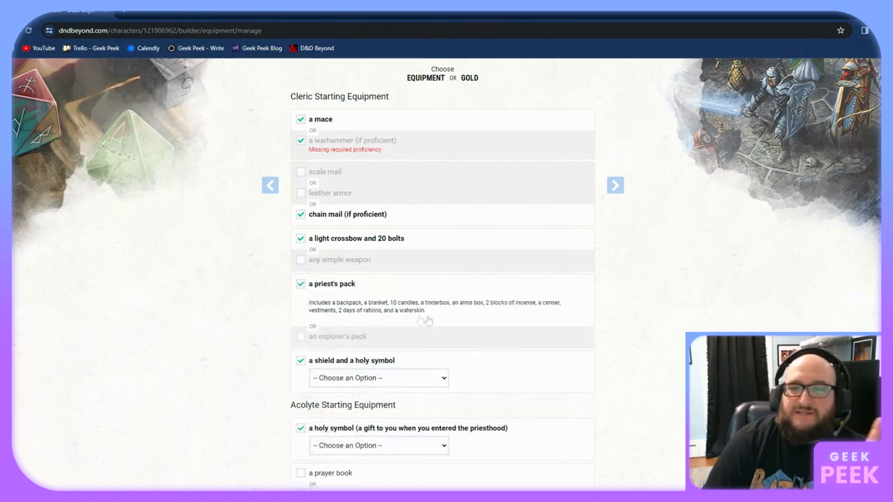
pyautogui.moveTo(426, 318)
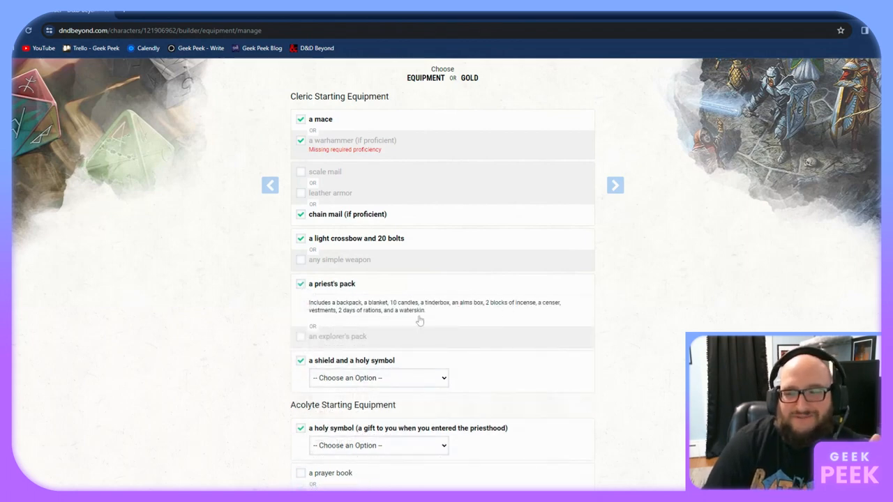
pyautogui.moveTo(399, 320)
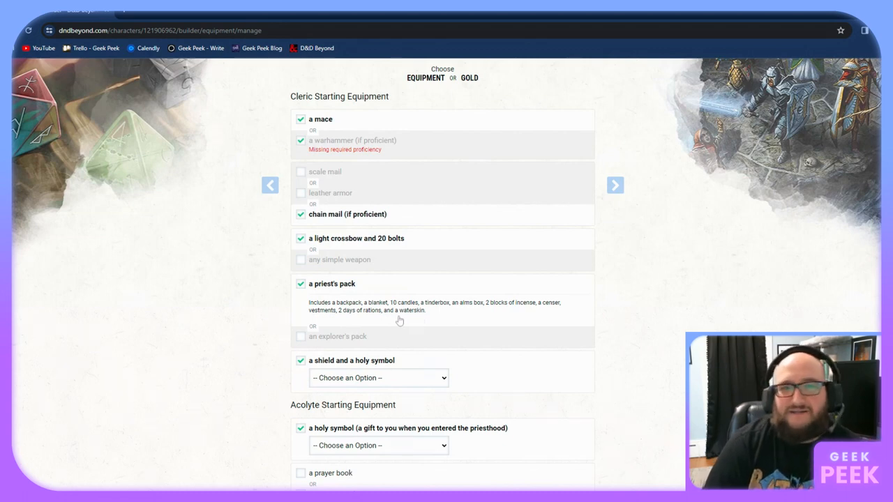
pyautogui.moveTo(419, 311)
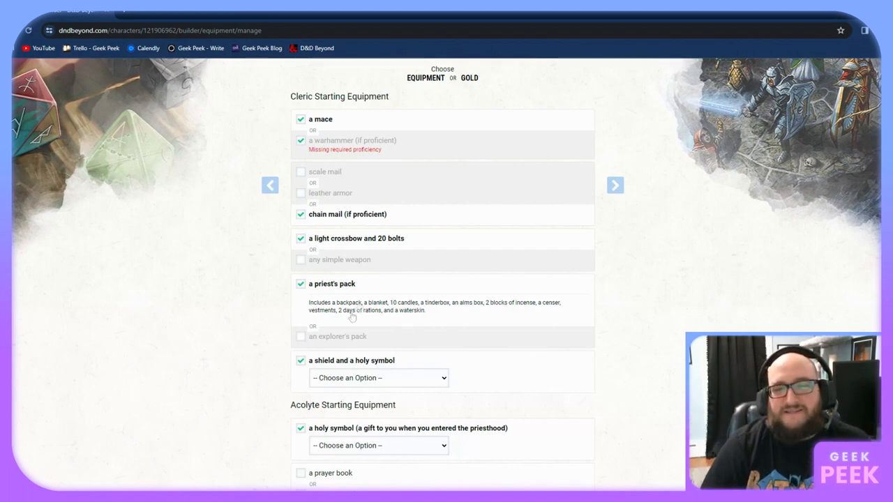
pyautogui.moveTo(403, 309)
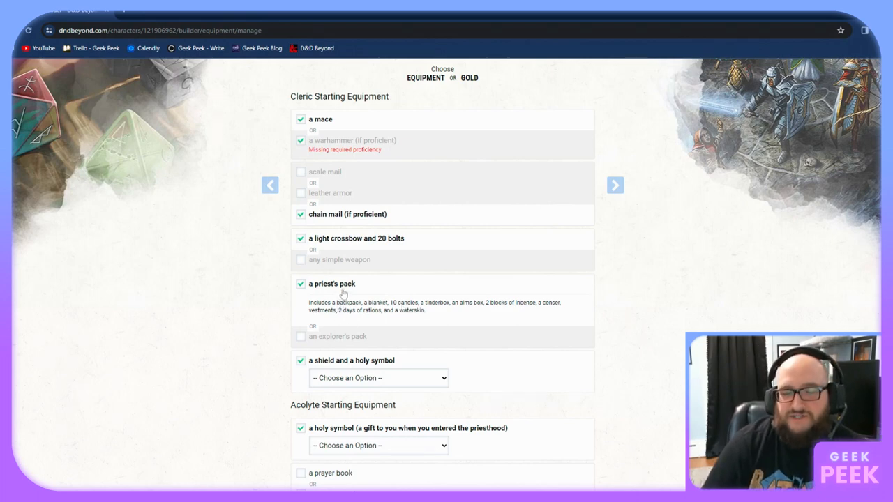
pyautogui.moveTo(436, 309)
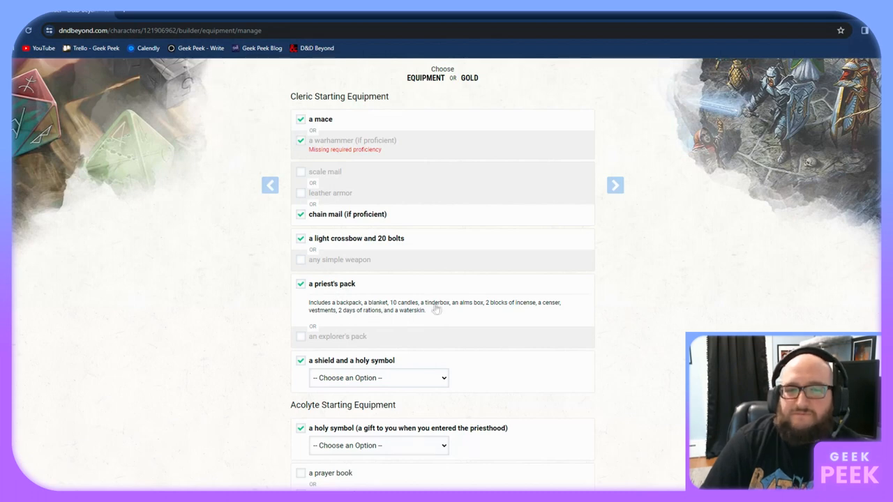
pyautogui.moveTo(471, 310)
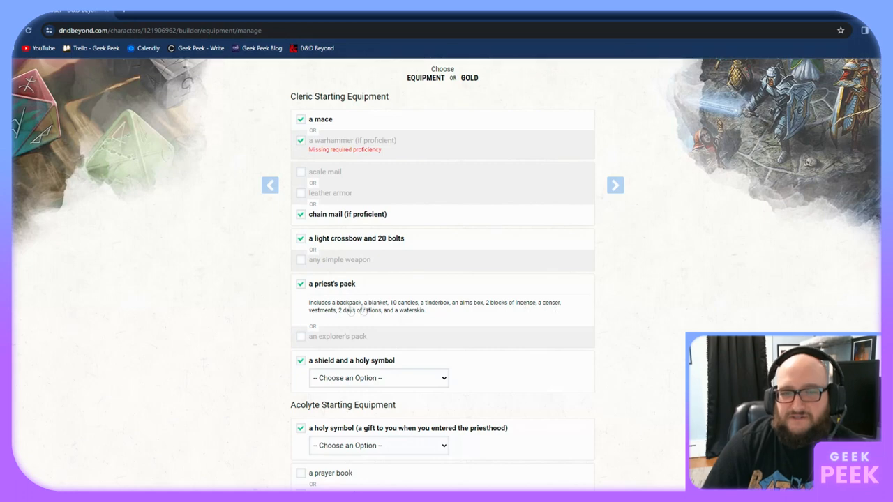
pyautogui.moveTo(377, 346)
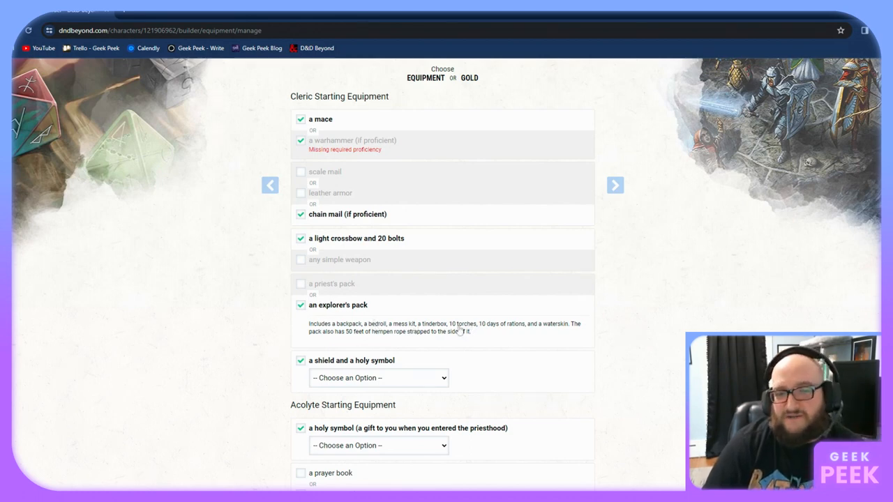
pyautogui.scroll(-3)
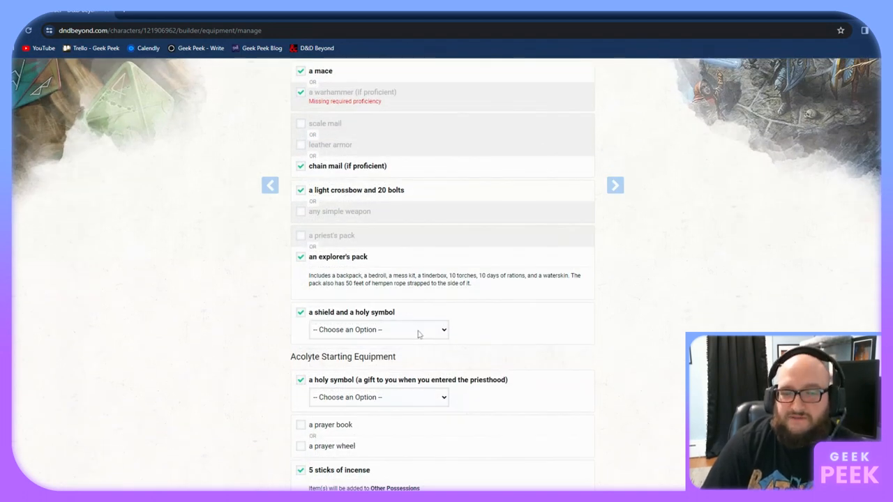
pyautogui.moveTo(371, 343)
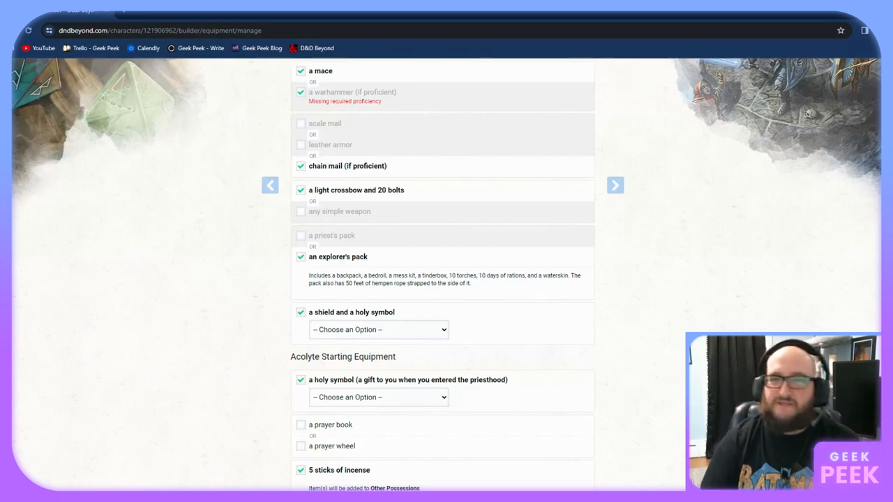
# Pick Amulet for the shield's holy symbol and Emblem for the acolyte's holy symbol
pyautogui.click(378, 329)
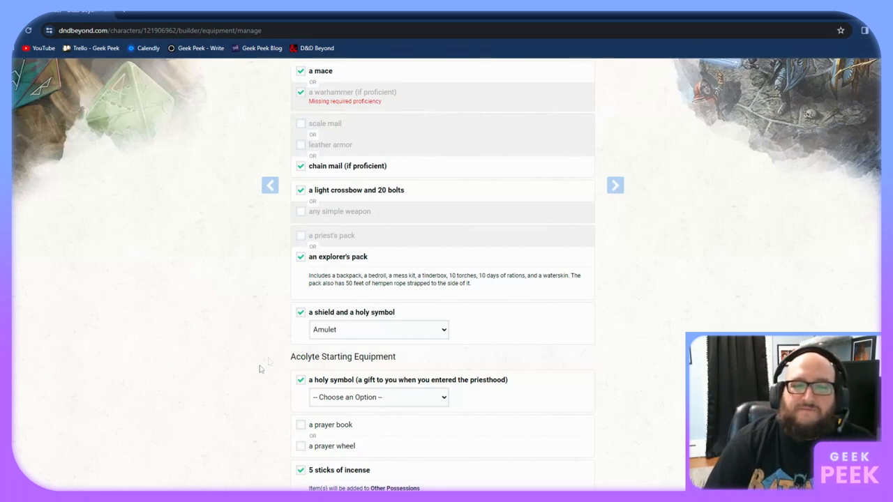
pyautogui.scroll(-3)
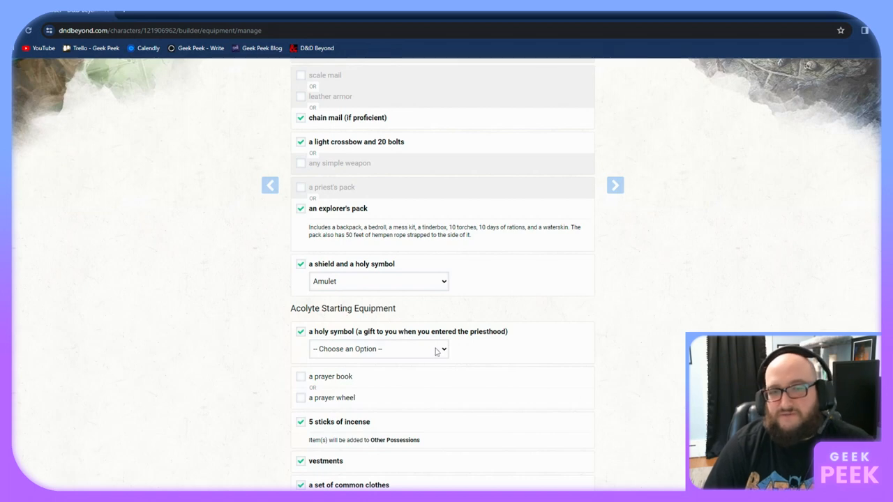
pyautogui.click(379, 349)
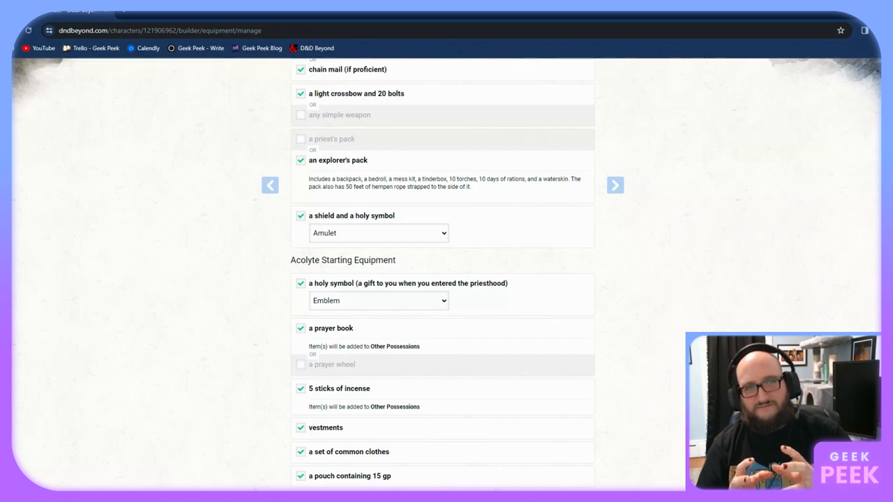
pyautogui.moveTo(286, 352)
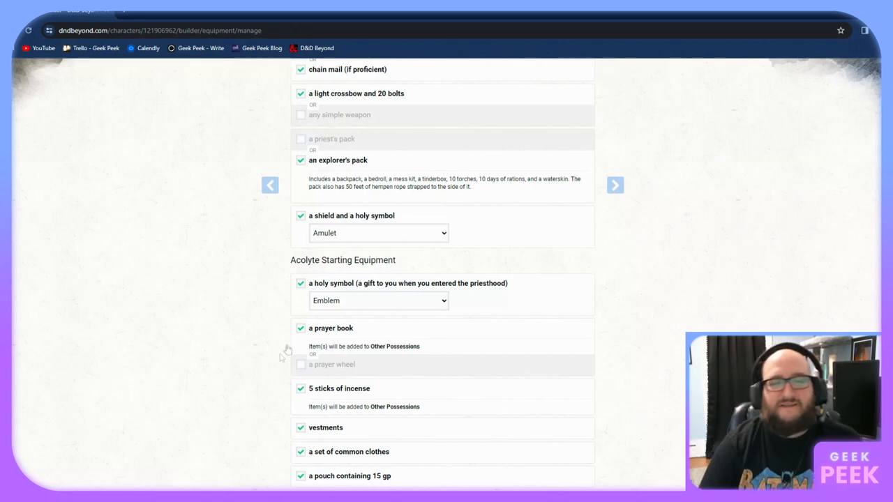
pyautogui.scroll(-3)
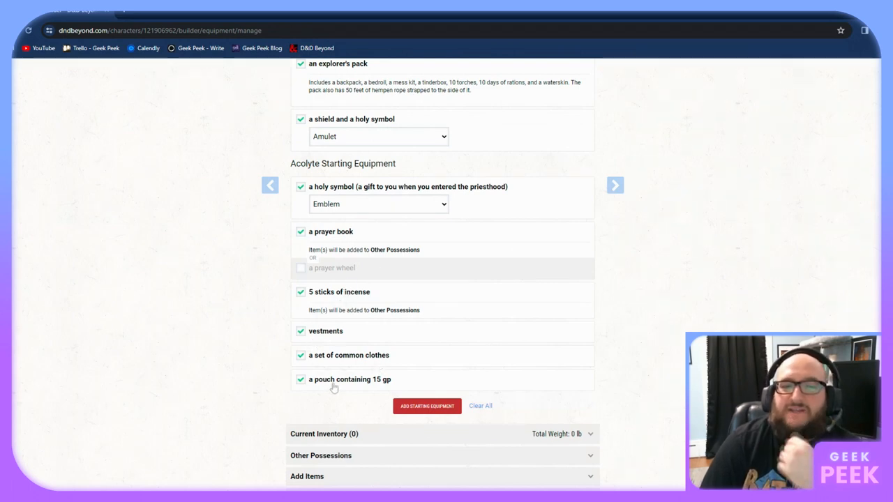
pyautogui.moveTo(382, 389)
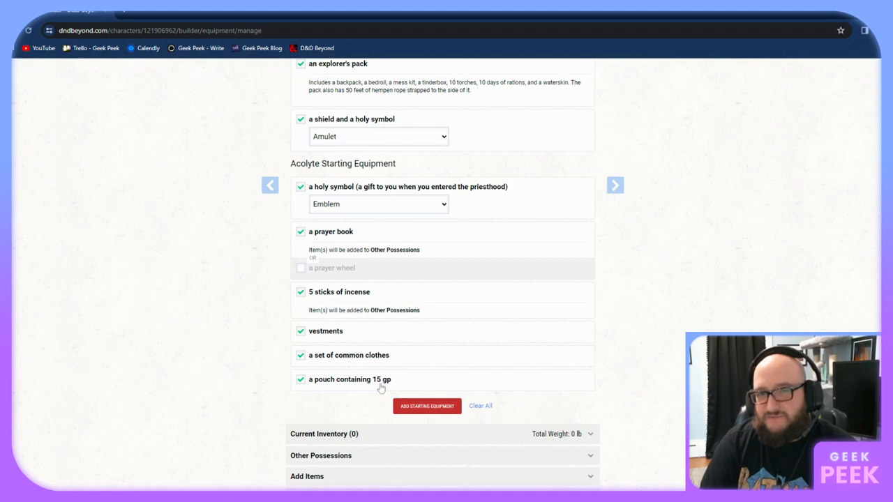
pyautogui.moveTo(315, 419)
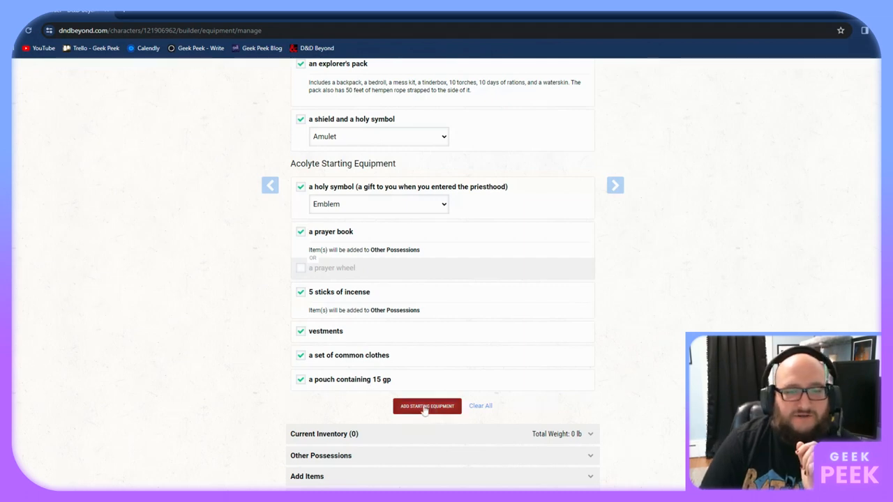
# Add the chosen starting equipment to inventory and wield the light crossbow
pyautogui.click(426, 406)
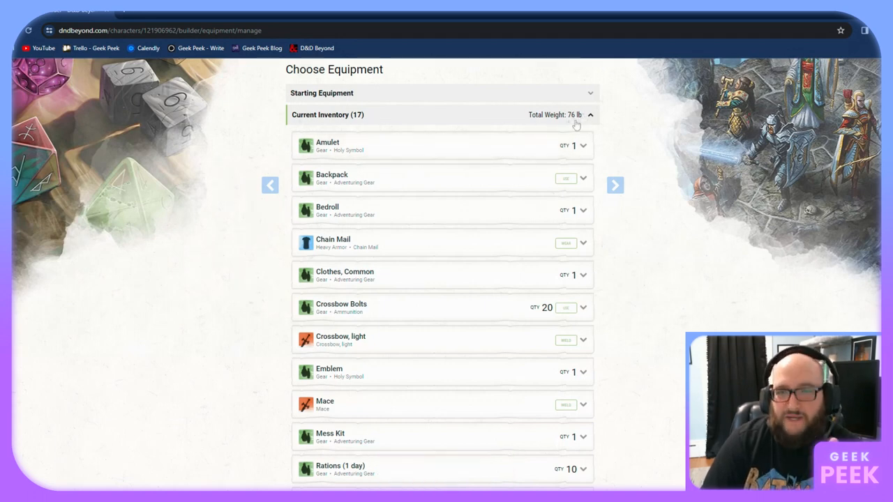
pyautogui.moveTo(381, 191)
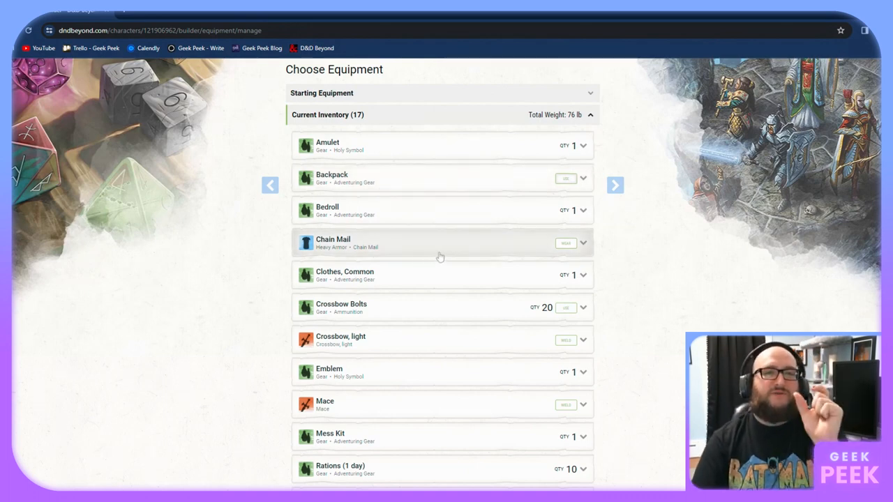
pyautogui.scroll(-3)
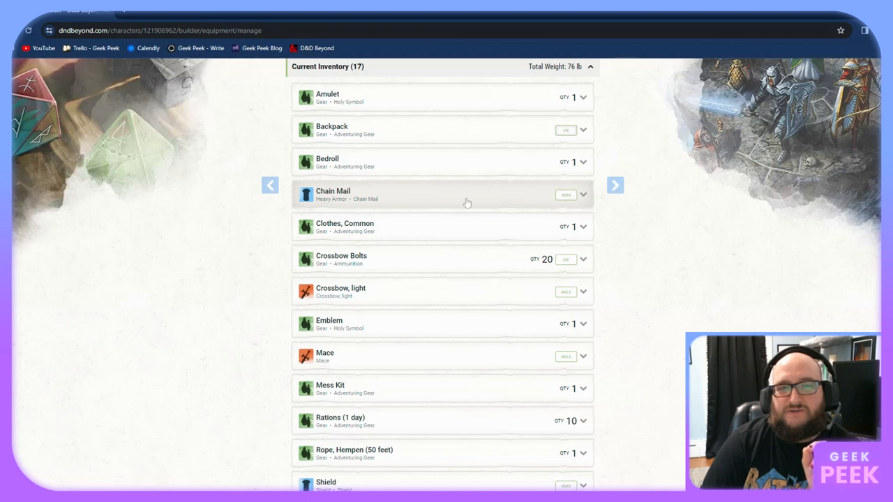
pyautogui.moveTo(499, 200)
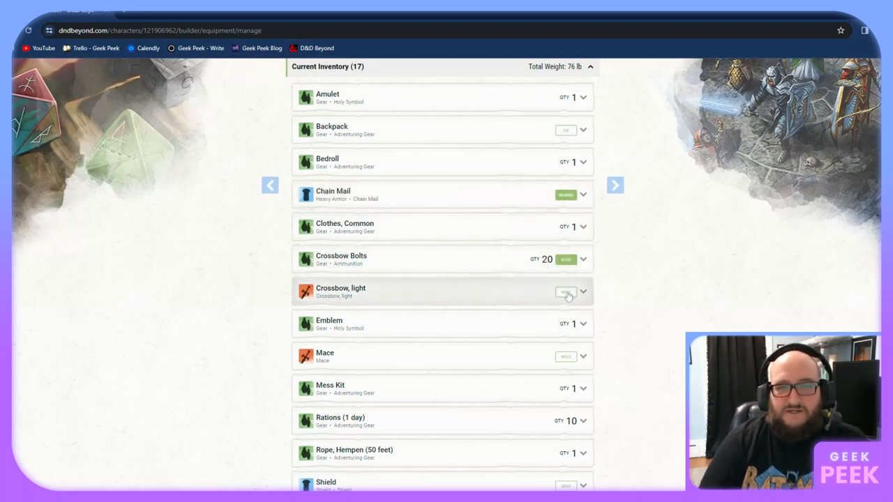
pyautogui.click(566, 291)
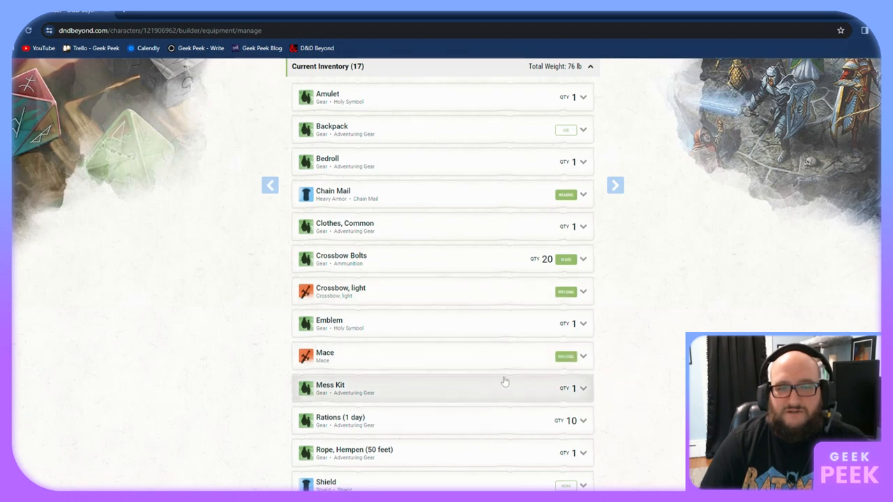
pyautogui.scroll(-3)
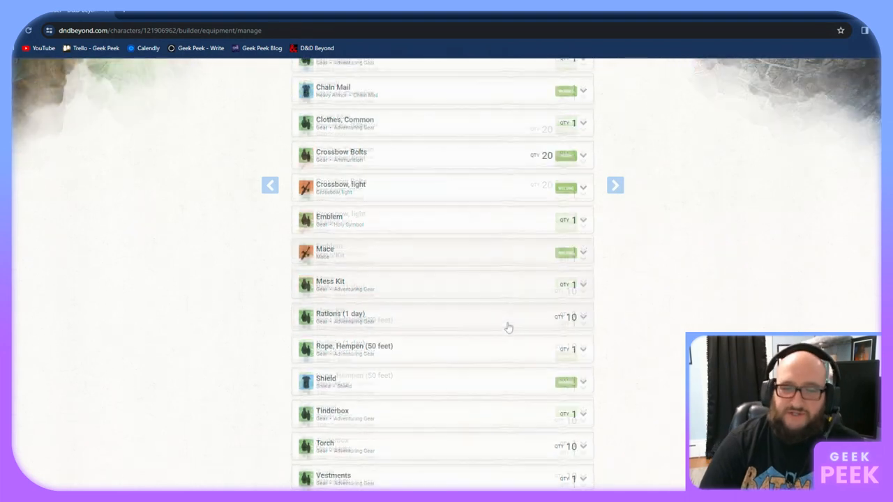
# Open and close the Other Possessions editor, then expand the Add Items catalogue
pyautogui.scroll(-3)
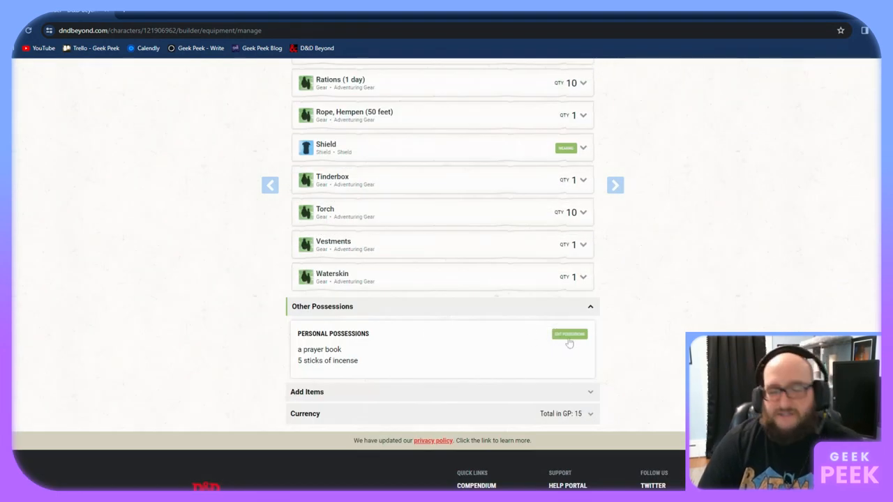
pyautogui.click(570, 334)
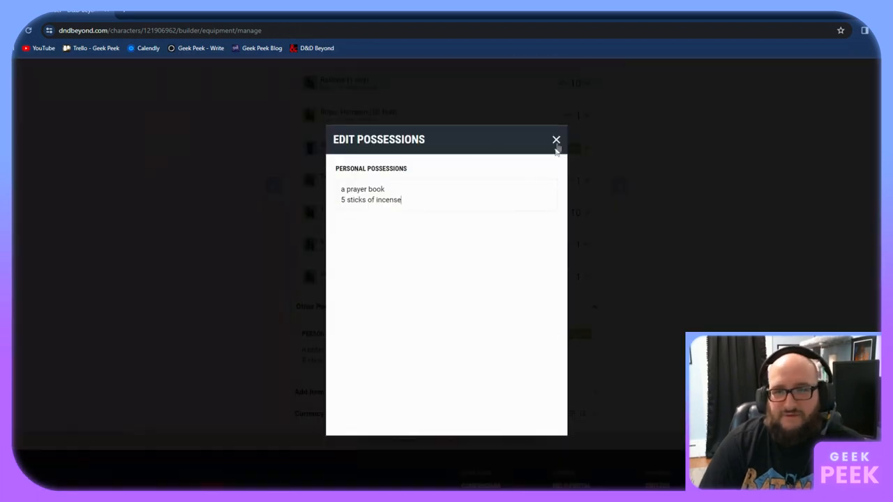
pyautogui.click(556, 140)
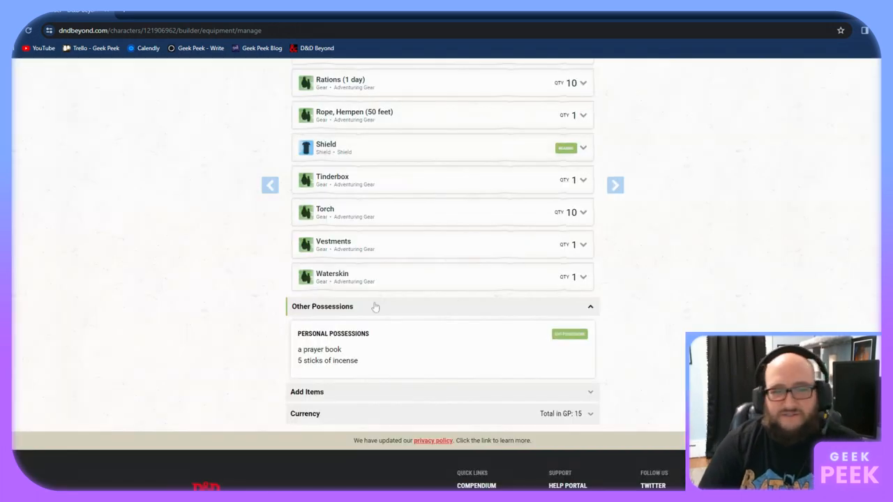
pyautogui.click(307, 391)
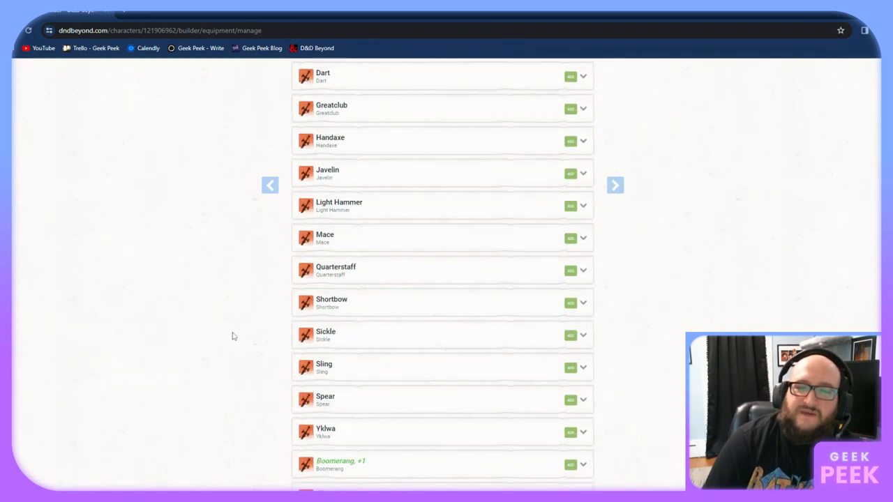
pyautogui.scroll(-3)
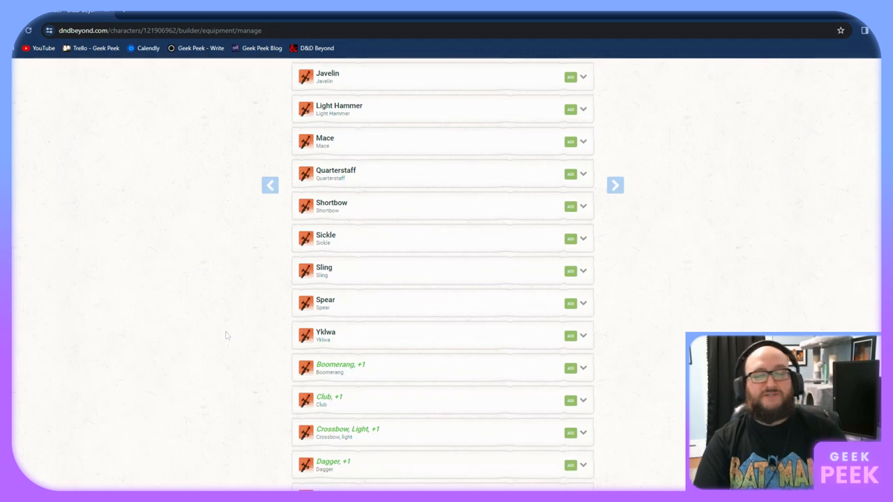
pyautogui.scroll(-3)
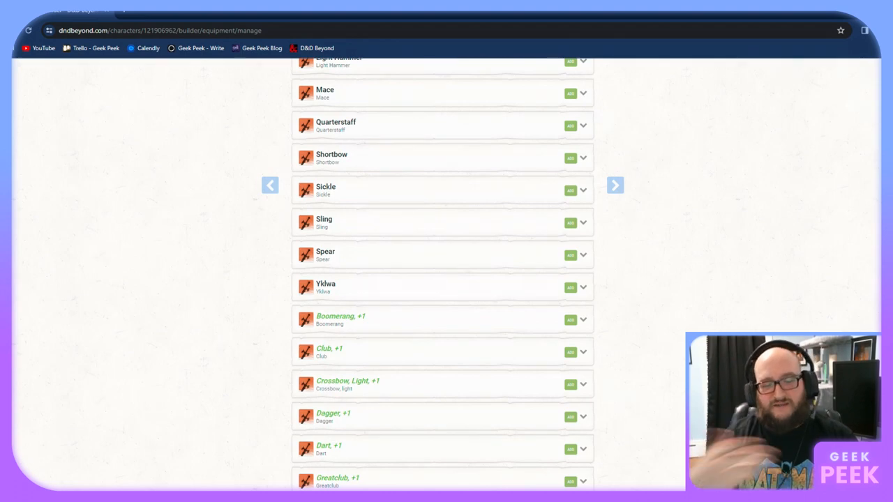
pyautogui.scroll(-3)
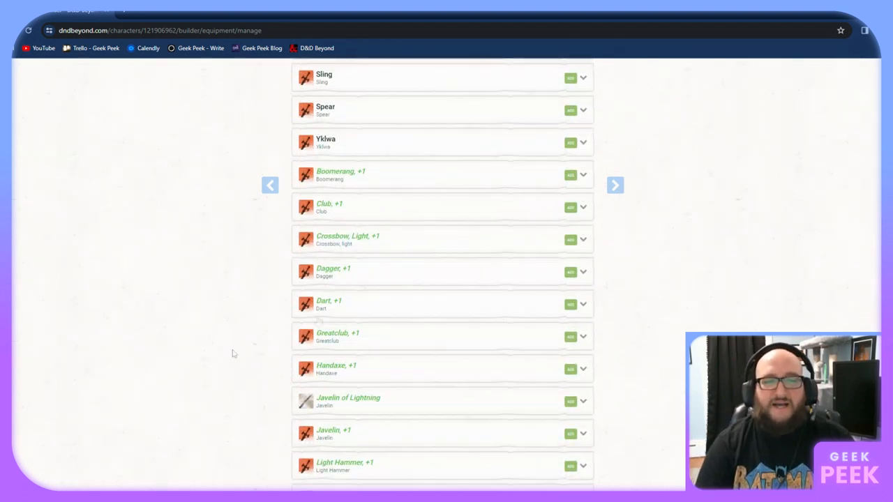
pyautogui.scroll(-3)
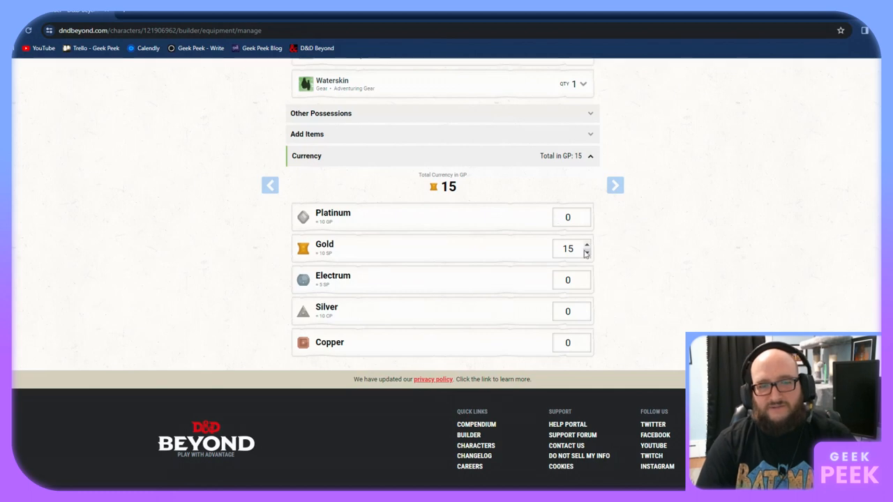
pyautogui.moveTo(551, 252)
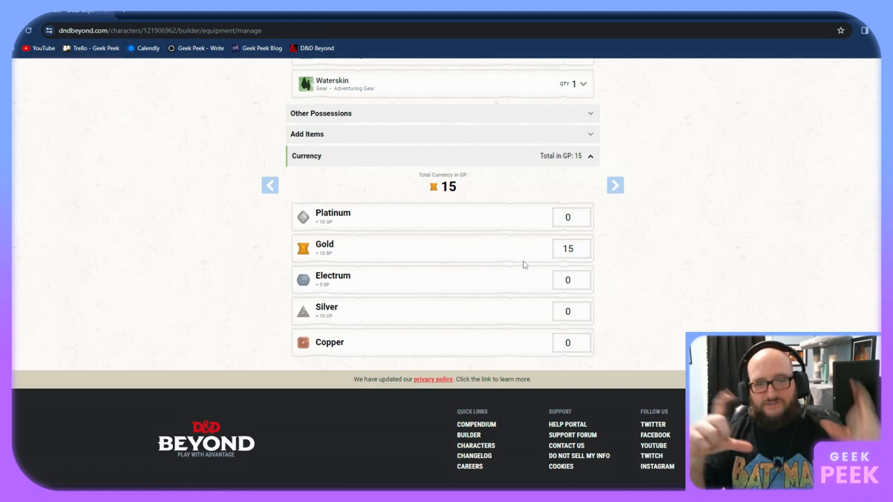
pyautogui.moveTo(499, 271)
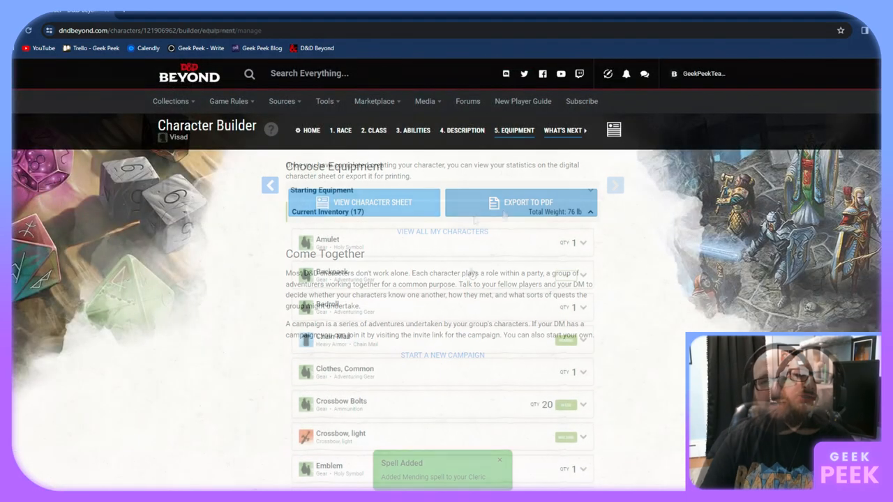
# Export Visad's sheet to PDF from What's Next, then download and open it
pyautogui.click(563, 130)
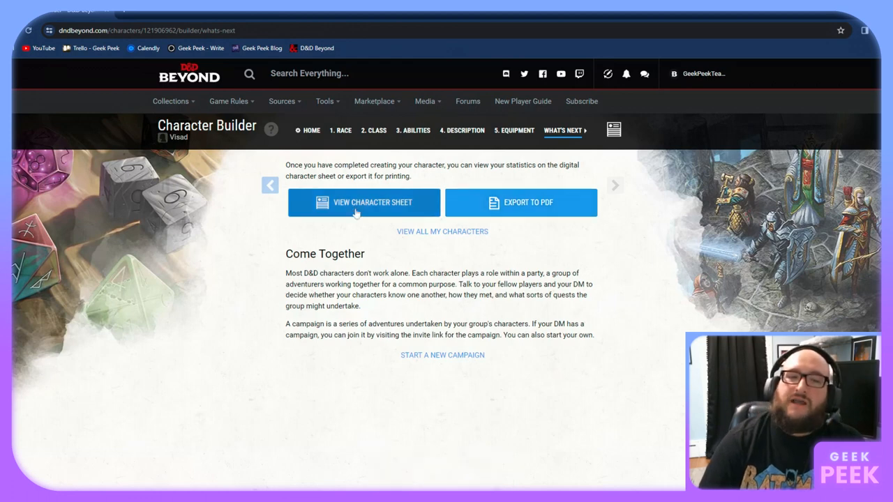
pyautogui.moveTo(521, 202)
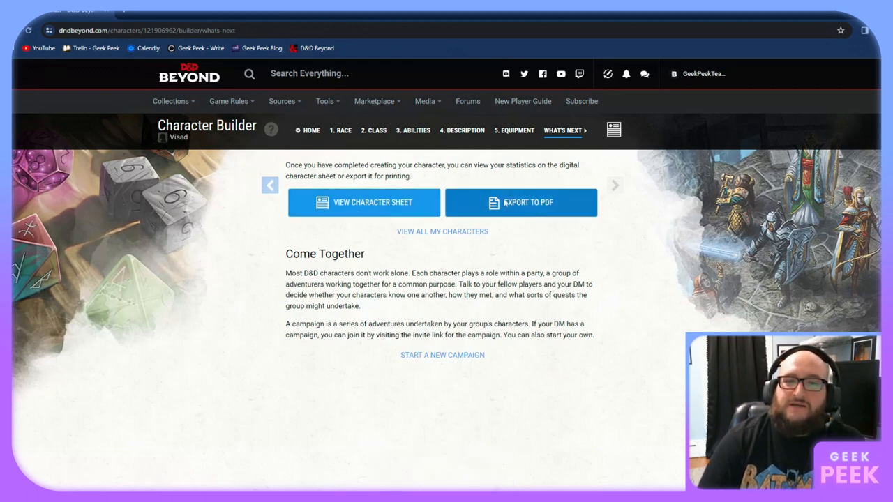
pyautogui.click(520, 202)
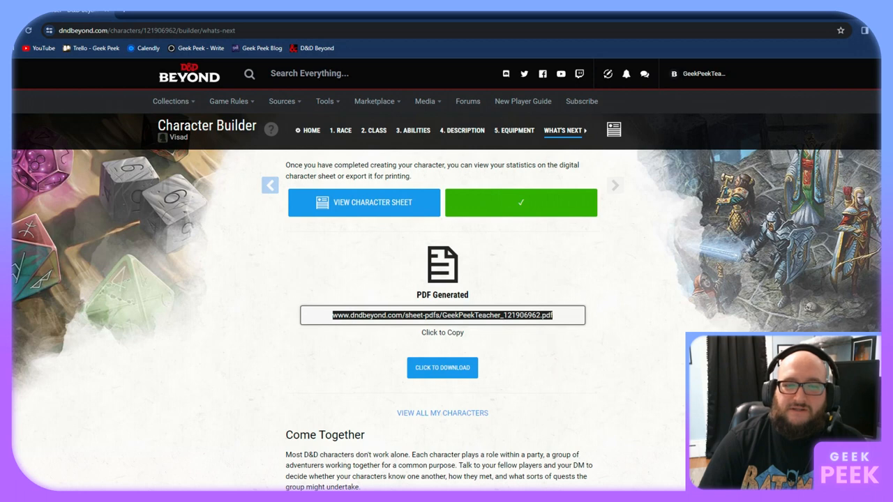
pyautogui.moveTo(438, 390)
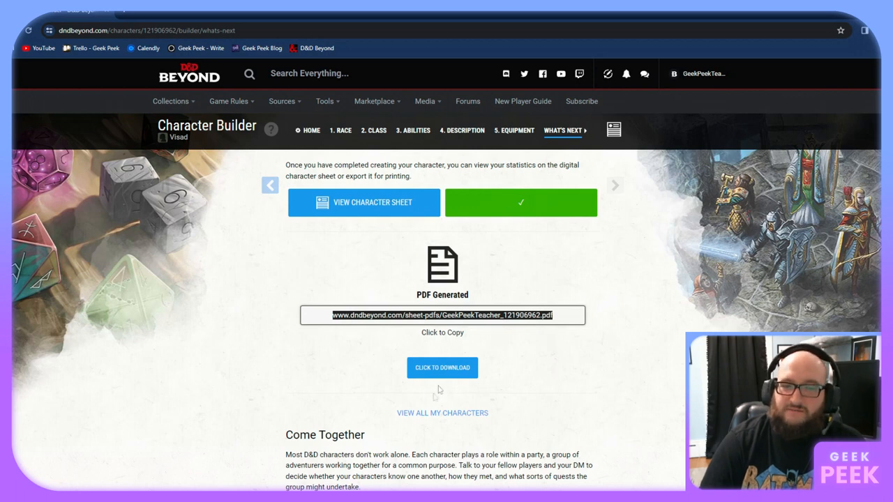
pyautogui.click(442, 368)
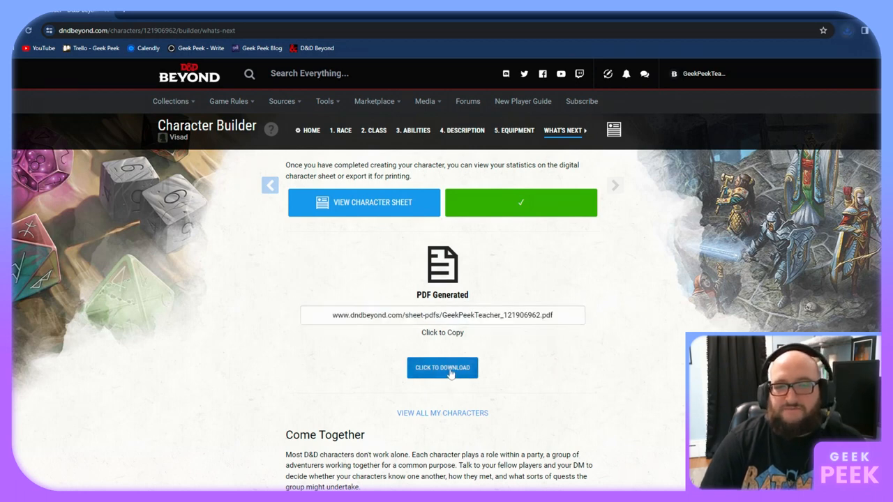
pyautogui.click(442, 368)
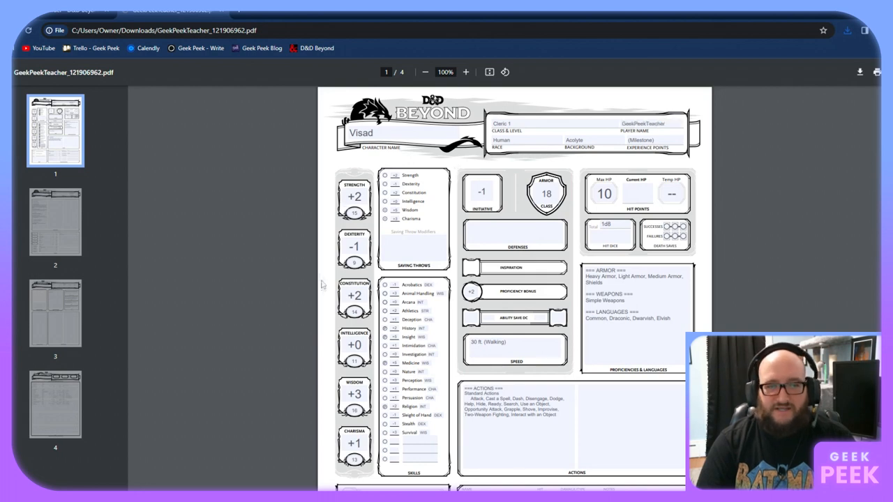
# Scroll through page 1's abilities and attacks onto page 2's class features
pyautogui.scroll(-3)
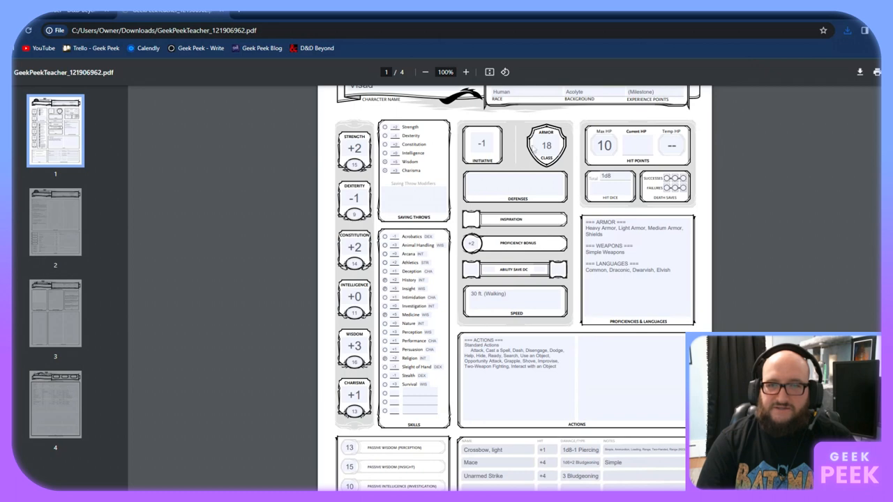
pyautogui.moveTo(534, 149)
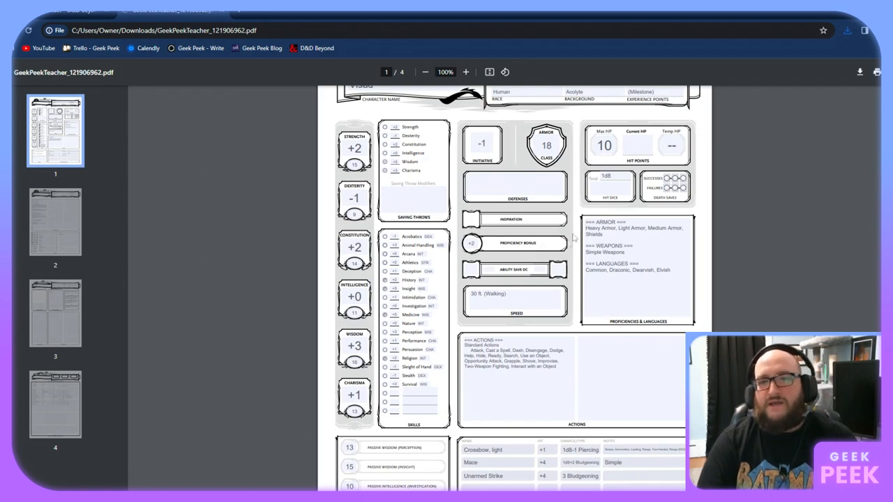
pyautogui.scroll(-3)
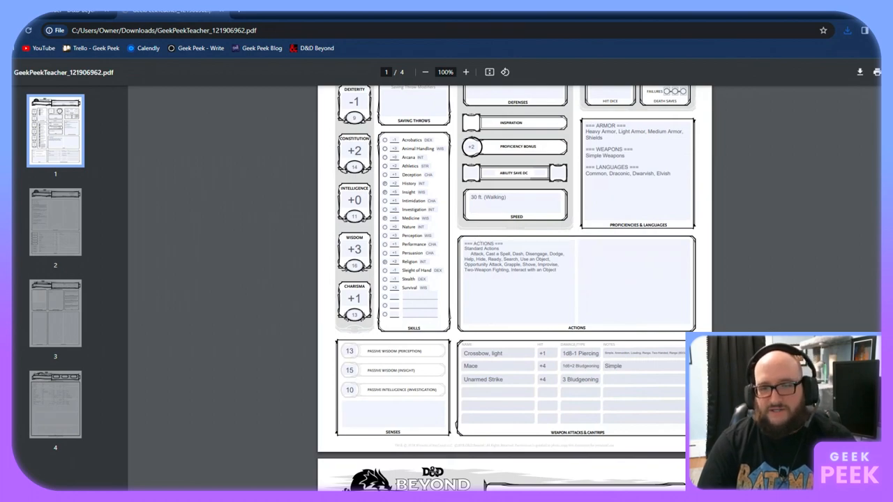
pyautogui.scroll(-3)
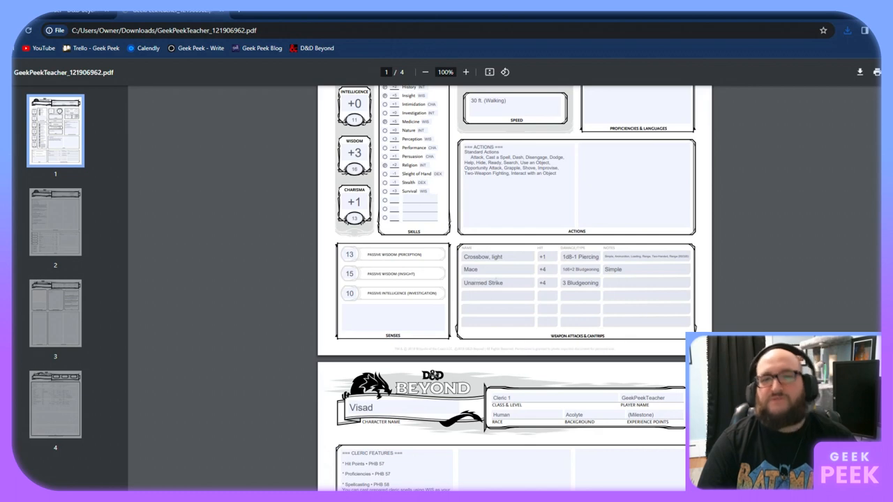
pyautogui.moveTo(481, 269)
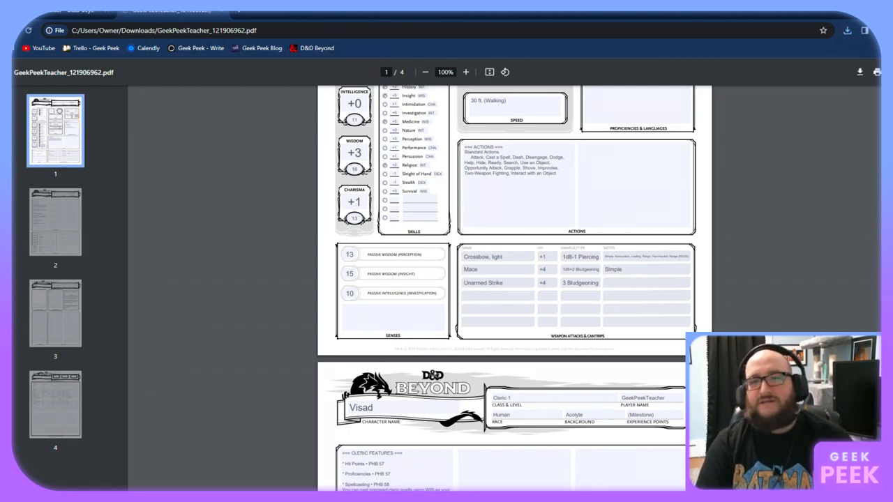
pyautogui.moveTo(610, 270)
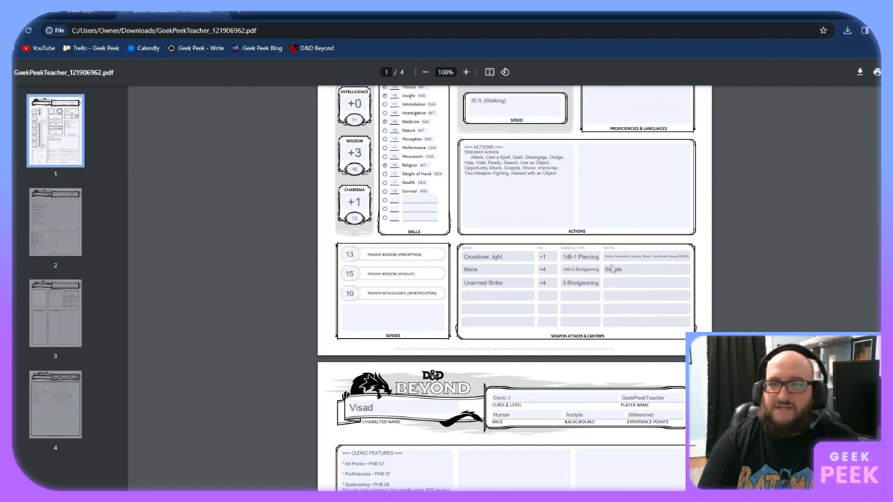
pyautogui.scroll(-3)
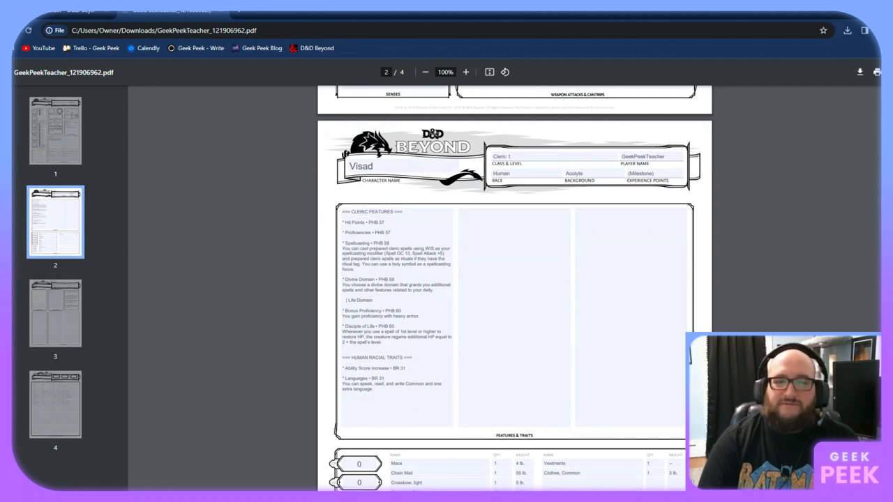
pyautogui.moveTo(328, 302)
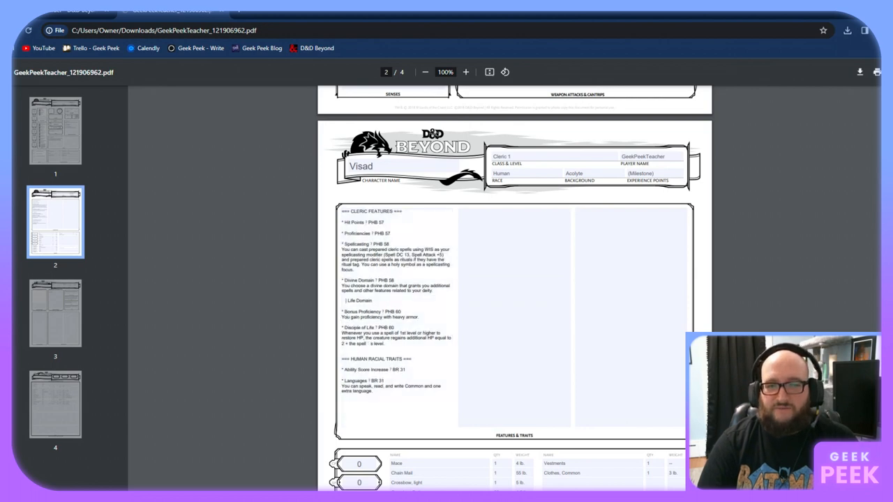
# Scroll through pages 2 and 3 to Visad's allies, traits, ideals, bonds and flaws
pyautogui.scroll(-3)
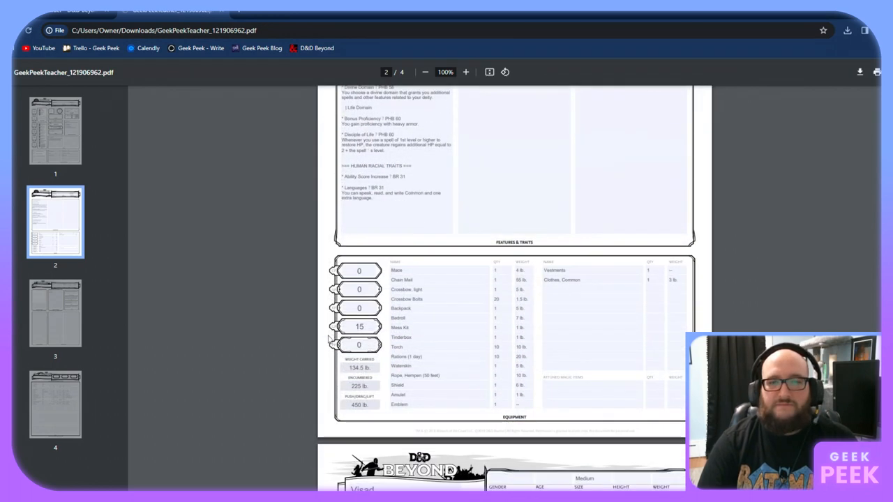
pyautogui.scroll(-3)
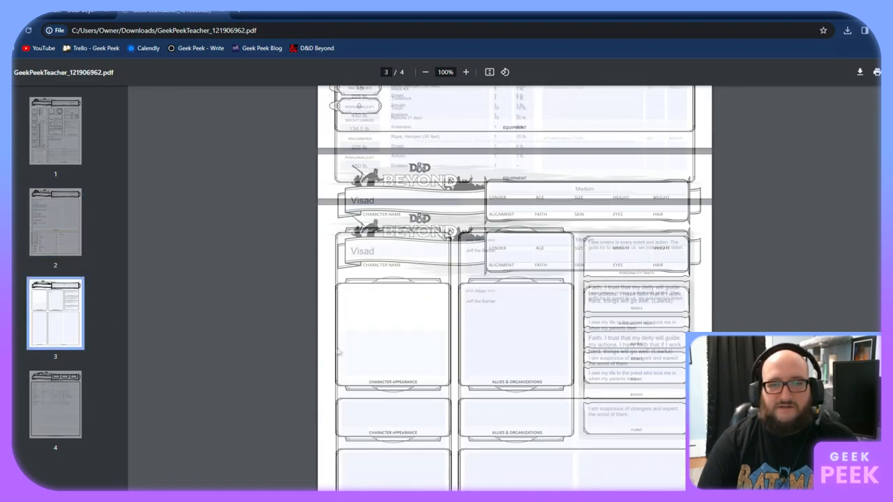
pyautogui.scroll(-3)
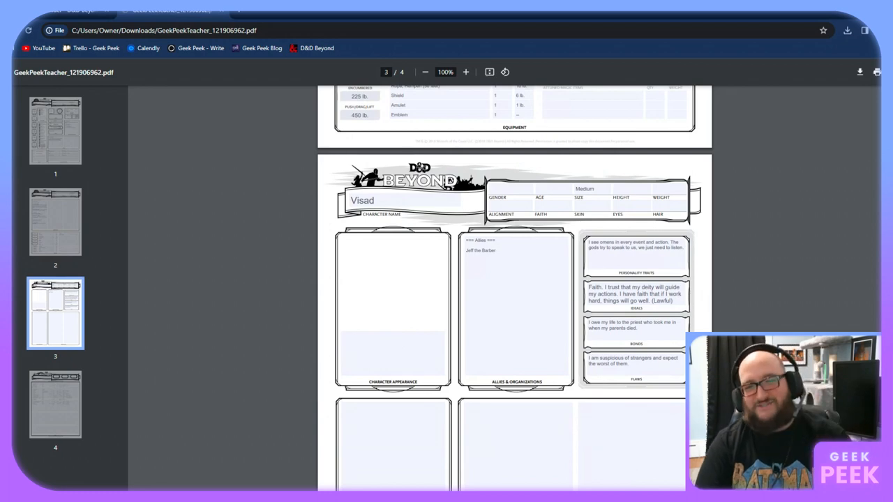
pyautogui.scroll(-3)
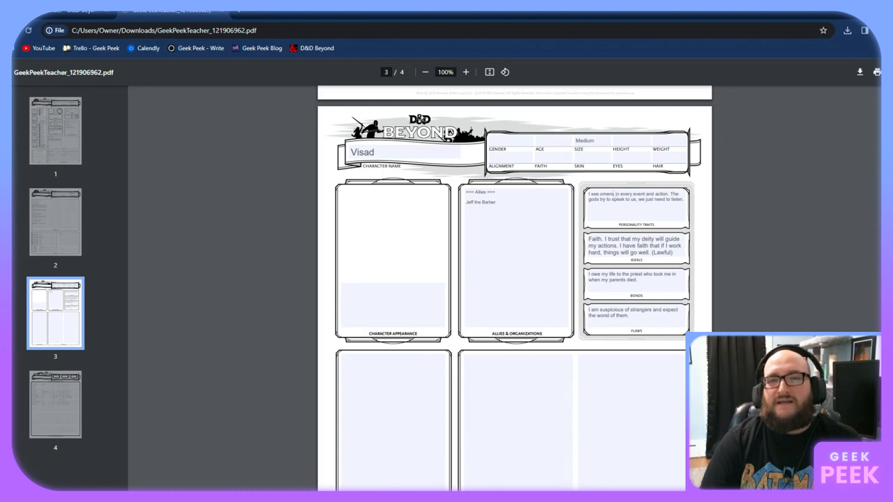
pyautogui.scroll(-3)
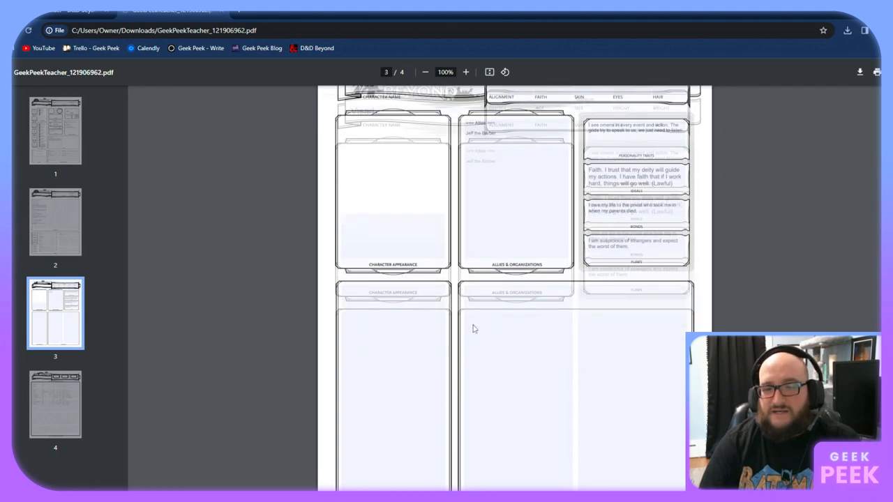
pyautogui.scroll(-3)
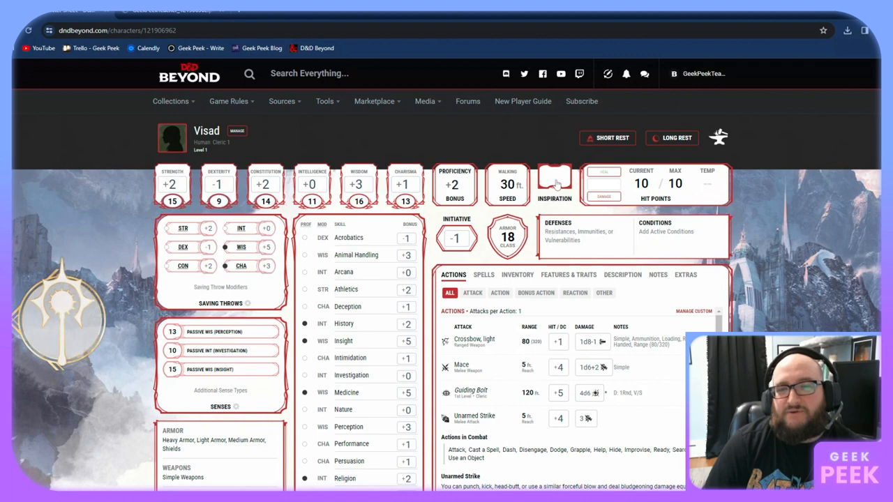
# Toggle Inspiration on and back off, then enable Underdark Mode in sheet appearance
pyautogui.click(554, 184)
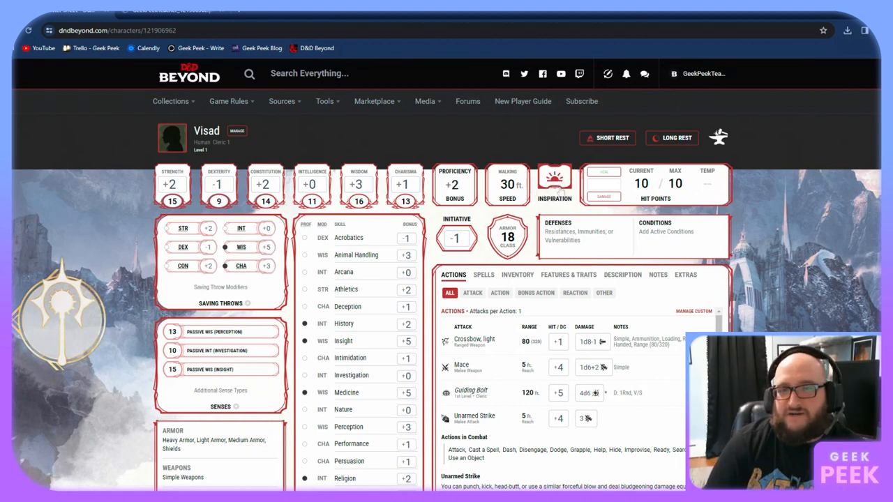
pyautogui.click(555, 180)
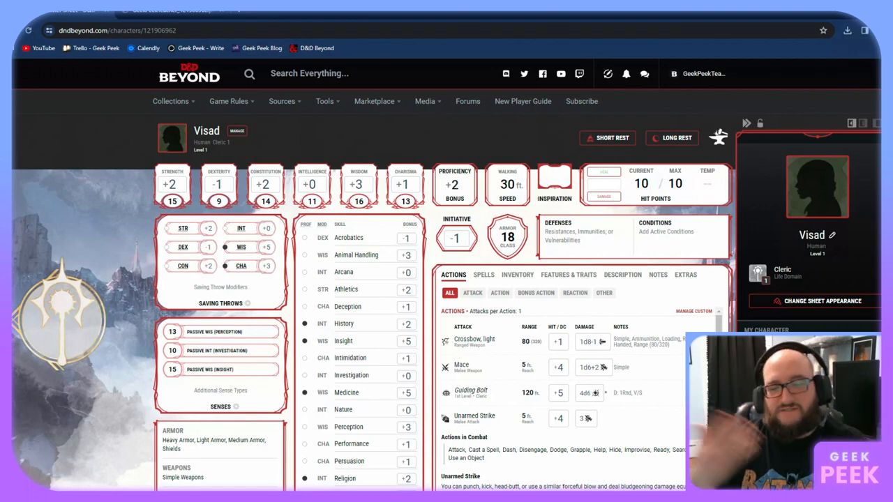
pyautogui.click(822, 301)
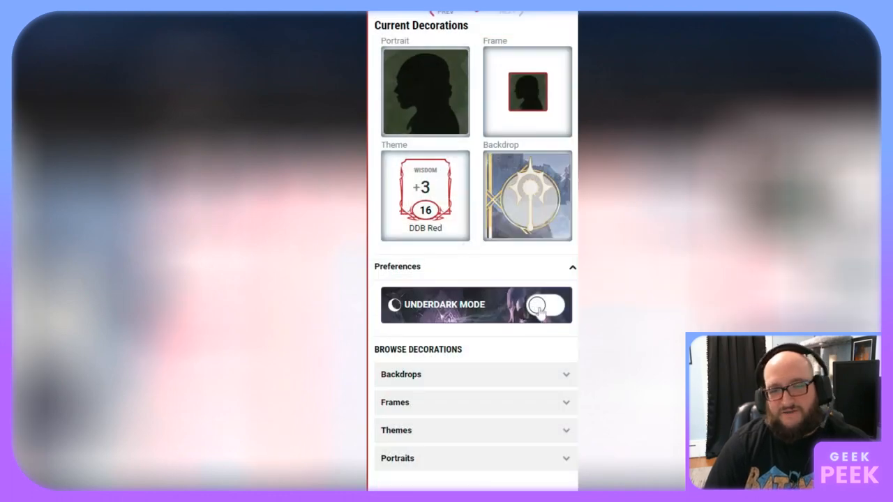
pyautogui.click(546, 305)
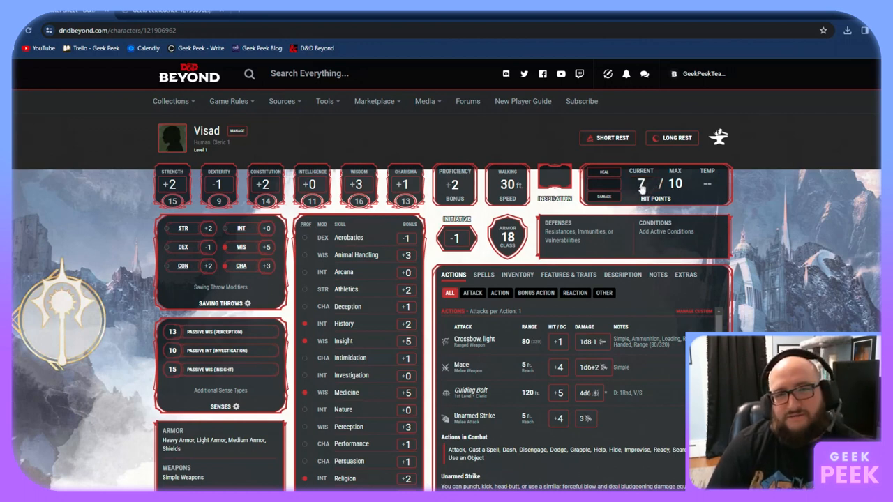
# Give Visad 3 temporary hit points and mark the Blinded, Charmed and Grappled conditions
pyautogui.click(706, 184)
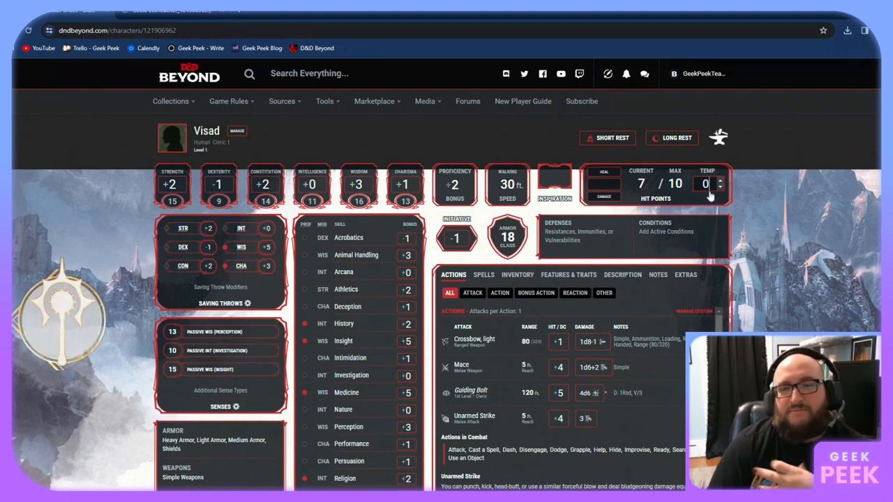
pyautogui.write('3')
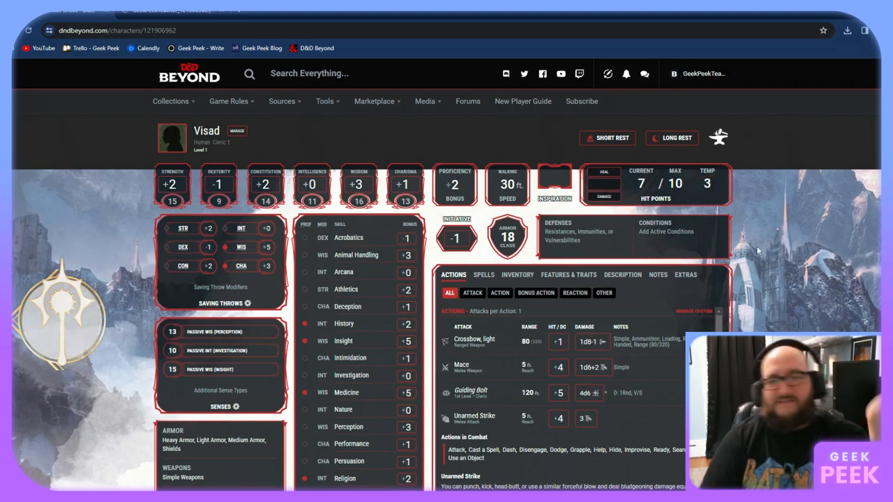
pyautogui.moveTo(570, 249)
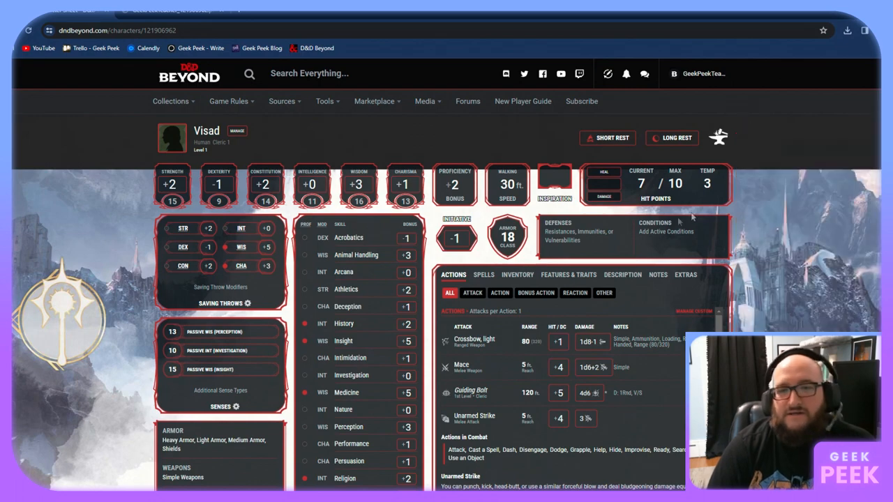
pyautogui.click(666, 231)
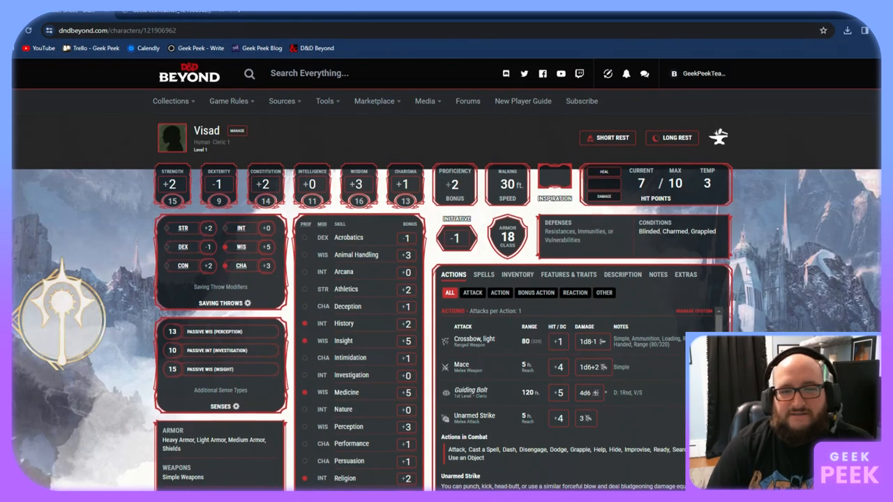
pyautogui.scroll(-3)
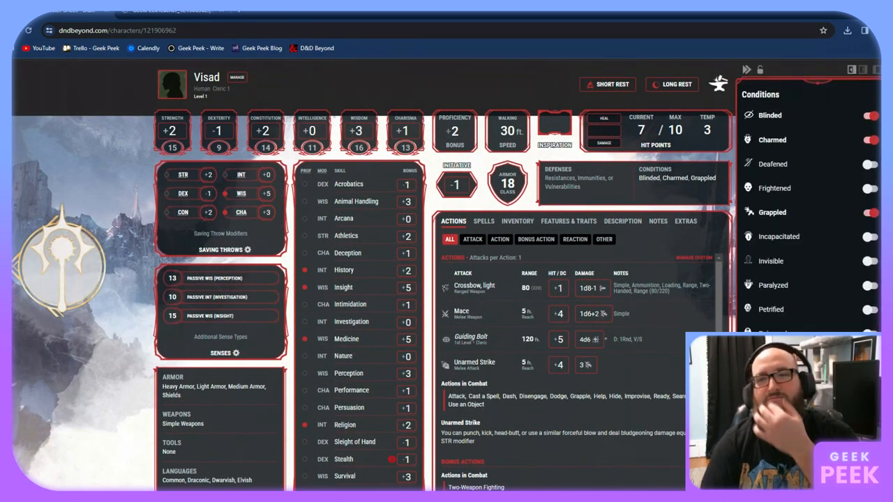
# Close the conditions list and filter actions to crossbow, mace, Guiding Bolt and unarmed strike
pyautogui.click(746, 70)
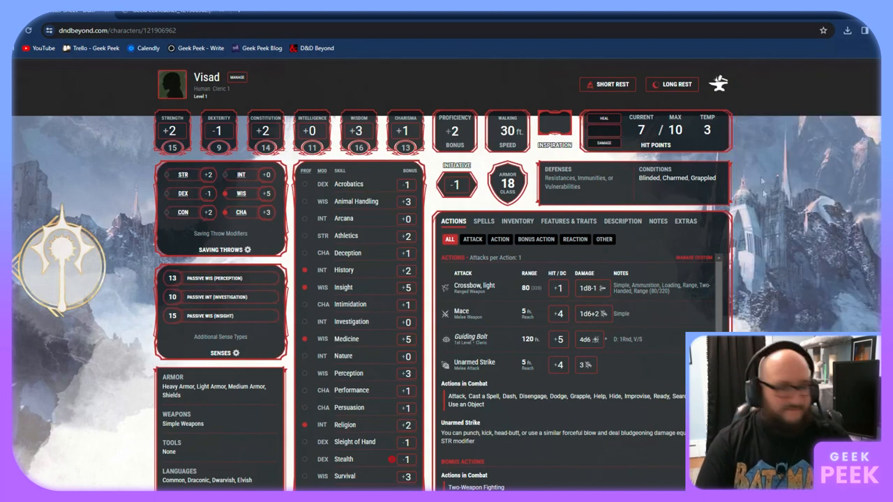
pyautogui.scroll(-3)
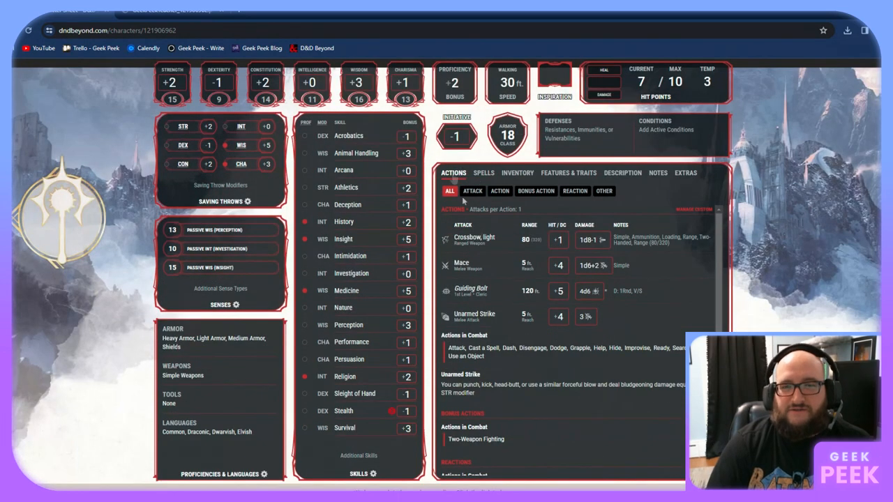
pyautogui.click(535, 190)
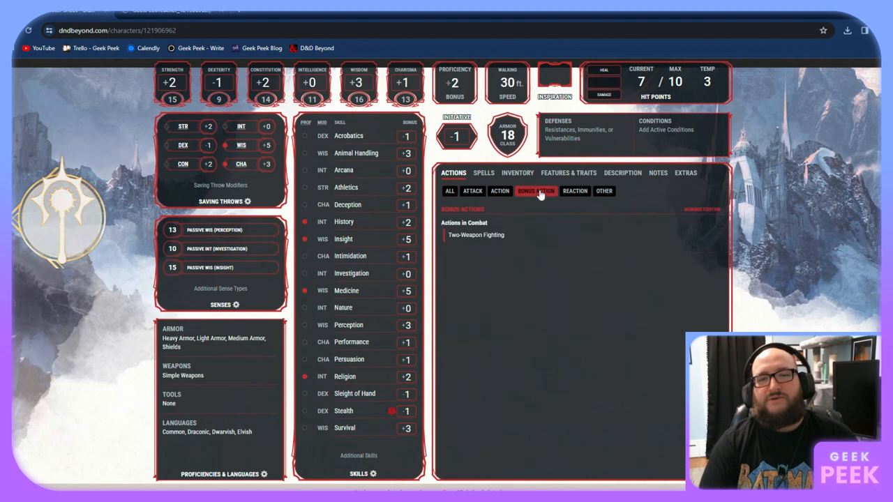
pyautogui.click(535, 190)
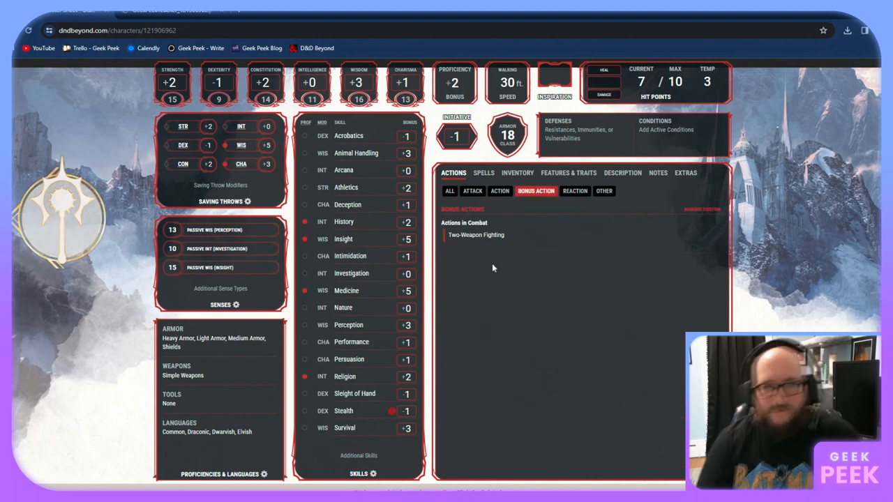
pyautogui.moveTo(488, 269)
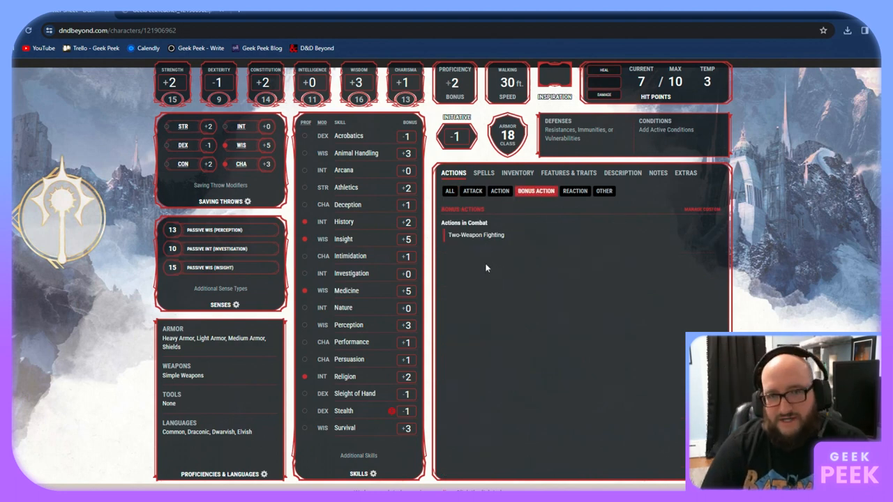
pyautogui.click(500, 191)
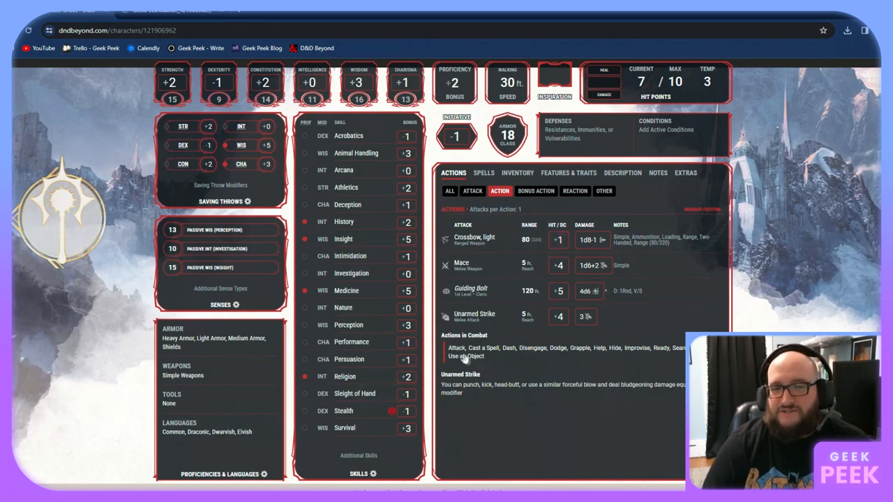
pyautogui.moveTo(551, 356)
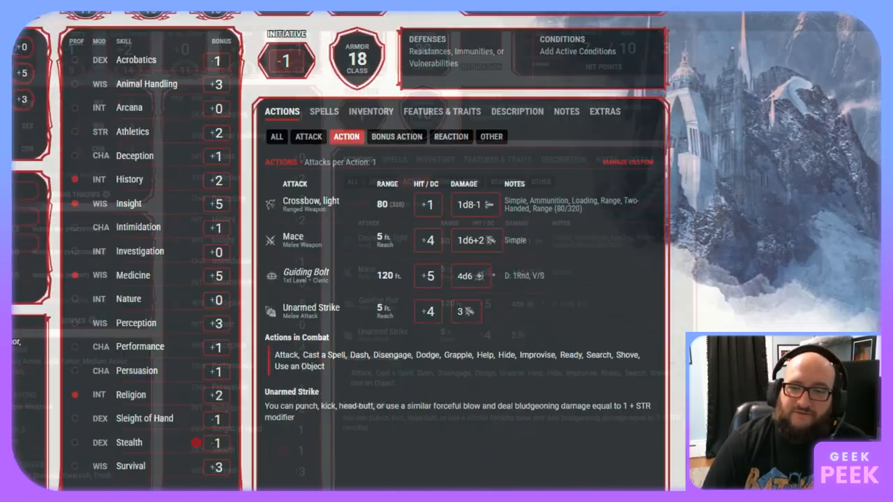
# Roll Visad's initiative, getting 9 minus 1 for a total of 8
pyautogui.click(285, 61)
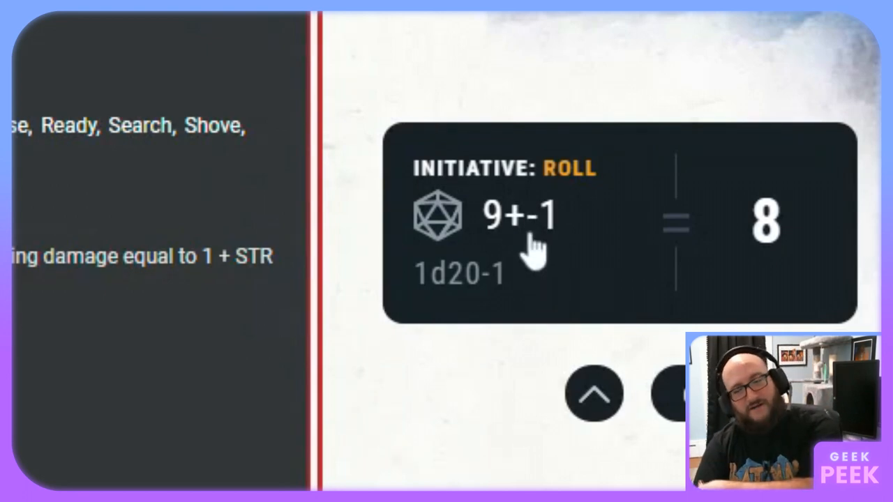
pyautogui.moveTo(795, 237)
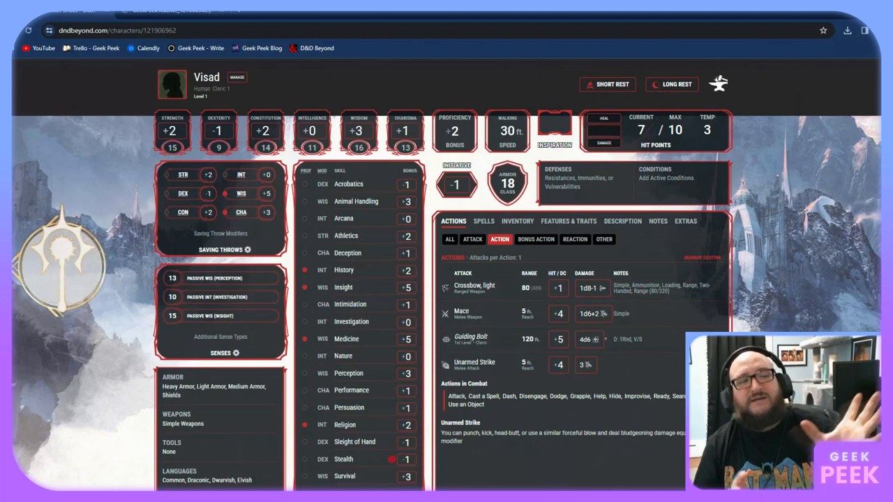
pyautogui.moveTo(811, 300)
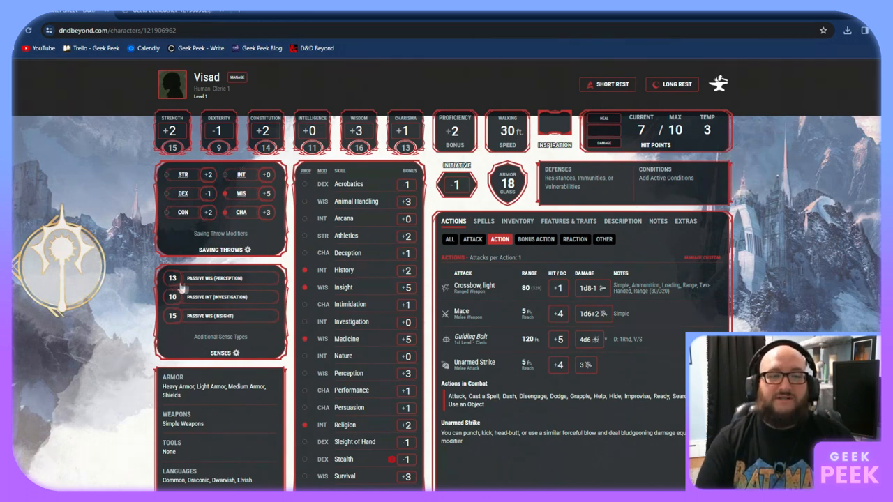
pyautogui.moveTo(409, 286)
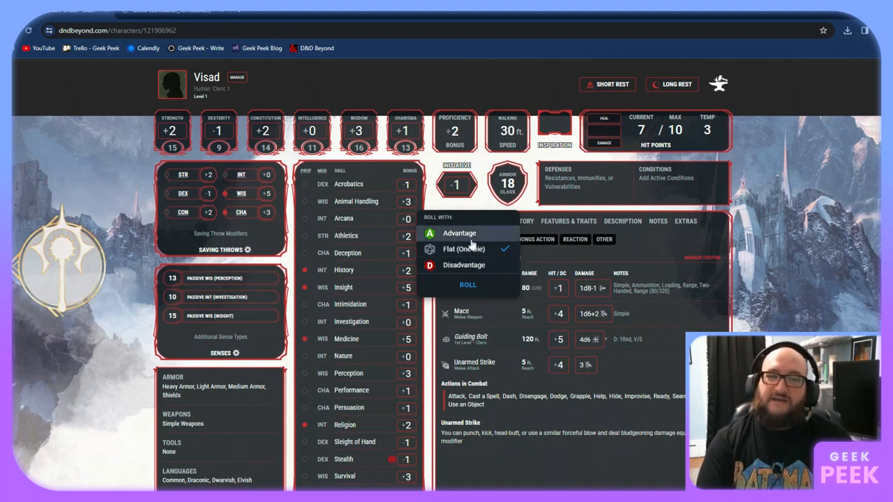
# Roll a Deception check with disadvantage, keeping 11 of 20 and 11 for 12
pyautogui.click(464, 265)
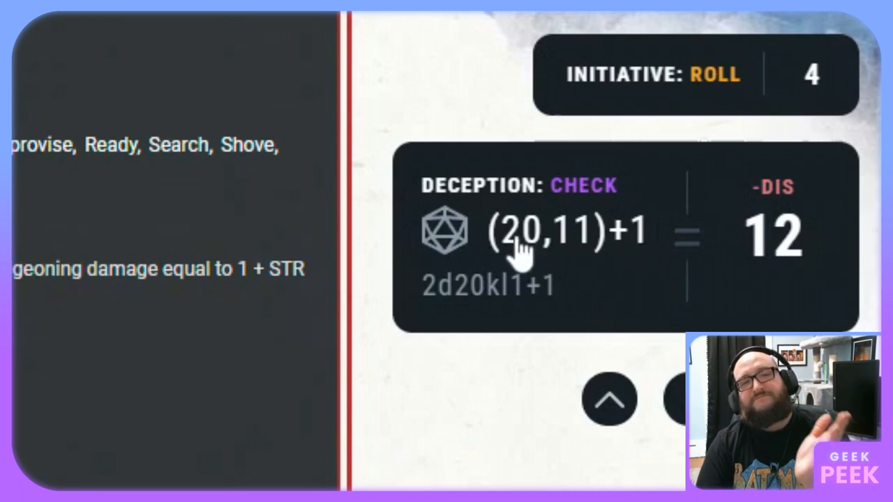
pyautogui.moveTo(569, 251)
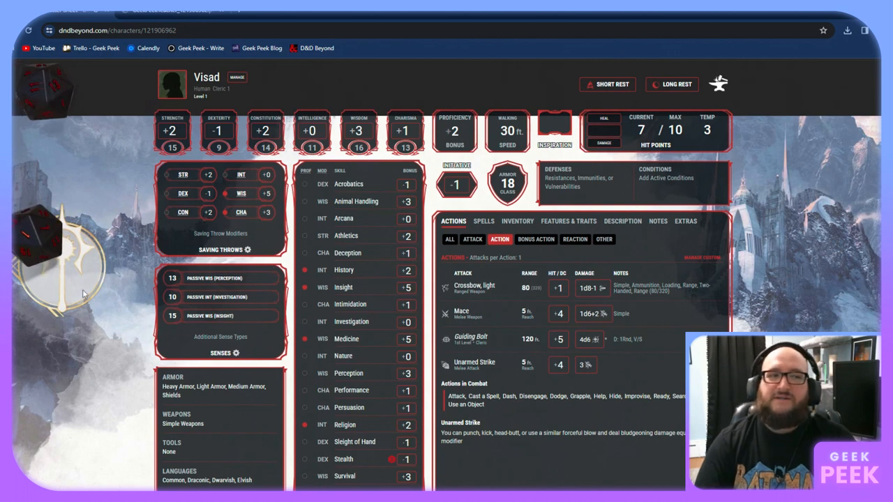
pyautogui.moveTo(108, 333)
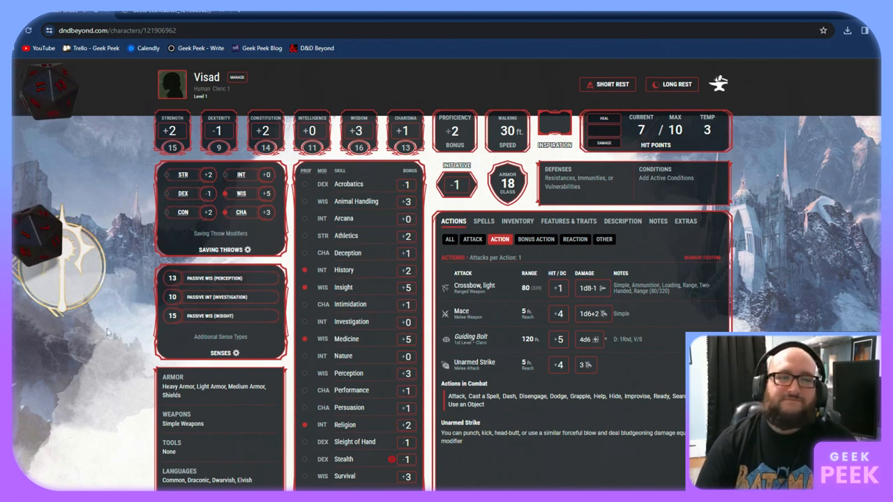
pyautogui.moveTo(109, 310)
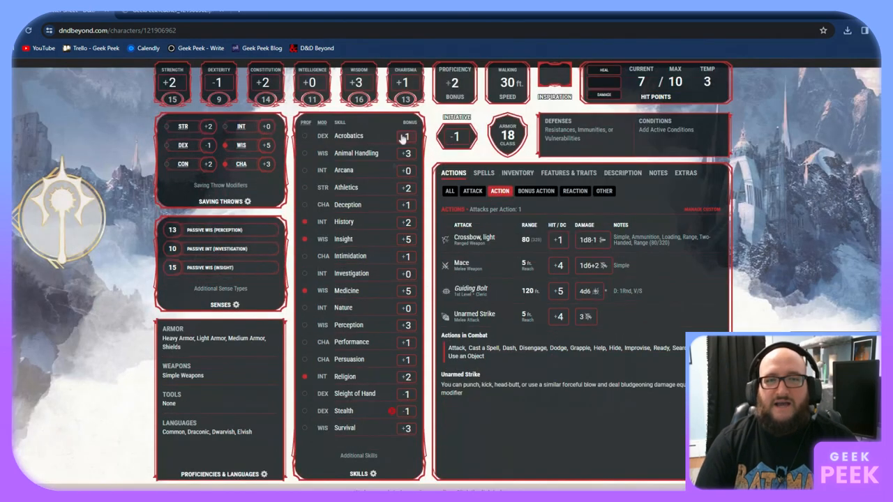
pyautogui.moveTo(411, 259)
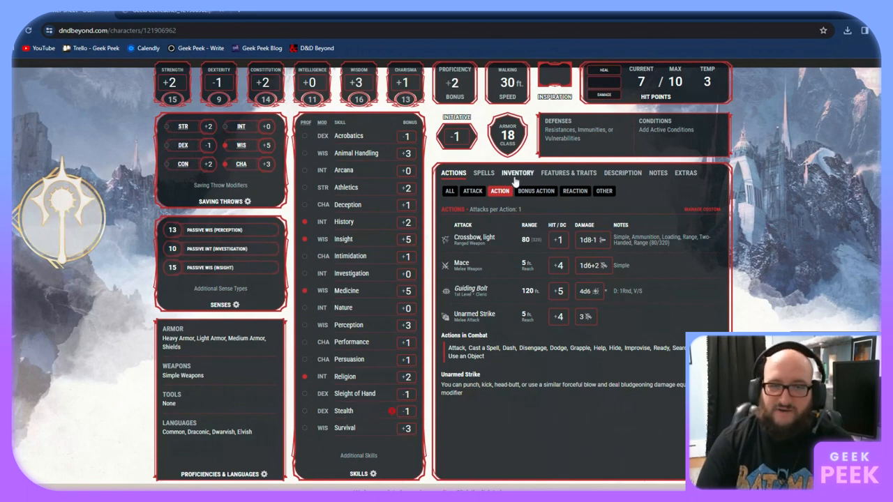
# Show the inventory and unequip then re-equip the chain mail, AC dropping to 11 and returning to 18
pyautogui.click(517, 172)
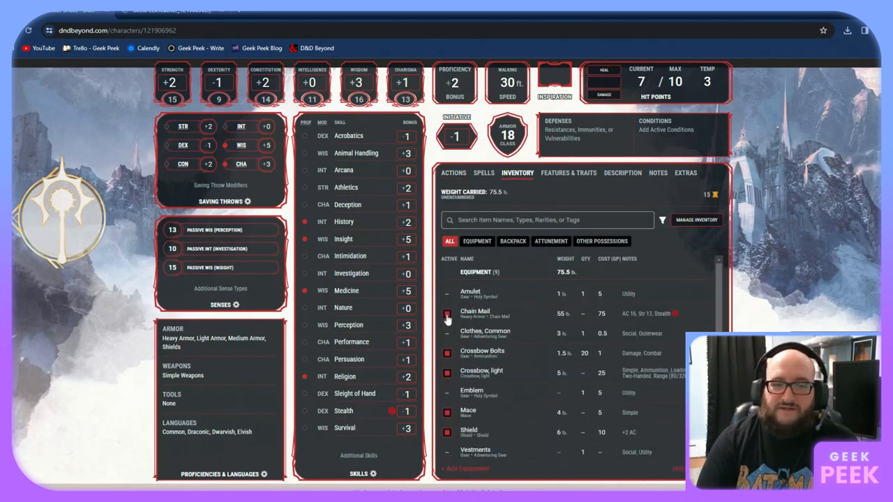
pyautogui.click(447, 313)
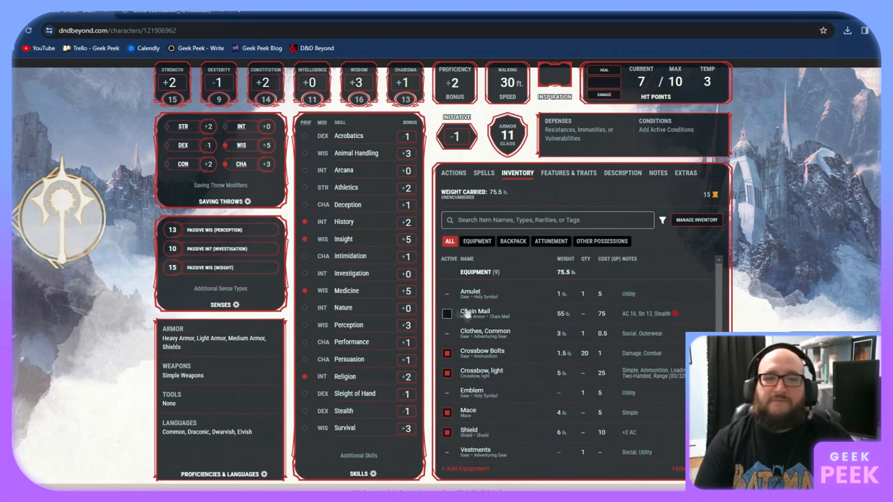
pyautogui.click(447, 314)
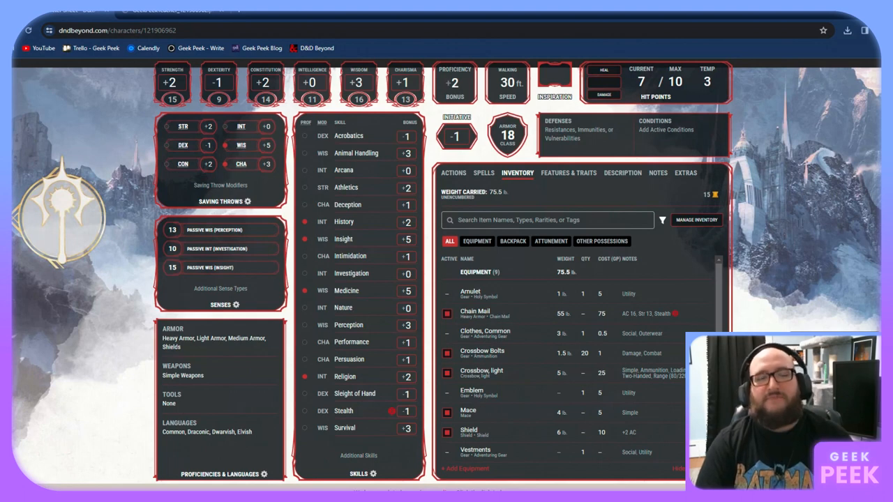
pyautogui.moveTo(205, 331)
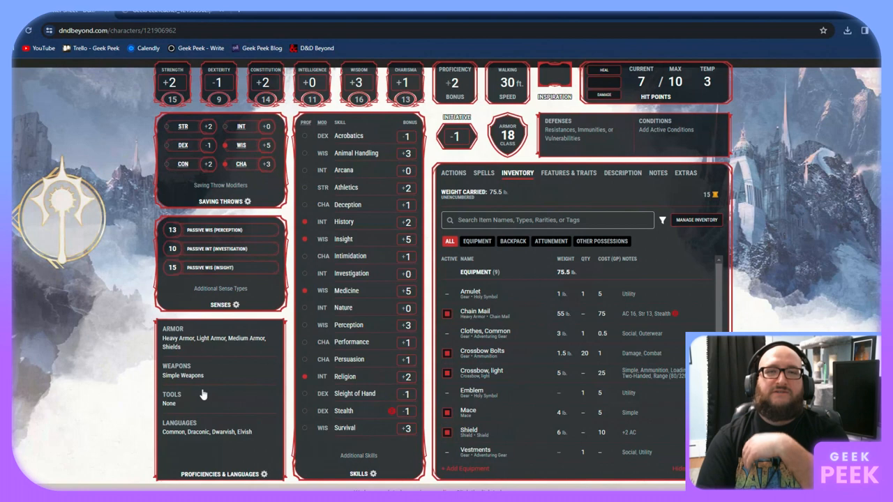
pyautogui.moveTo(128, 436)
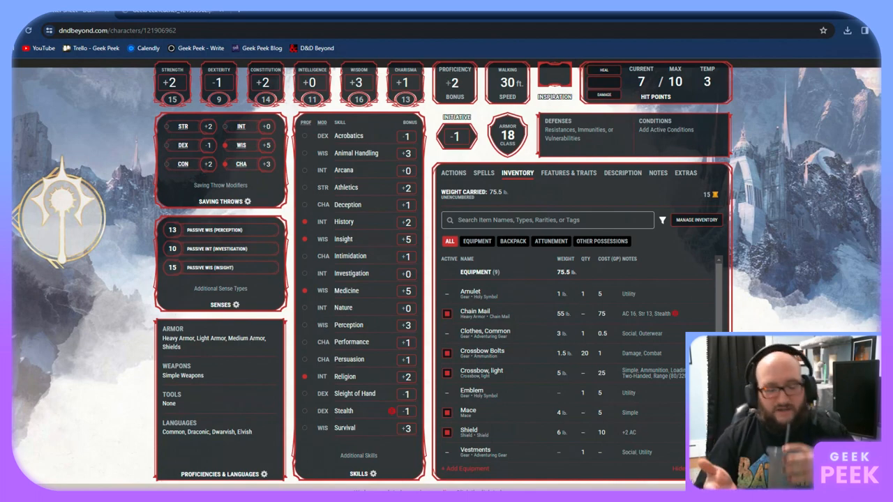
# Open Proficiencies & Languages and pick Language as the new proficiency to add
pyautogui.click(263, 473)
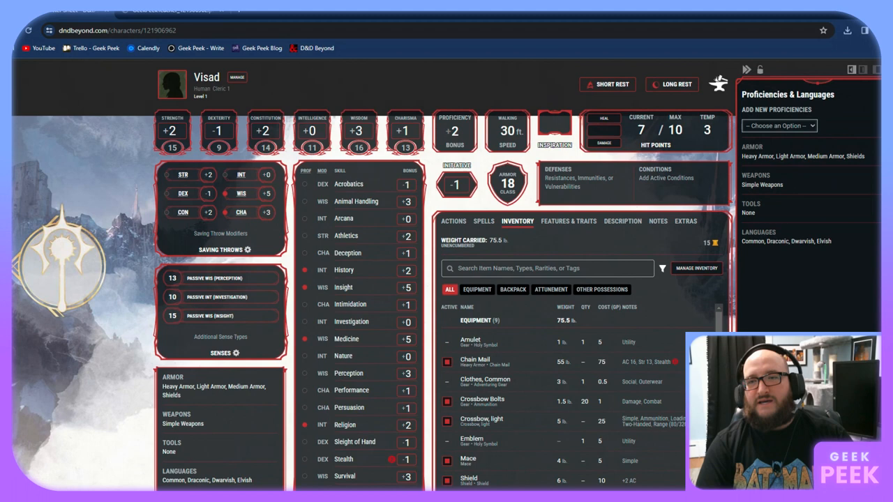
pyautogui.click(779, 126)
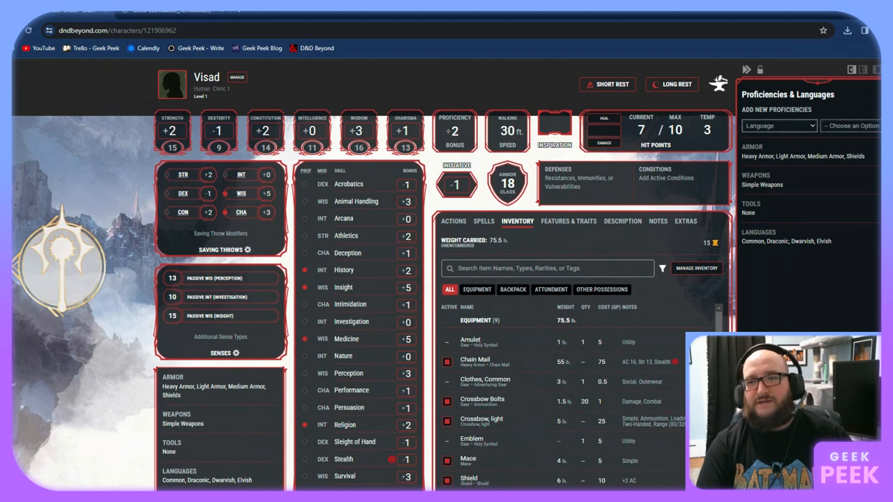
pyautogui.moveTo(858, 136)
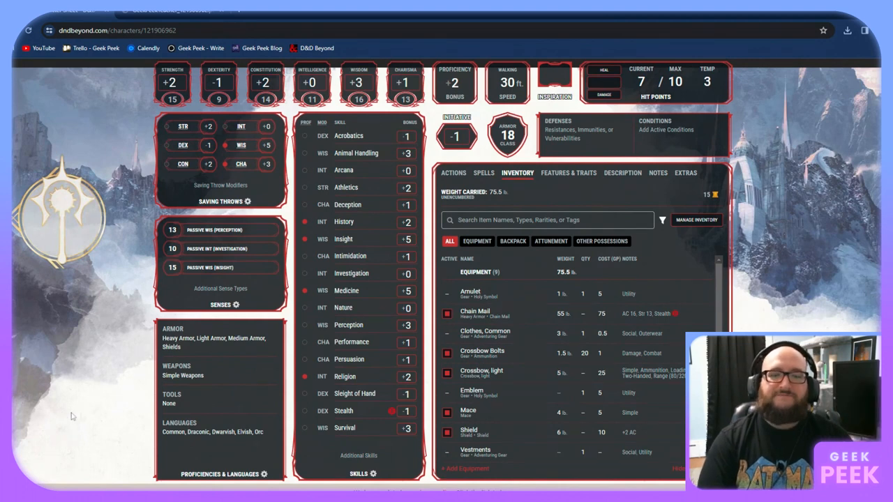
pyautogui.moveTo(338, 359)
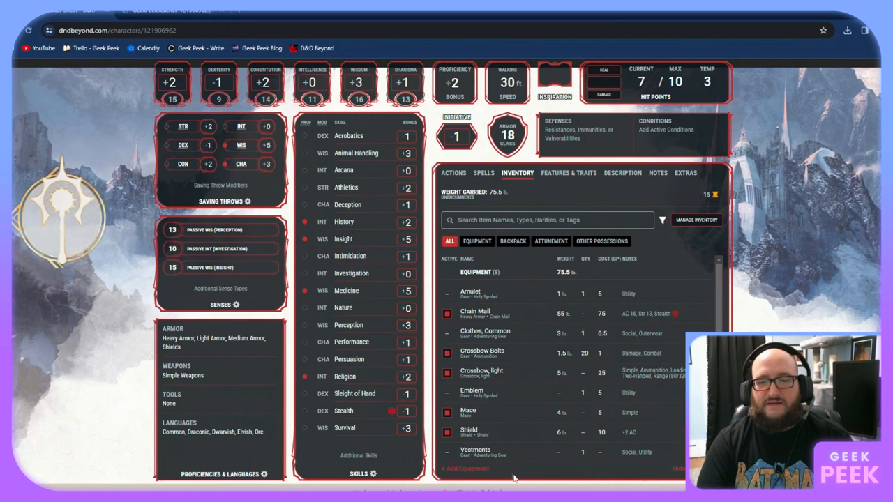
pyautogui.moveTo(389, 441)
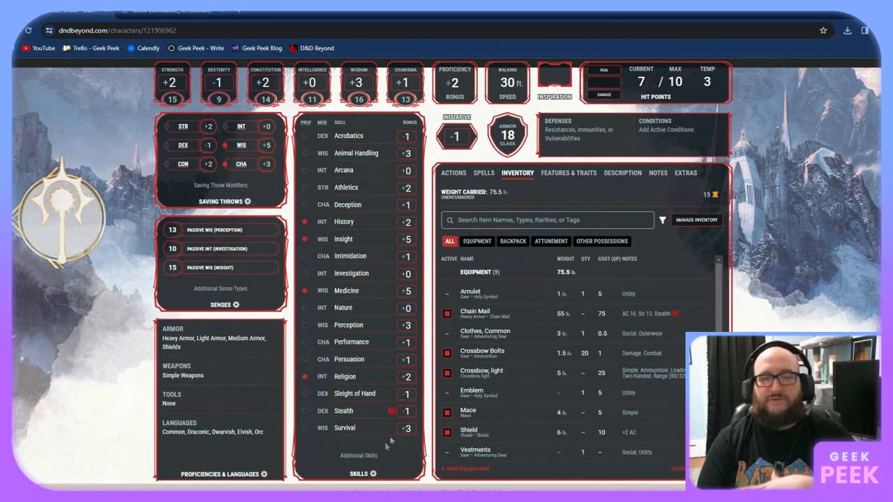
# Add Investigation proficiency, raising passive Investigation to 12
pyautogui.click(362, 474)
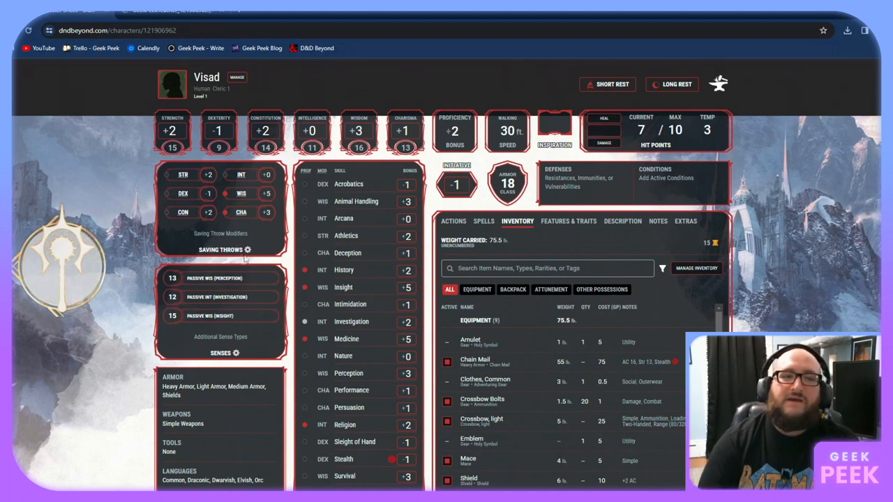
pyautogui.click(237, 250)
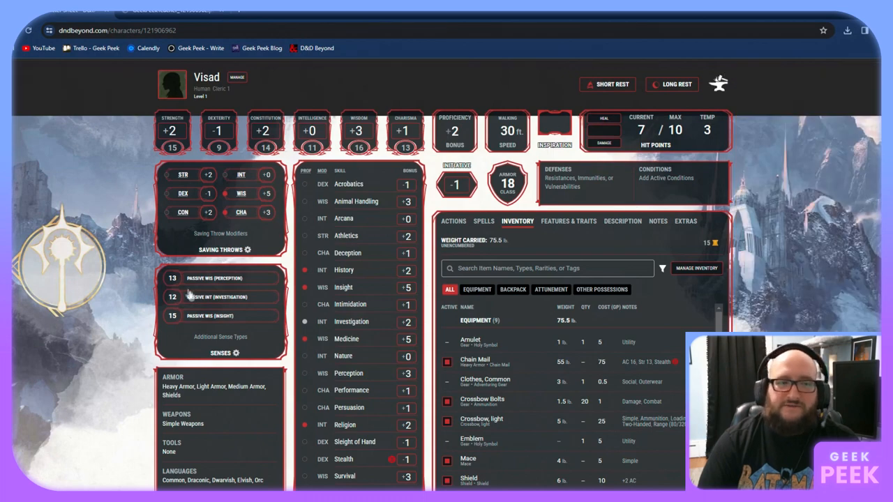
pyautogui.scroll(-3)
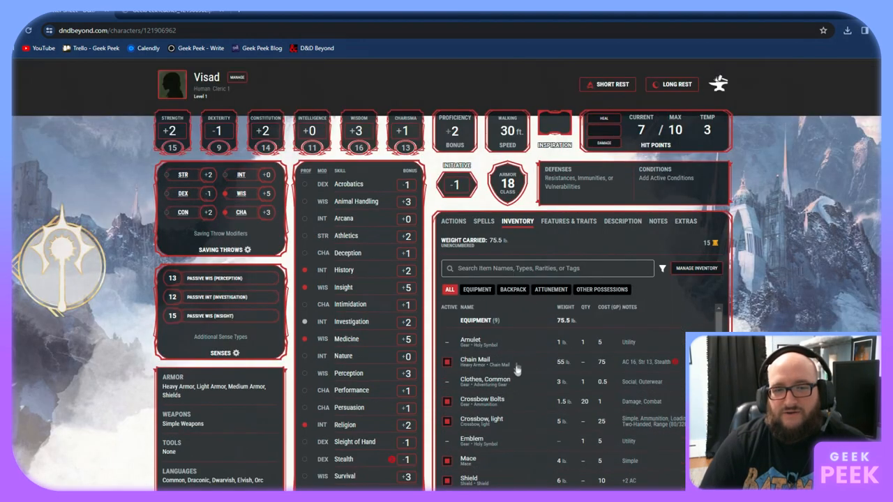
pyautogui.scroll(-3)
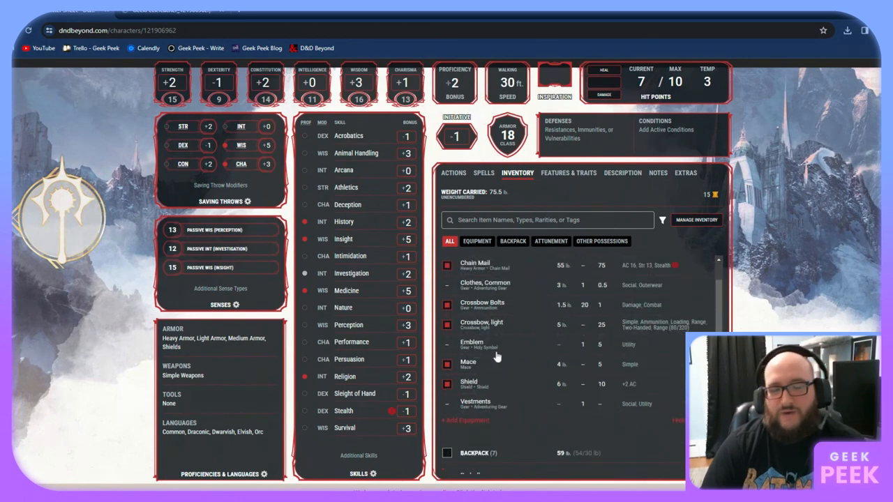
pyautogui.scroll(-3)
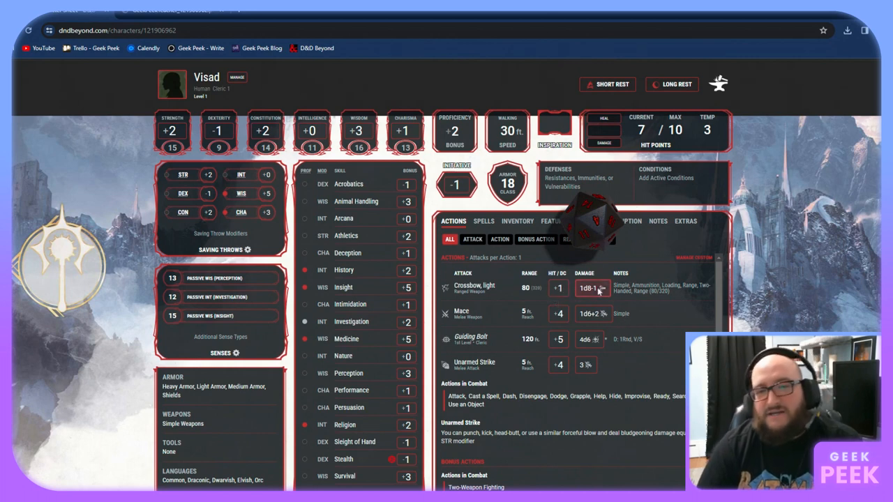
pyautogui.moveTo(589, 288)
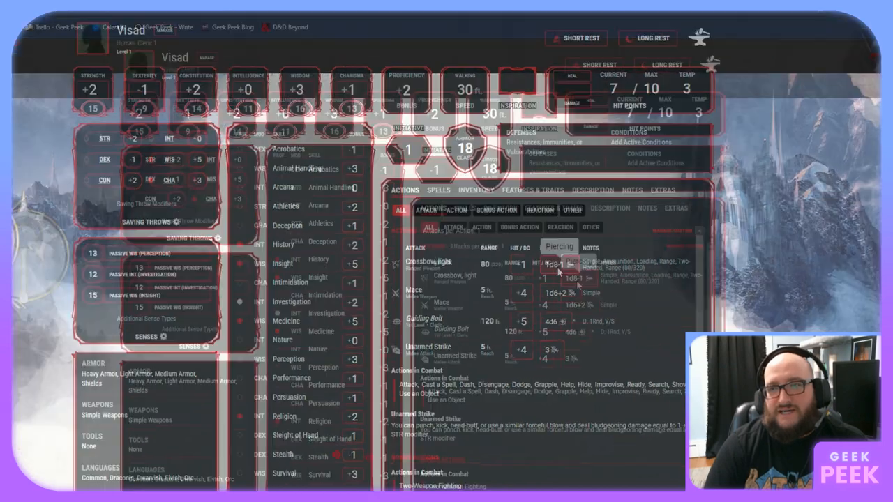
pyautogui.click(562, 265)
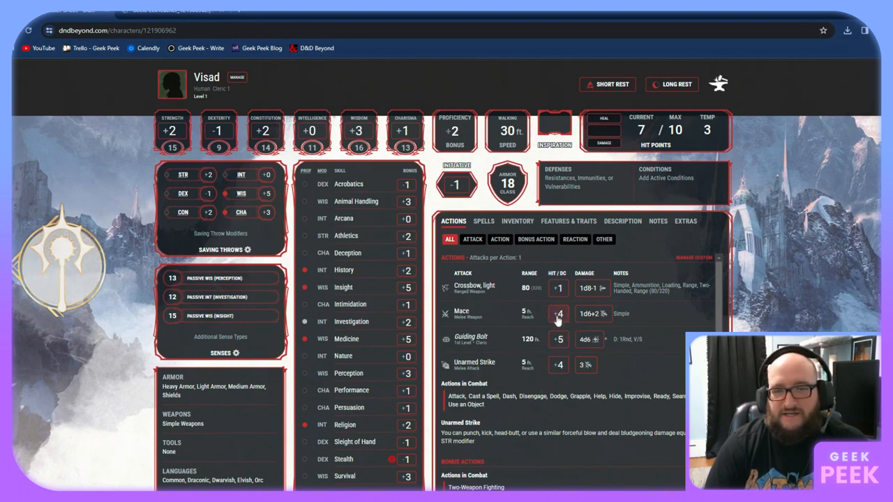
pyautogui.moveTo(529, 293)
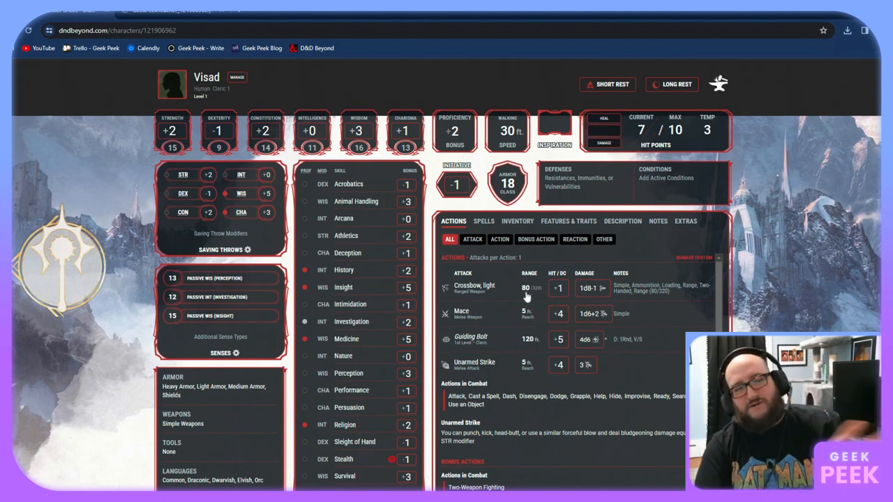
pyautogui.moveTo(537, 295)
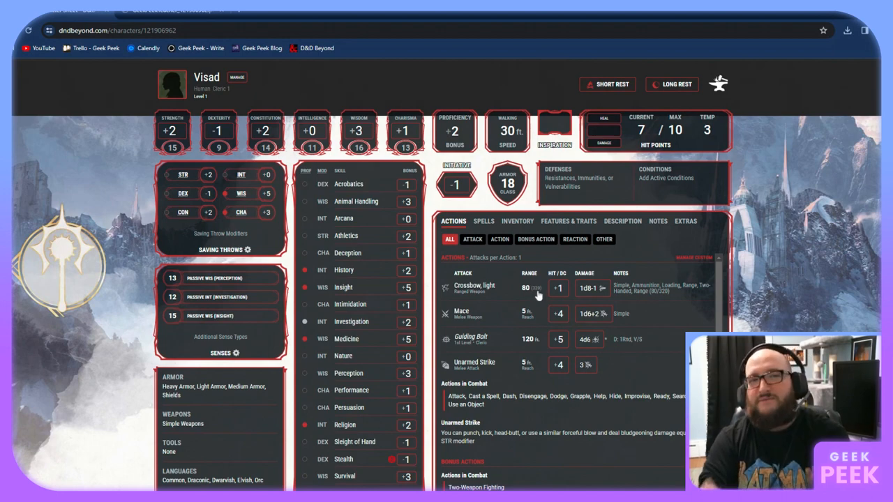
# Show the spell list and cast Cure Wounds for 1d8+6 healing, spending a 1st-level slot
pyautogui.click(484, 220)
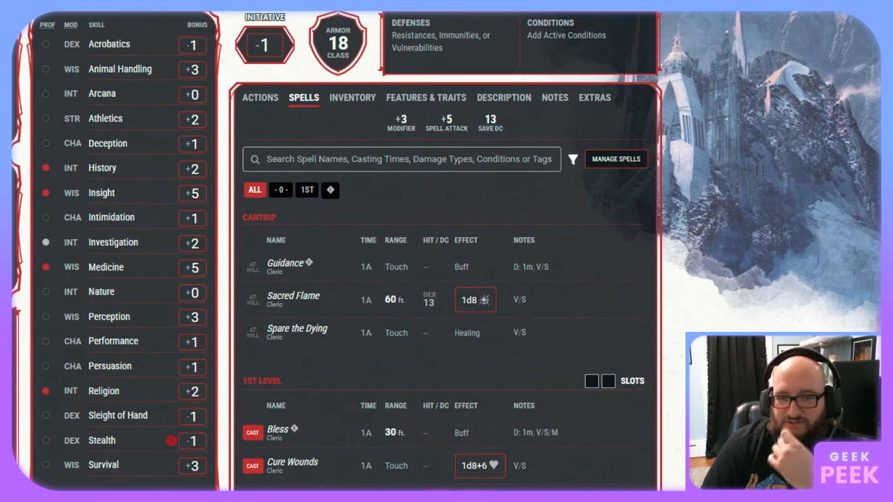
pyautogui.scroll(-3)
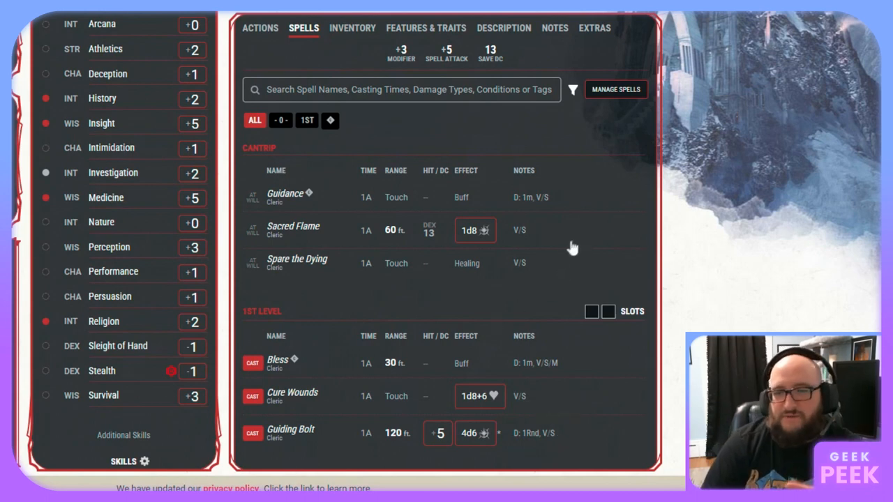
pyautogui.moveTo(568, 249)
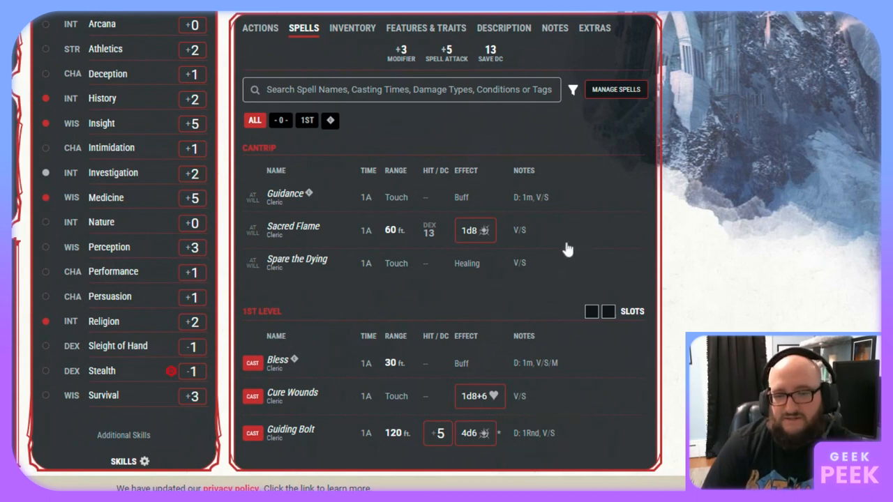
pyautogui.moveTo(295, 400)
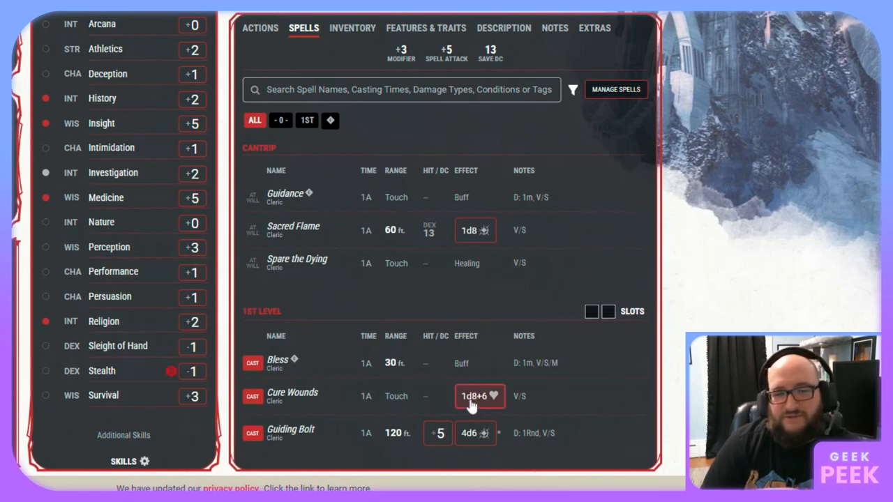
pyautogui.moveTo(471, 408)
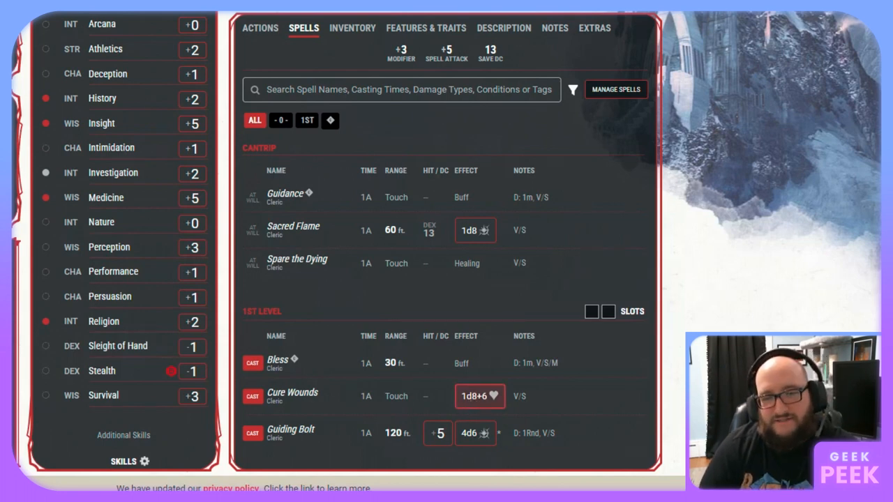
pyautogui.click(591, 311)
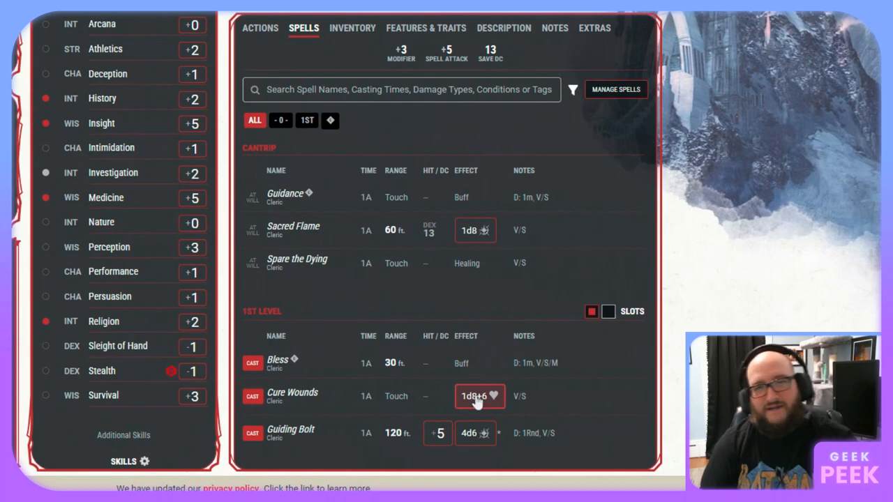
pyautogui.click(480, 397)
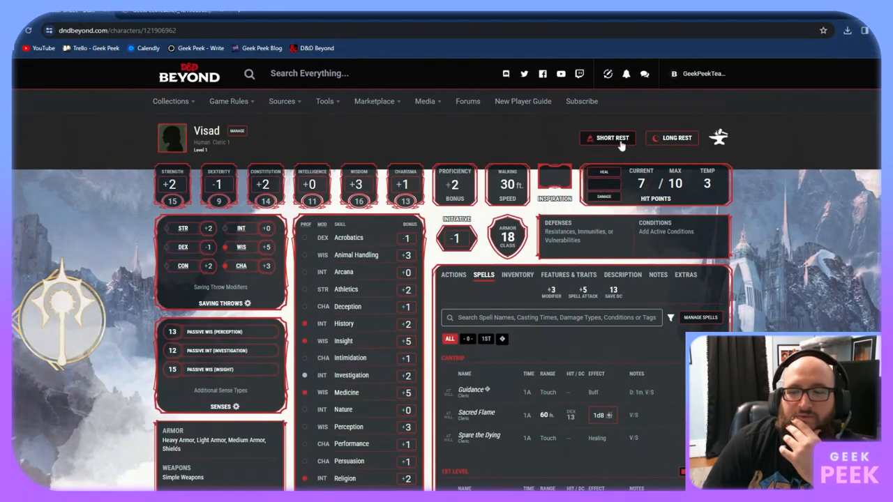
# Take a short rest spending the Cleric hit die, restoring hit points to 10 of 10
pyautogui.click(612, 137)
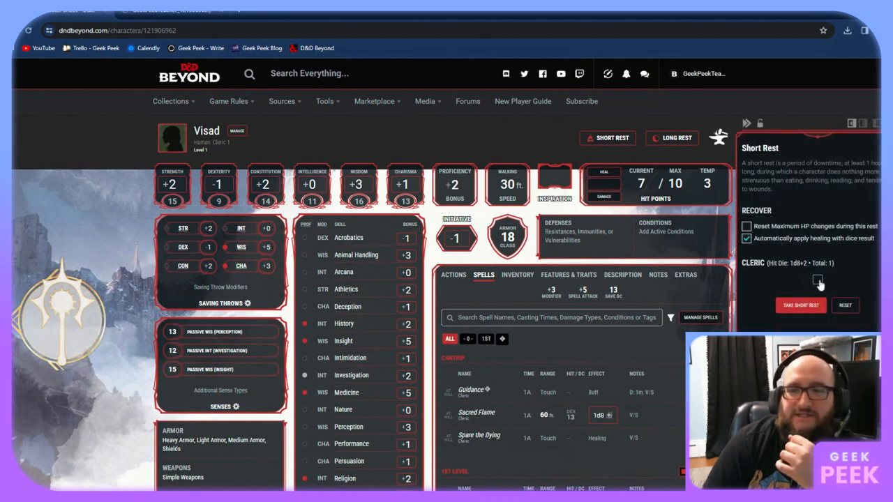
pyautogui.click(817, 282)
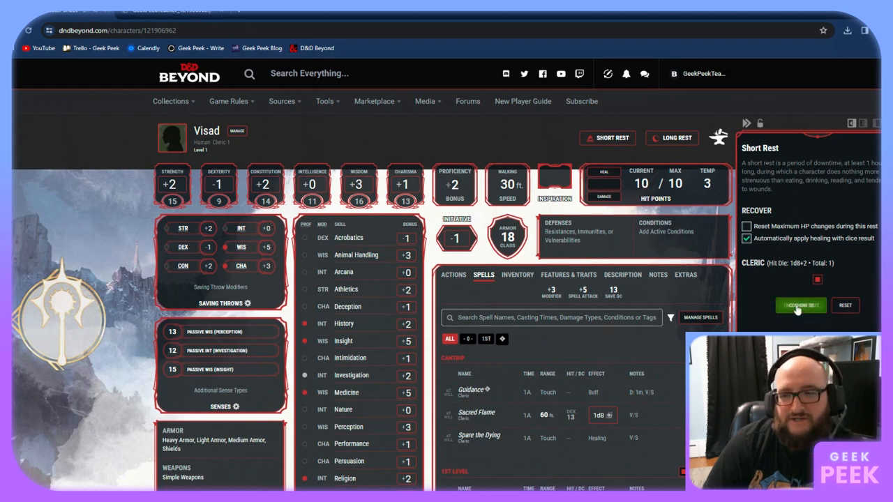
pyautogui.click(800, 305)
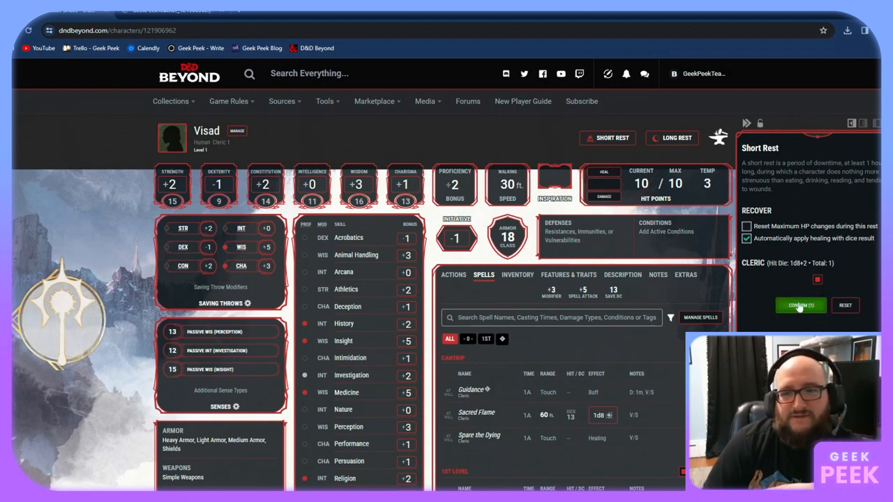
pyautogui.click(801, 305)
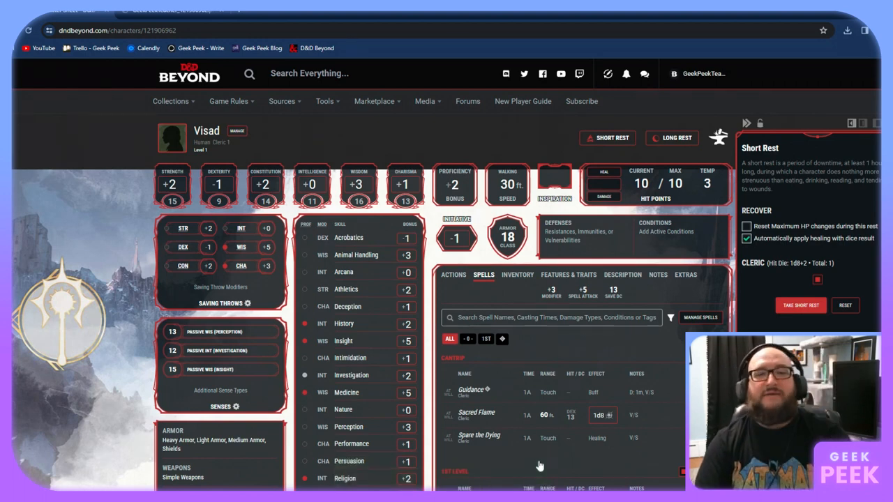
pyautogui.moveTo(482, 263)
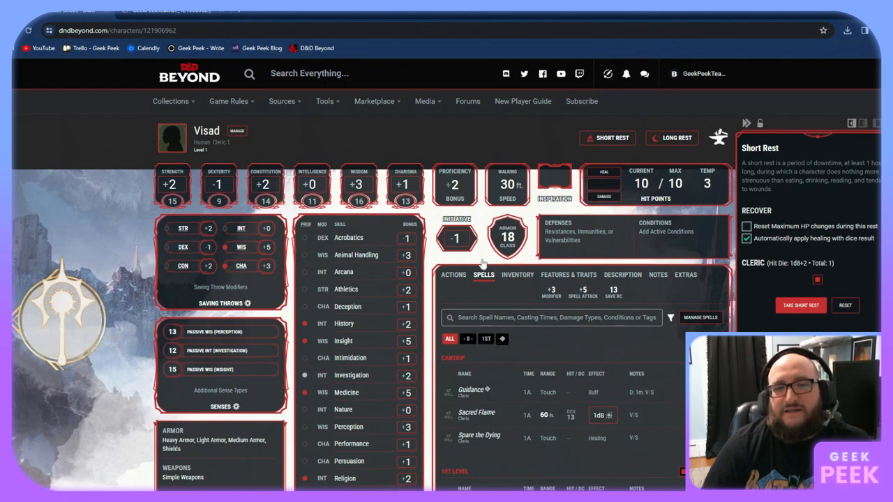
pyautogui.click(800, 305)
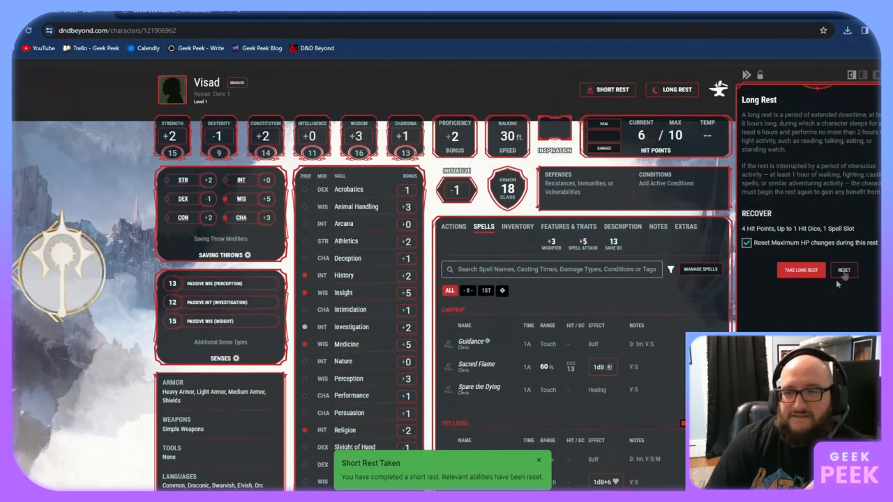
# Take a long rest restoring 10 of 10 hit points, then close the rest panel
pyautogui.click(844, 270)
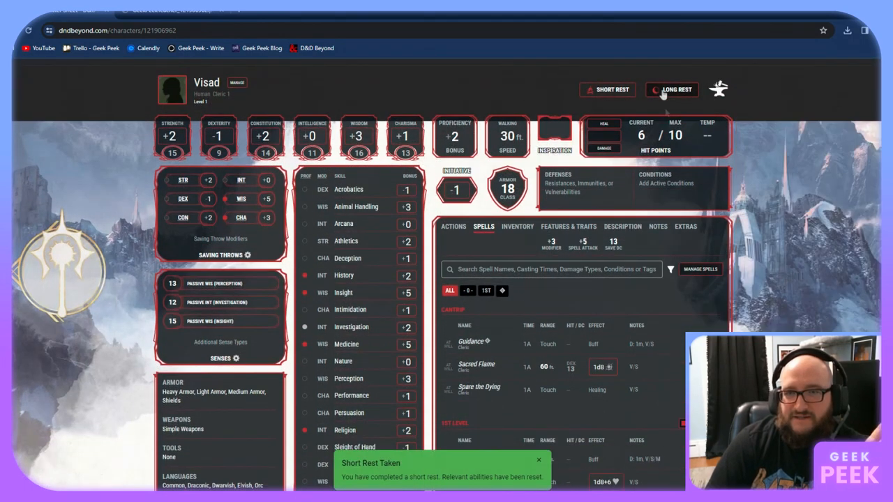
pyautogui.click(671, 90)
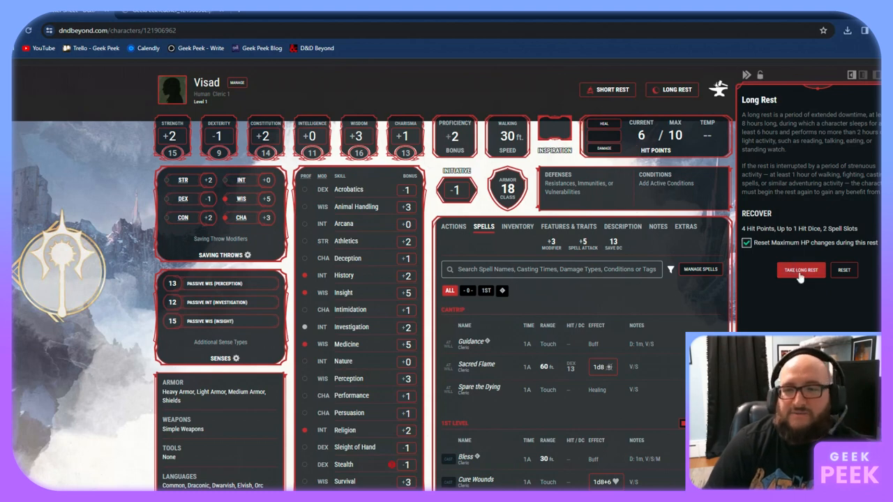
pyautogui.click(801, 270)
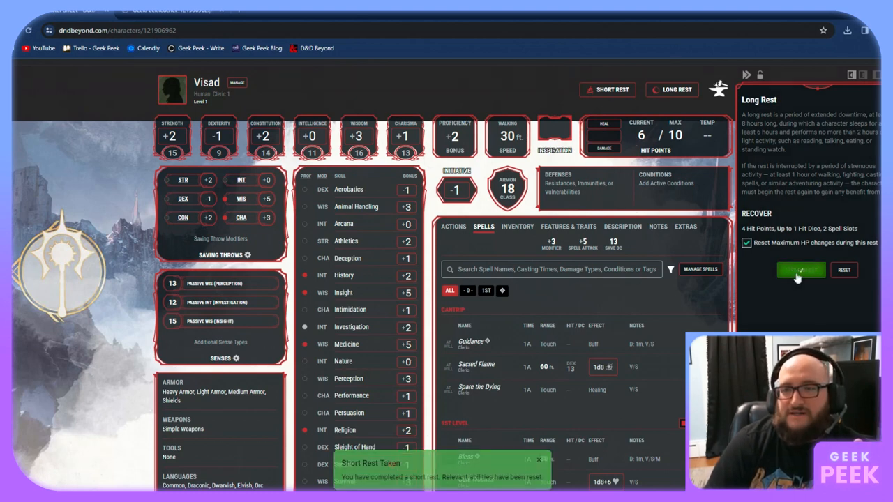
pyautogui.click(801, 270)
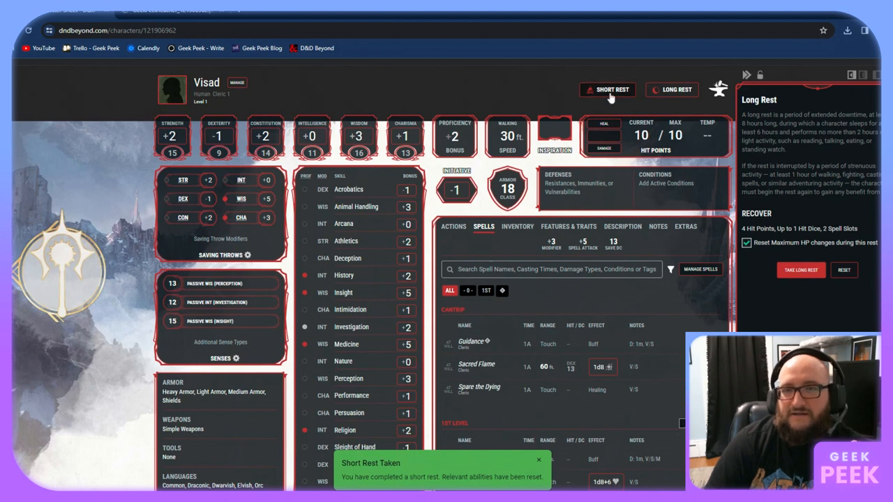
pyautogui.click(612, 90)
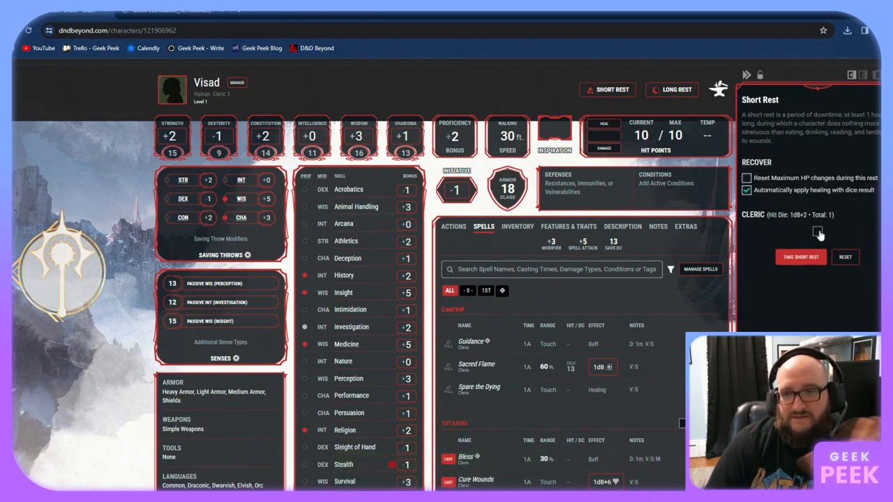
pyautogui.click(800, 257)
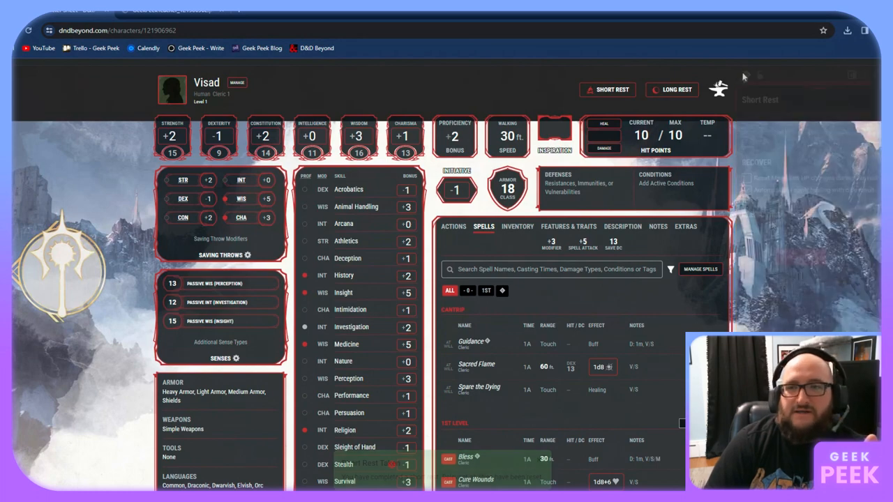
pyautogui.click(612, 89)
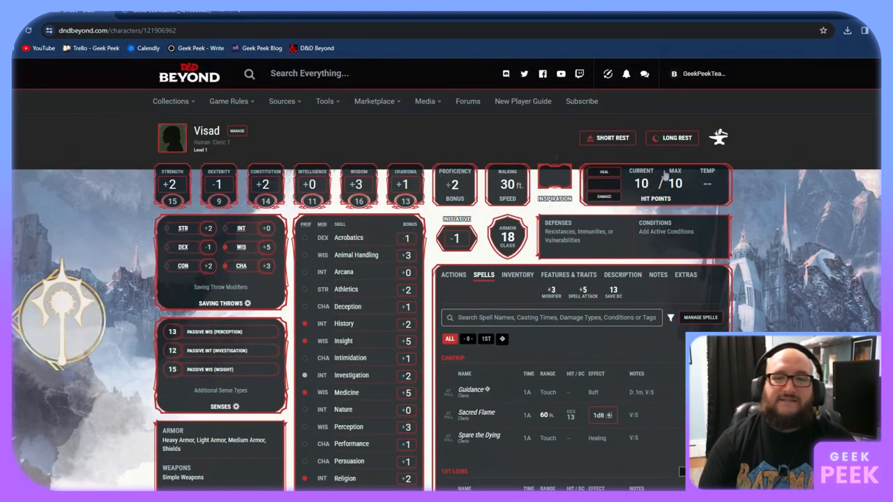
# Search for warforged and open purchase options for Eberron: Rising from the Last War
pyautogui.write('warforged')
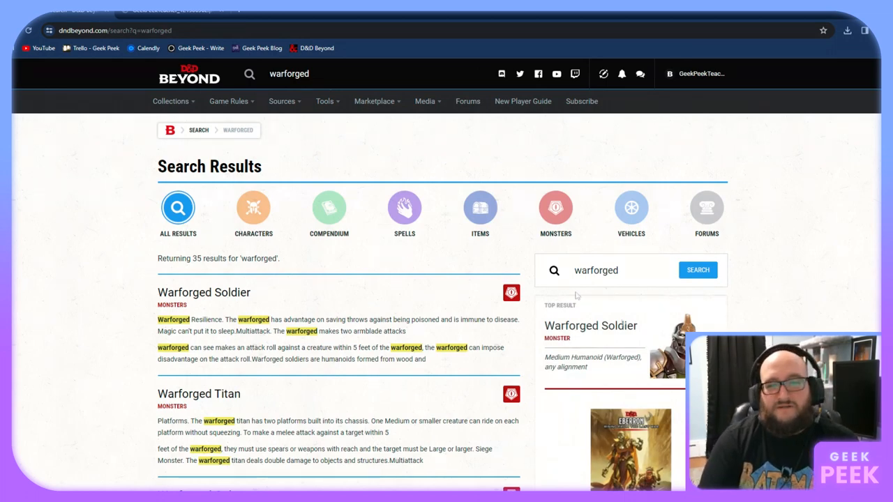
pyautogui.scroll(-3)
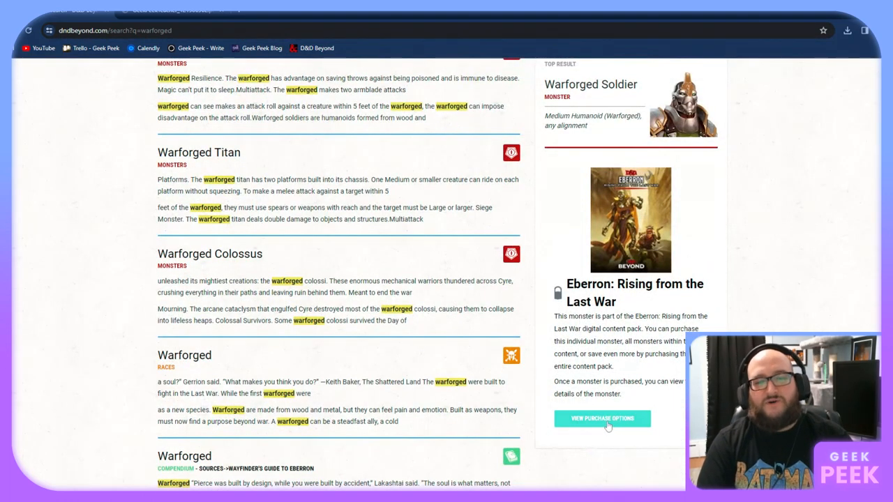
pyautogui.click(602, 418)
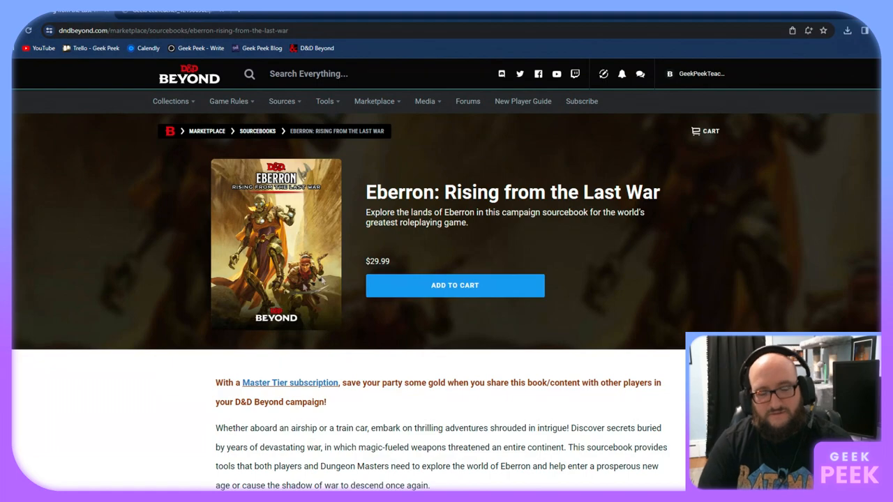
# Scroll through Eberron's individual feats, magic items, monsters and races for sale
pyautogui.scroll(-3)
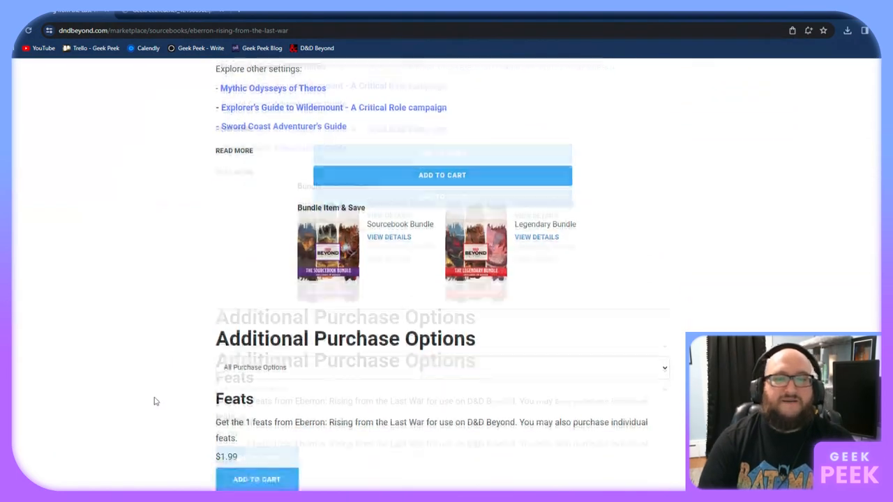
pyautogui.scroll(-3)
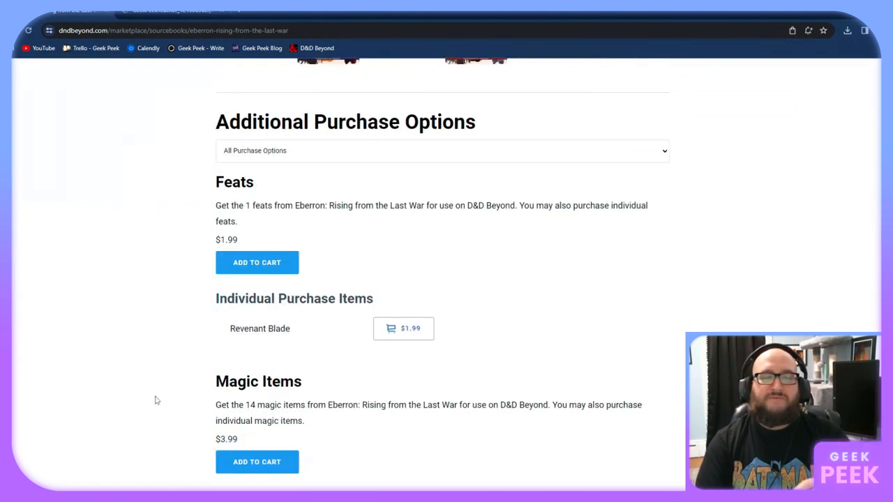
pyautogui.scroll(-3)
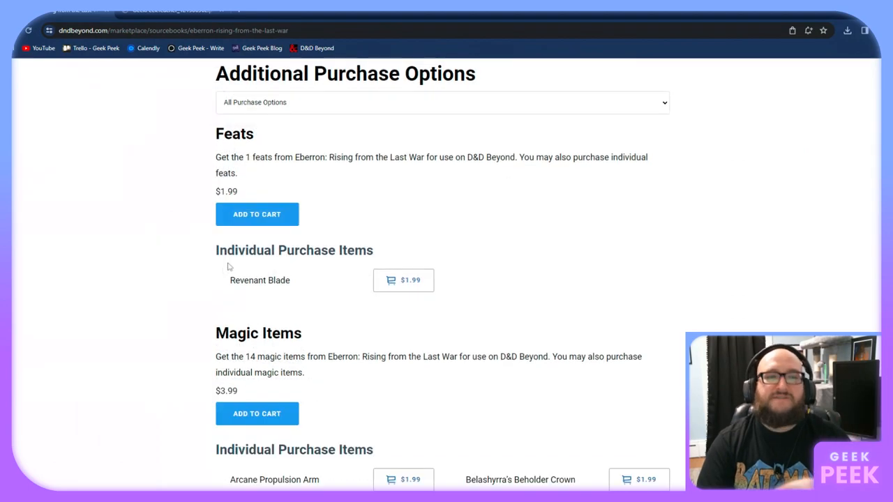
pyautogui.scroll(-3)
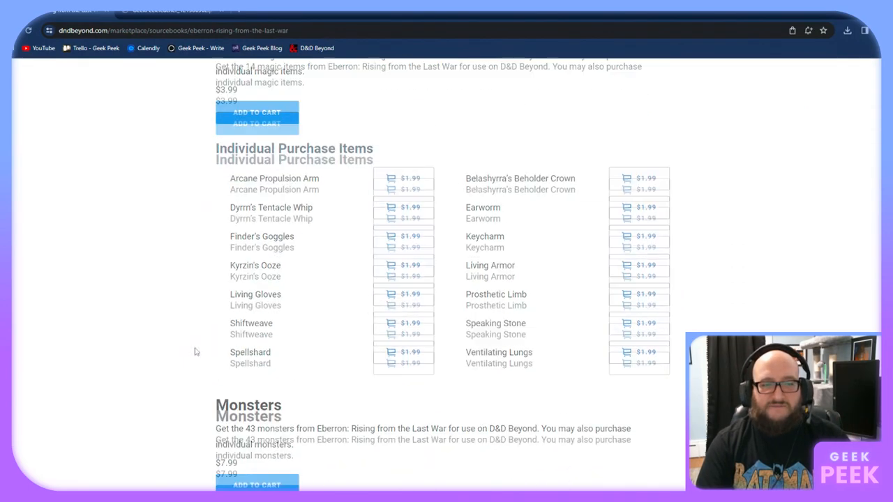
pyautogui.scroll(-3)
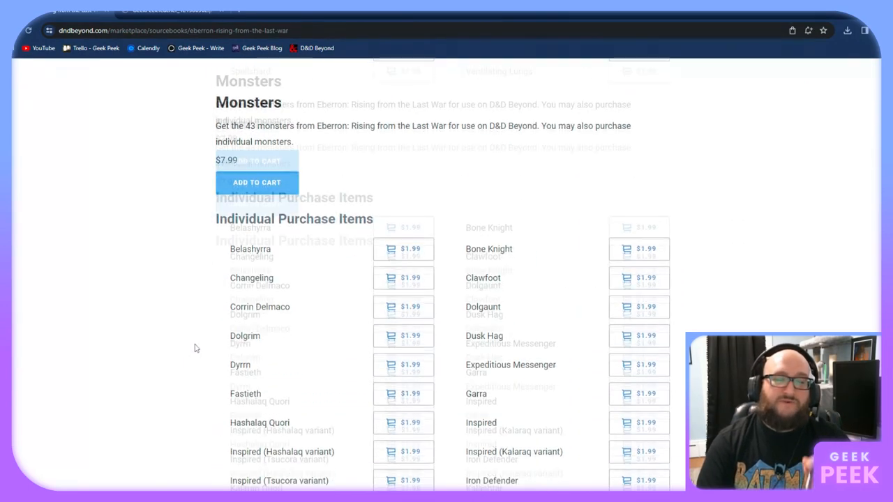
pyautogui.scroll(-3)
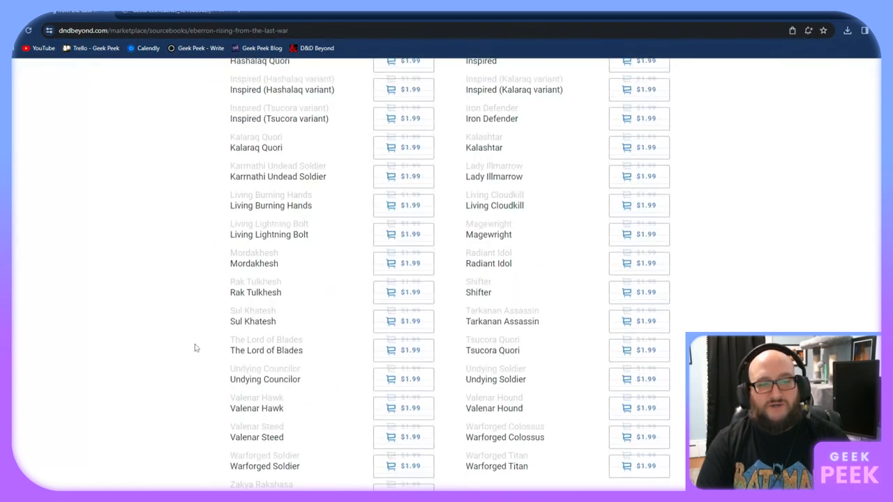
pyautogui.scroll(-3)
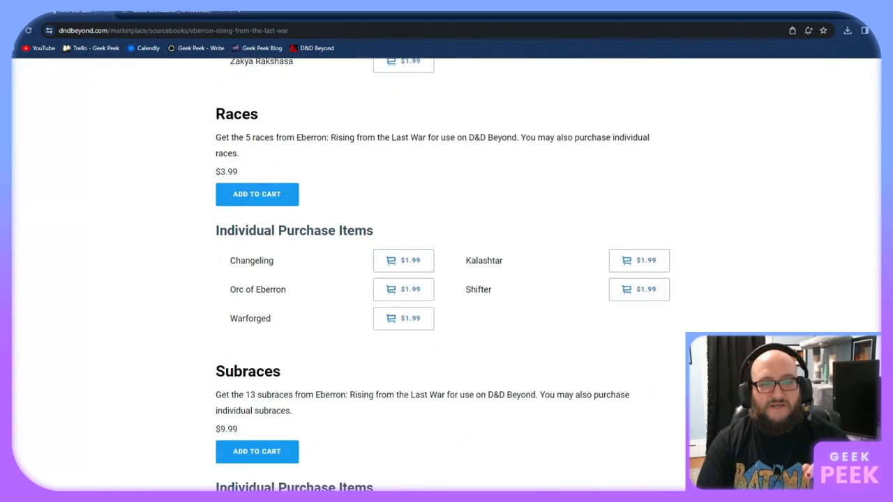